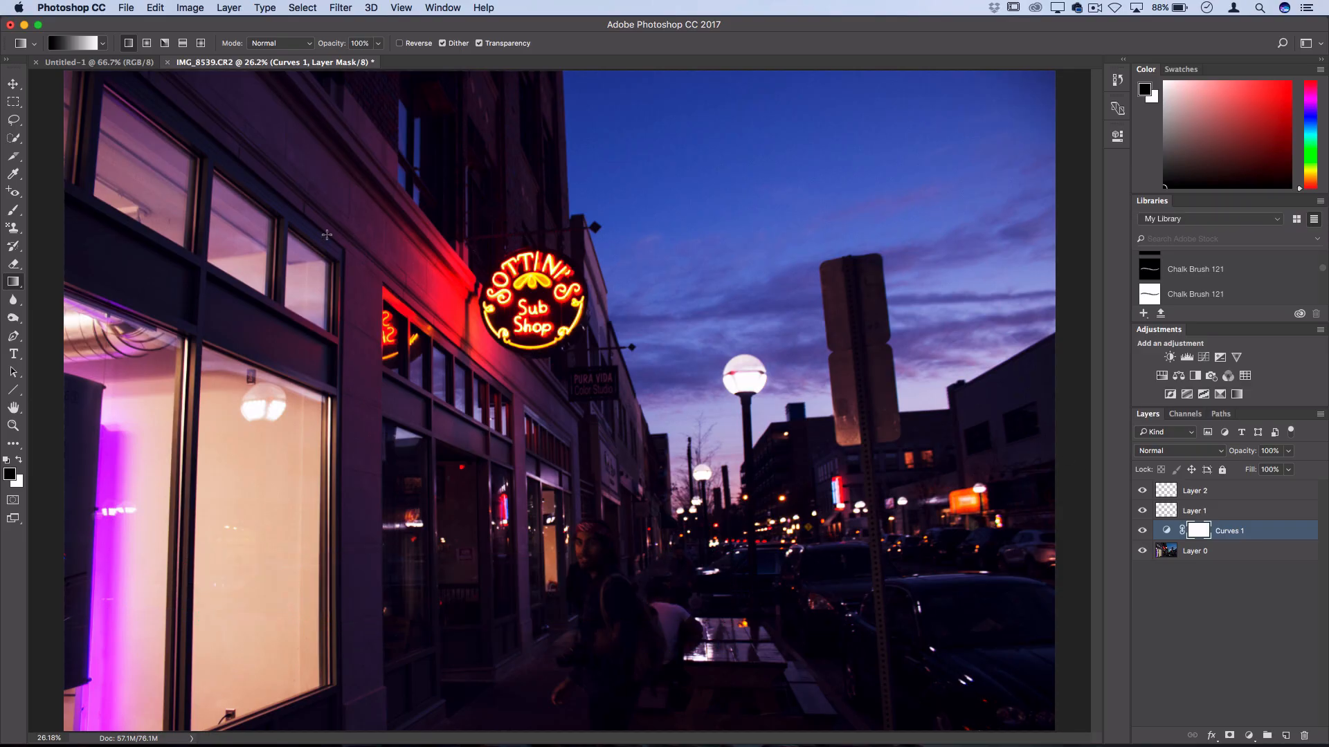
- Quit Photoshop to close the street photo, then relaunch it from the Dock
click(14, 355)
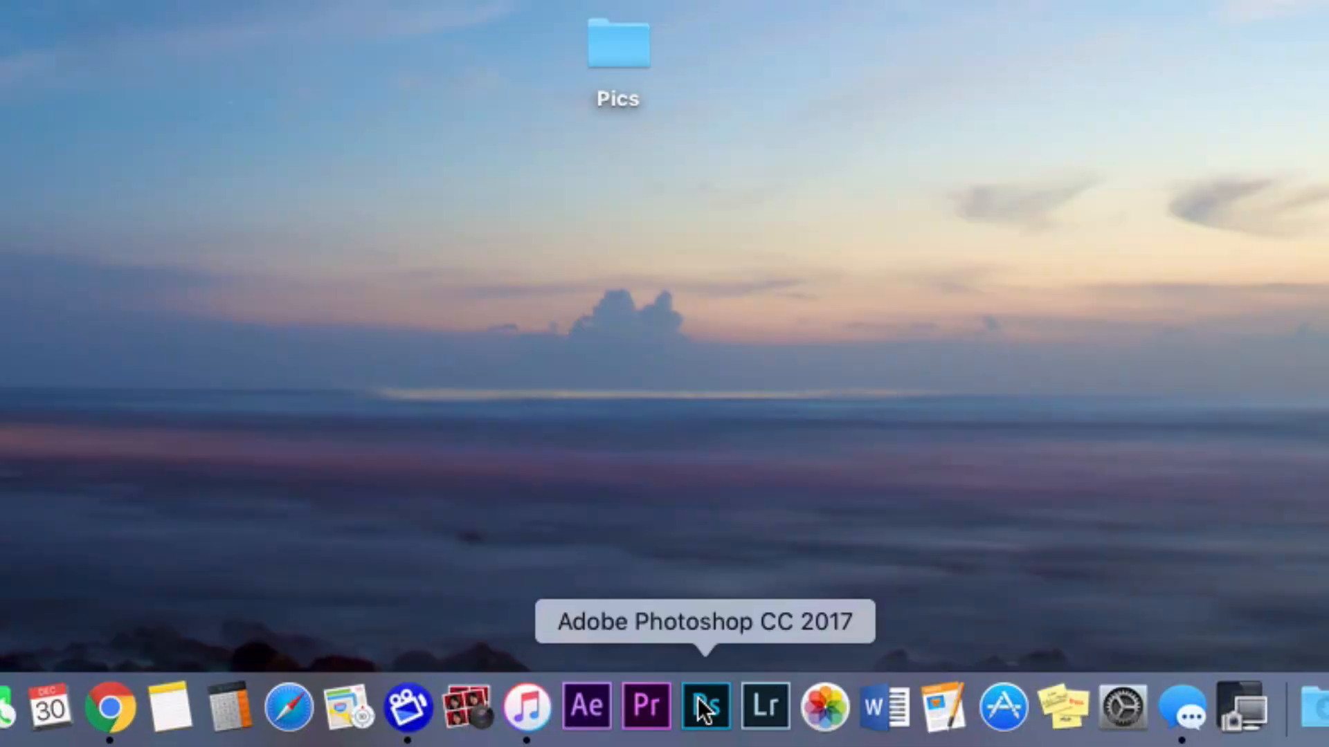
click(705, 706)
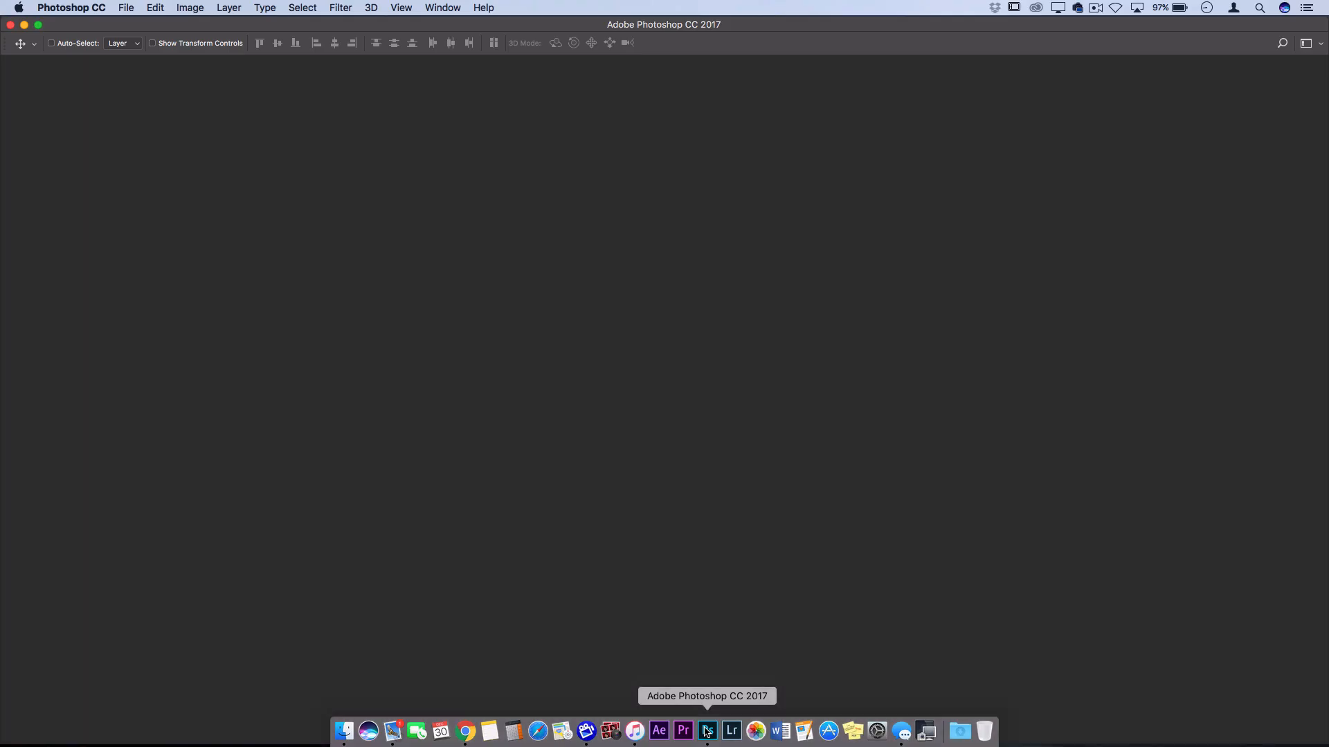
- Switch the Start screen's recent files from thumbnails to a detailed list view
click(705, 731)
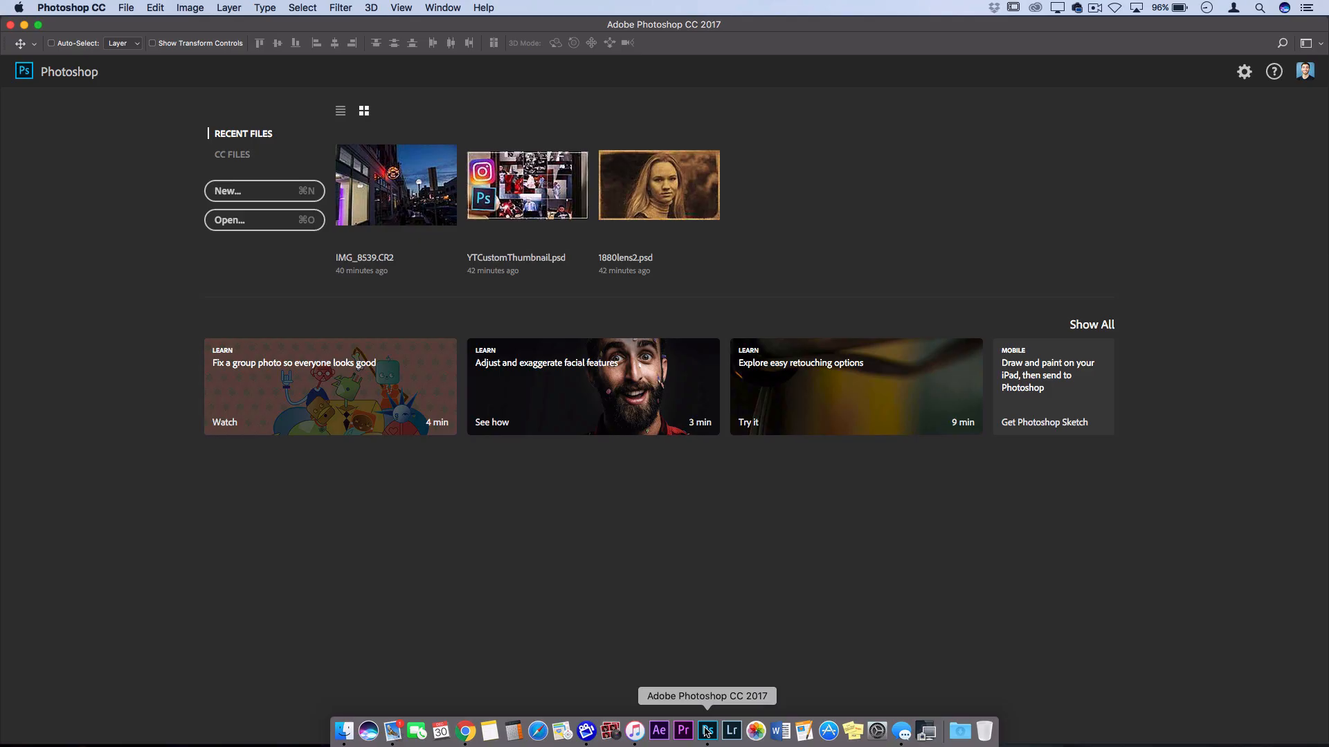
mouse_move(772, 537)
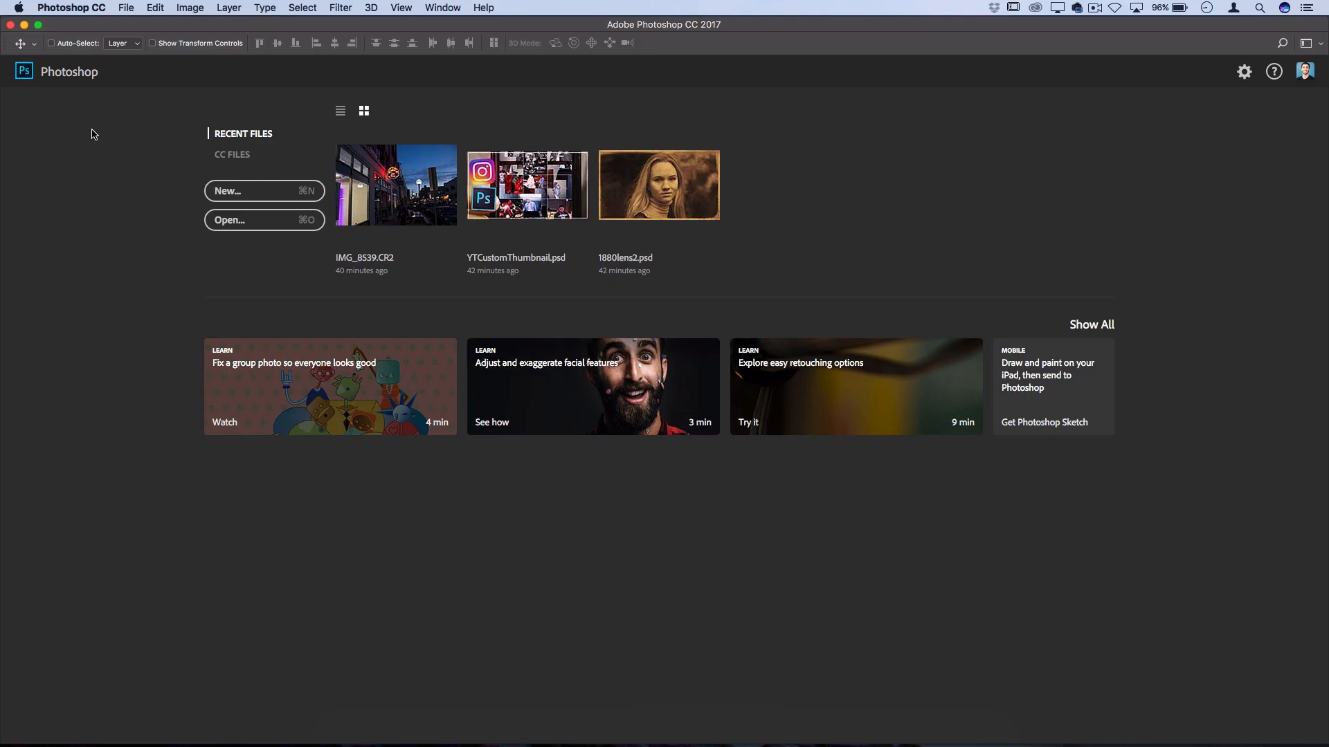
mouse_move(1099, 209)
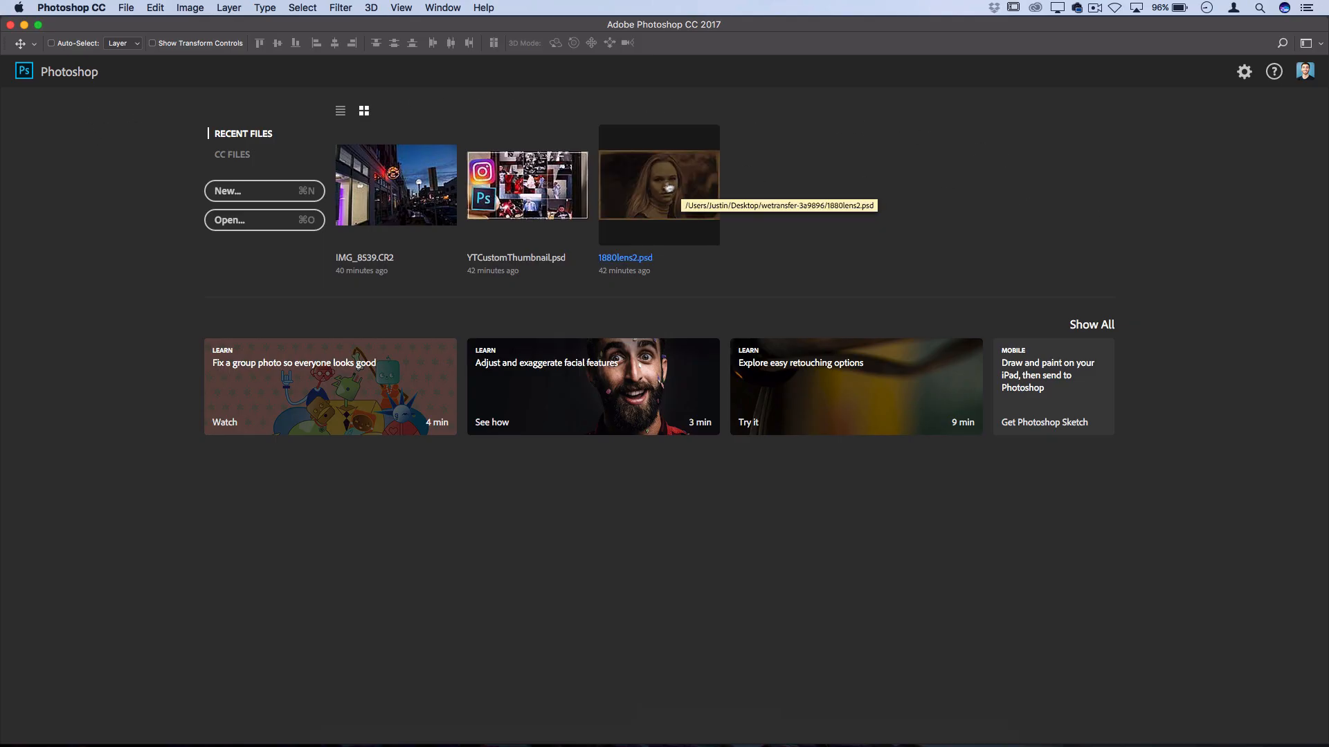
mouse_move(666, 280)
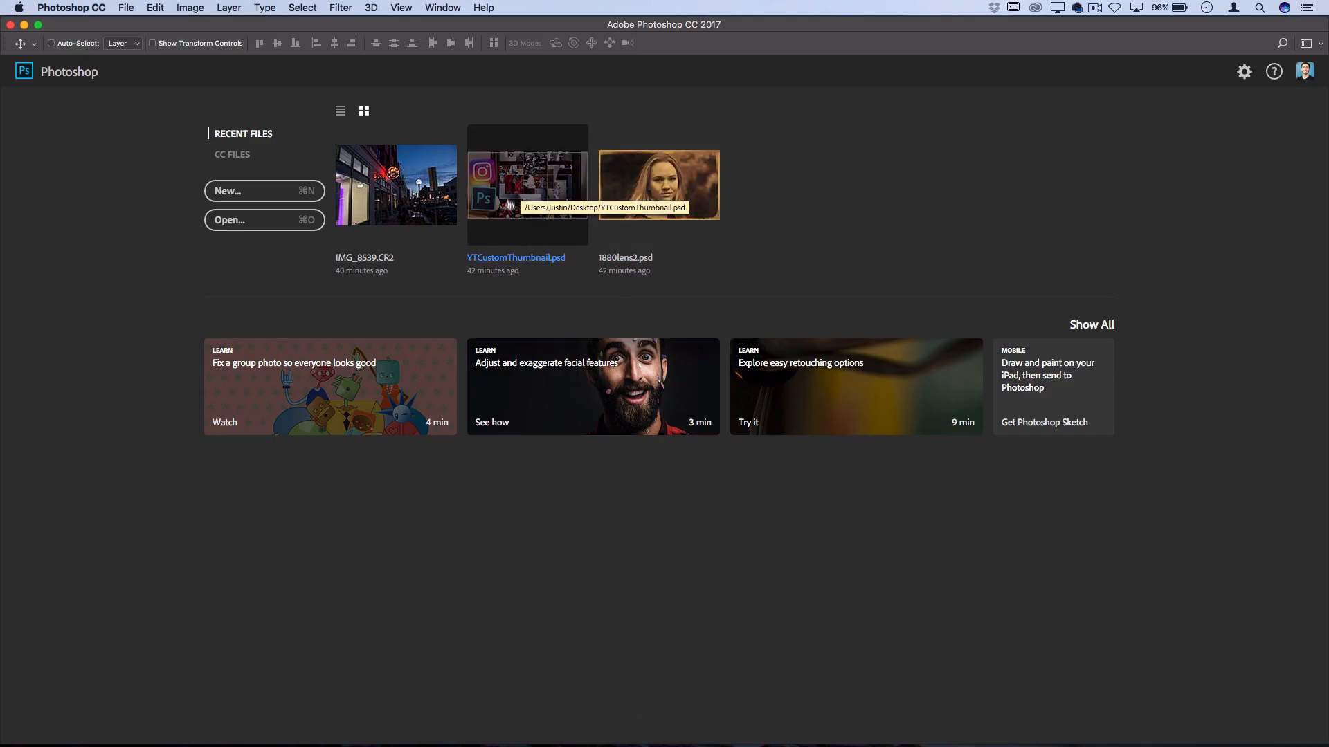
mouse_move(390, 209)
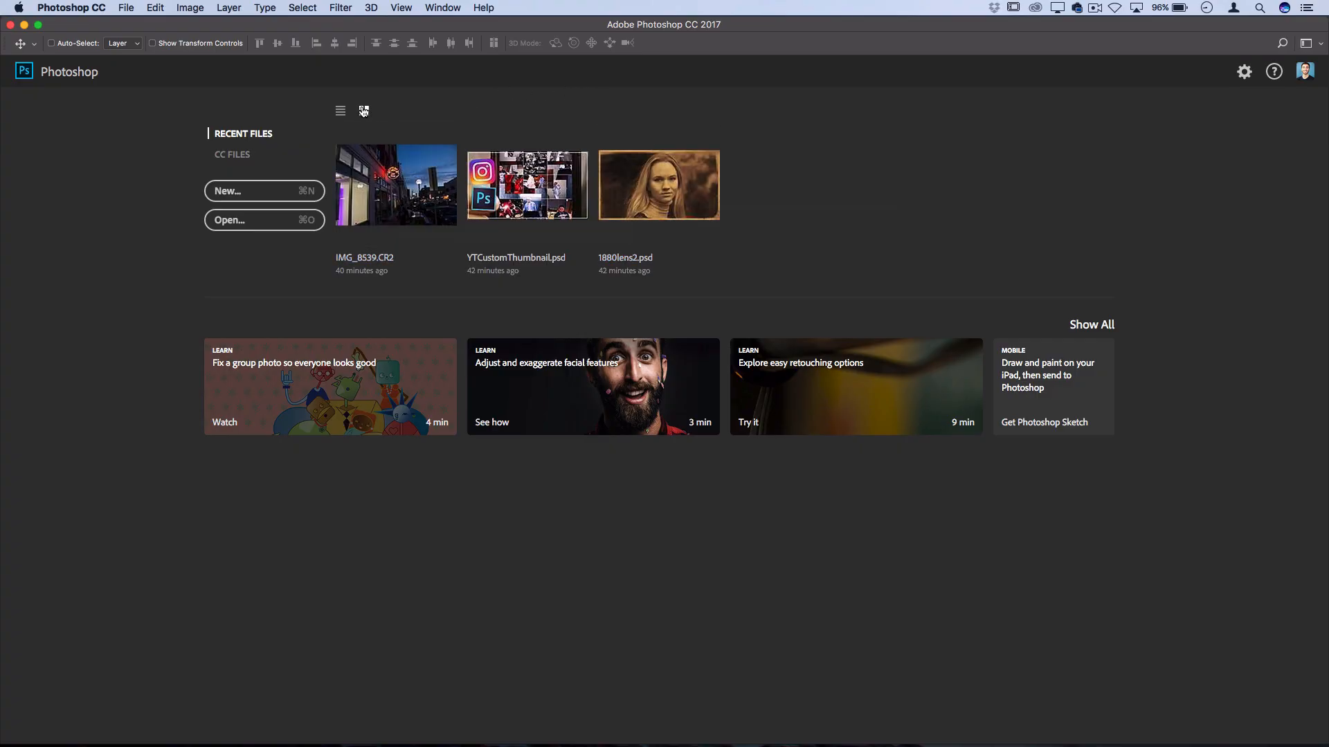
click(340, 111)
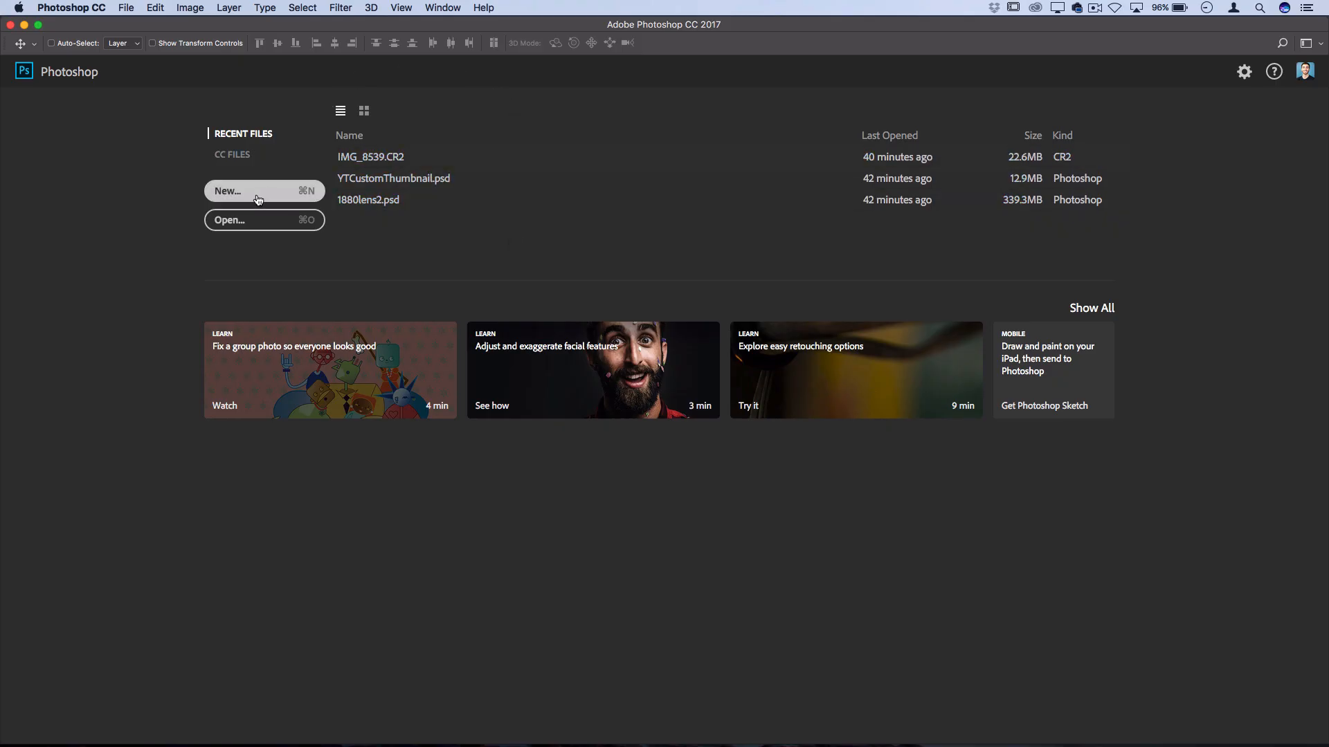
mouse_move(246, 198)
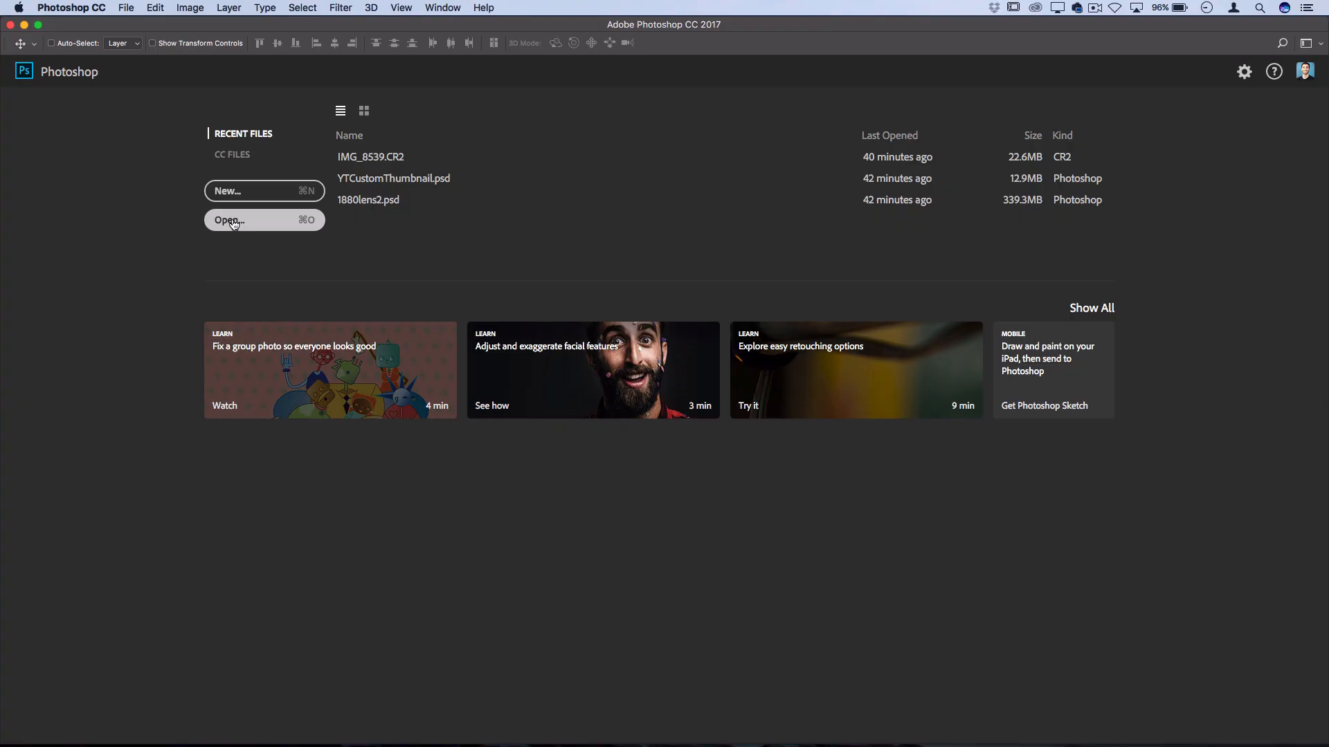
- Start a new document sized 1920 by 1080 in pixel units
click(226, 191)
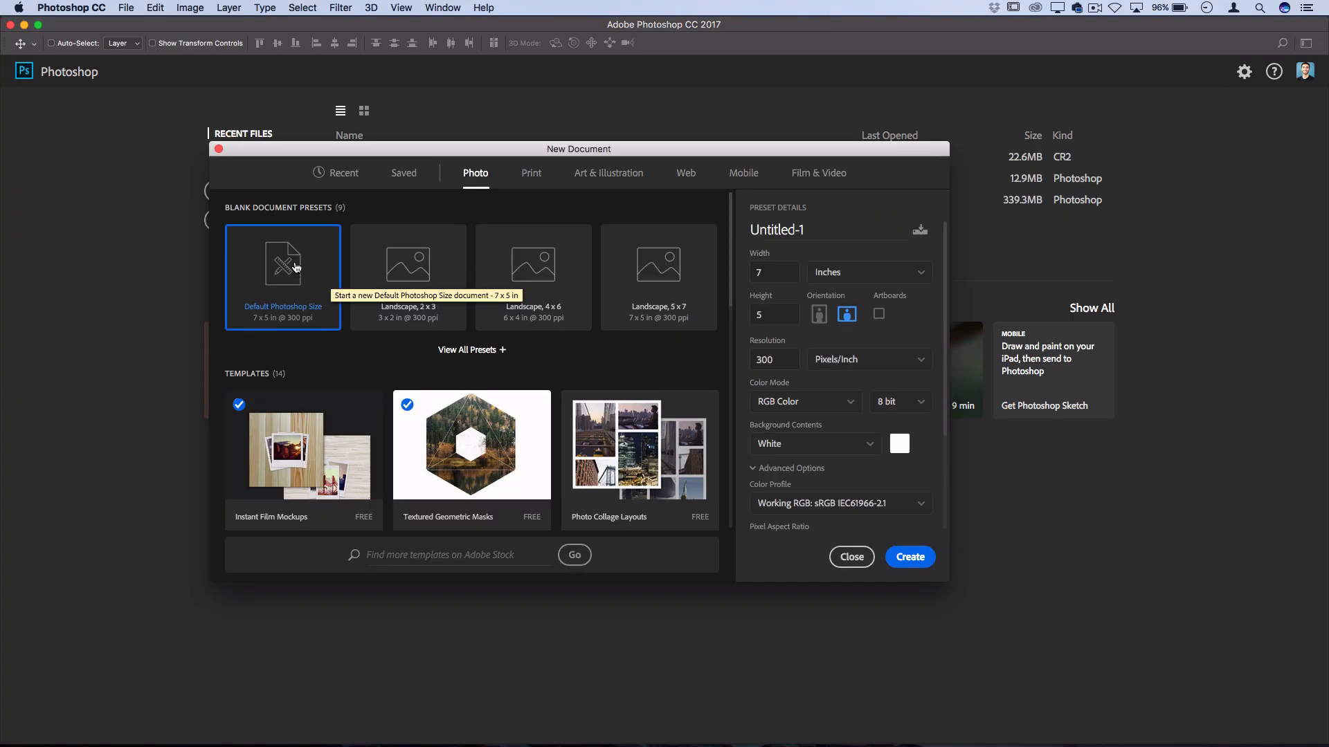
mouse_move(293, 270)
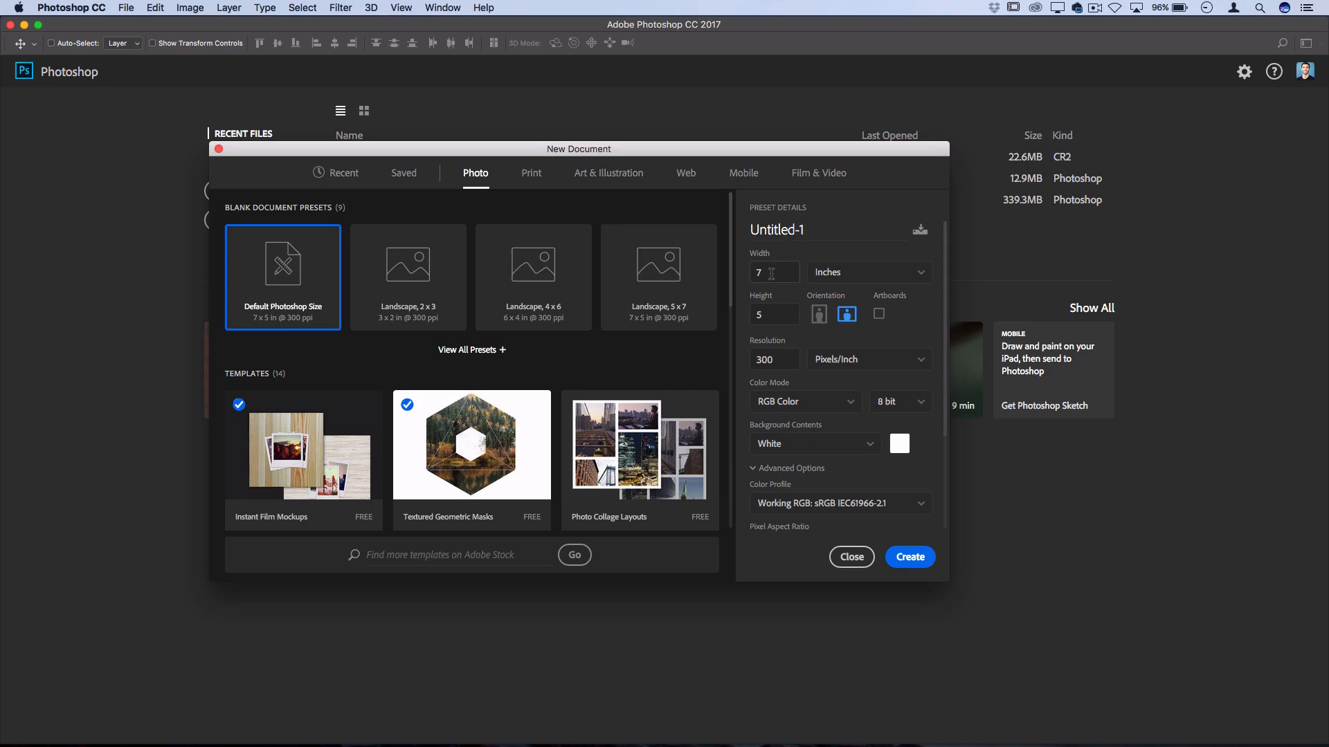
click(772, 273)
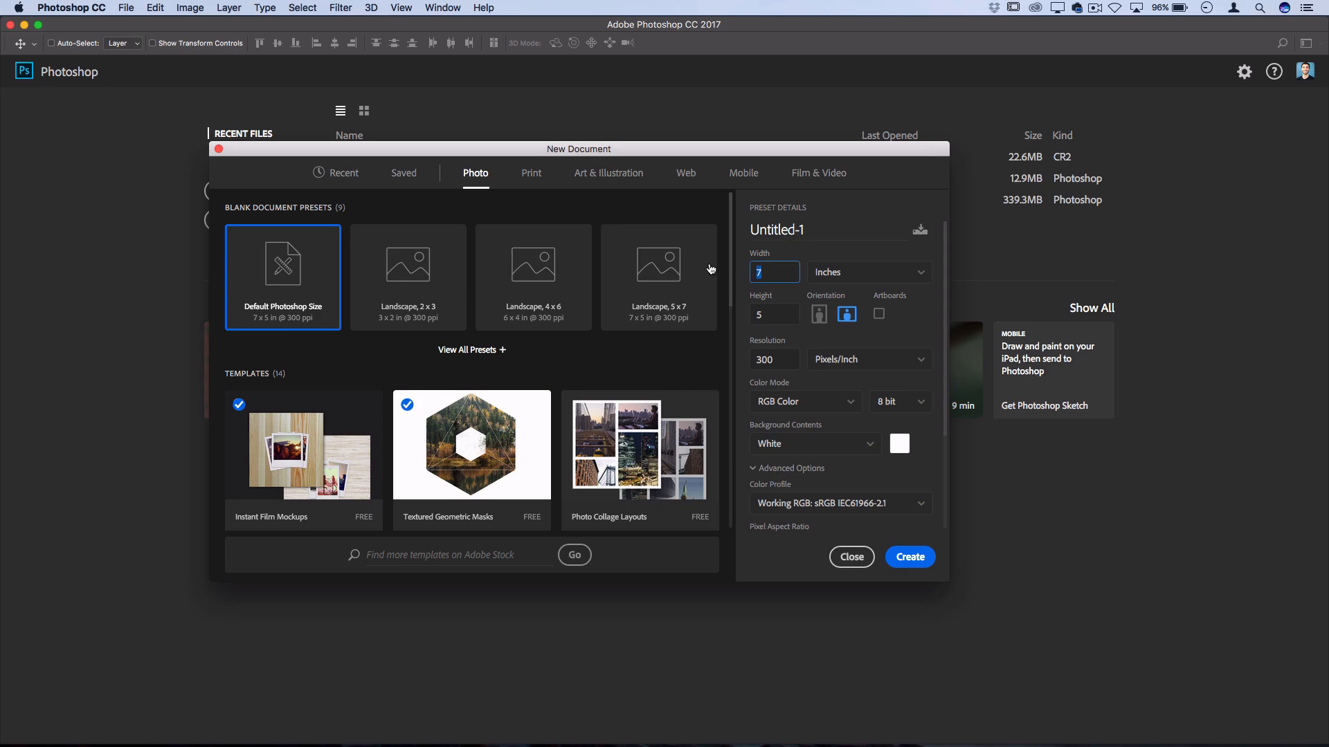
click(866, 273)
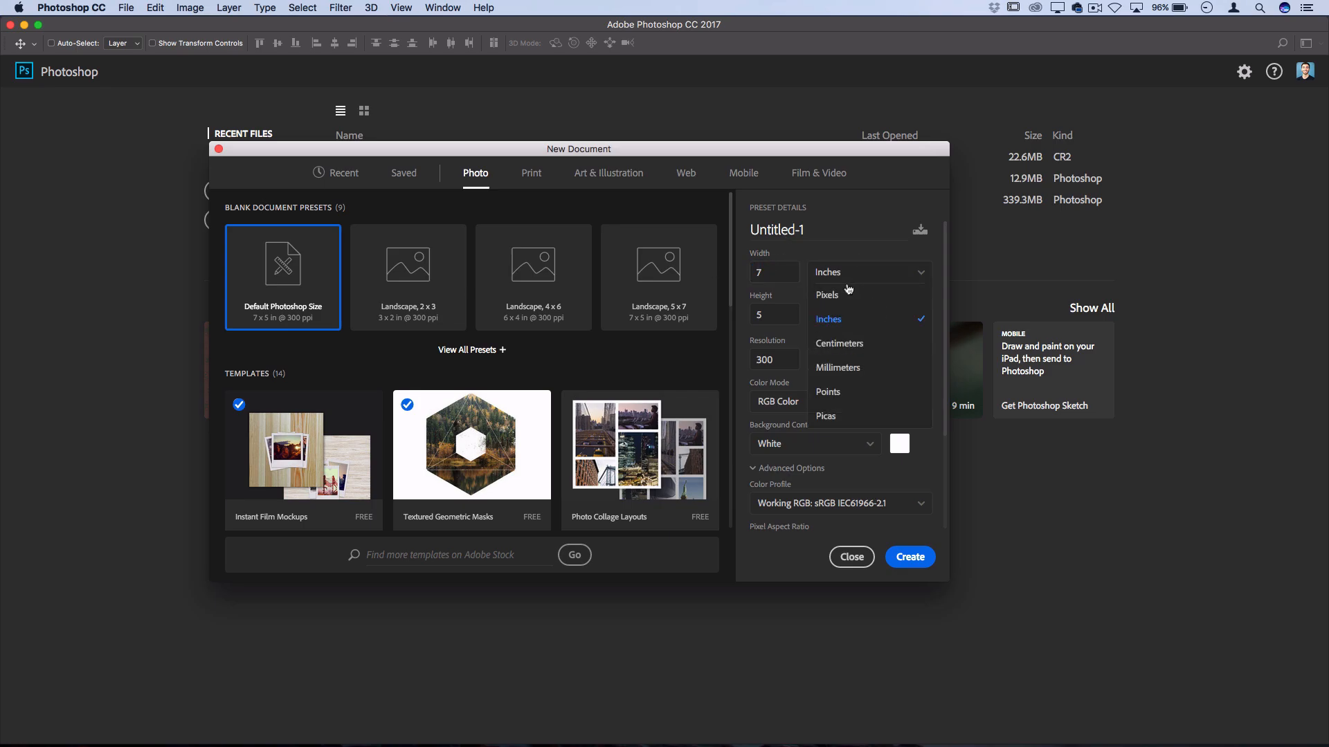
click(826, 294)
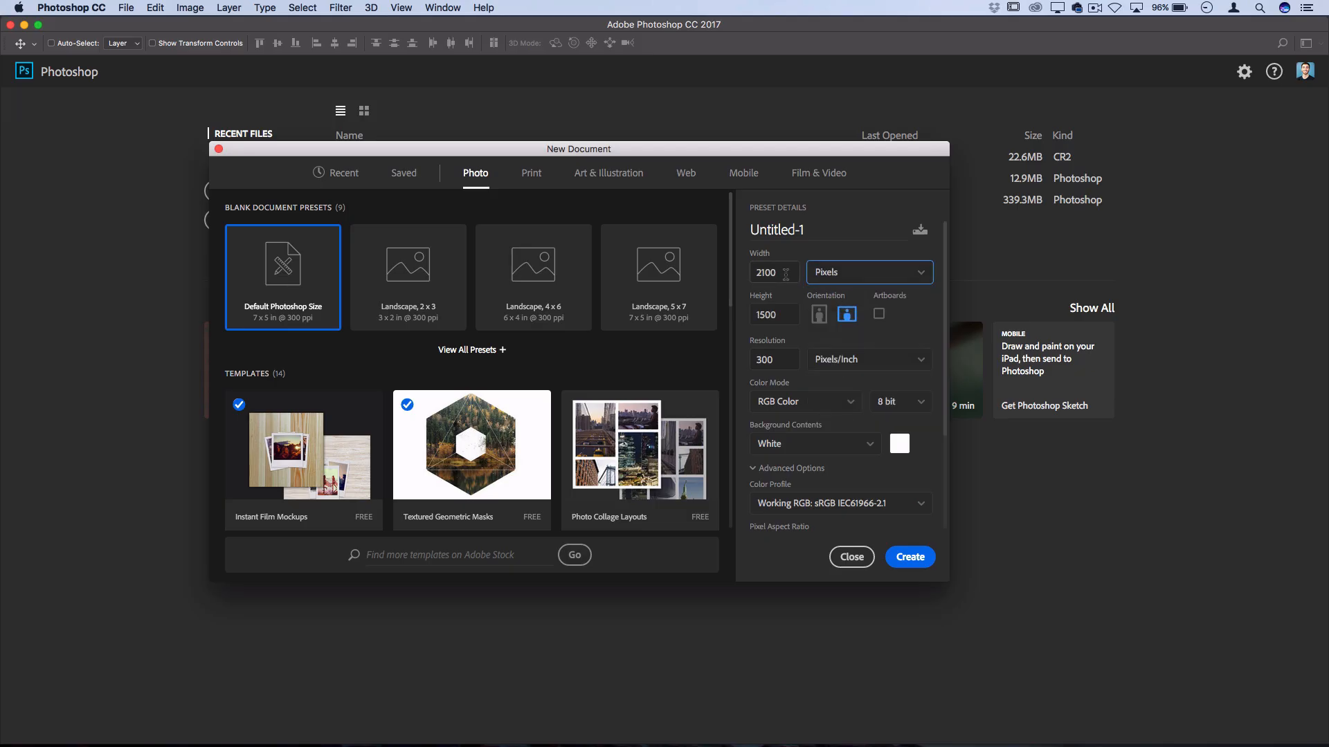
click(868, 272)
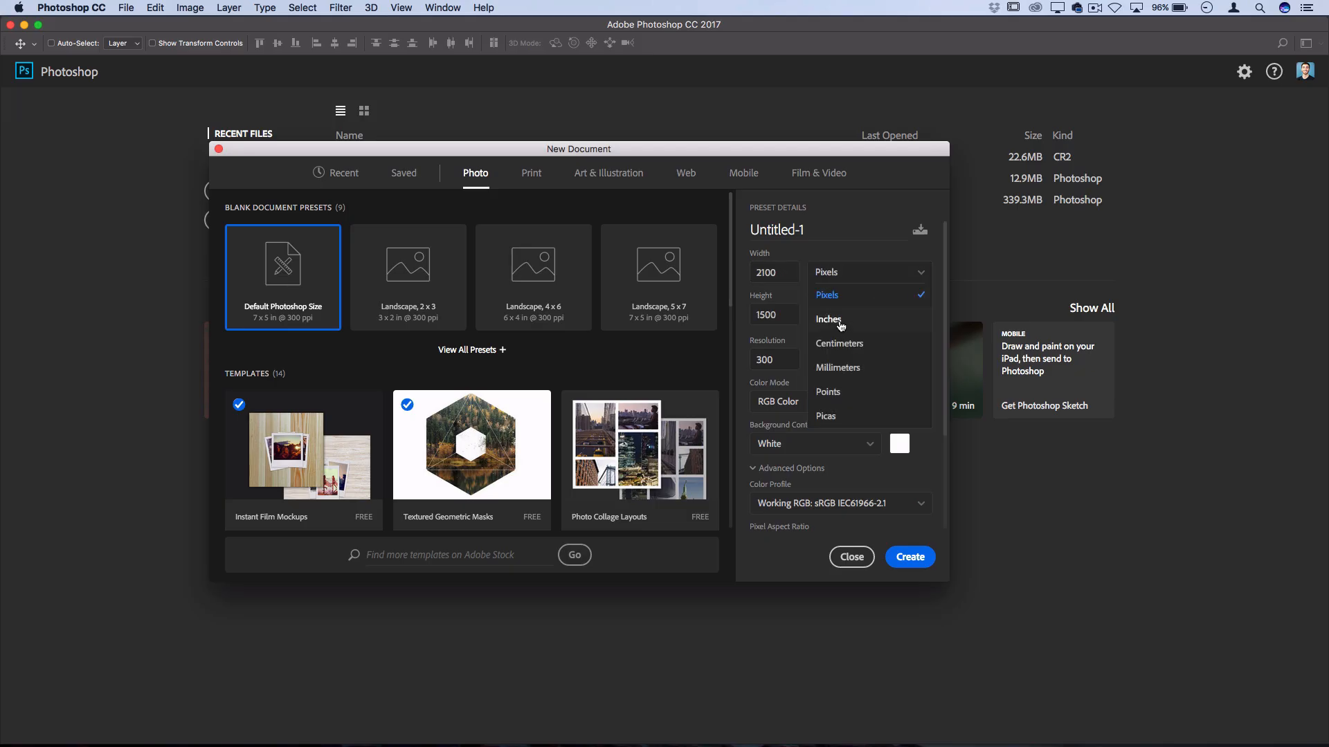
click(827, 295)
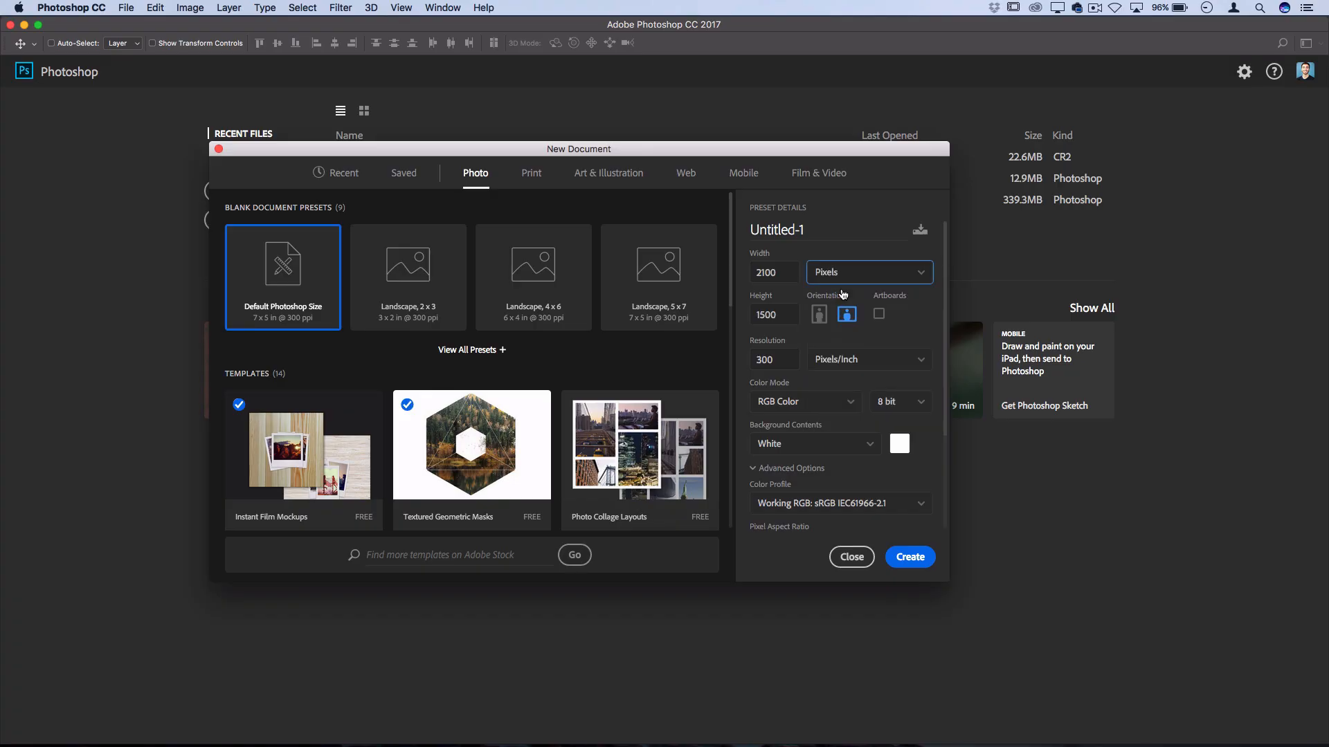
click(771, 273)
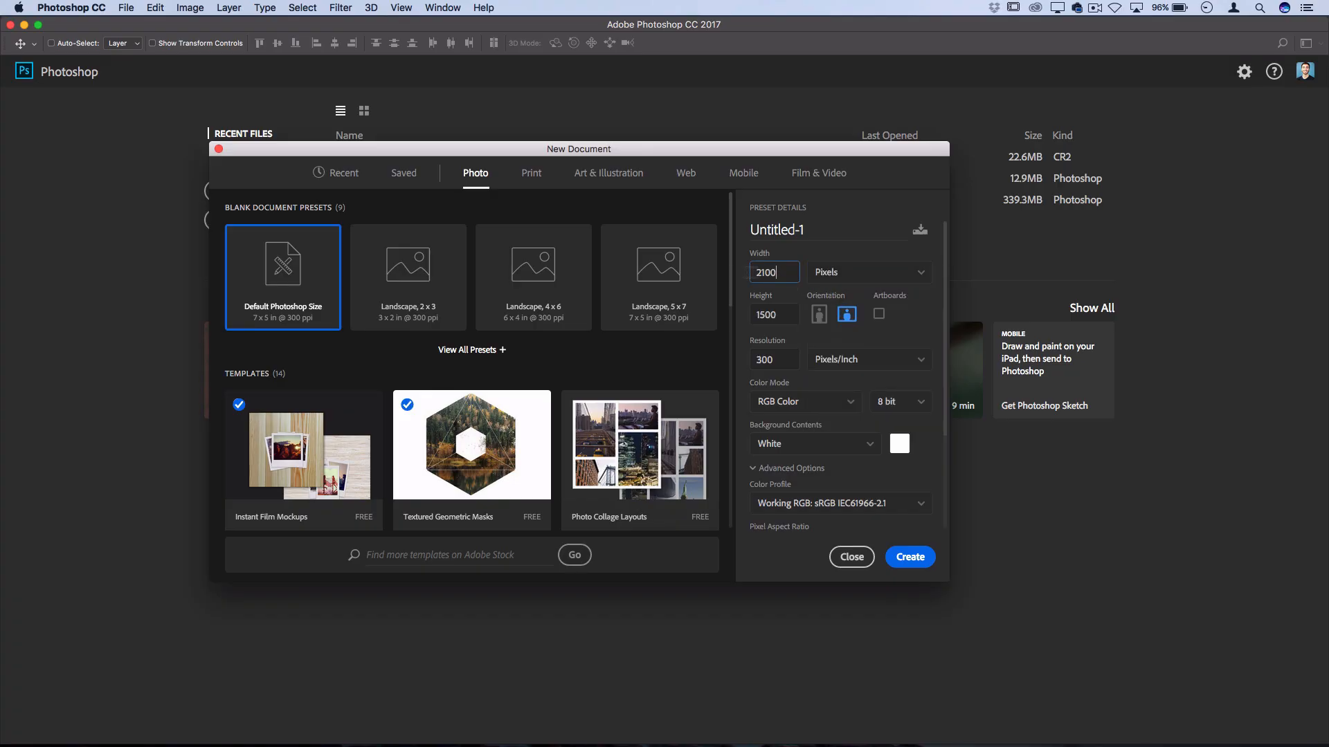
key(Tab)
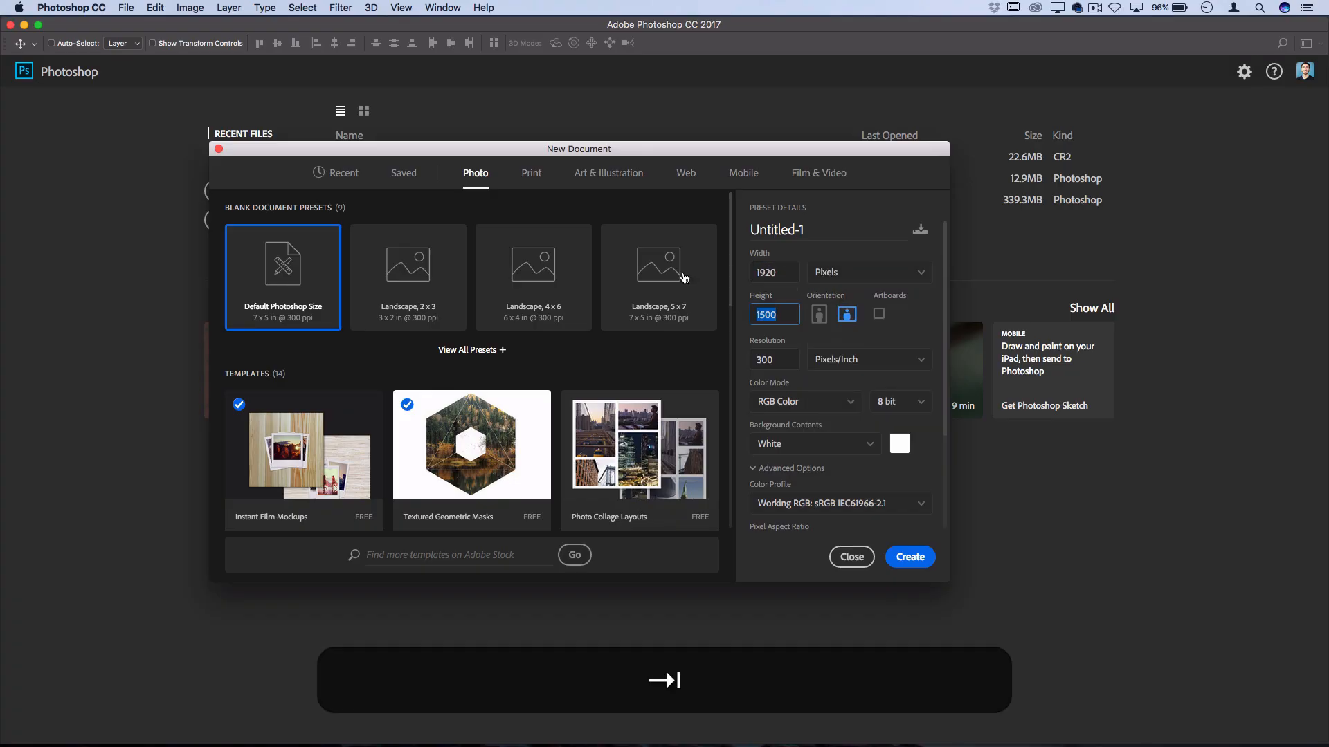
text(1080)
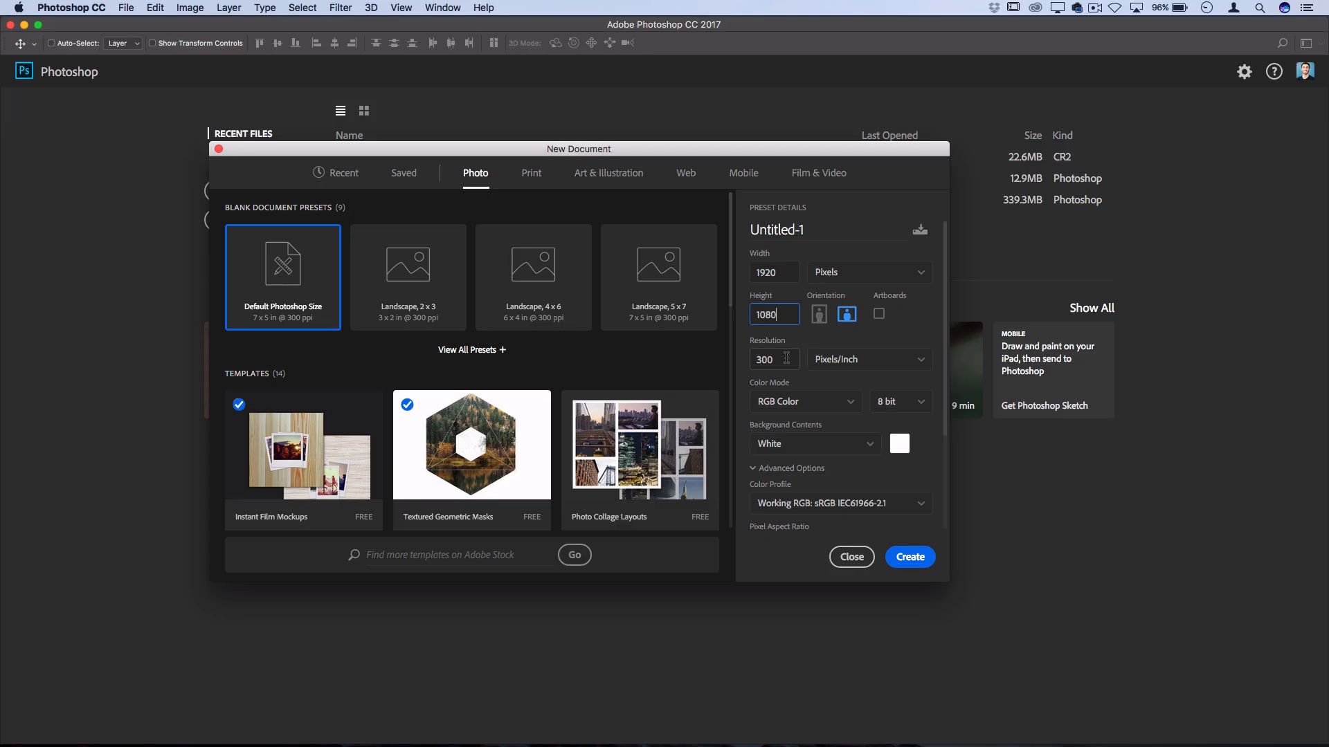
mouse_move(792, 405)
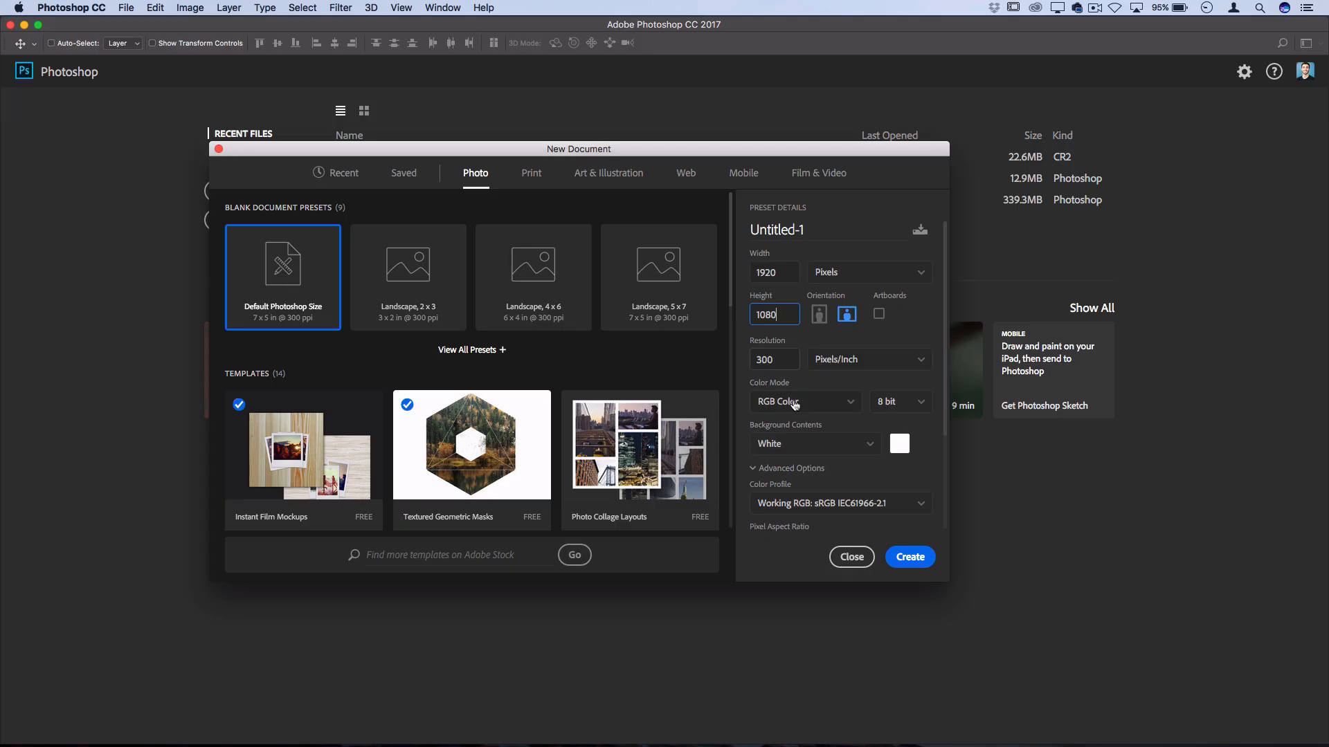
mouse_move(793, 405)
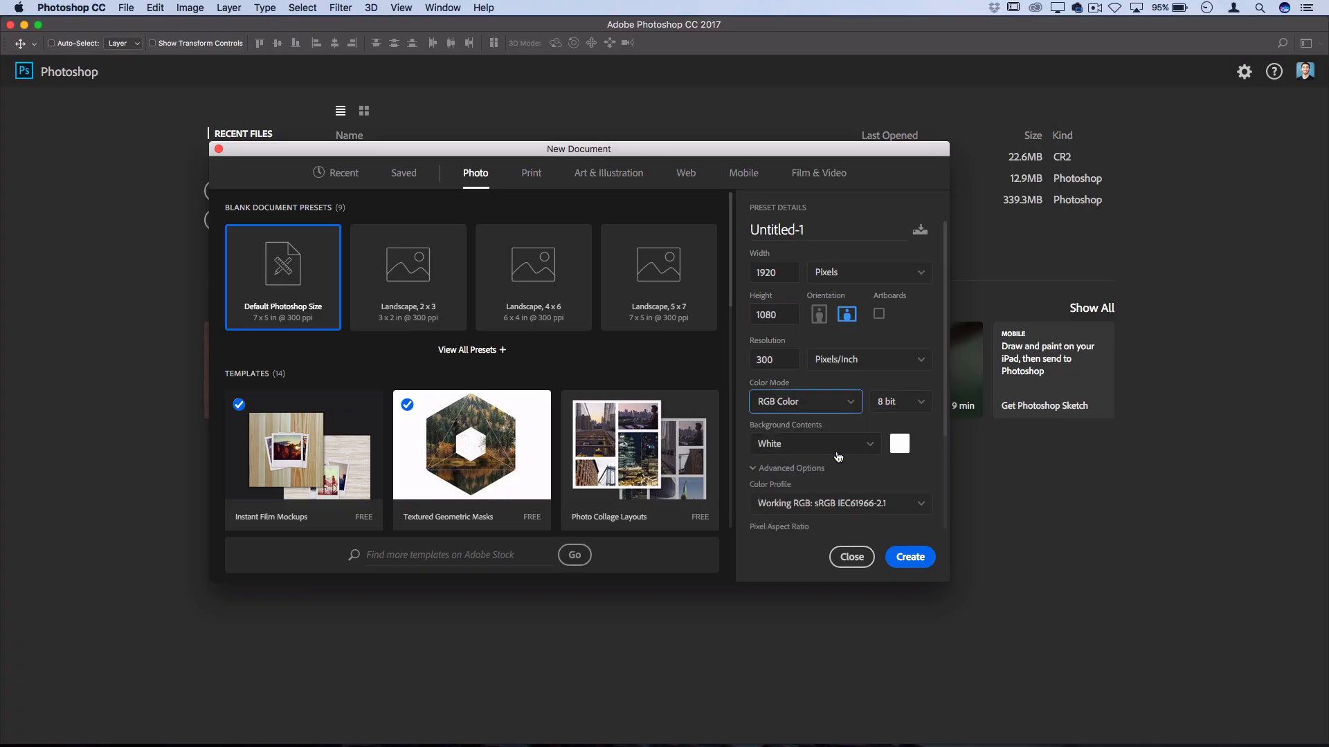
- Keep the Background Contents set to White
click(812, 442)
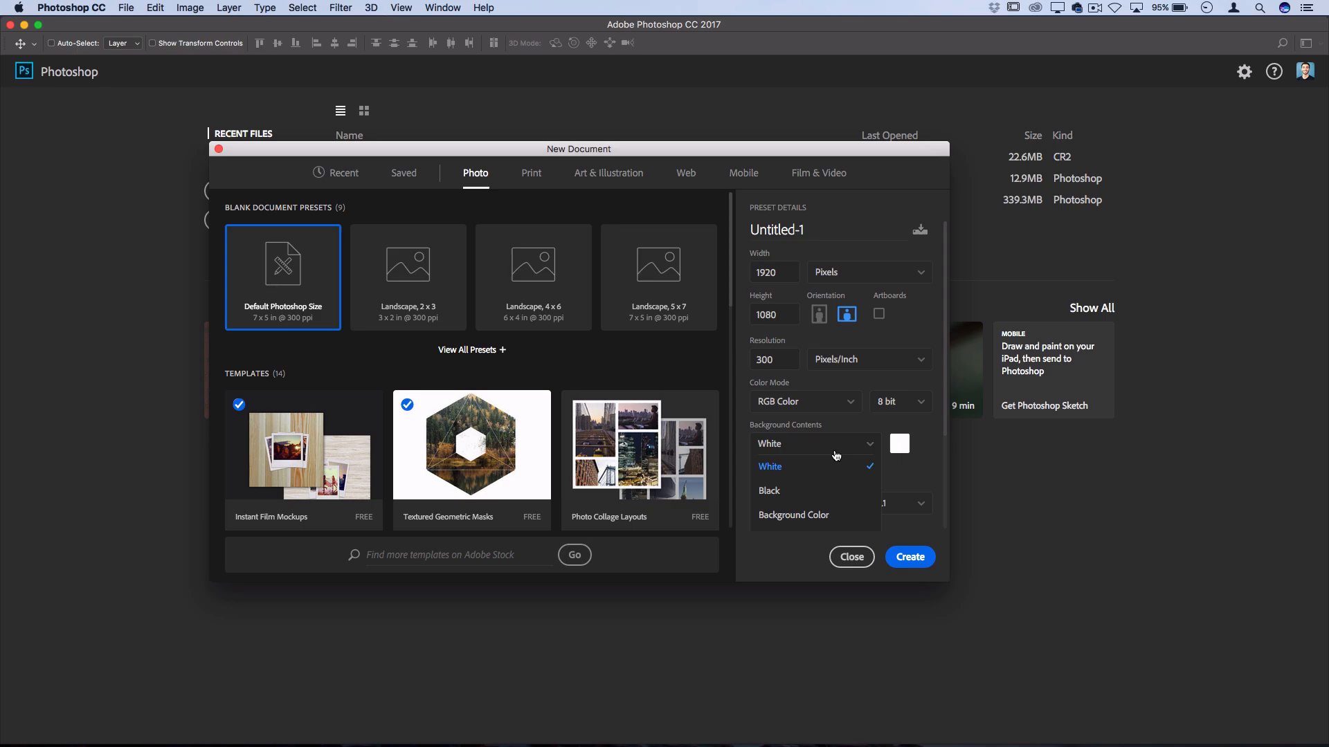
mouse_move(794, 476)
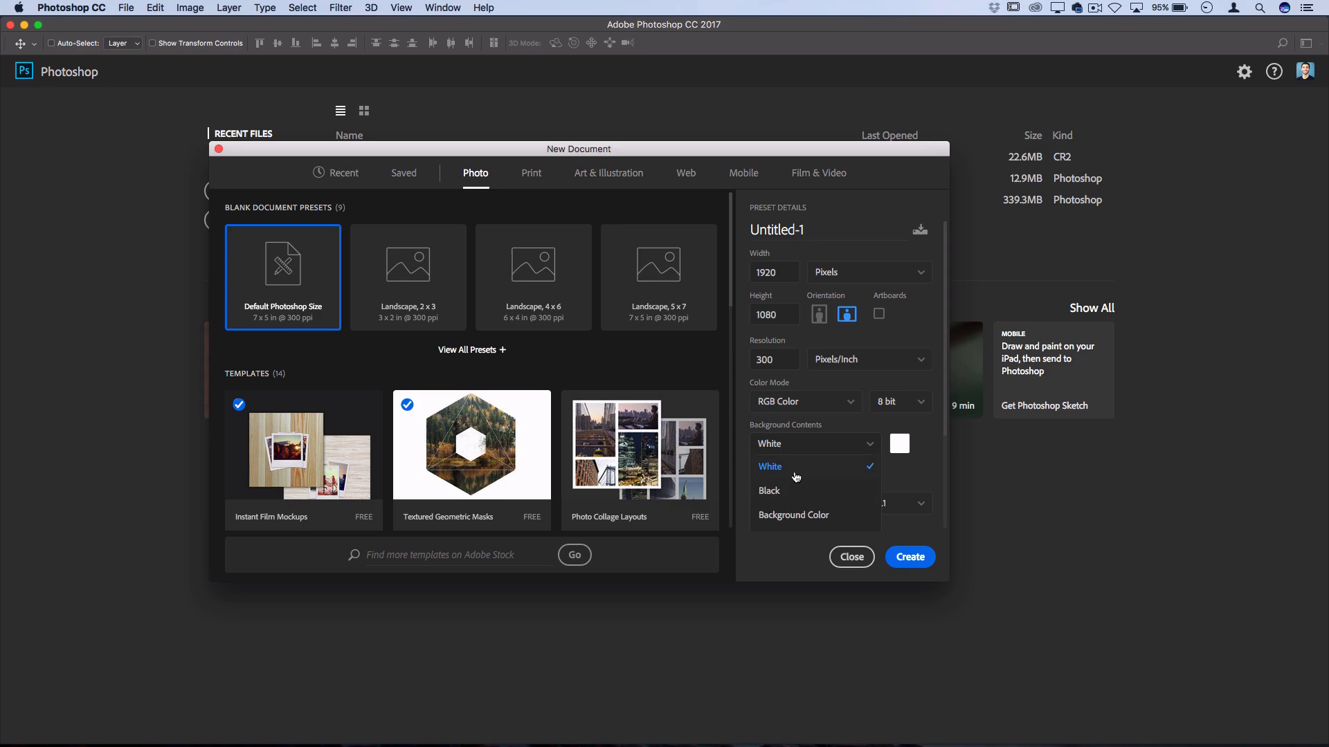
click(769, 466)
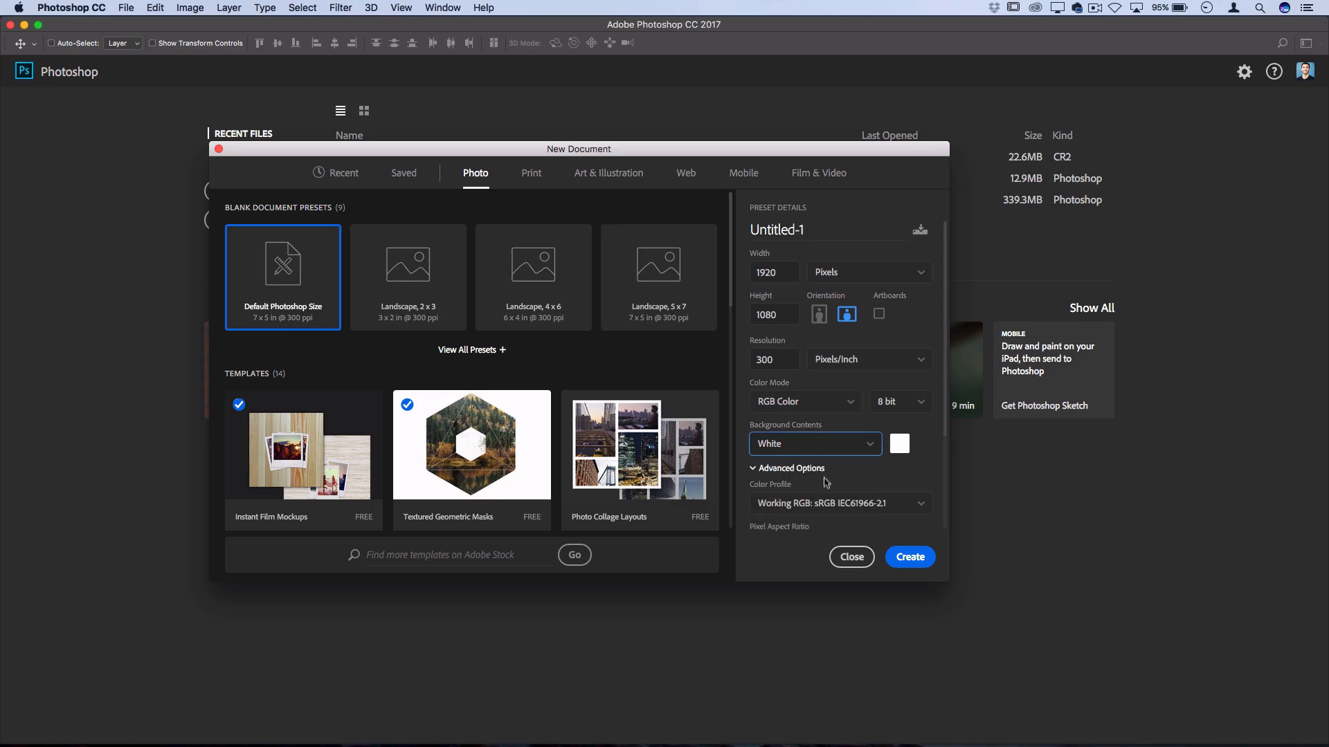
mouse_move(840, 489)
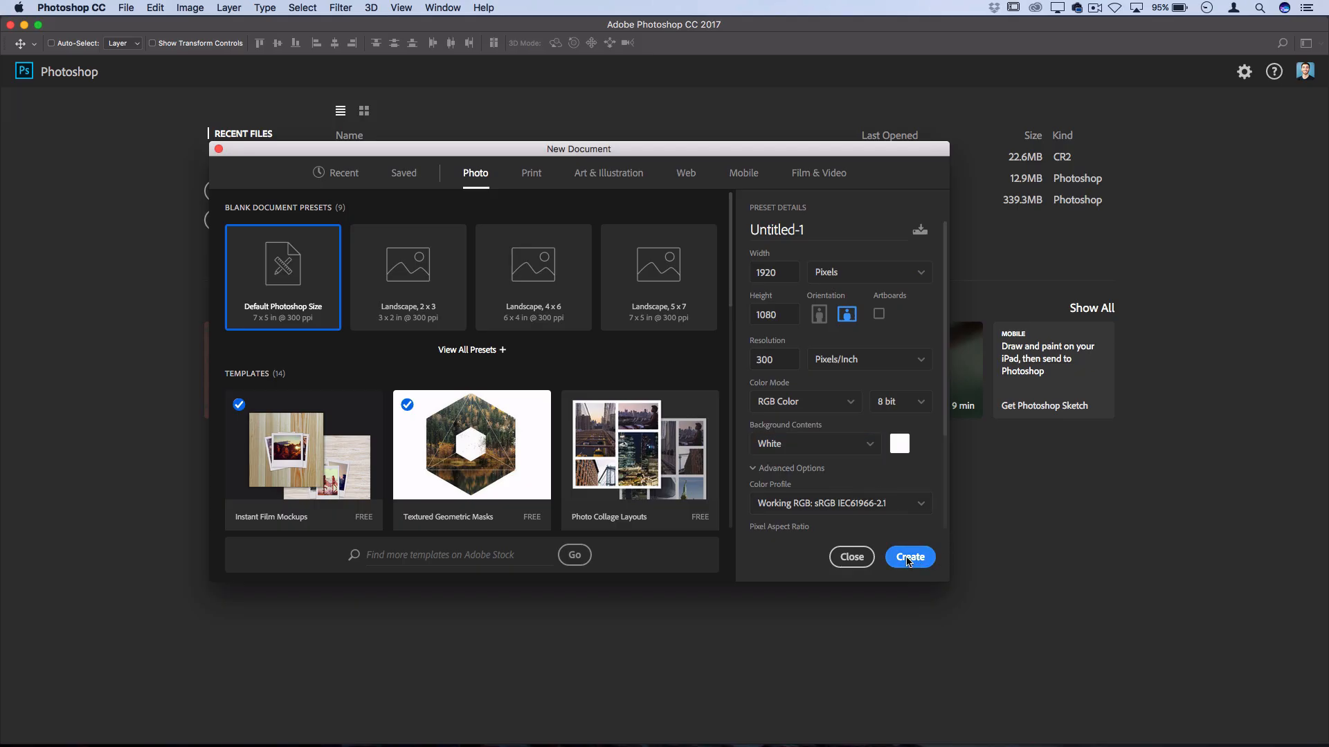
- Create the 1920×1080 document, then browse to IMG_8539.CR2 in the Ann Arbor folder
click(908, 556)
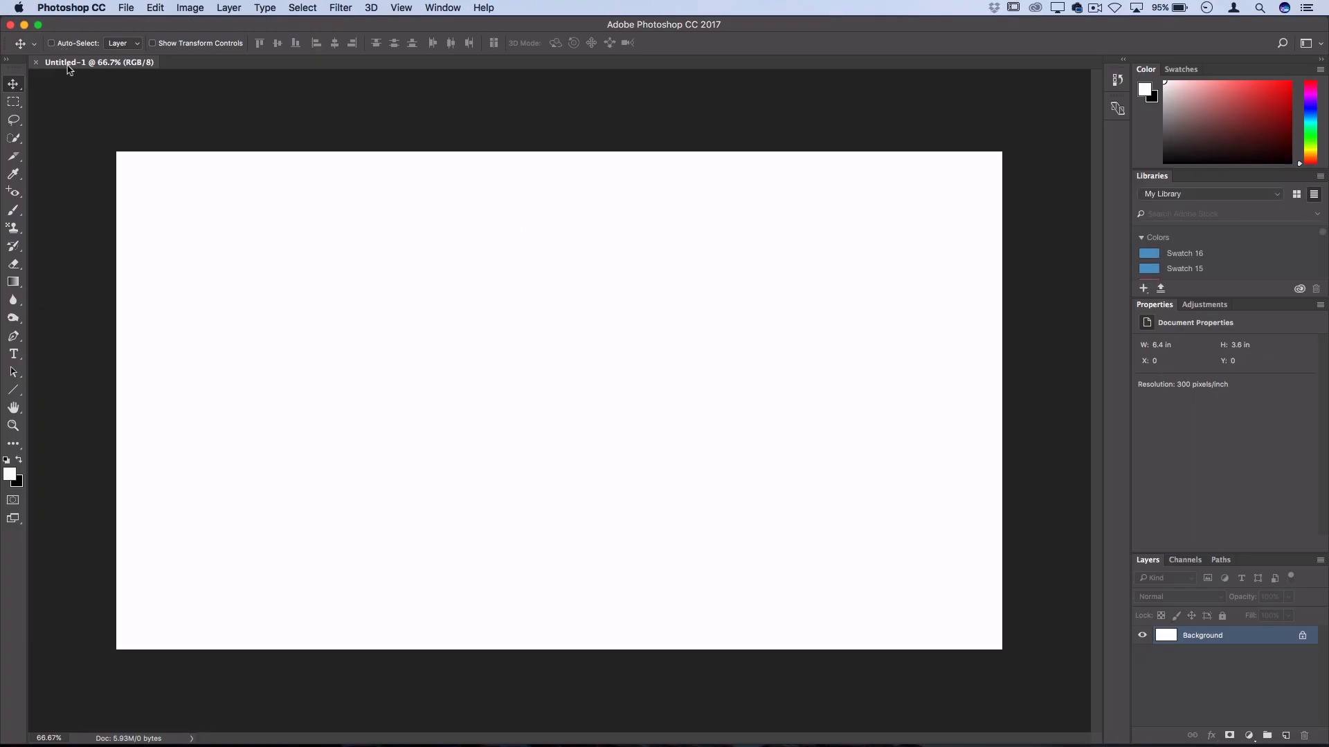
mouse_move(97, 211)
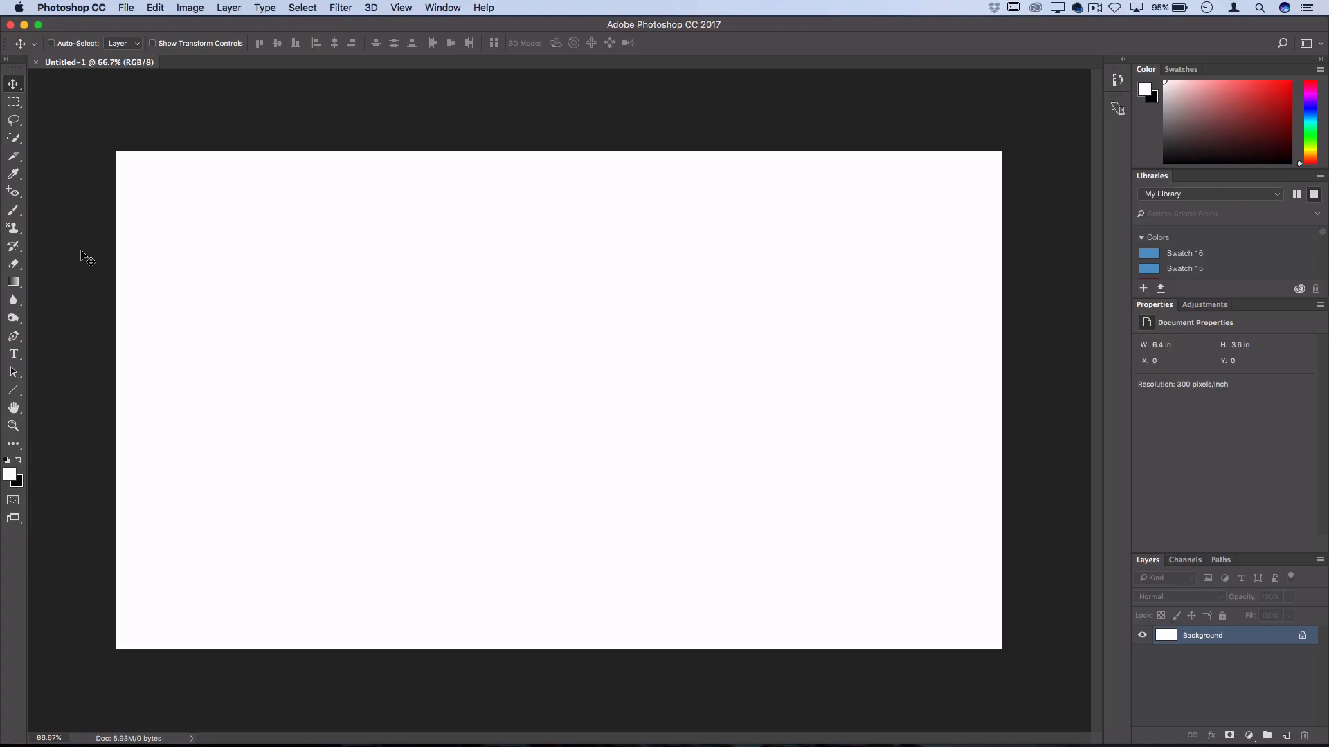
mouse_move(115, 127)
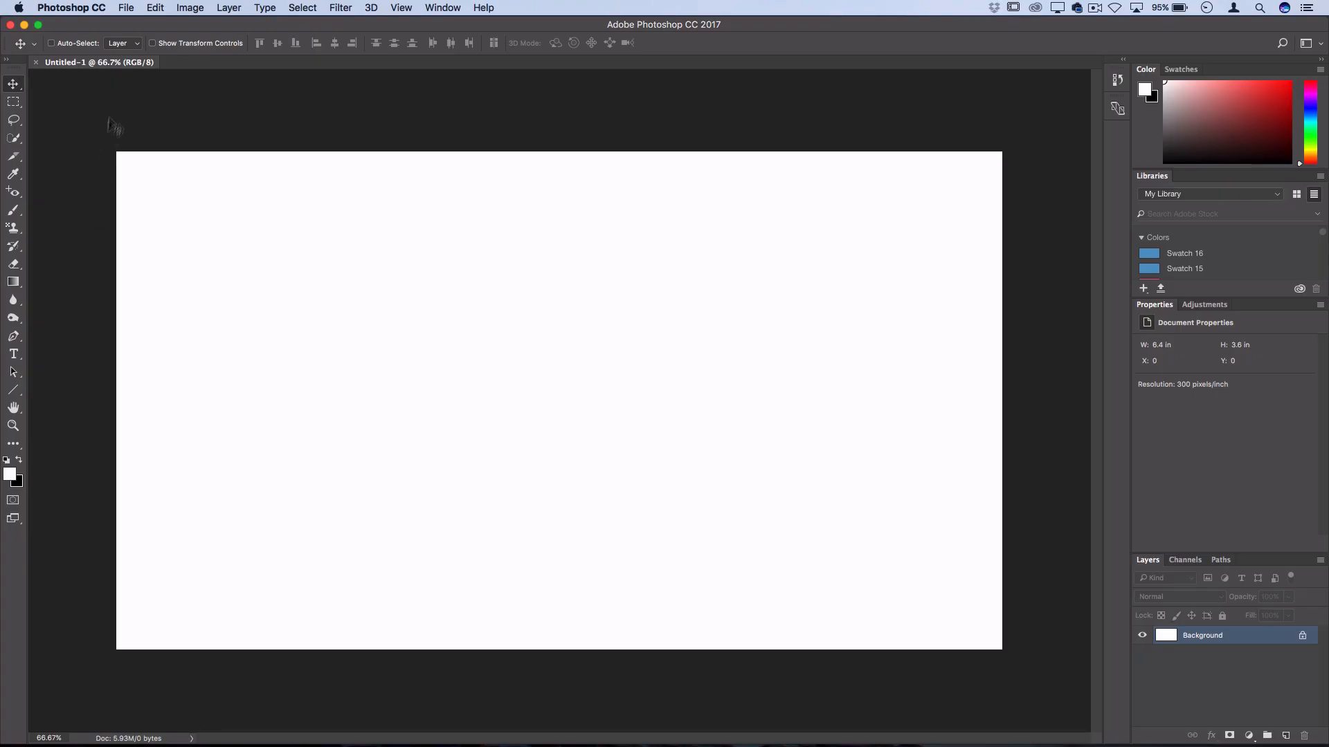
click(126, 7)
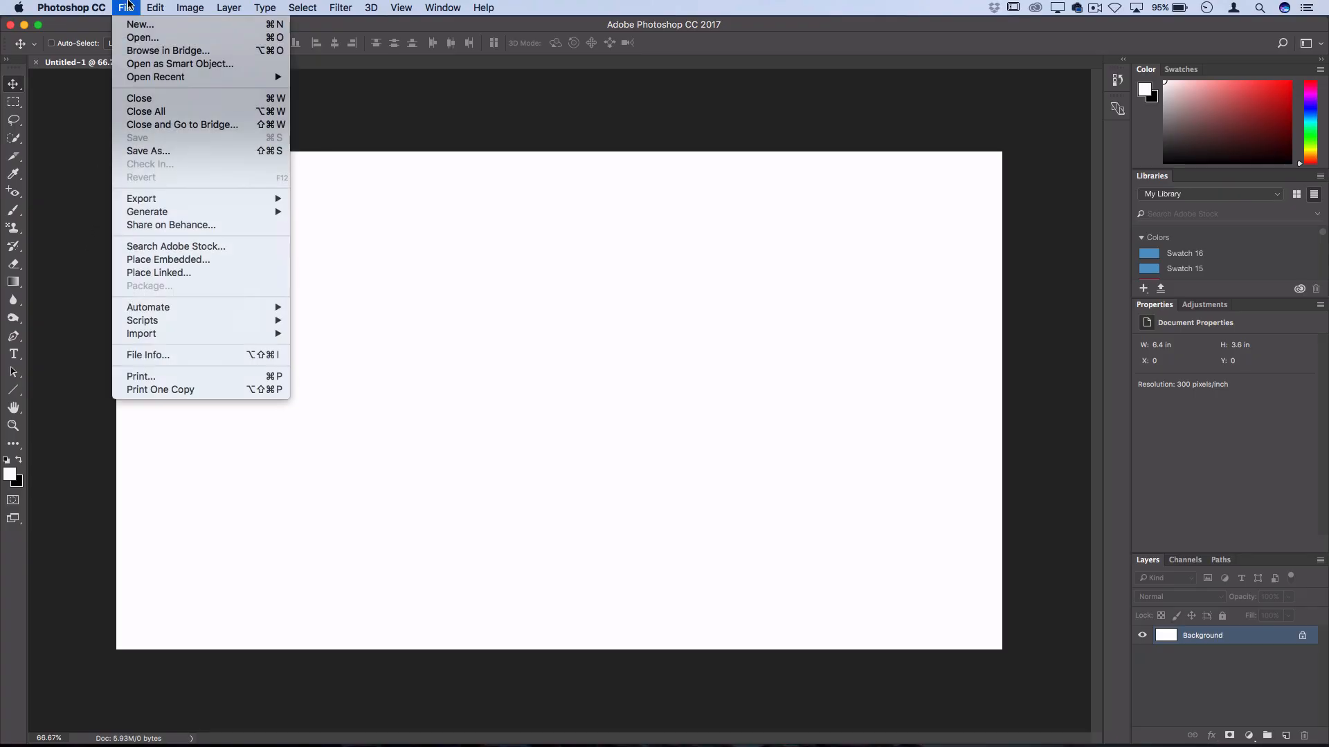
mouse_move(140, 23)
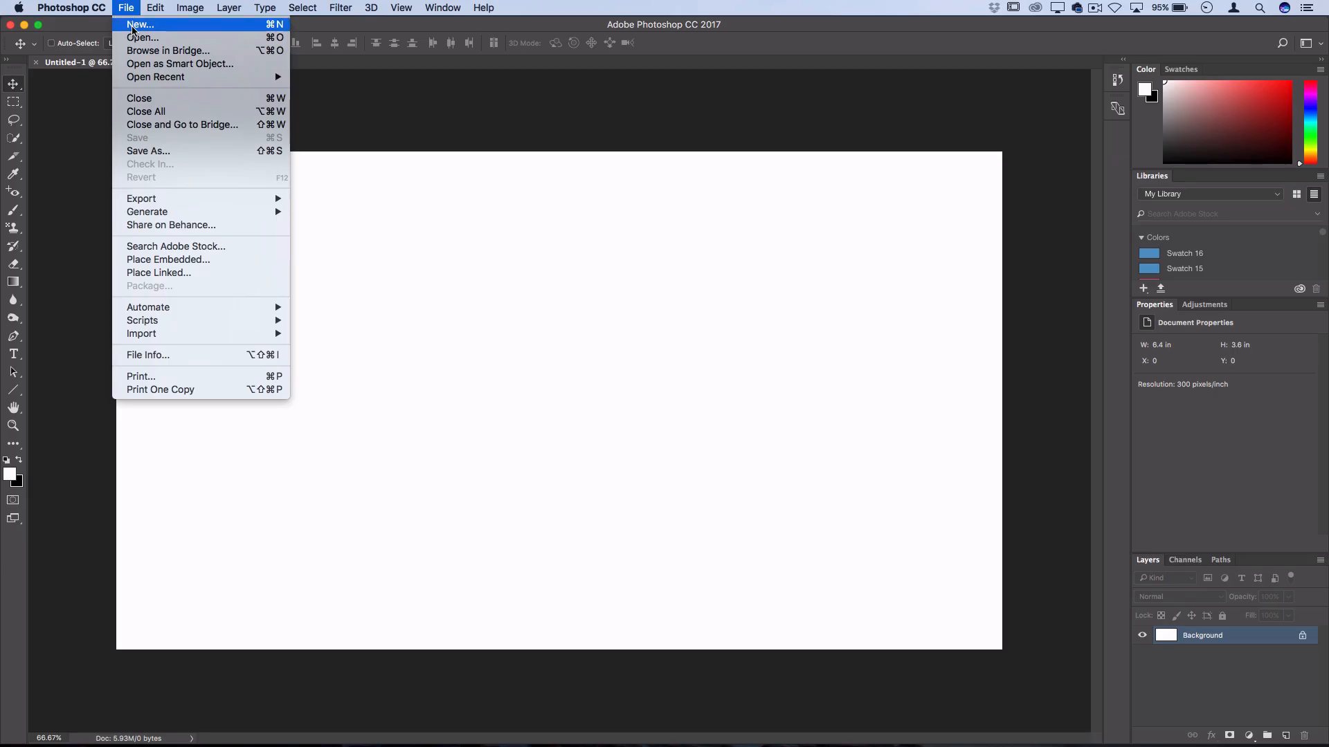
mouse_move(143, 38)
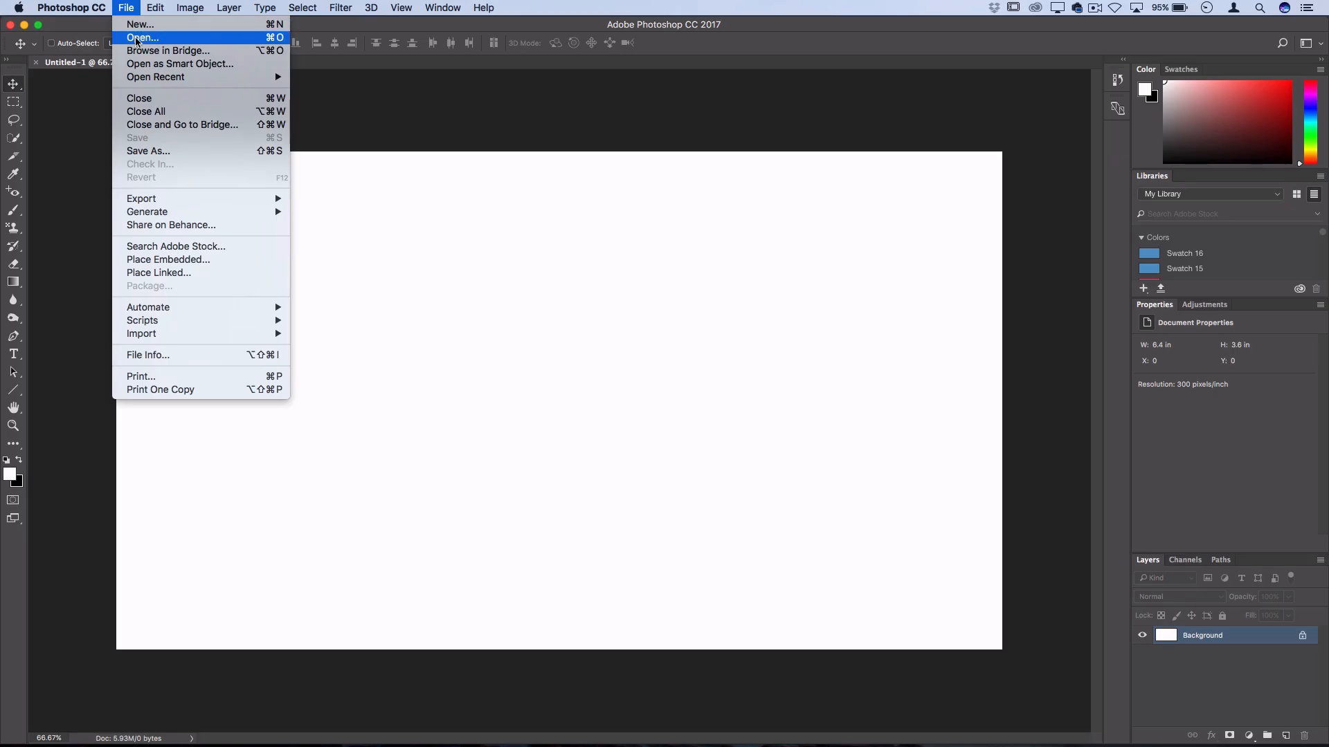
click(143, 38)
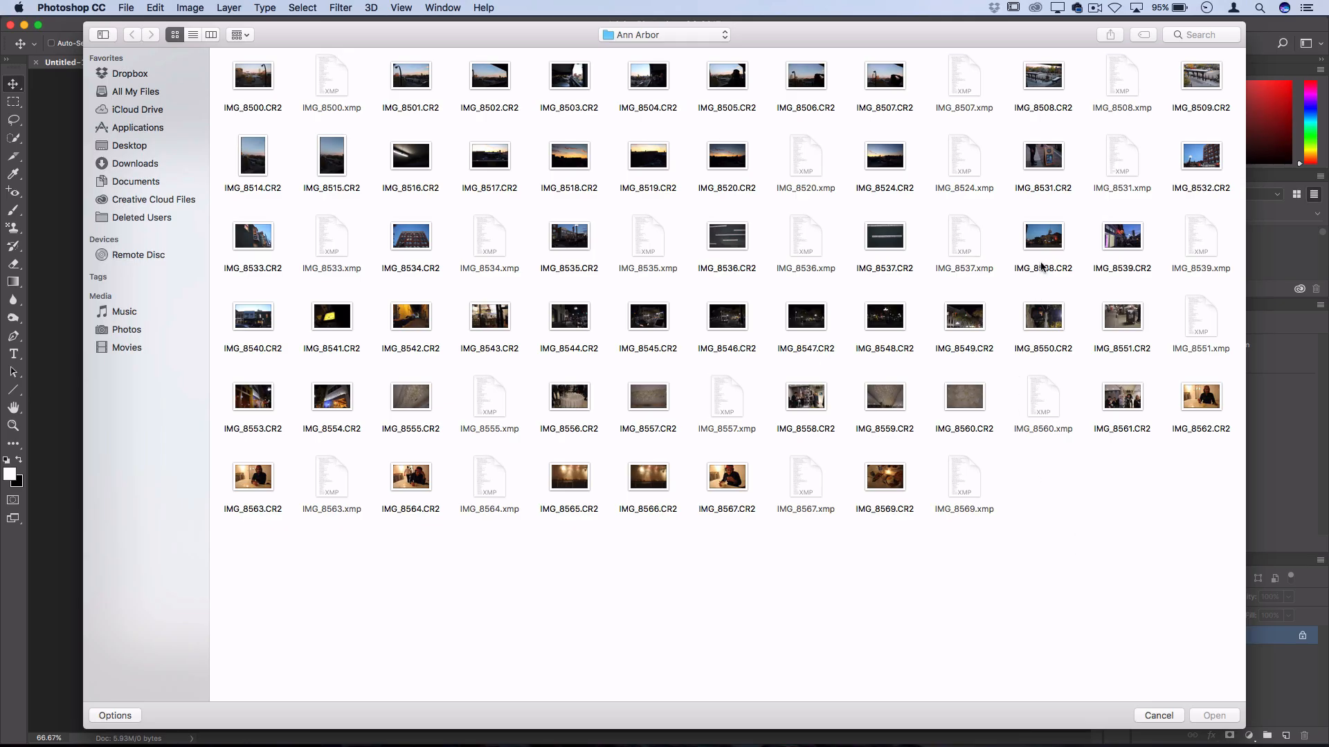
mouse_move(1044, 267)
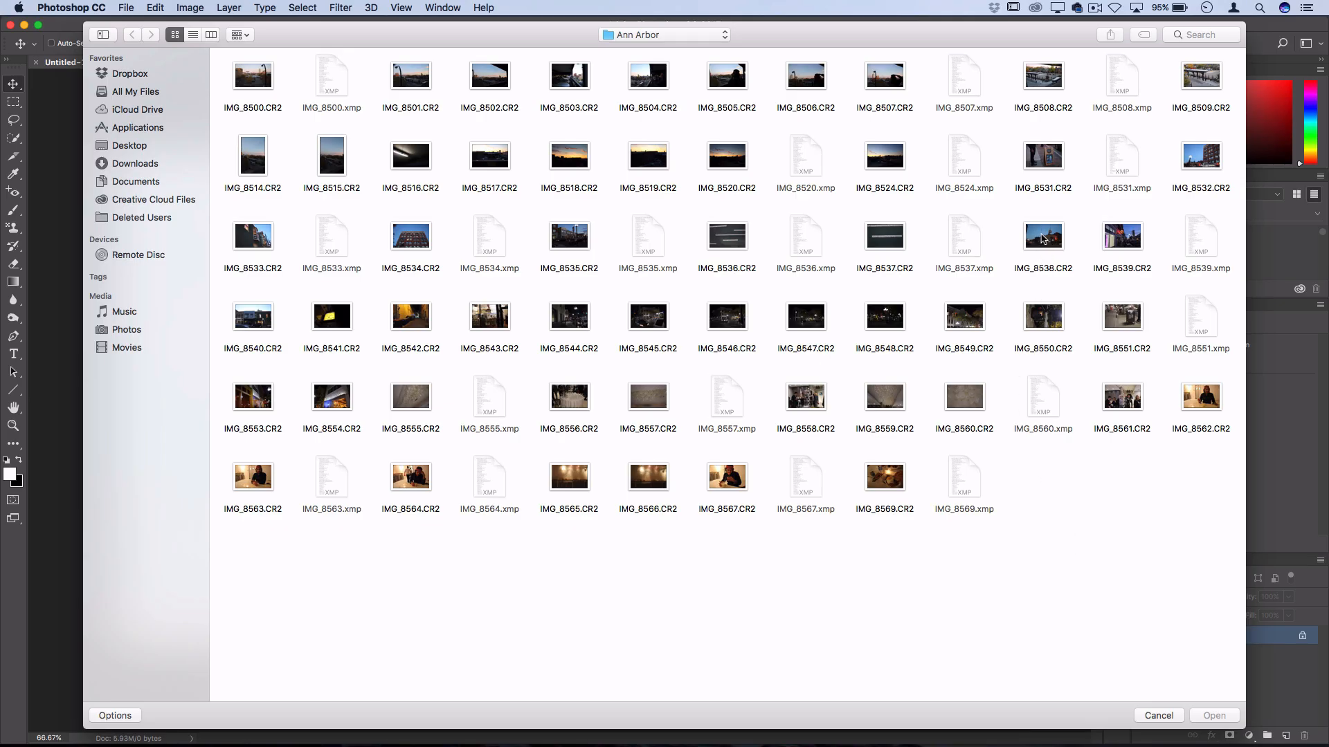
click(1123, 235)
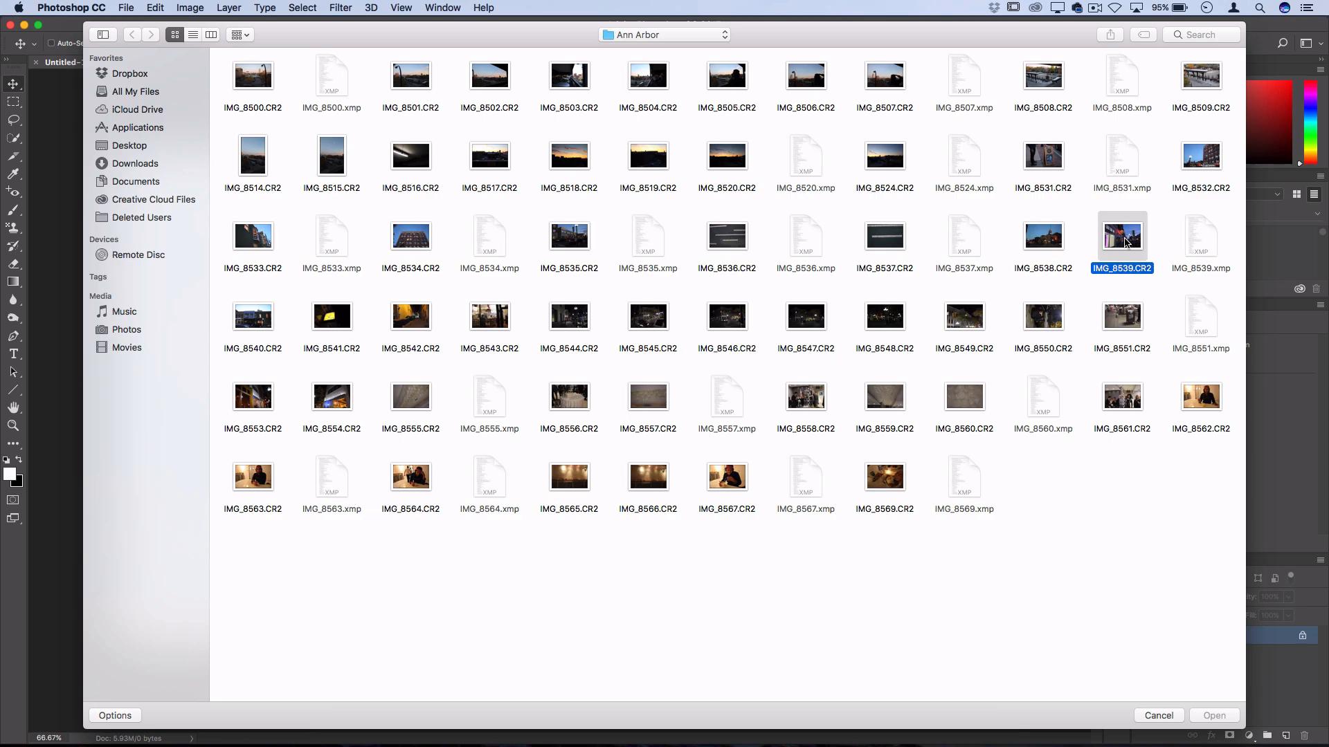
- Open IMG_8539.CR2 in Camera Raw and review its Detail and Basic settings
double_click(1122, 235)
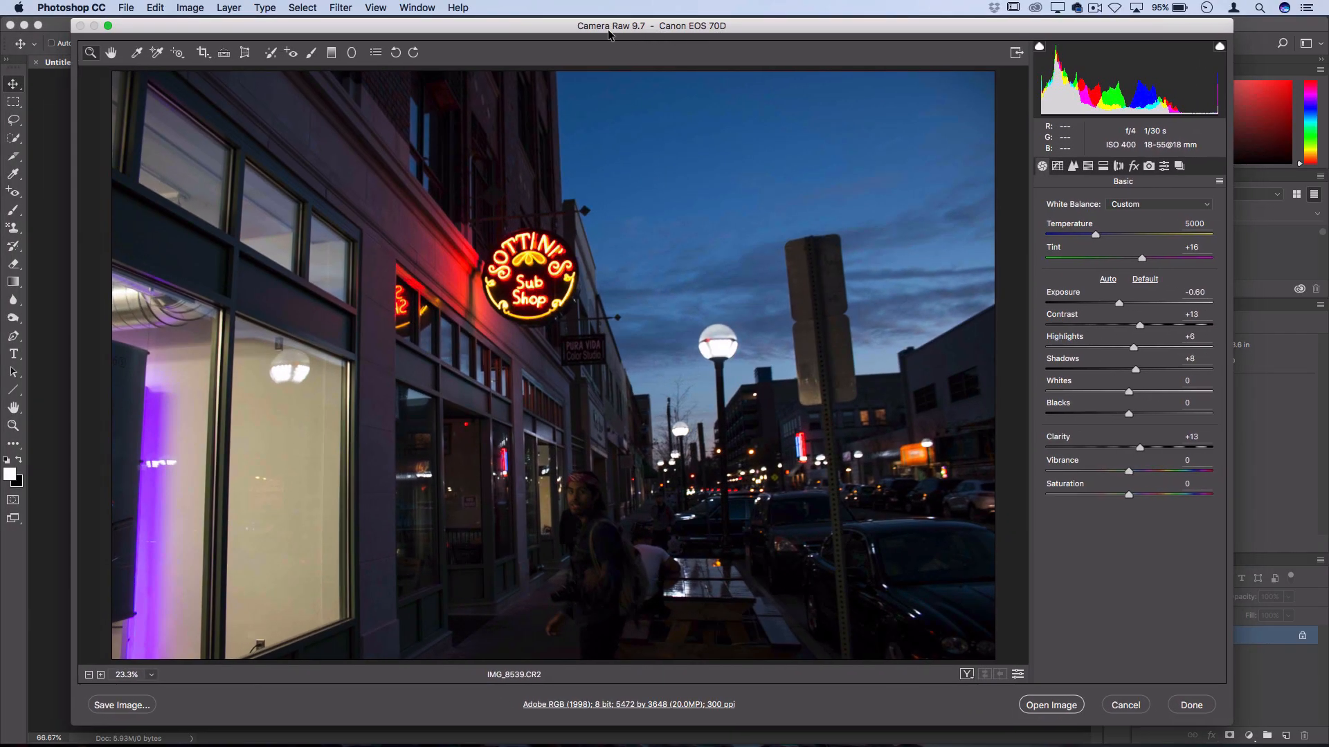
mouse_move(609, 36)
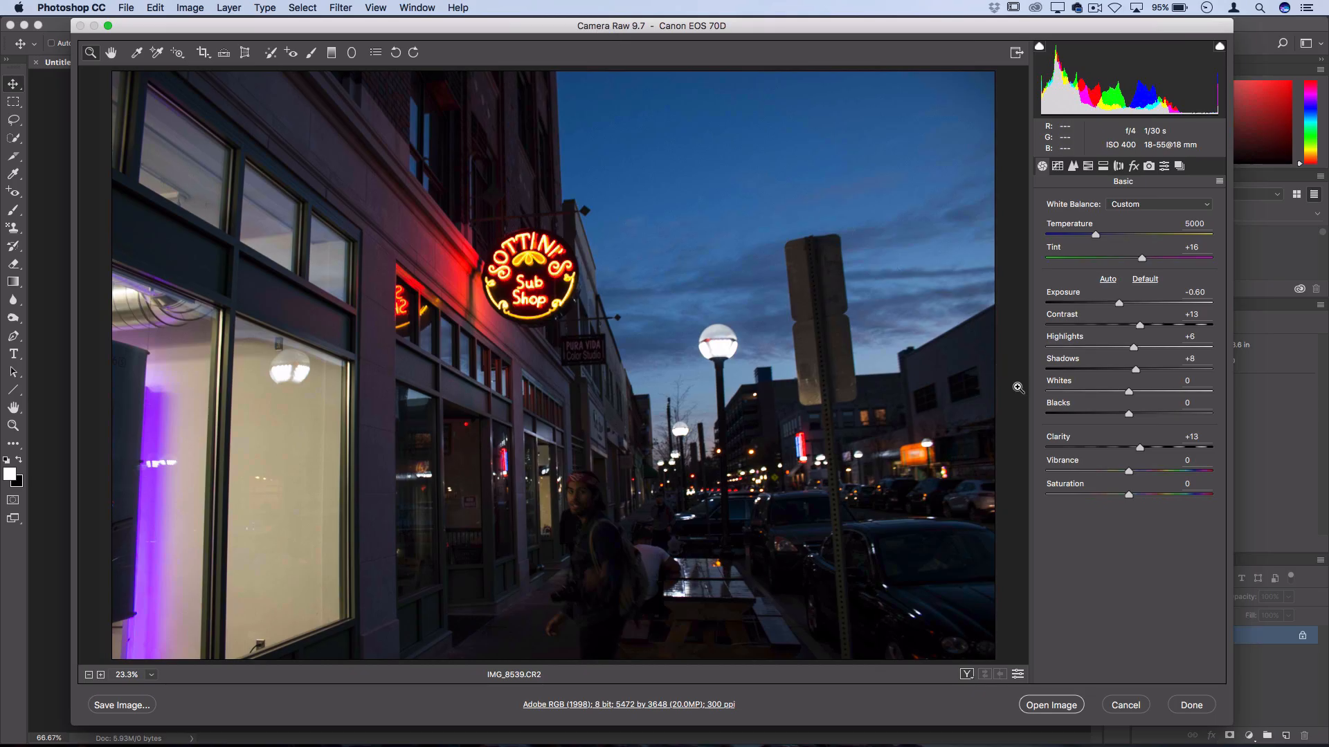
mouse_move(1133, 304)
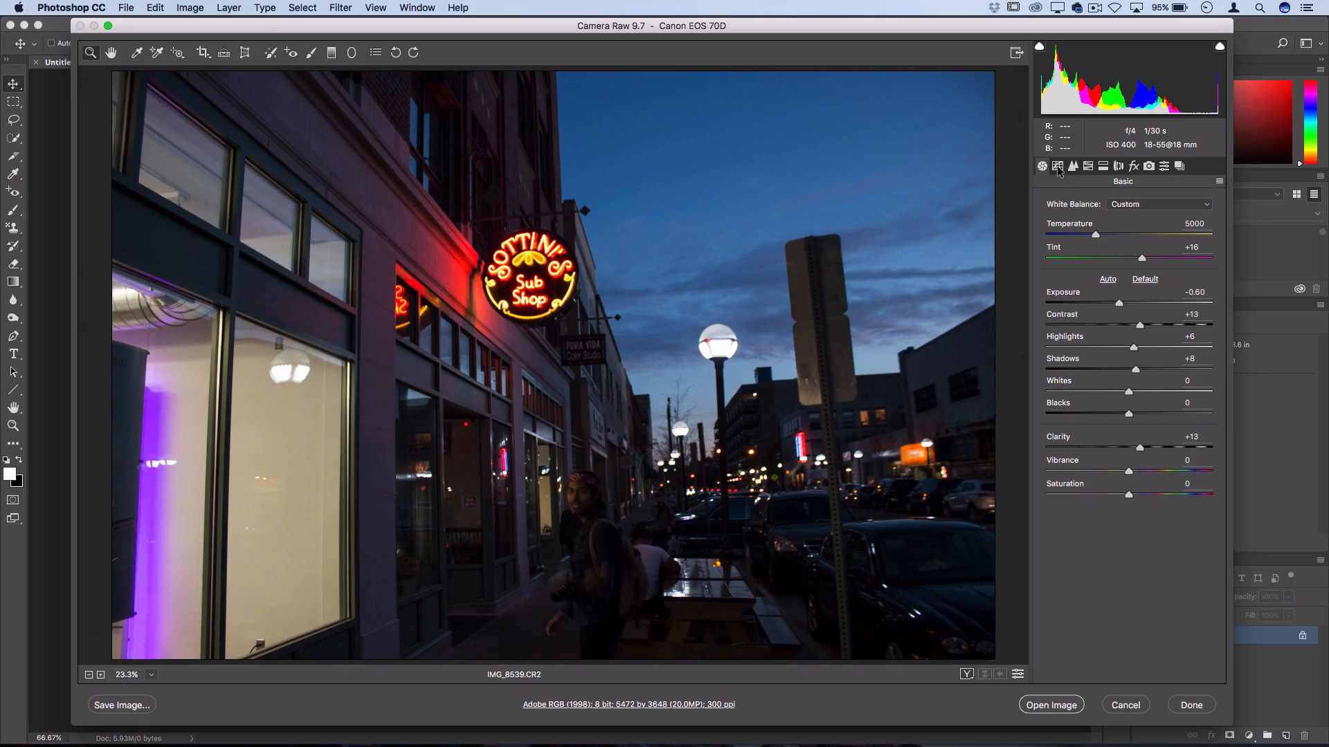
click(1073, 166)
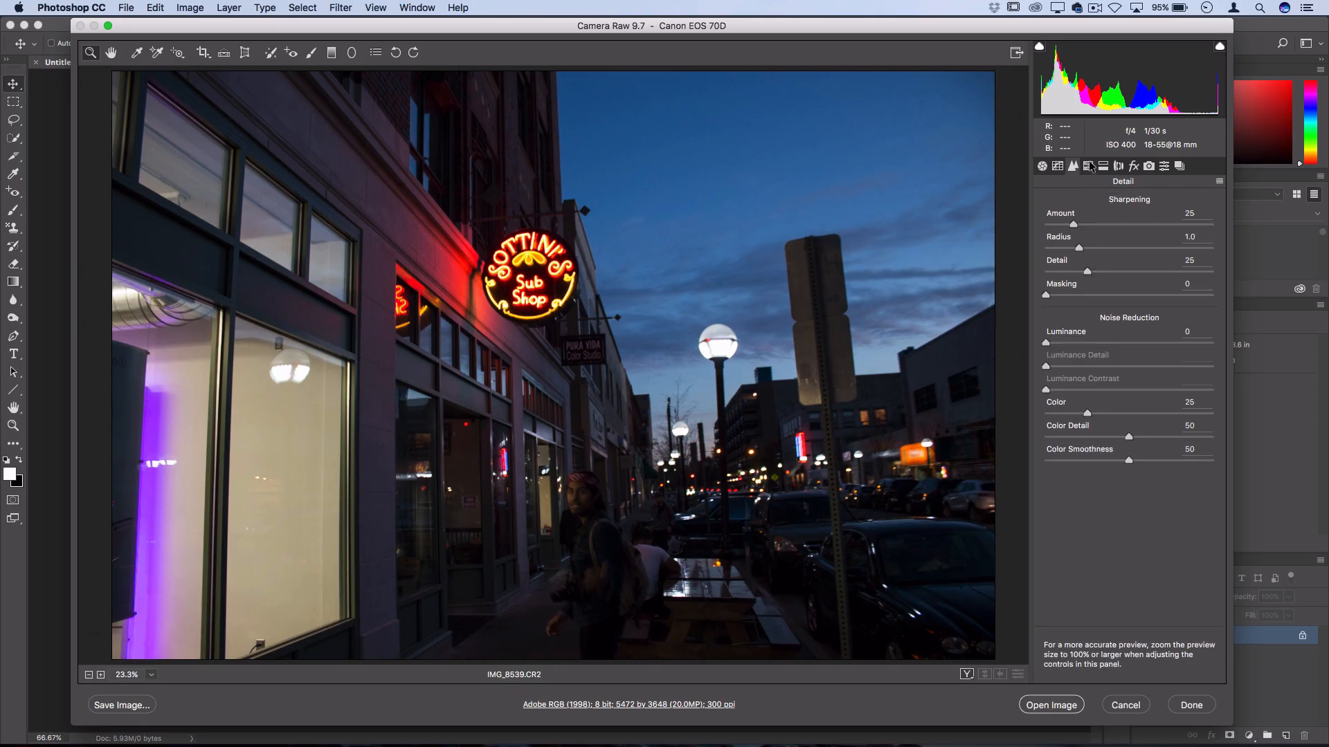
click(1041, 166)
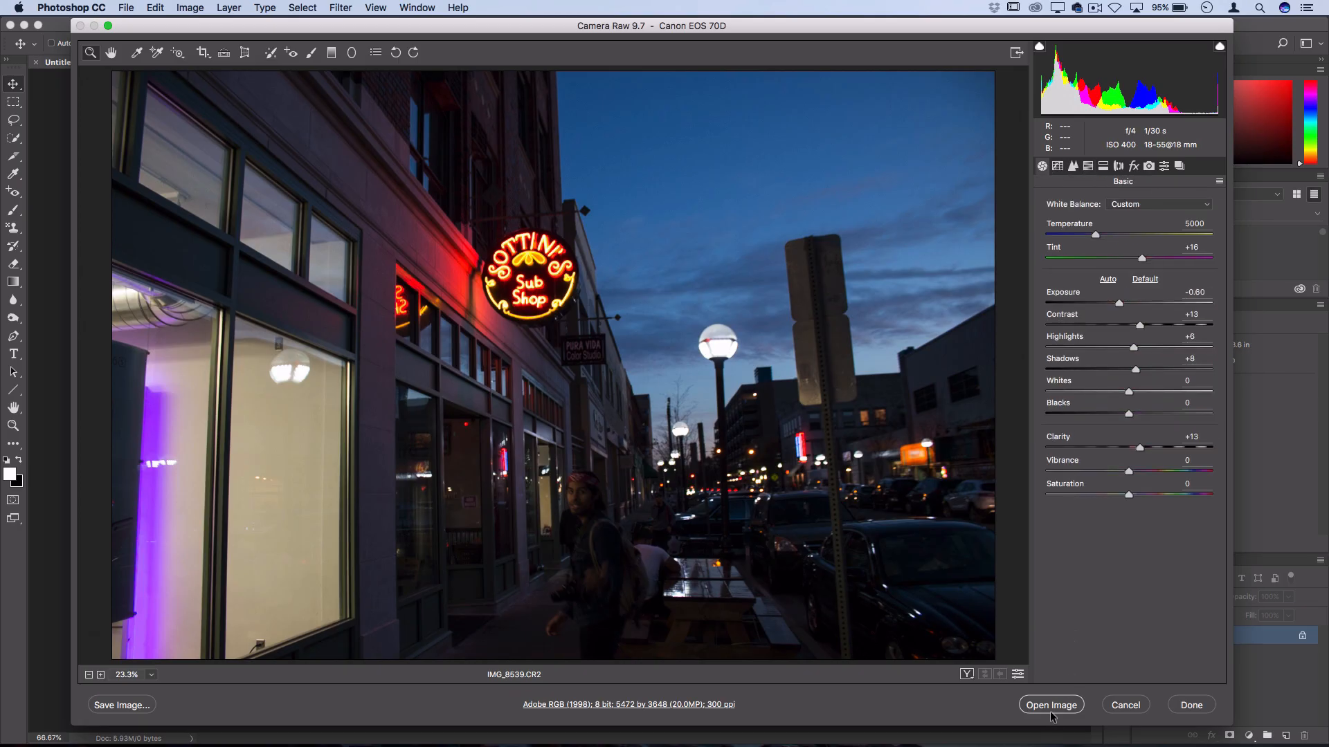
- Open the raw photo as a document and switch between Untitled-1 and IMG_8539.CR2
click(1050, 704)
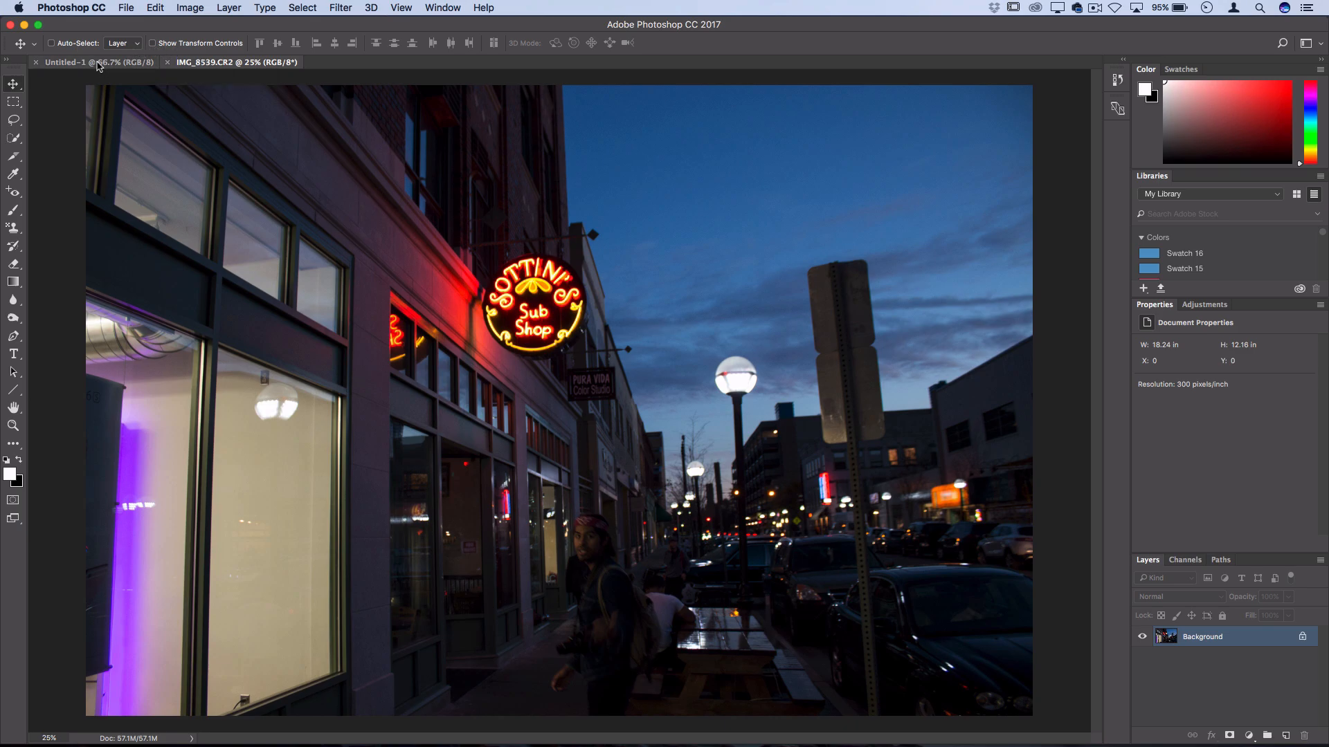
click(63, 61)
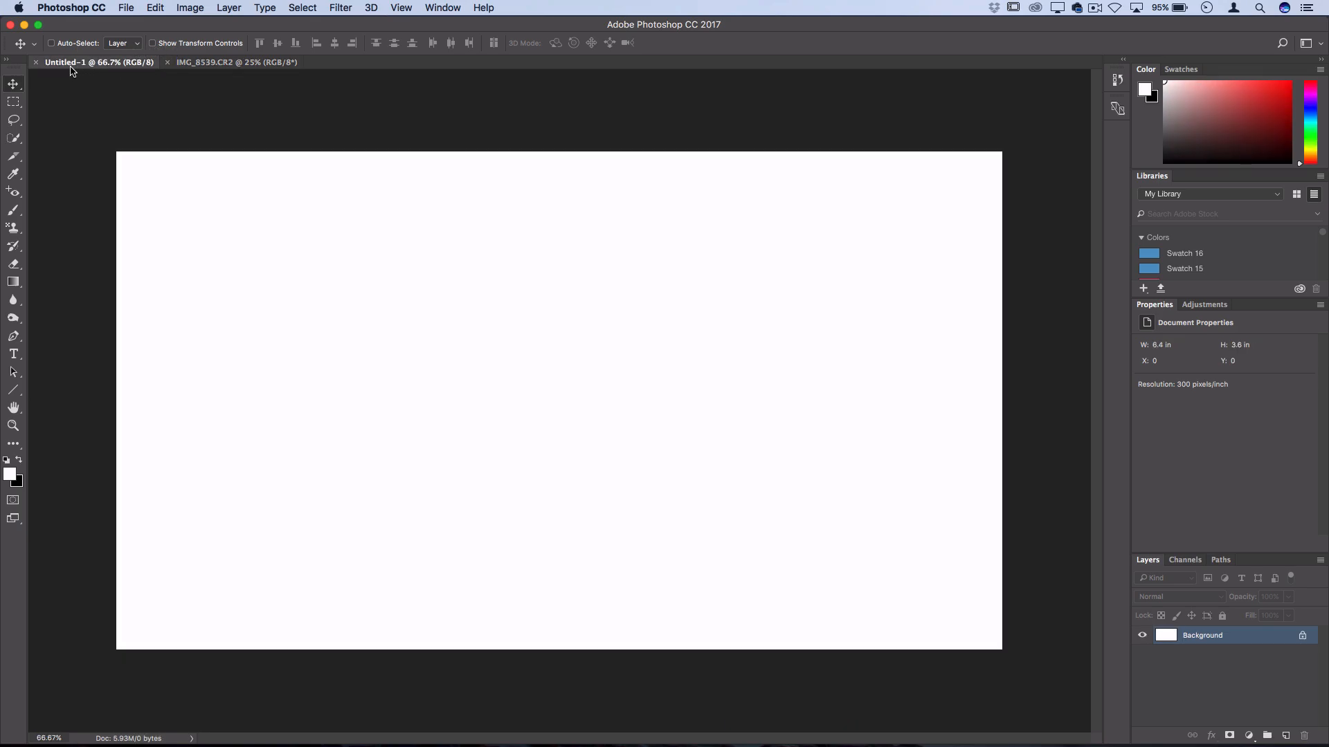
mouse_move(656, 330)
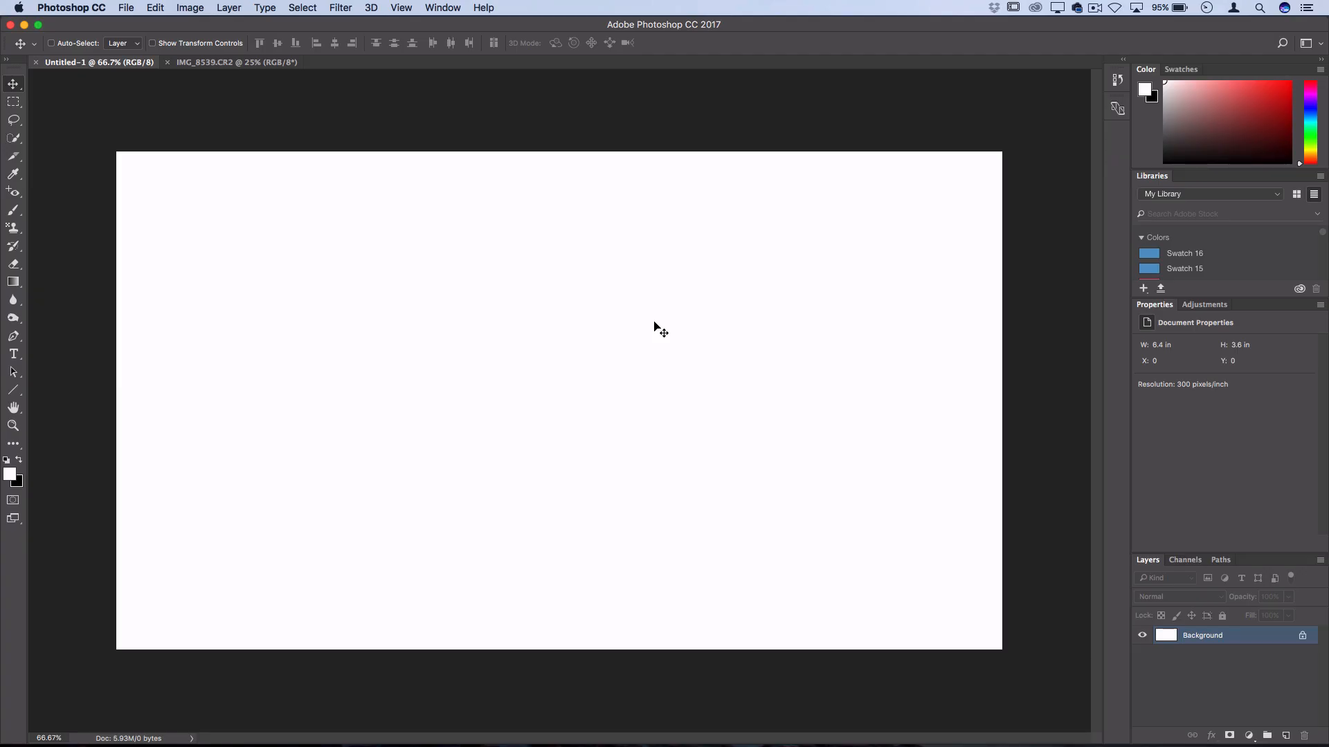
click(235, 61)
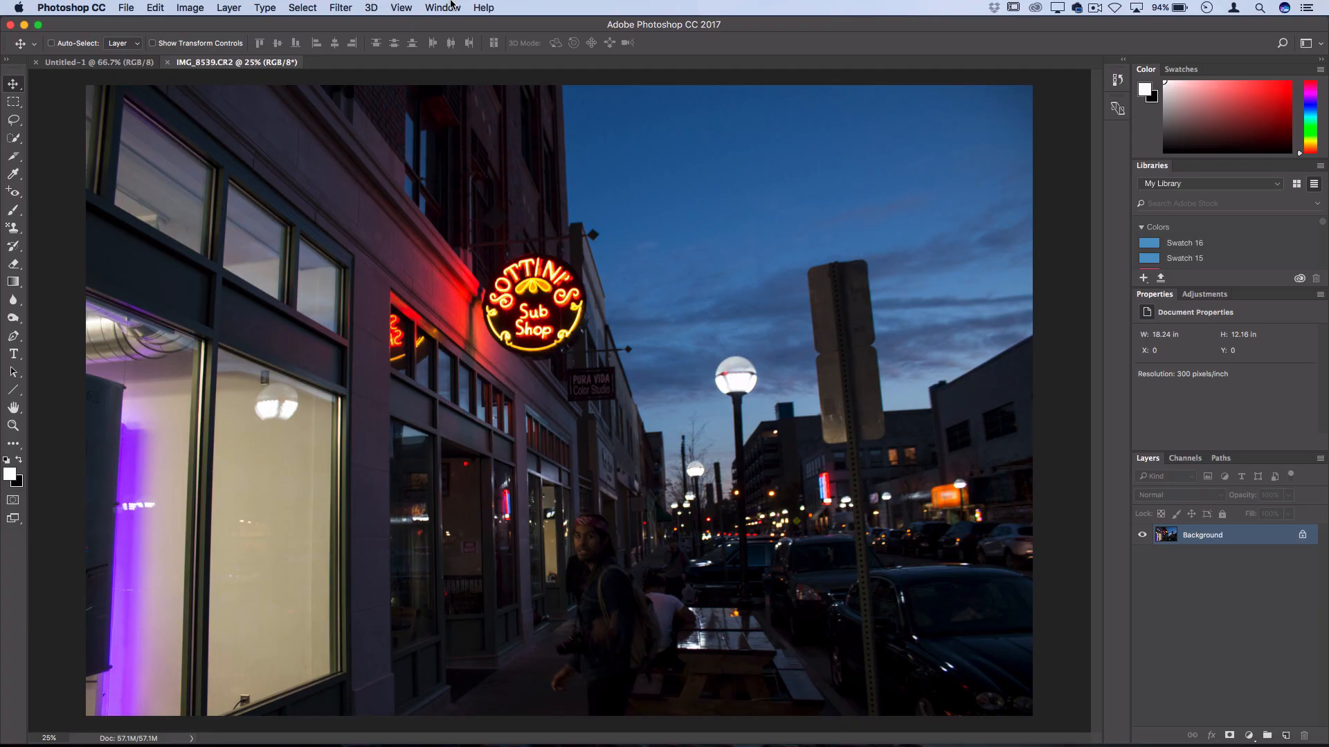
mouse_move(136, 8)
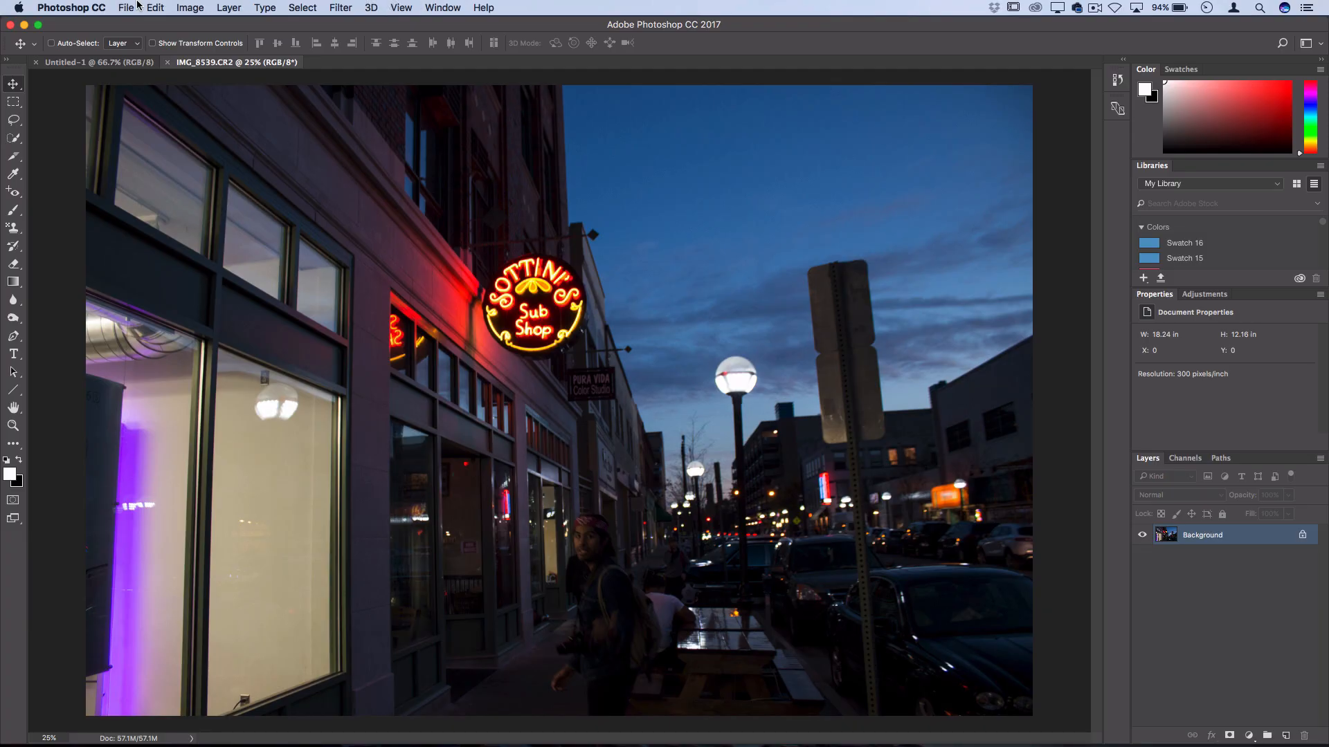
mouse_move(442, 9)
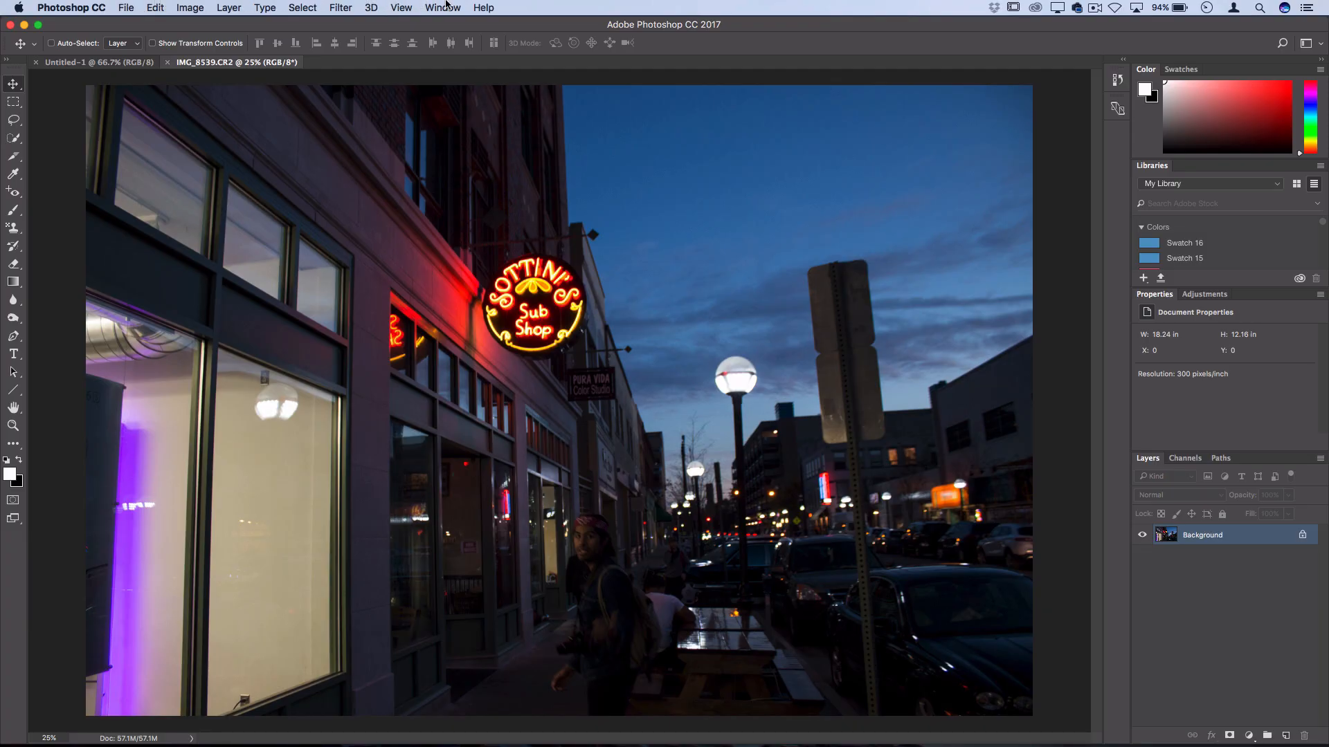
- Bring up the Window menu to reset the Essentials workspace
click(442, 7)
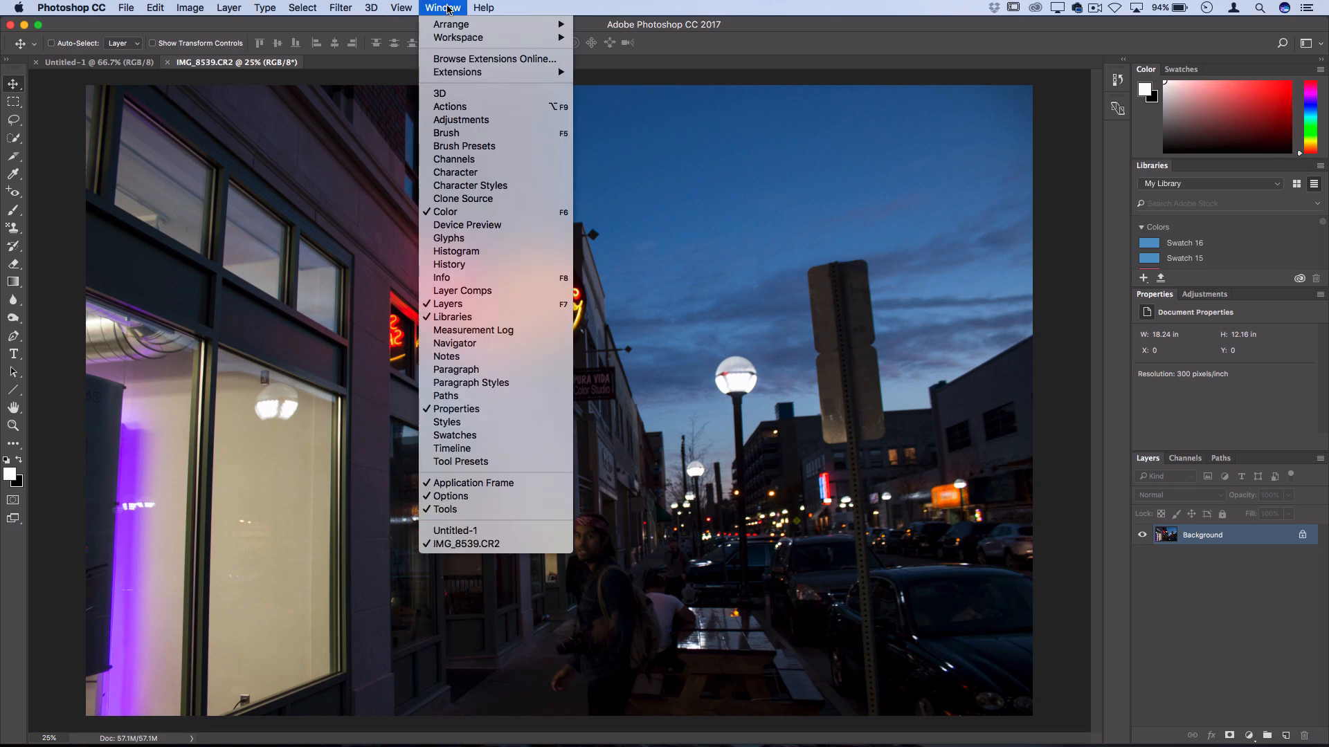
mouse_move(458, 37)
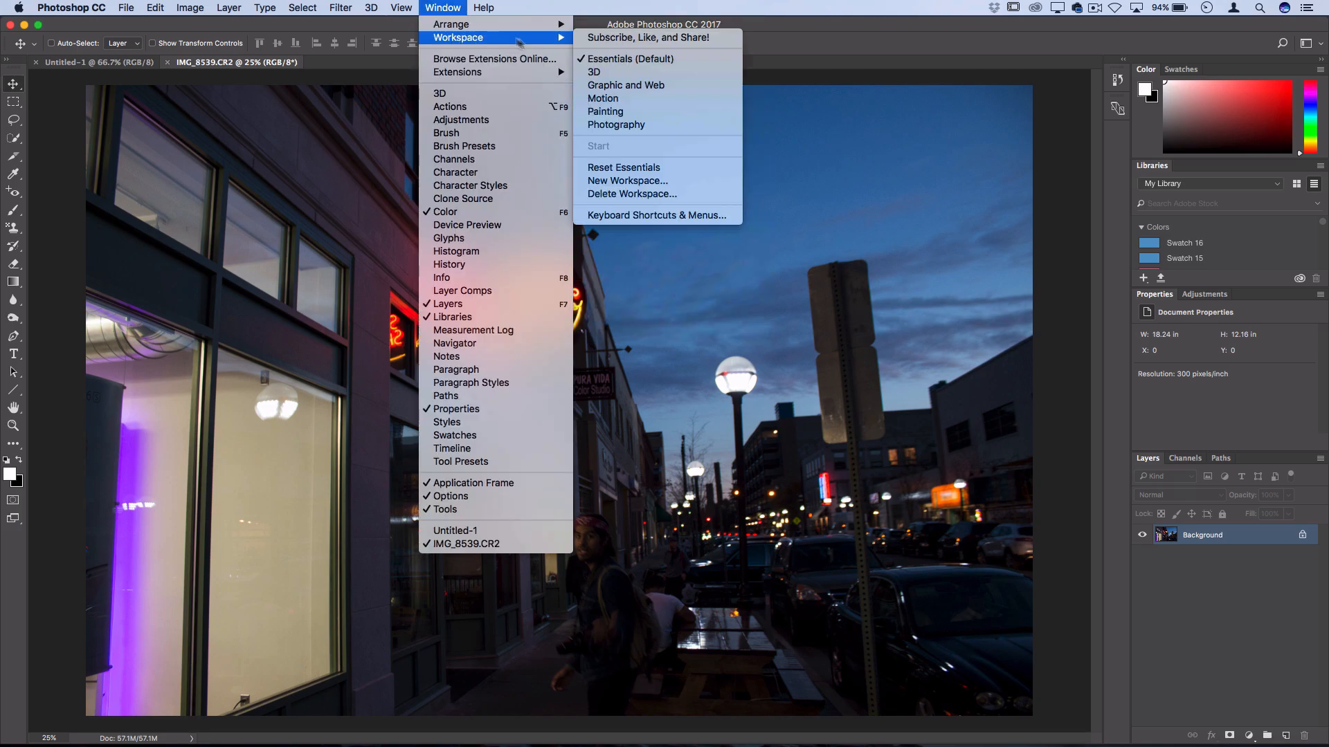
mouse_move(624, 168)
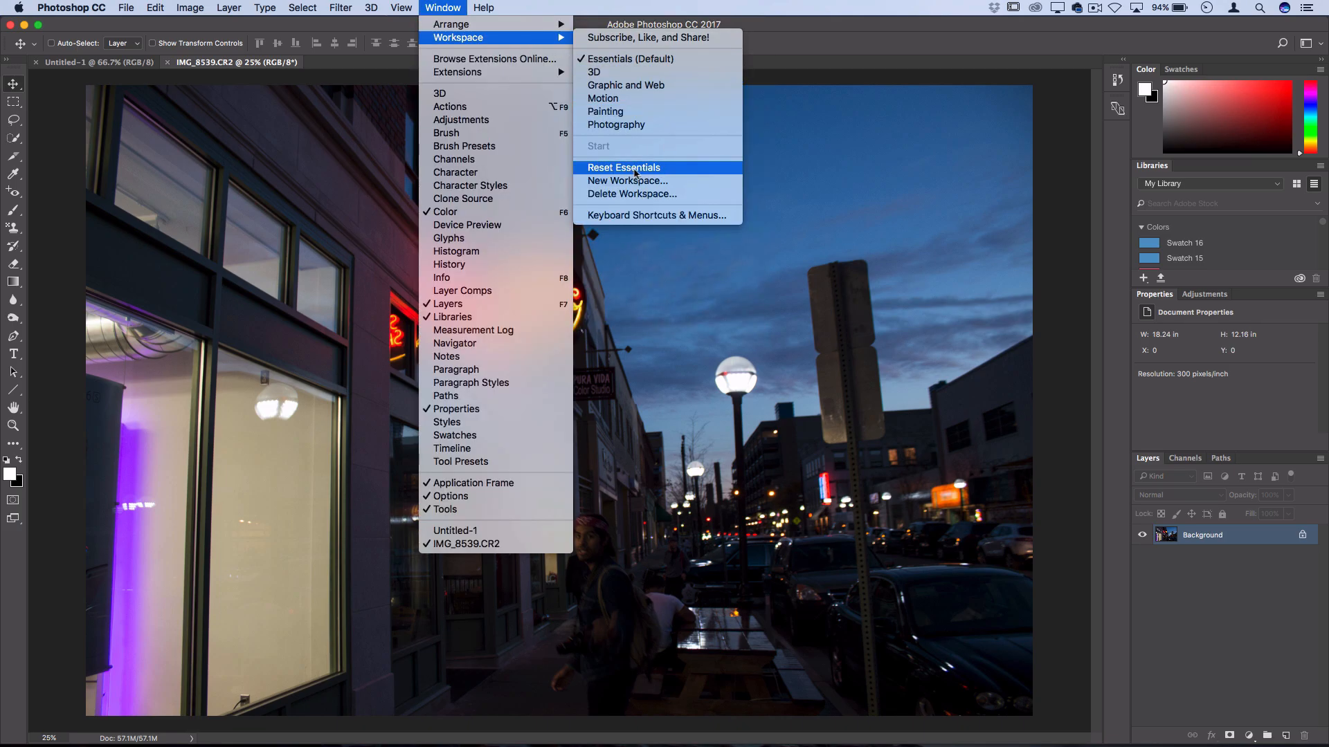
mouse_move(625, 84)
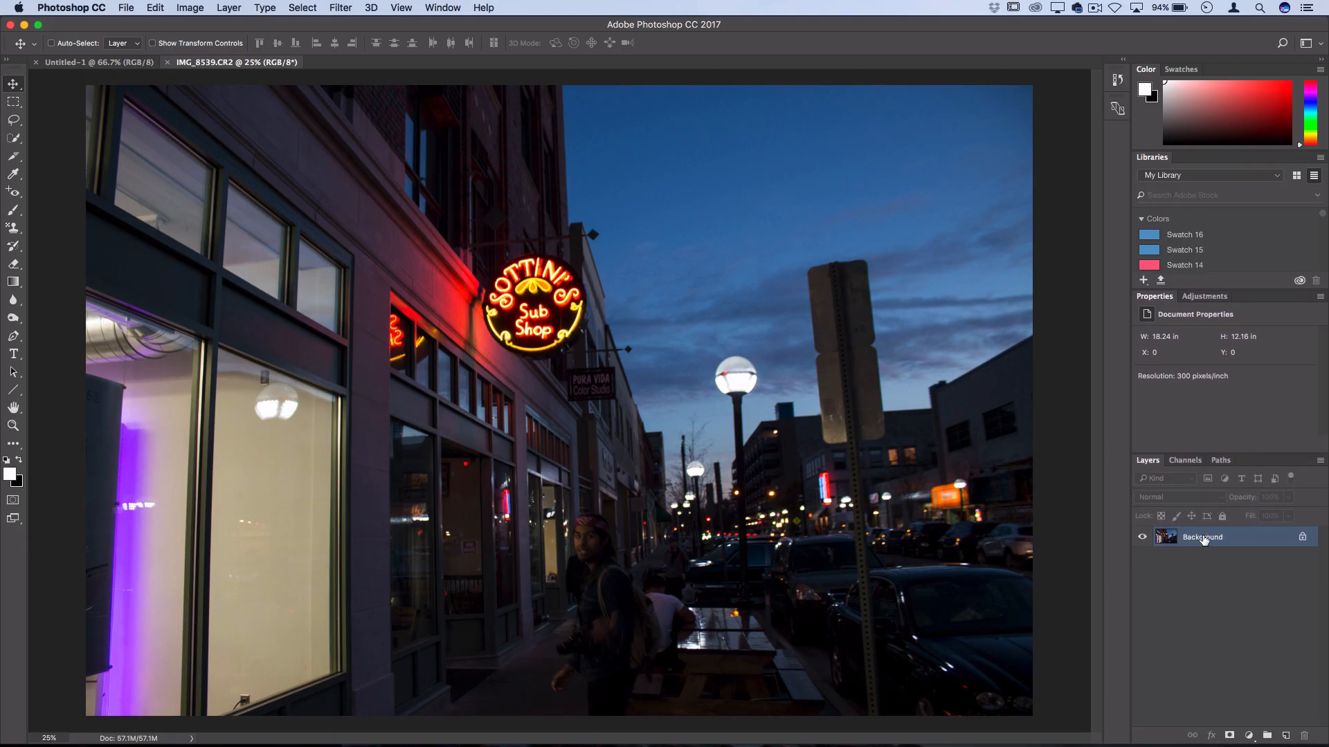
mouse_move(1201, 537)
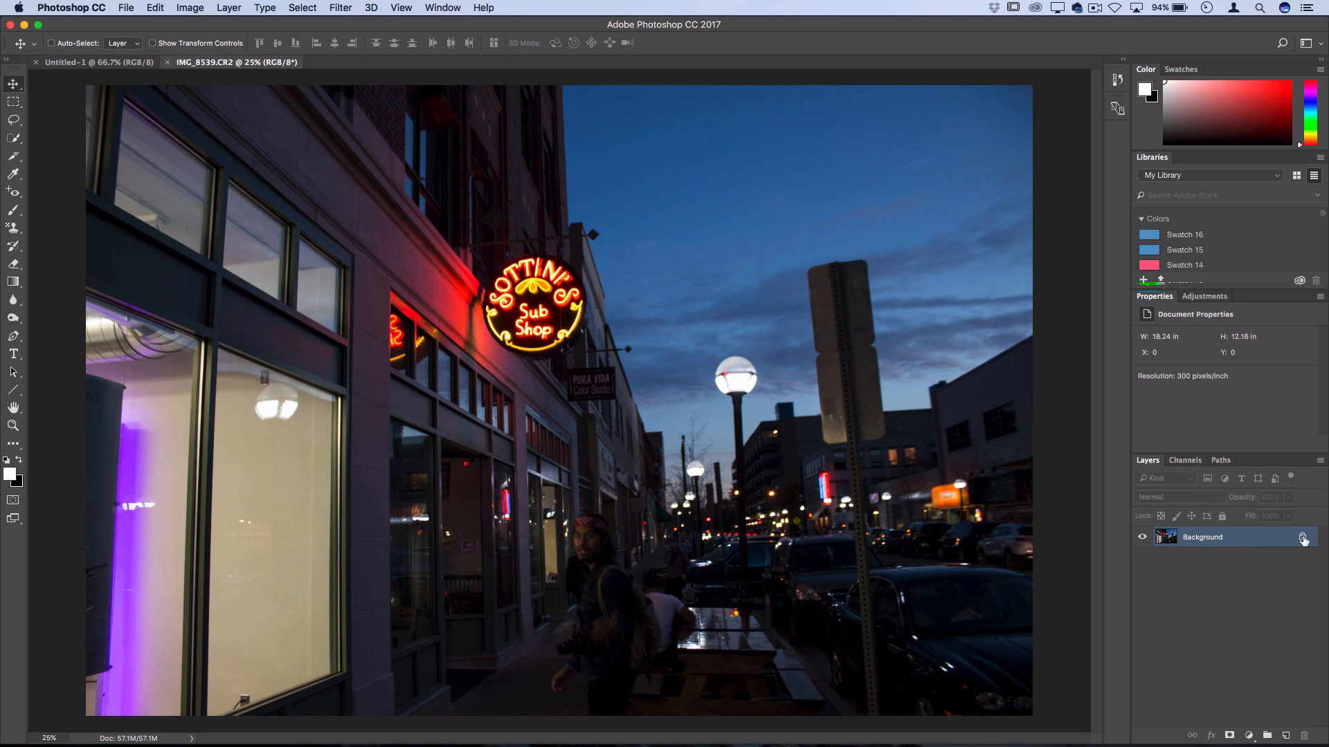
mouse_move(1304, 540)
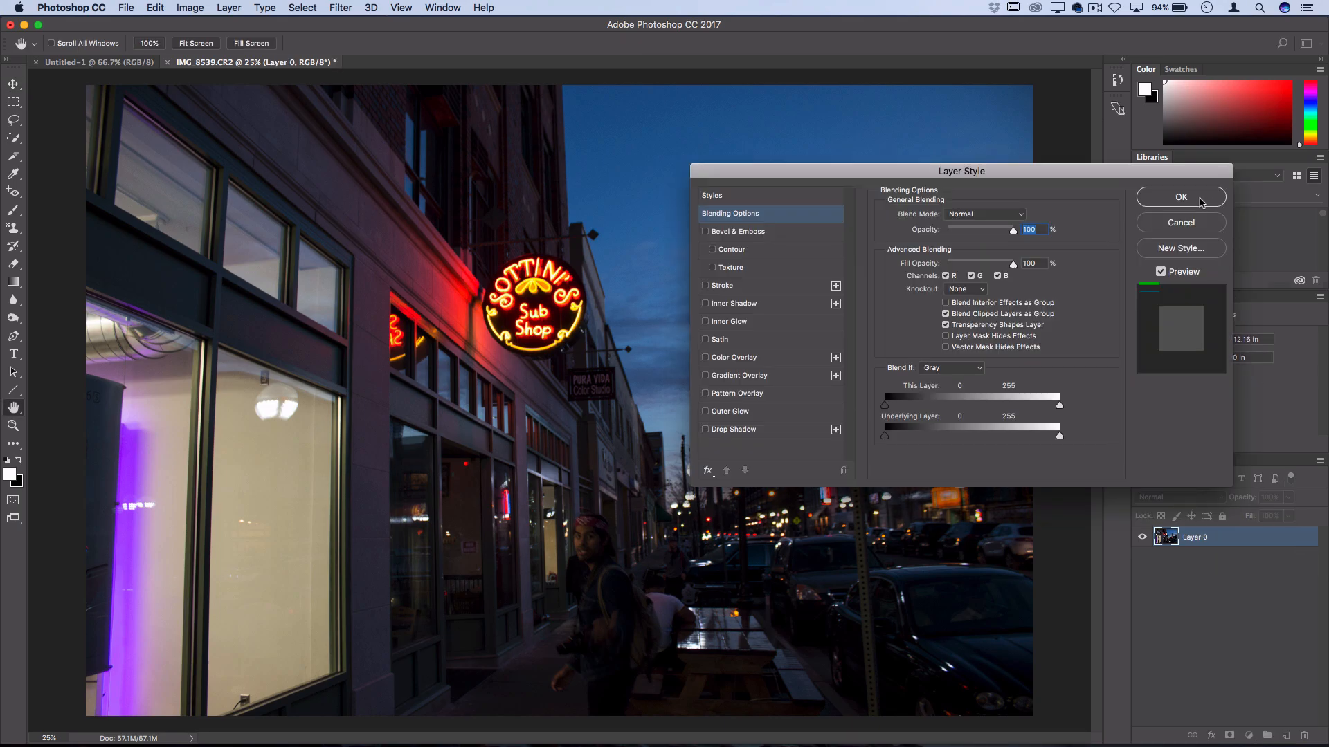
- Dismiss the Layer Style dialog, leaving the unlocked Layer 0 unchanged
click(1179, 197)
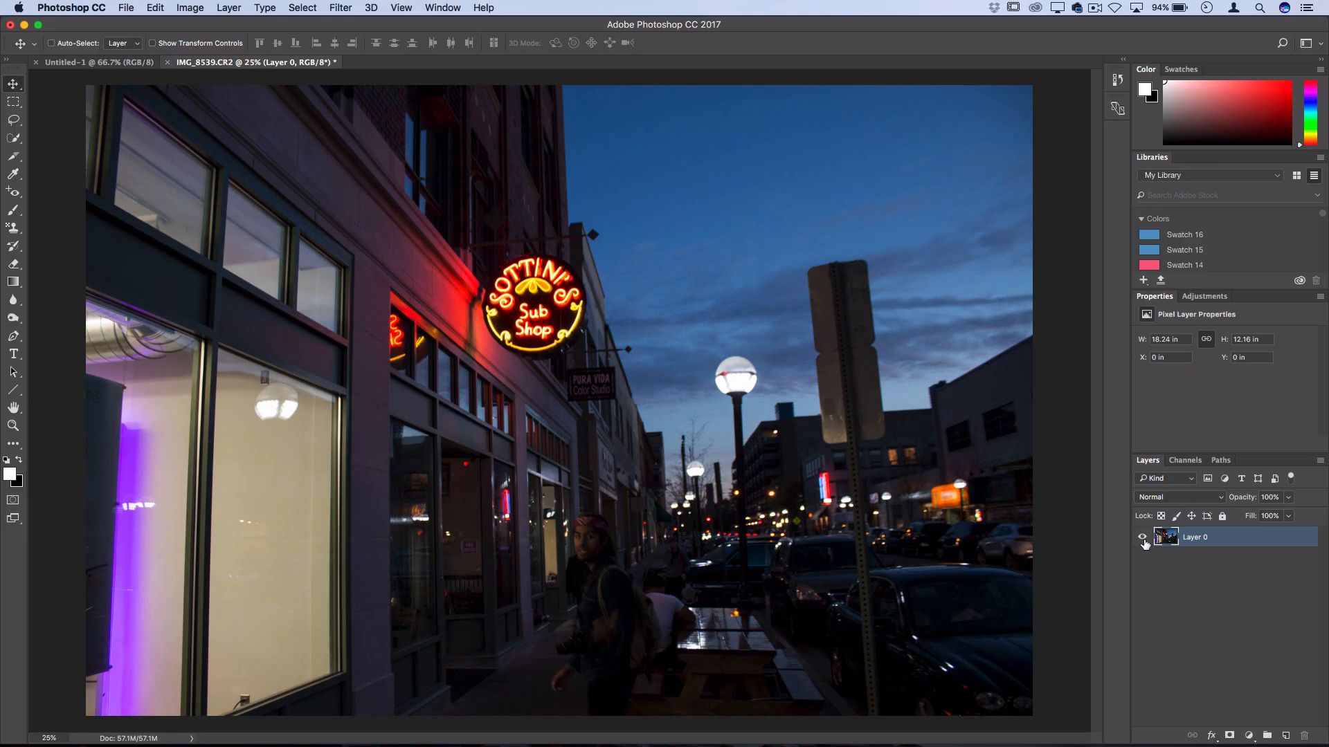
click(1142, 538)
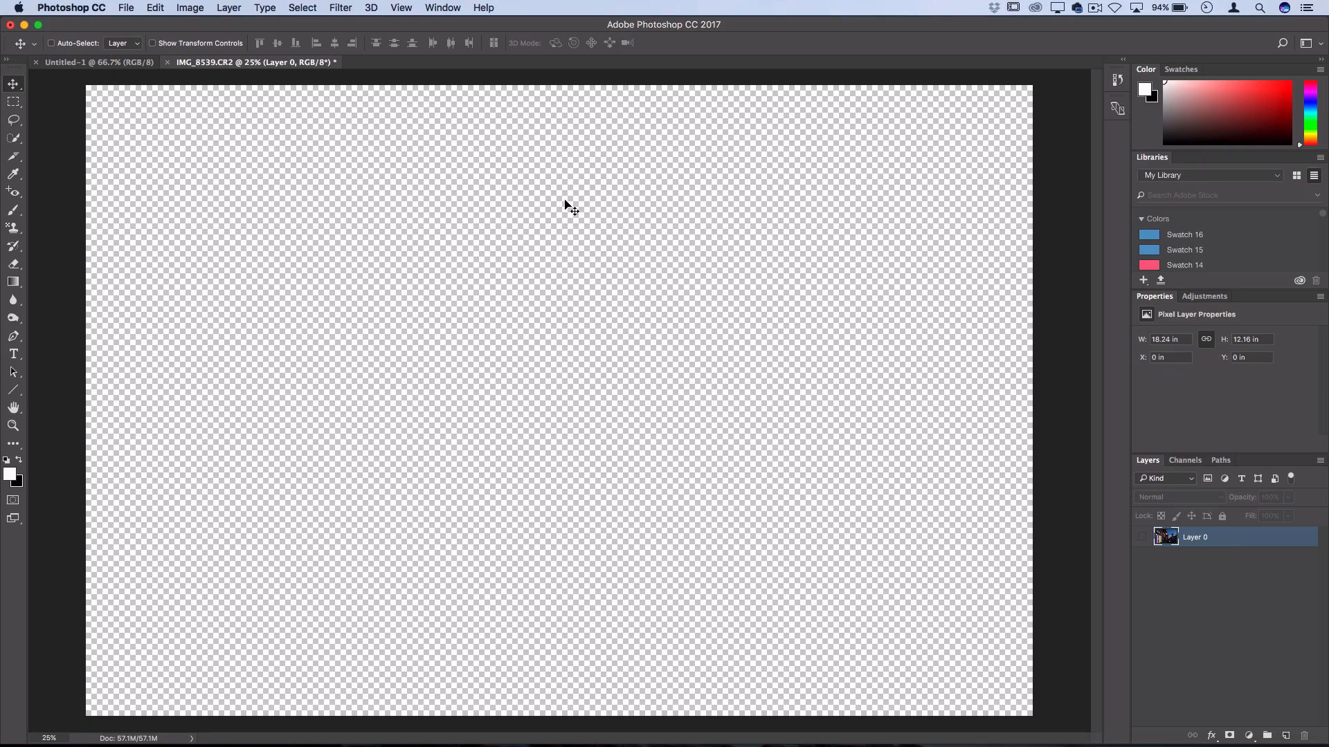
mouse_move(598, 169)
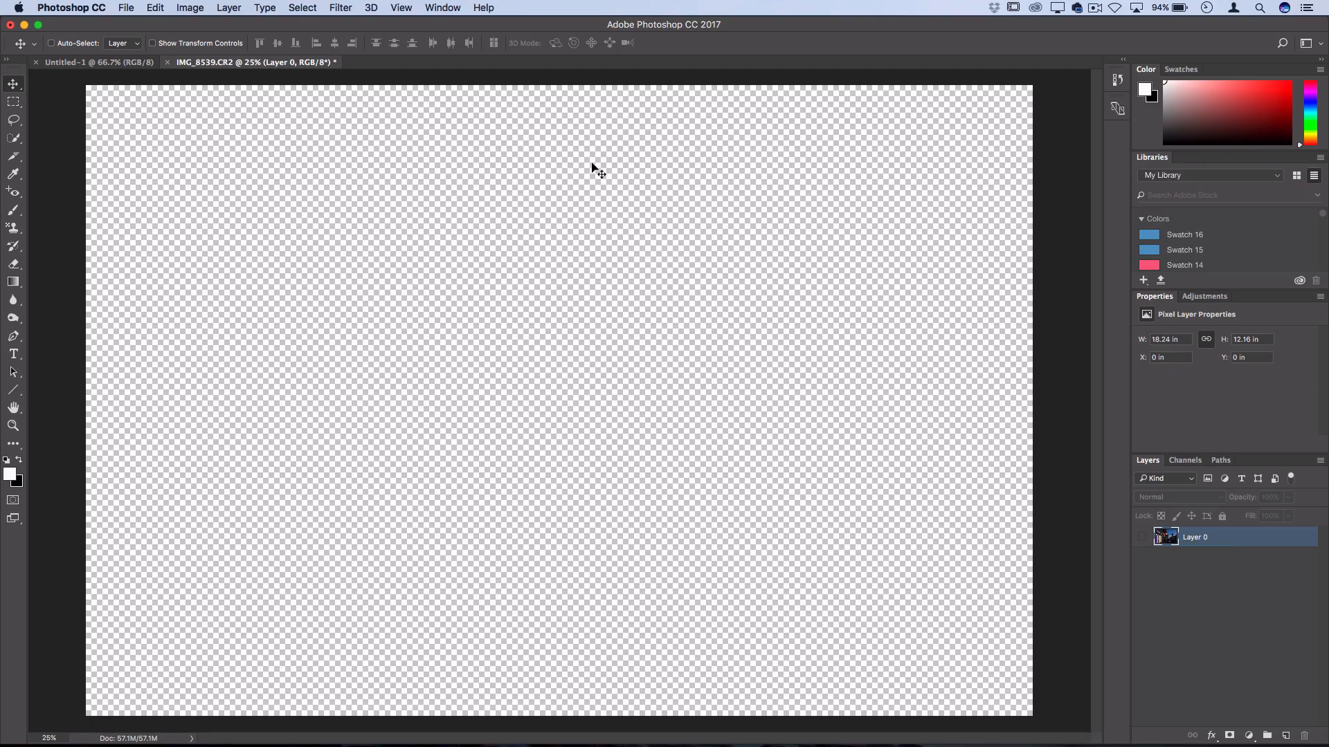
mouse_move(913, 331)
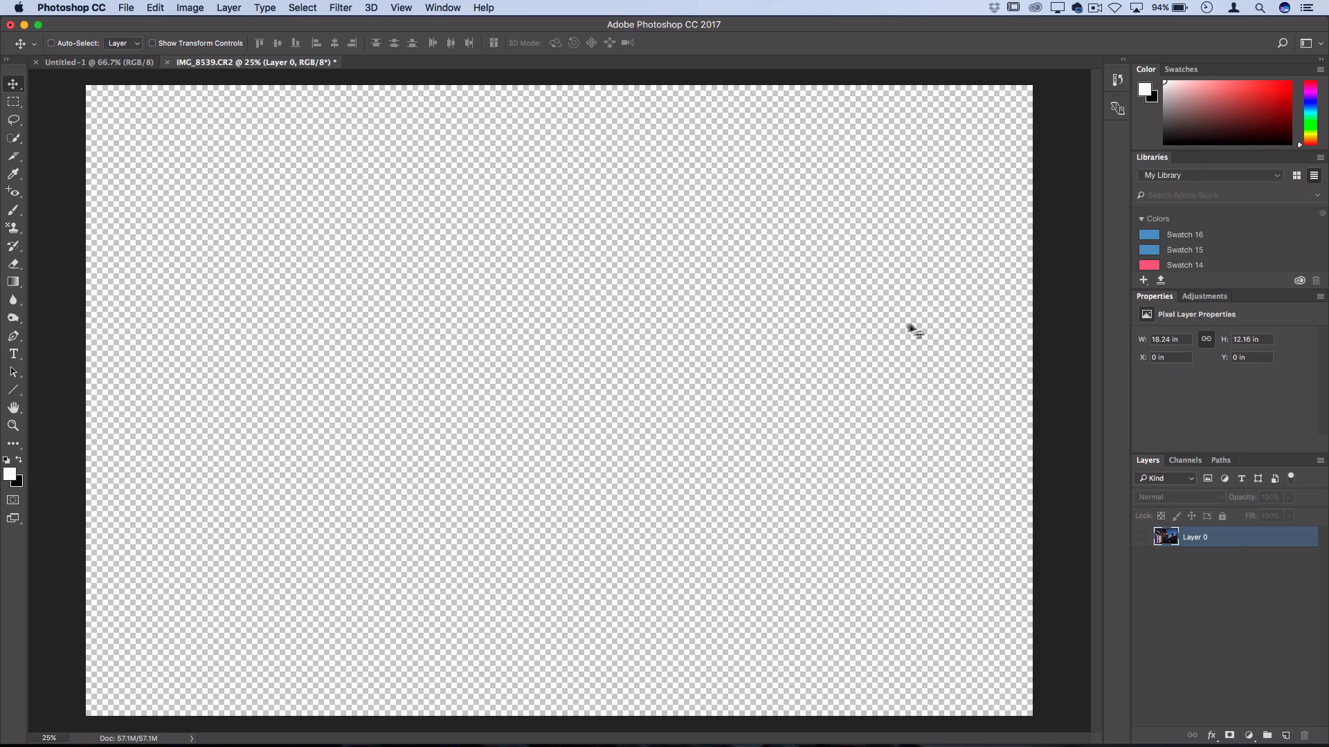
click(1140, 537)
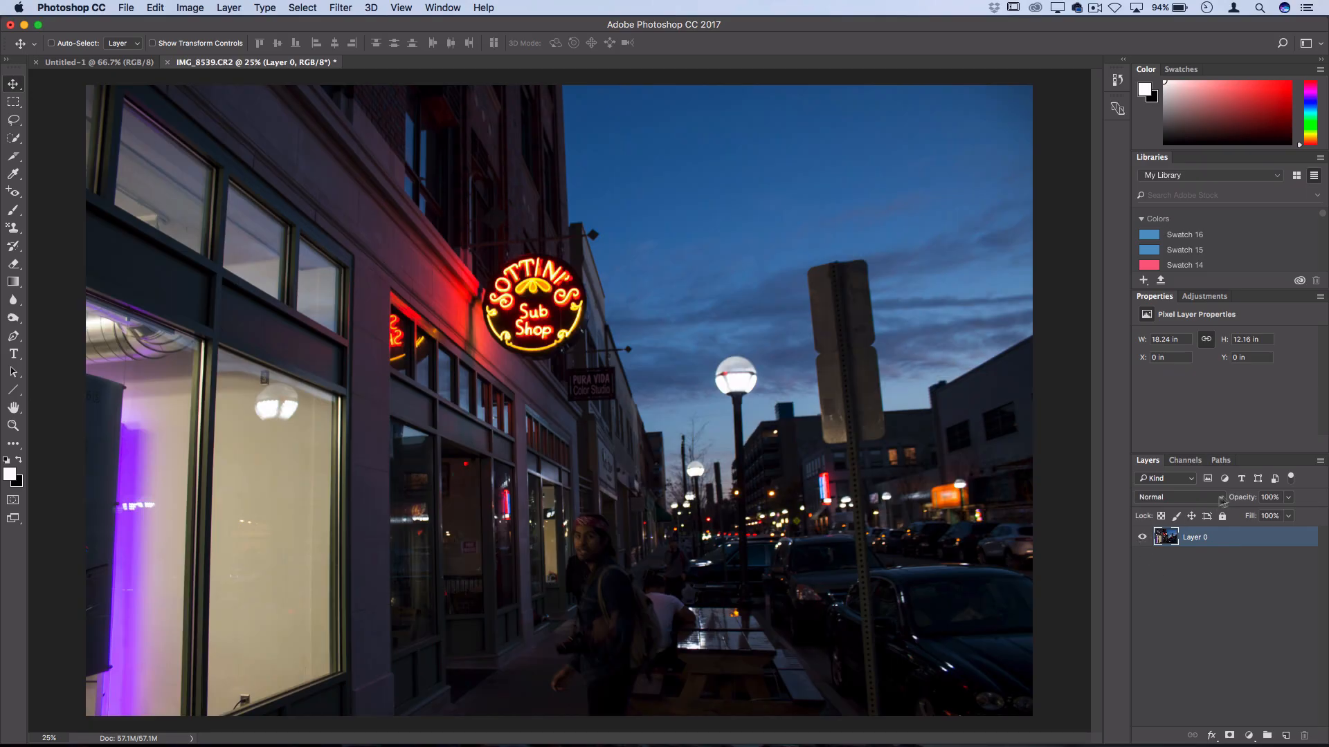
click(1173, 497)
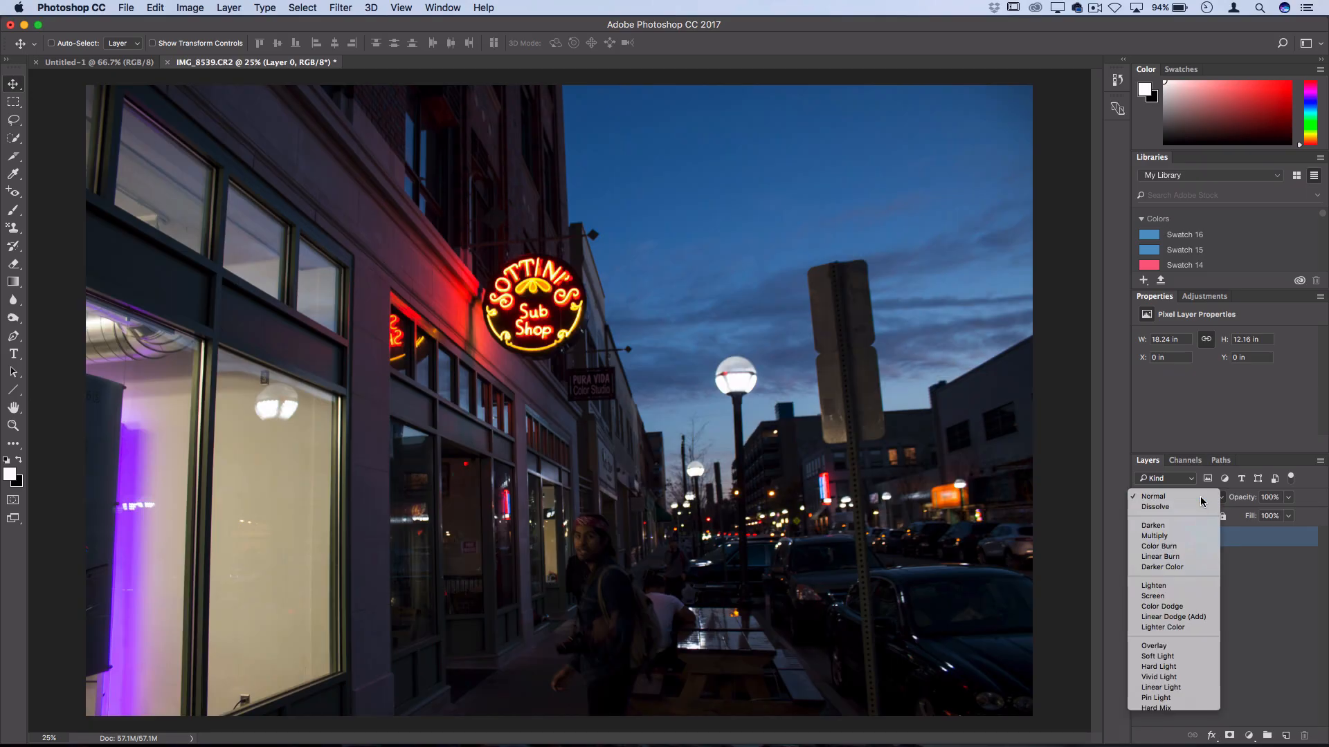
click(1153, 495)
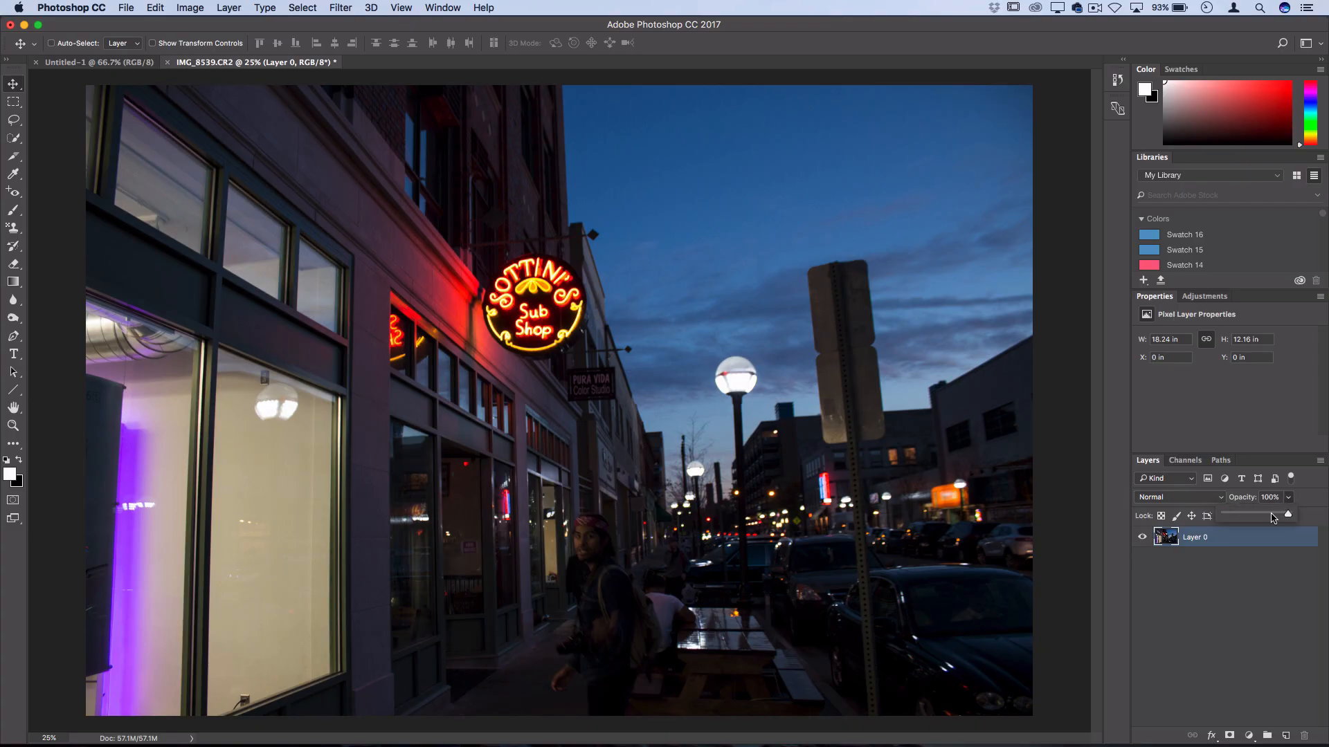
drag(1287, 515, 1257, 516)
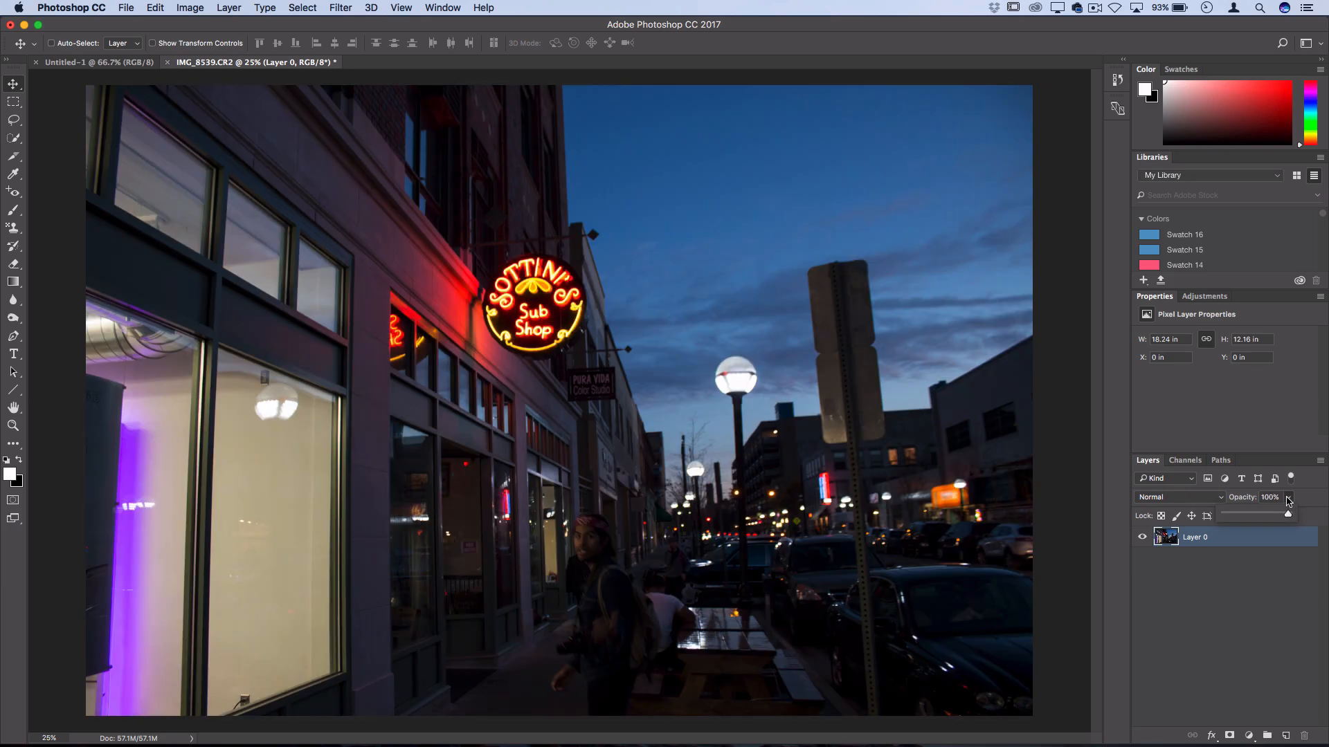
mouse_move(1287, 498)
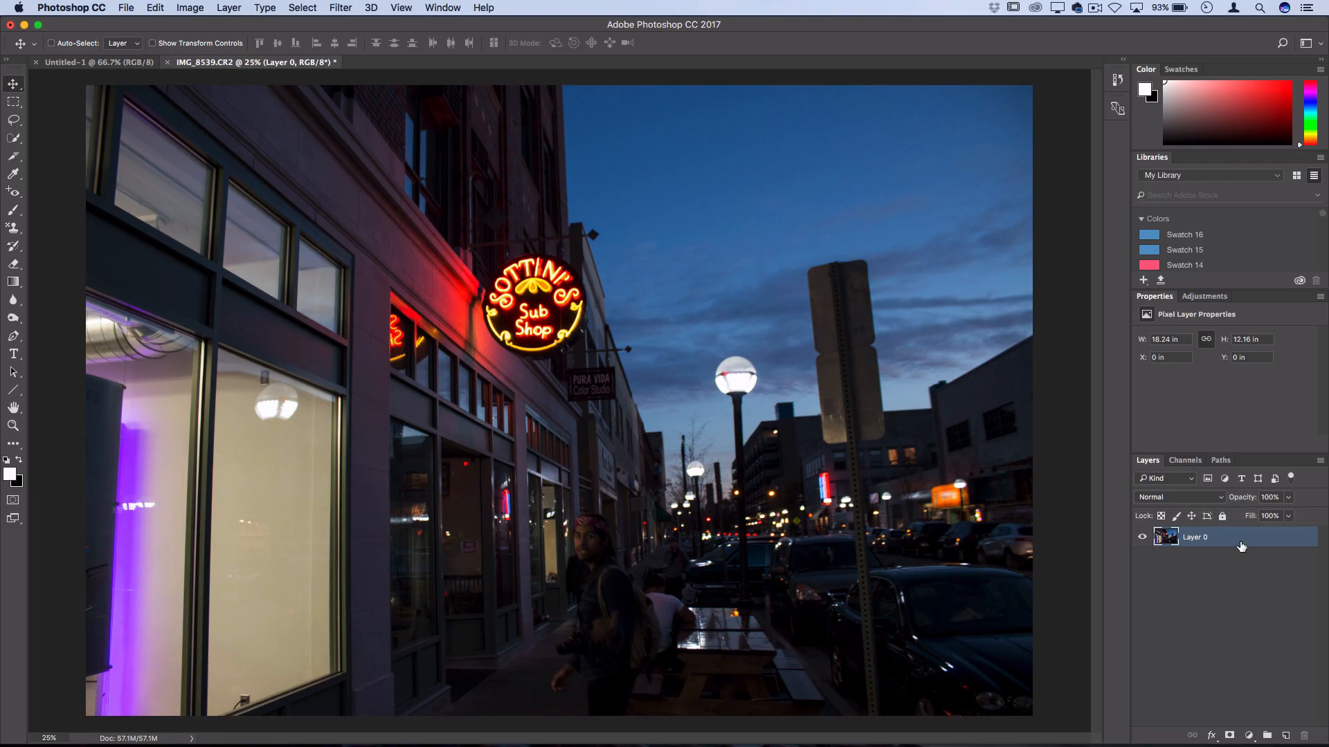
mouse_move(1222, 546)
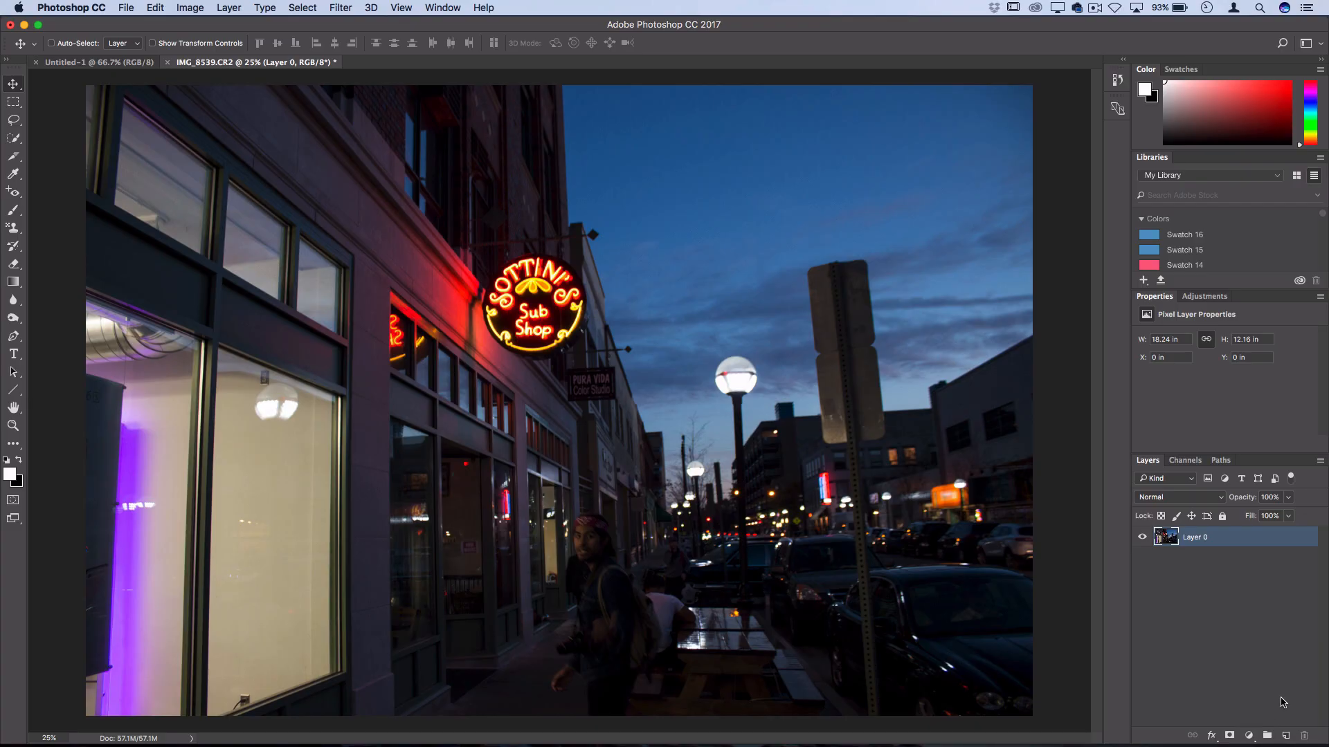
mouse_move(1285, 724)
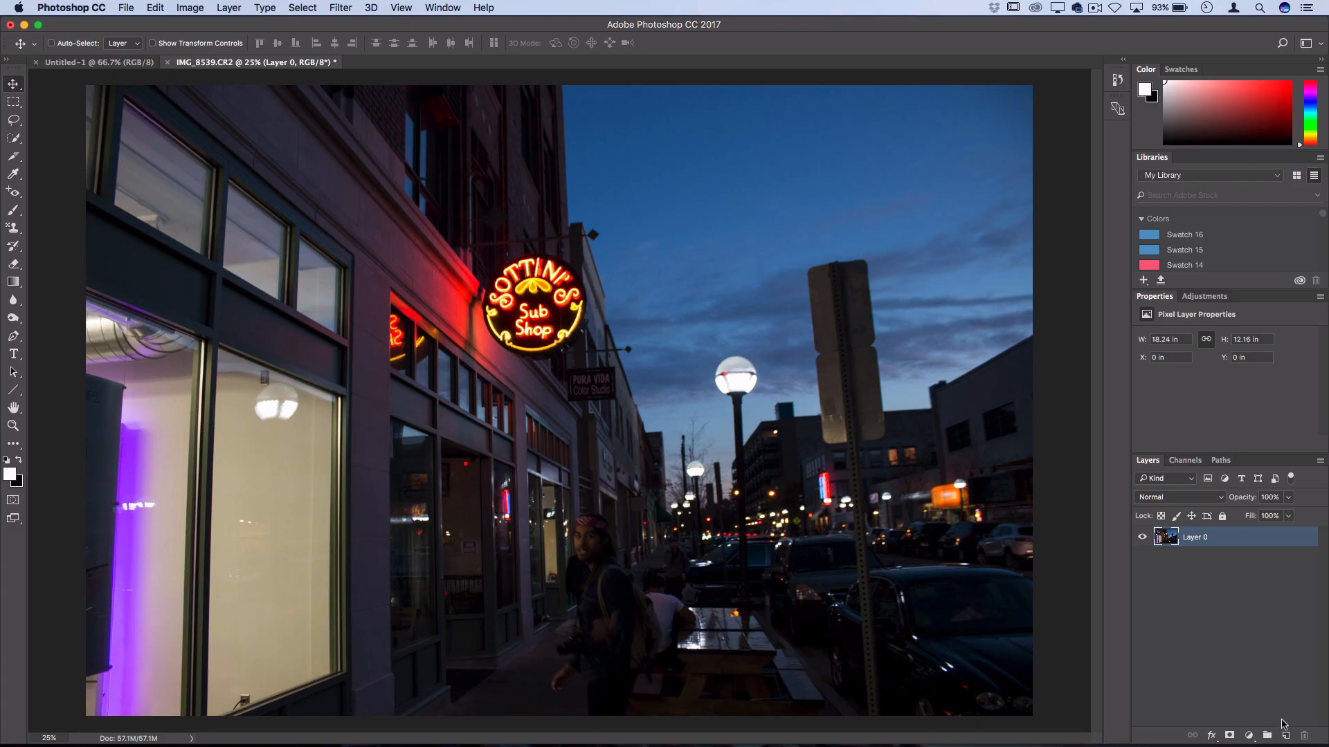
mouse_move(1287, 735)
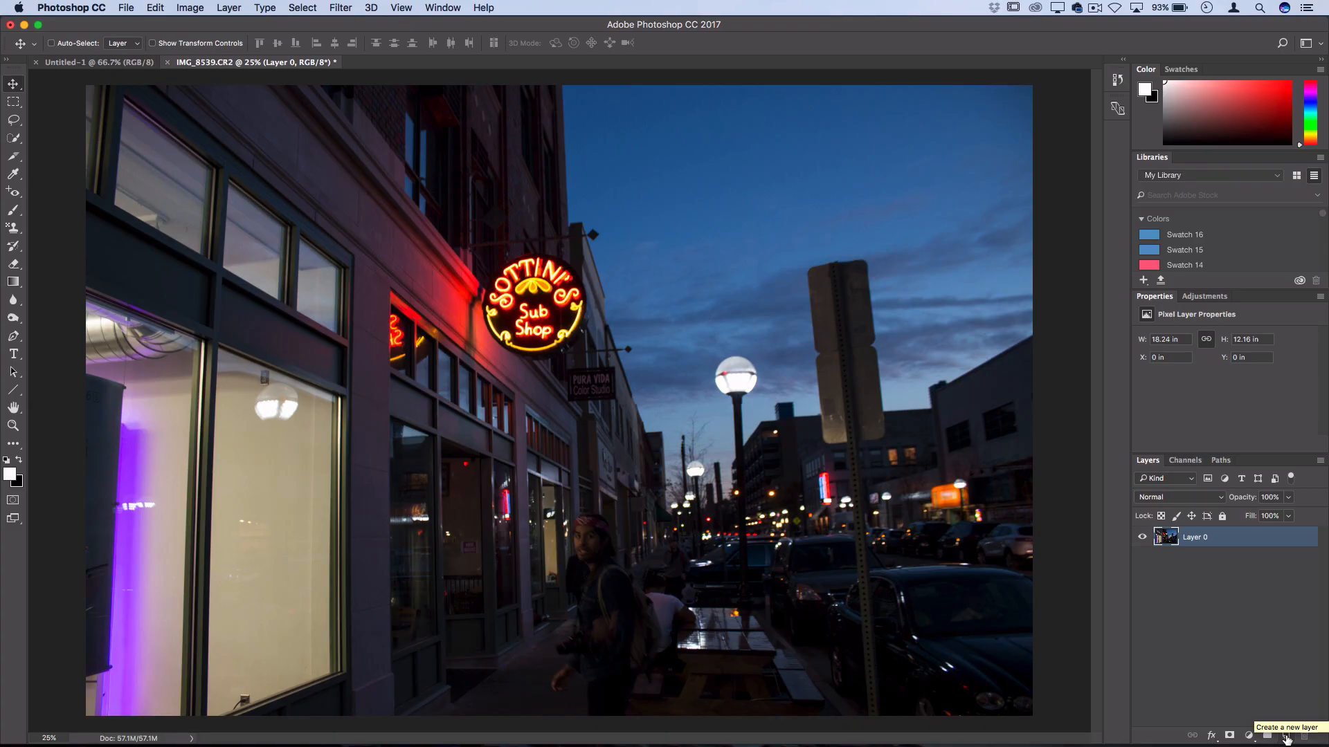
- Add empty Layer 1, then create Layer 2 above it via Layer > New
click(1289, 735)
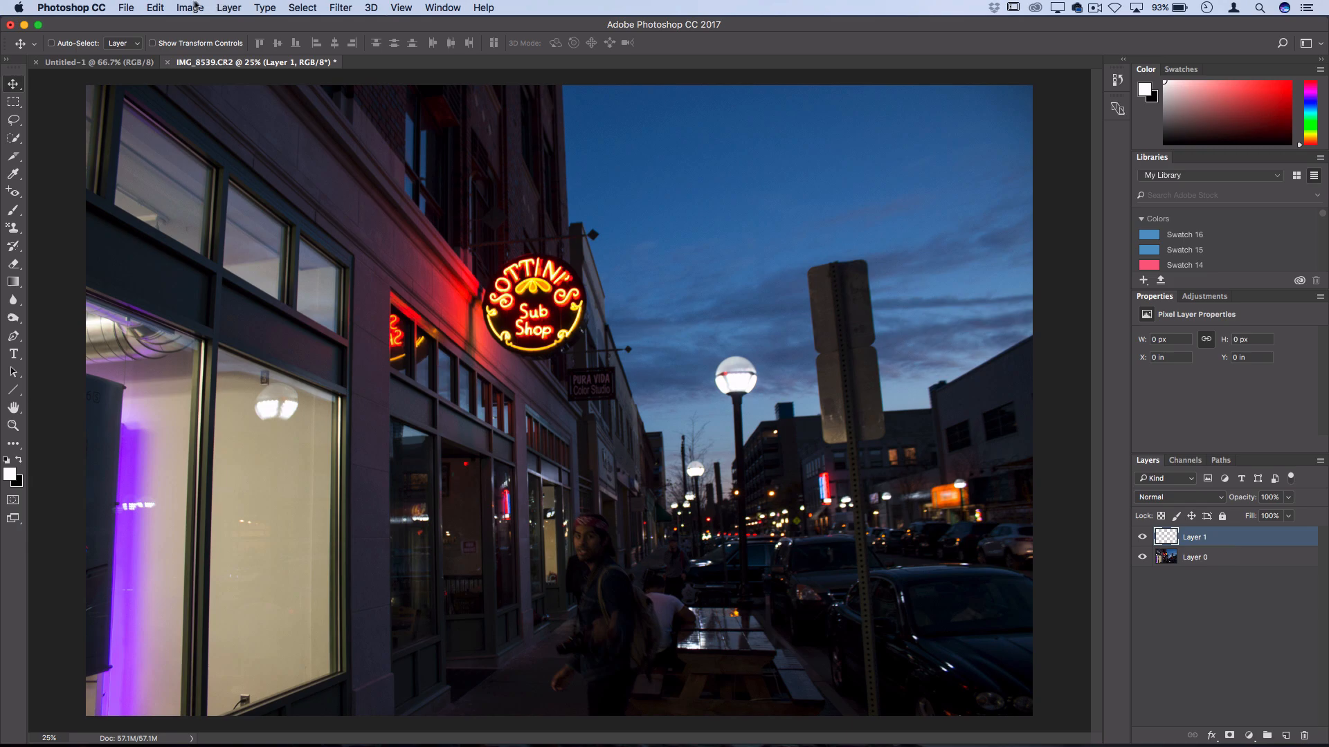
click(228, 9)
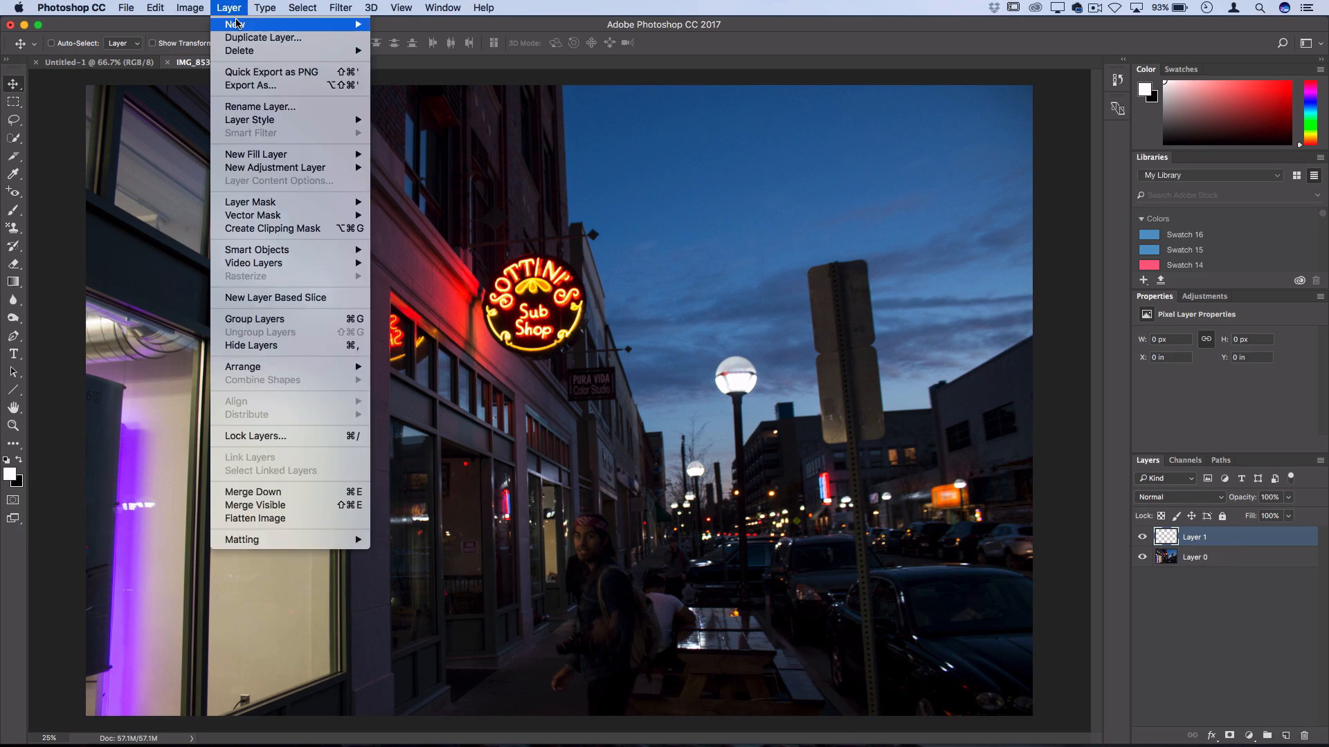
click(233, 24)
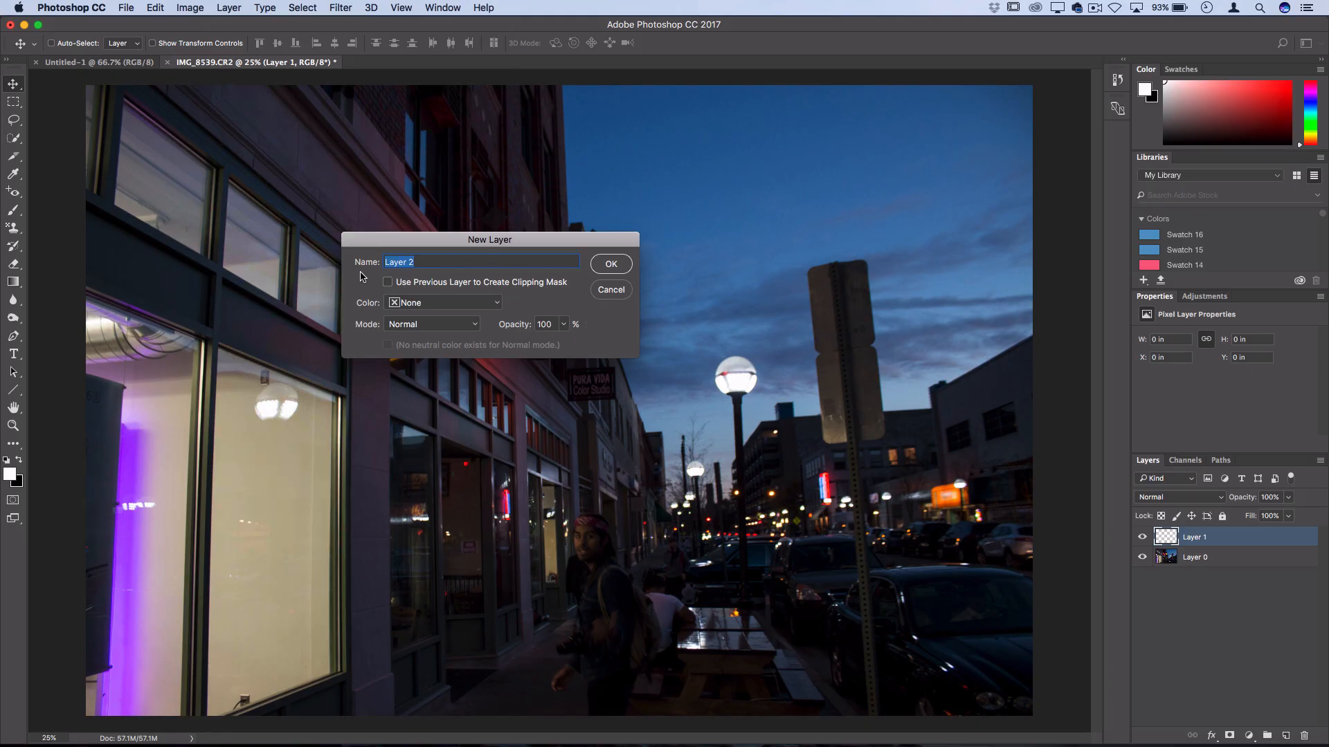
click(609, 263)
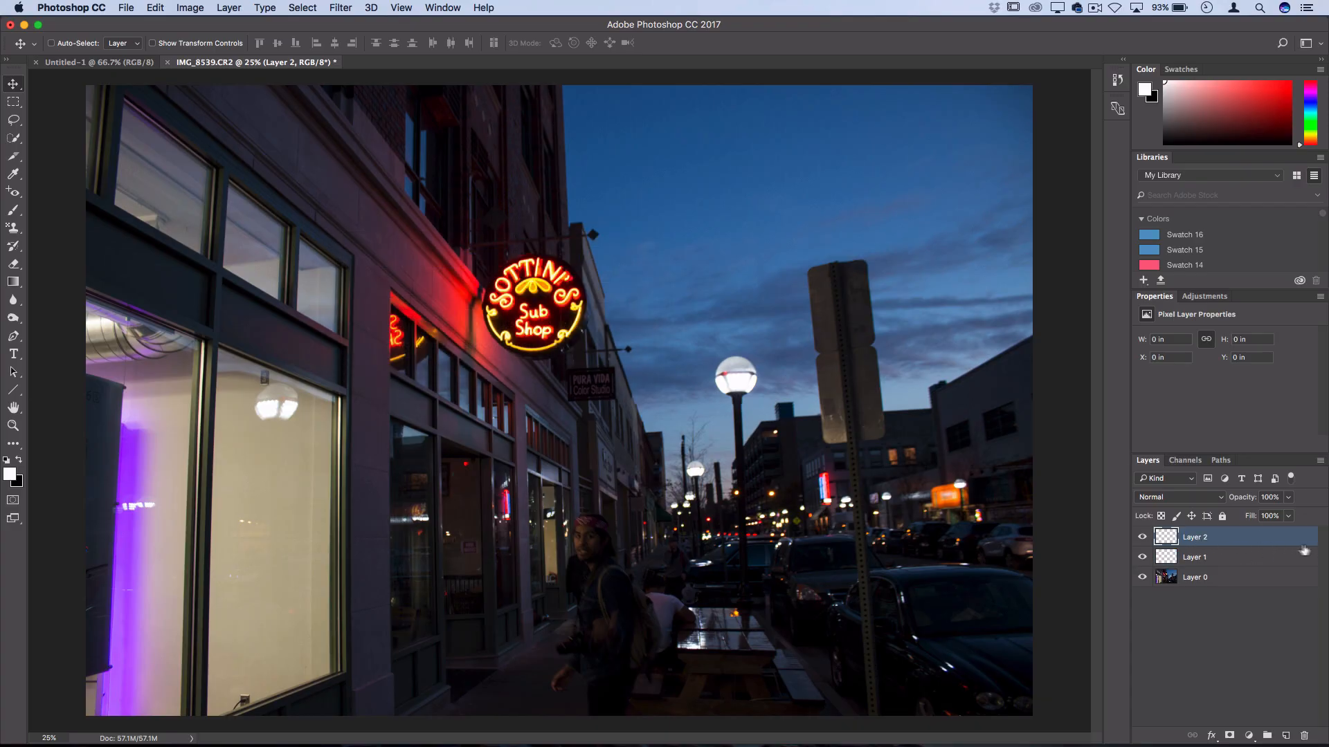
double_click(1194, 537)
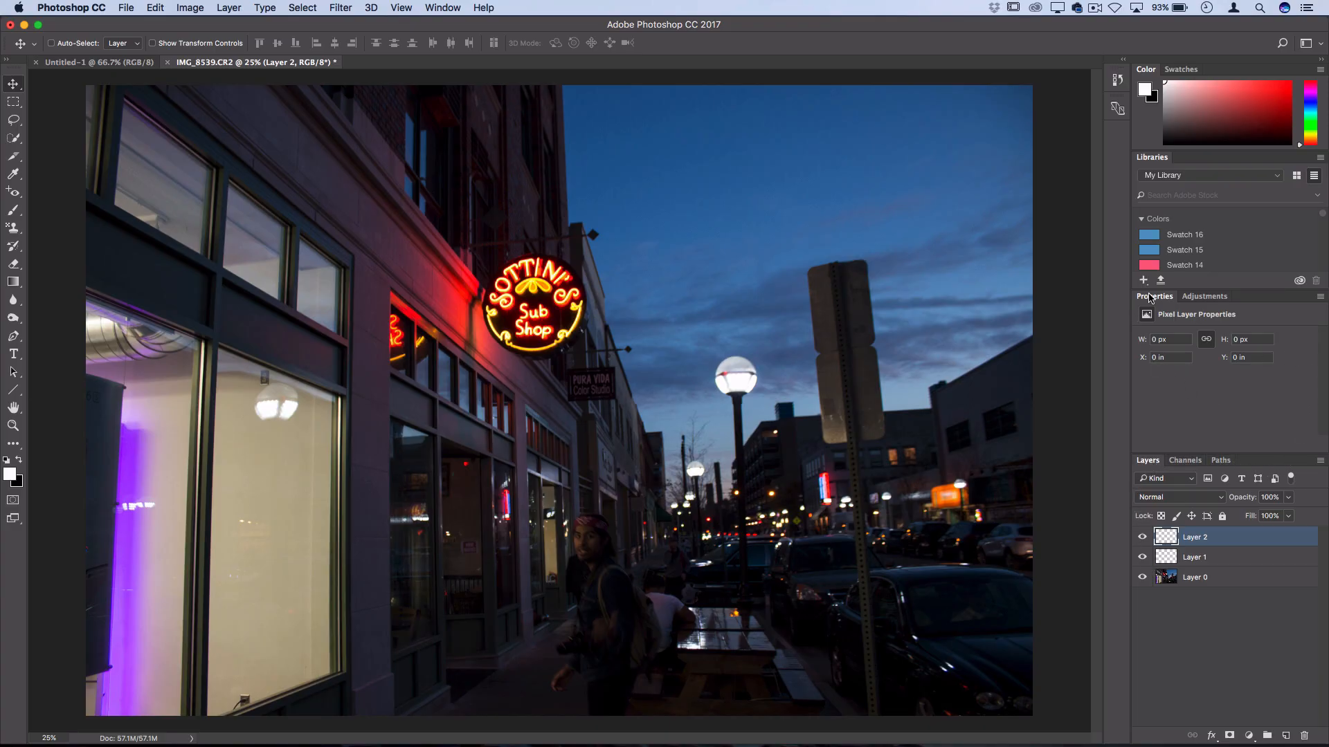
- Show the Adjustments list, then review and close the History panel
click(1204, 296)
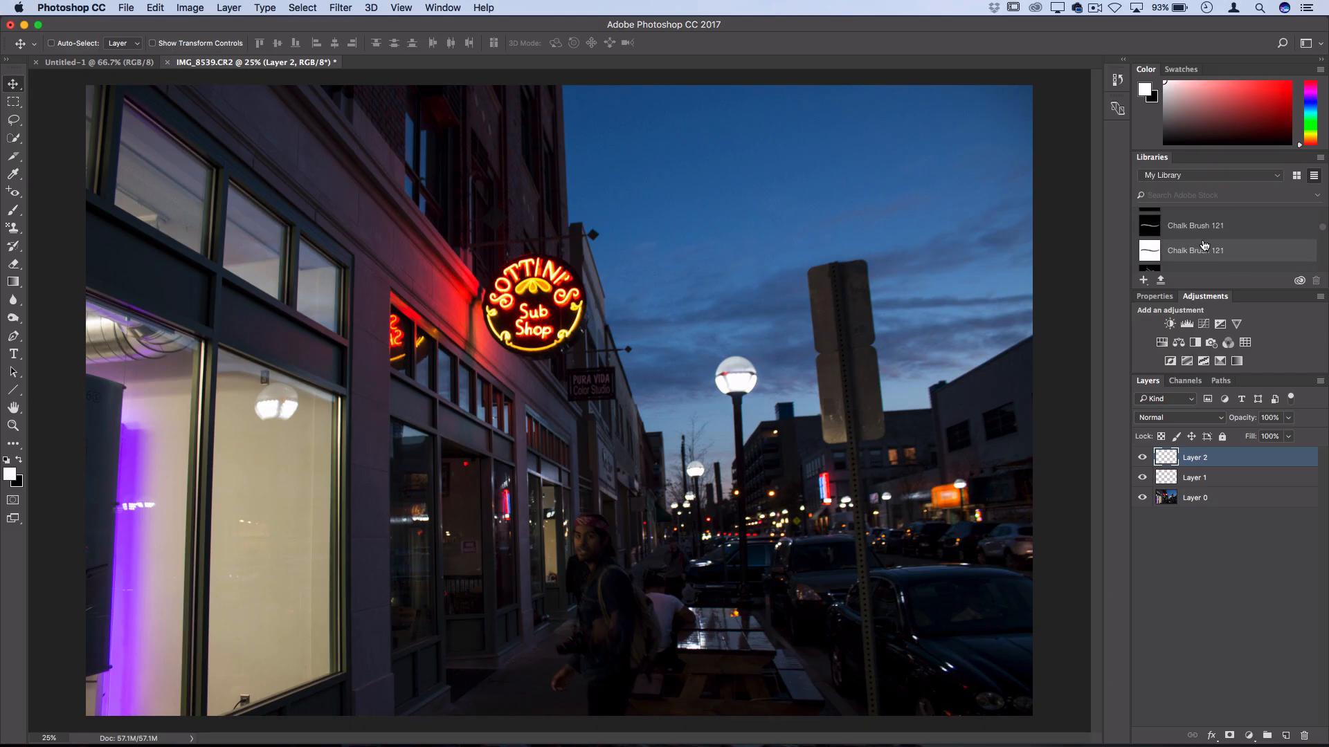
mouse_move(1203, 225)
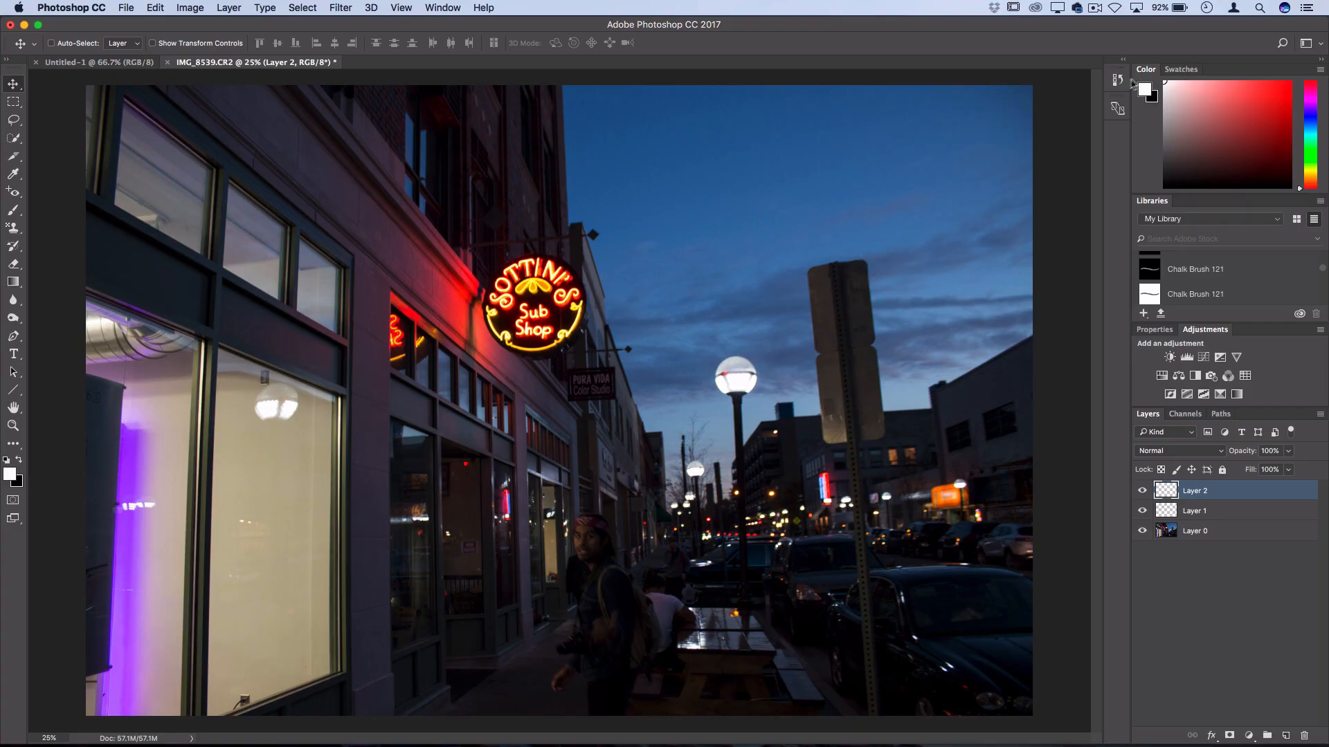
click(1118, 78)
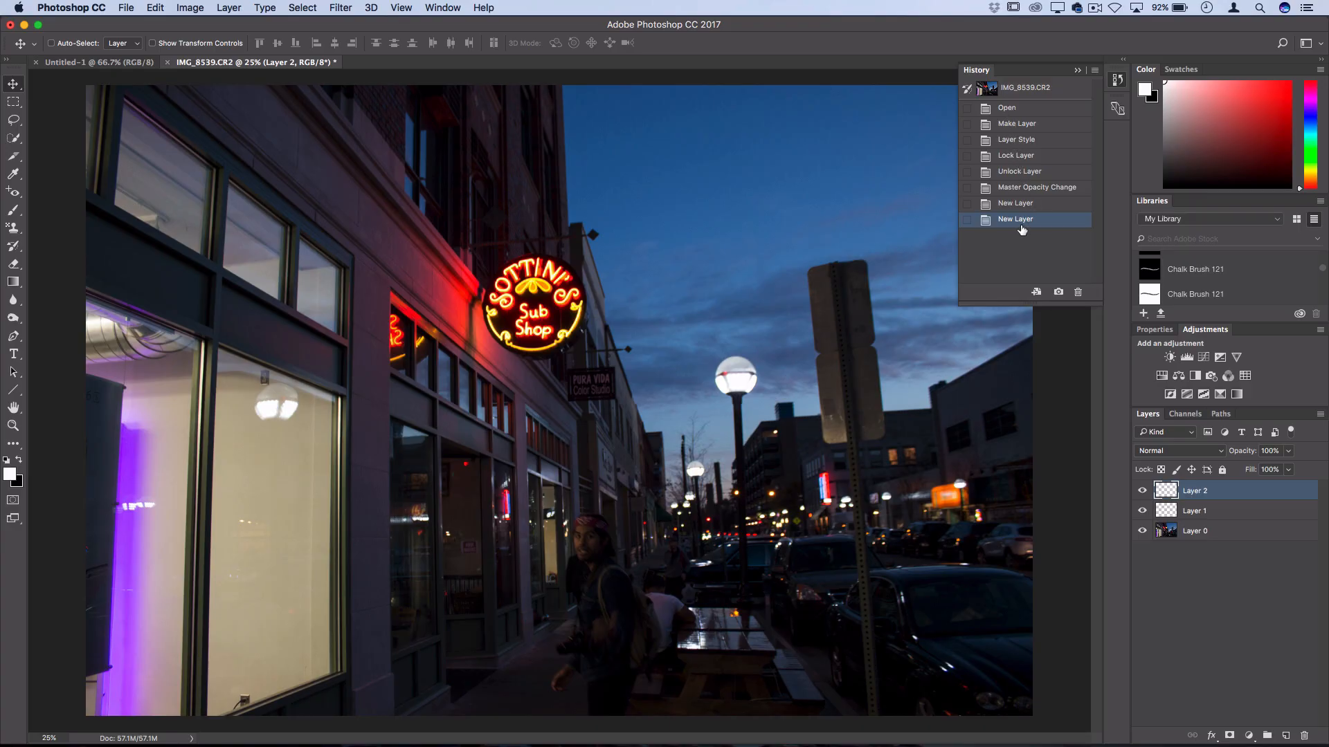
click(1037, 187)
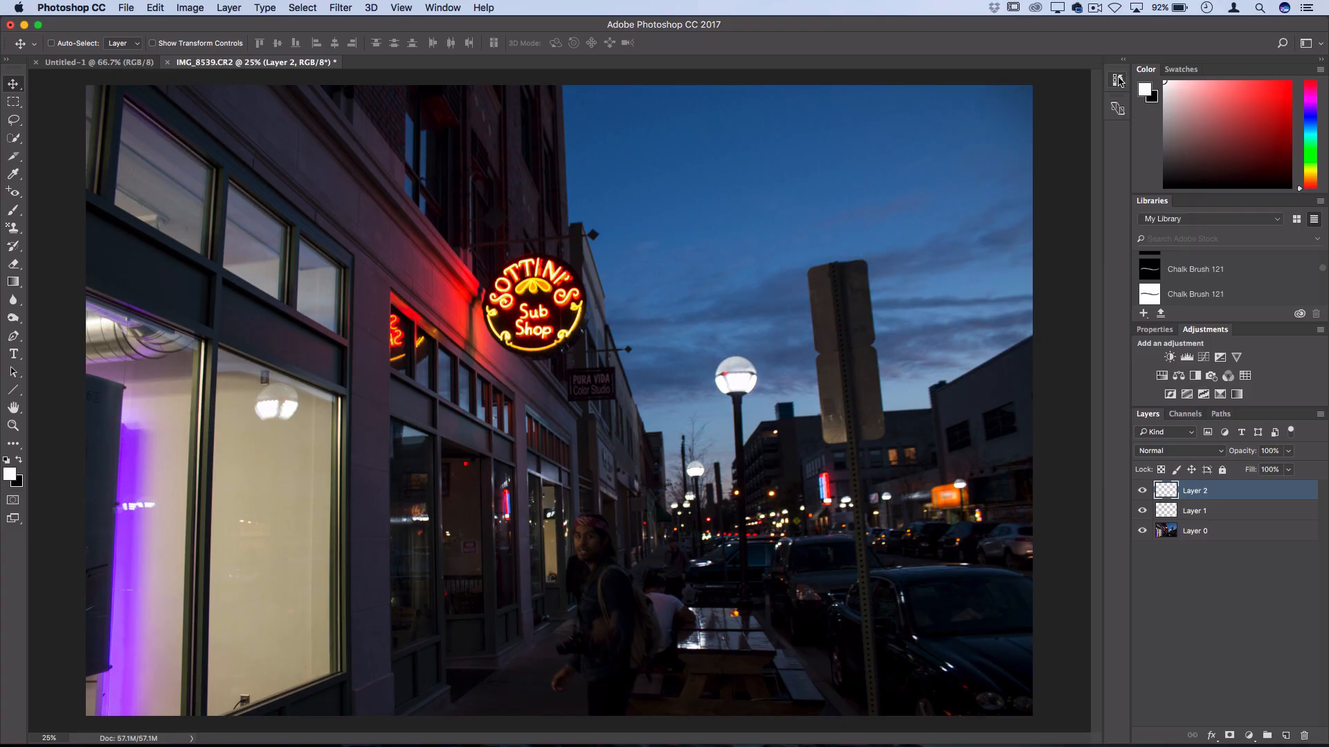
click(441, 8)
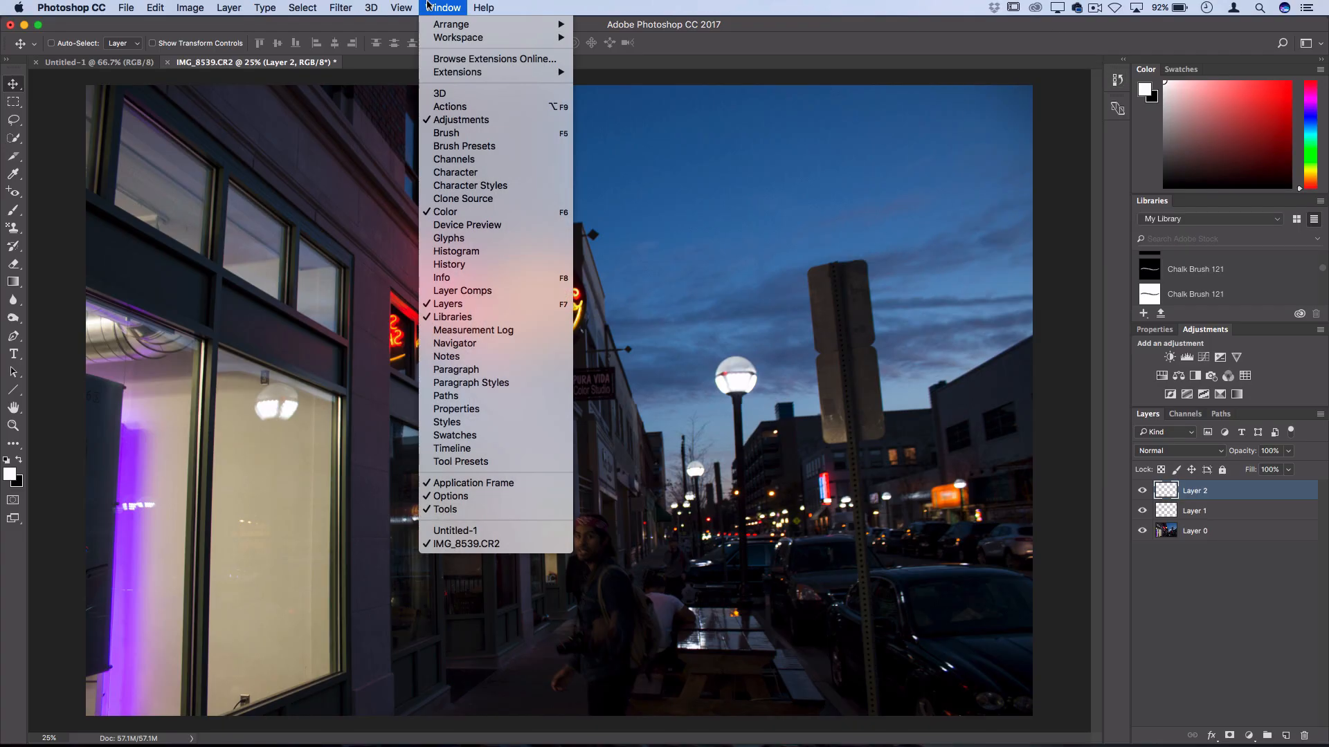
mouse_move(455, 369)
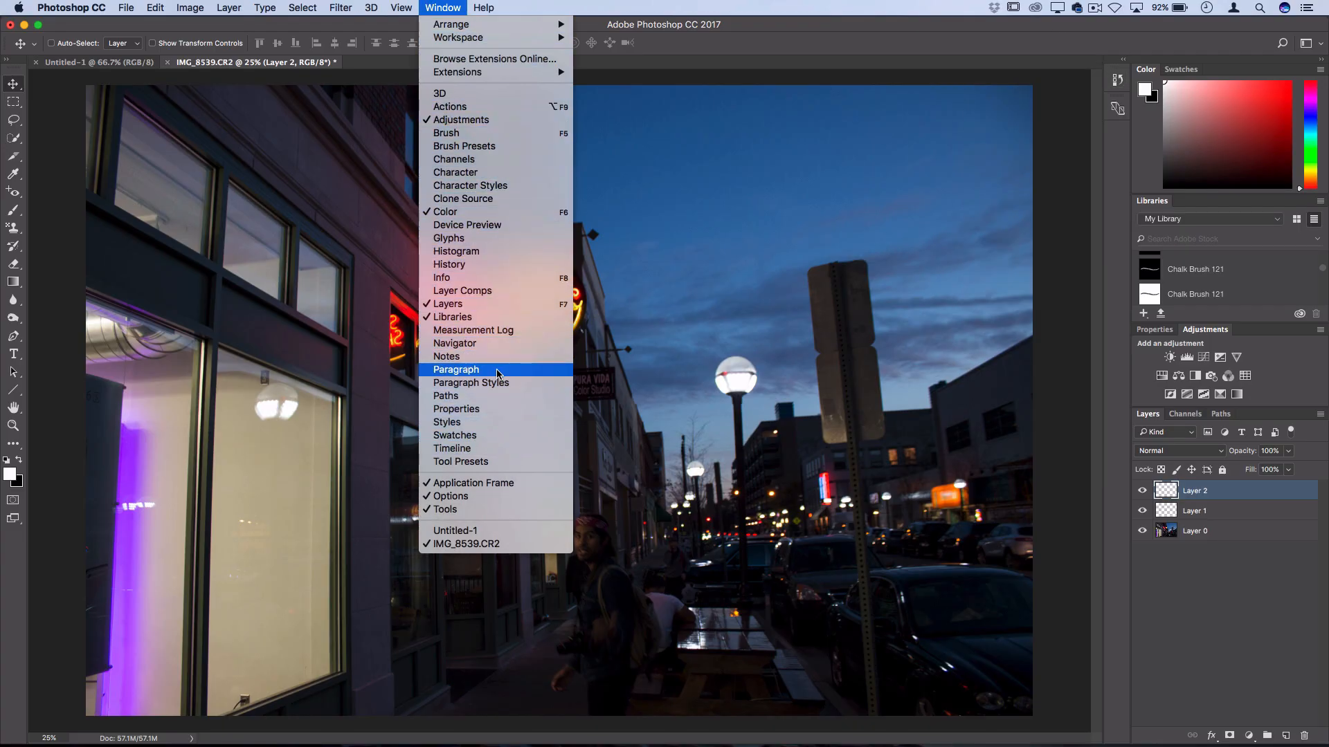
mouse_move(483, 371)
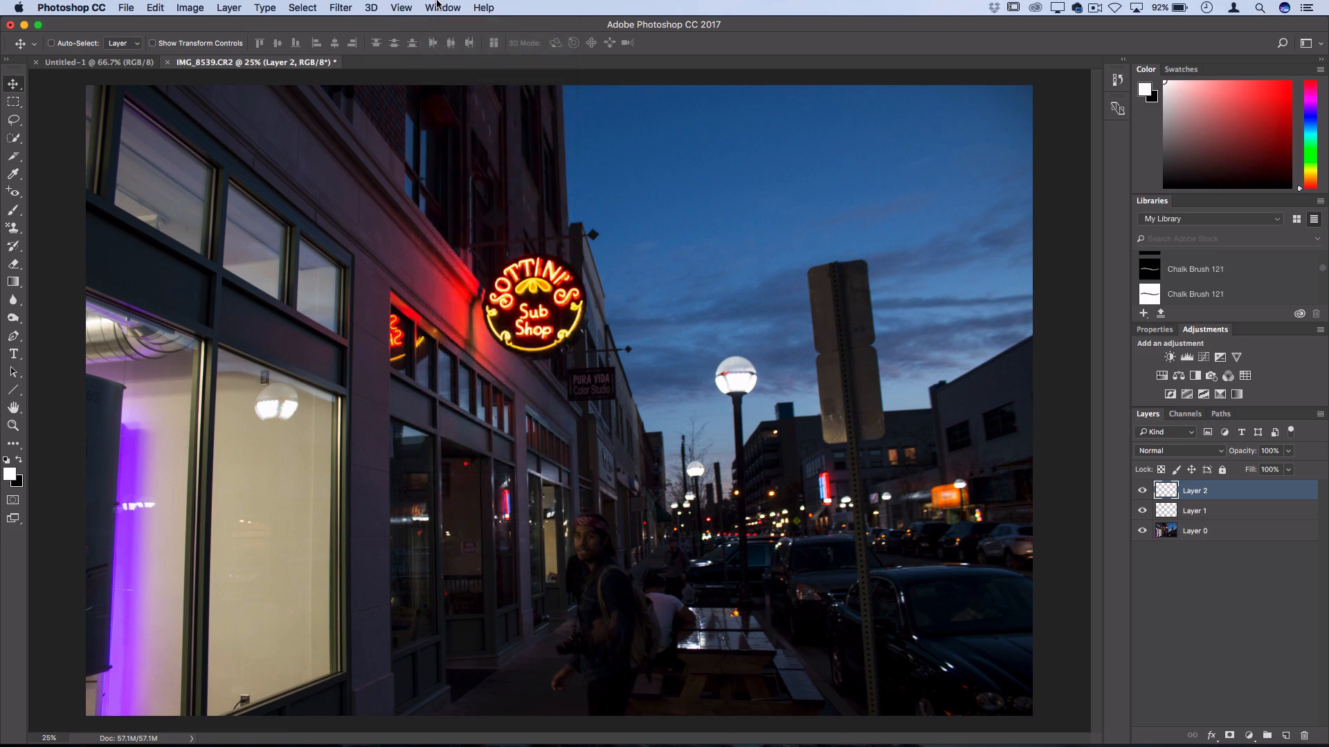
click(441, 9)
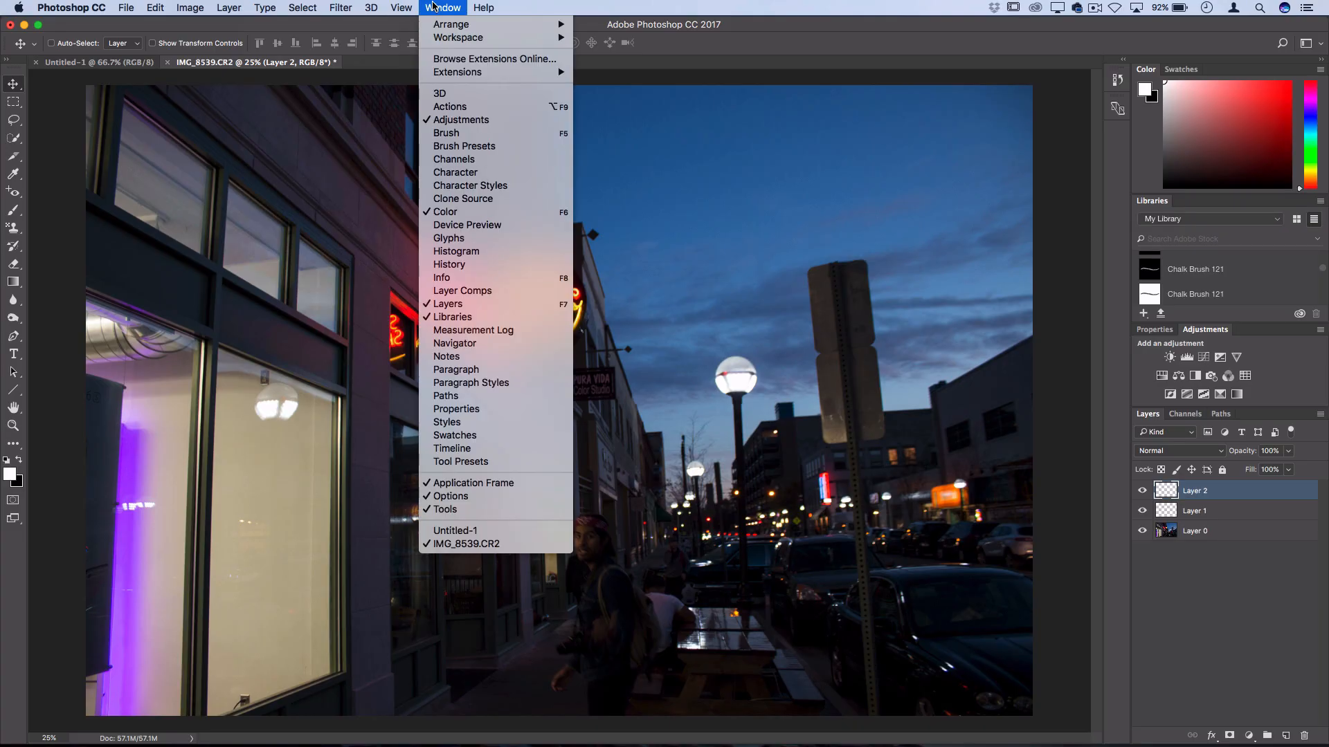
click(340, 9)
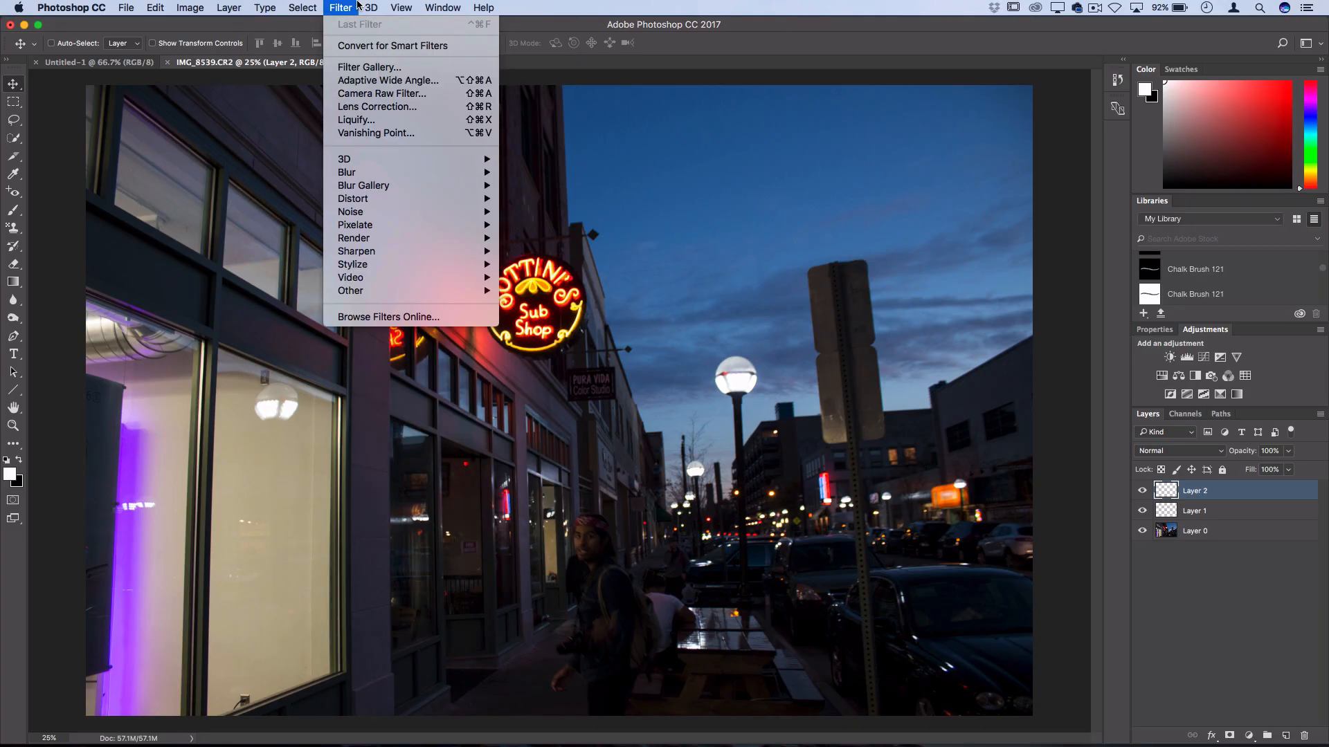
click(401, 8)
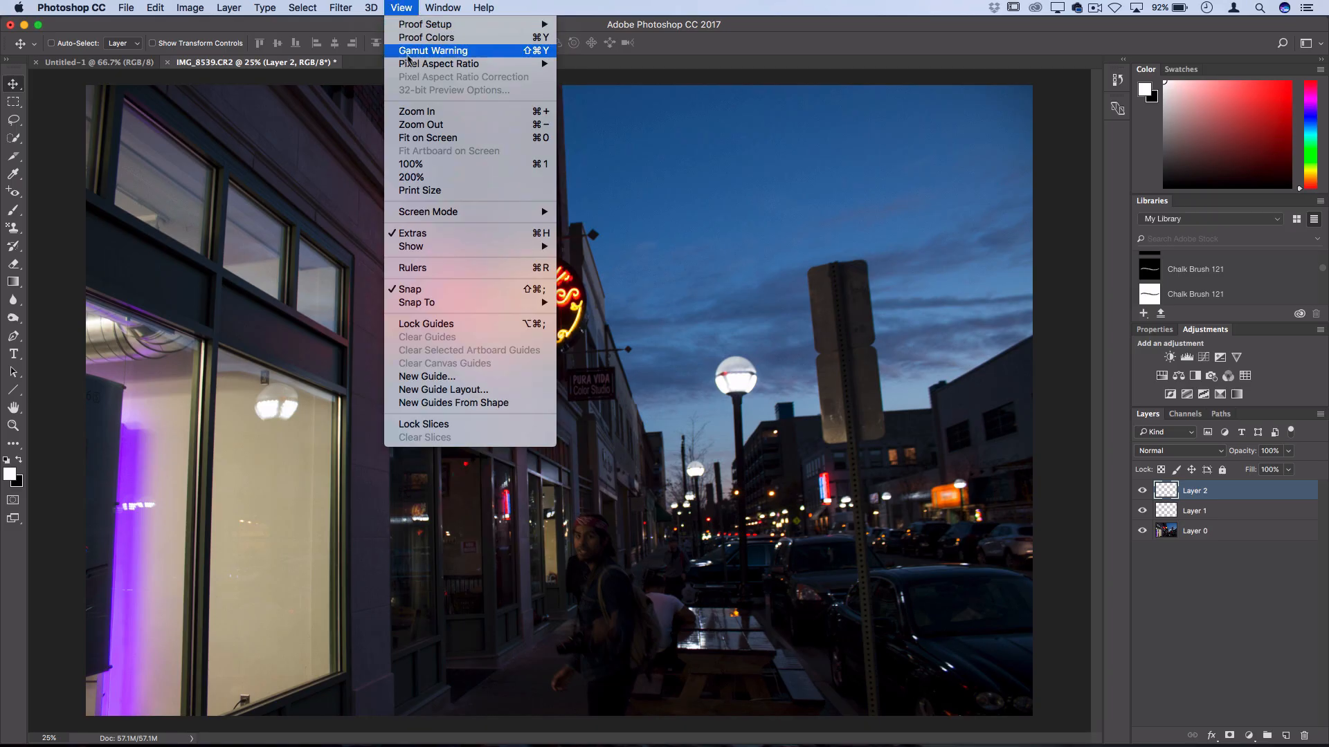
click(341, 8)
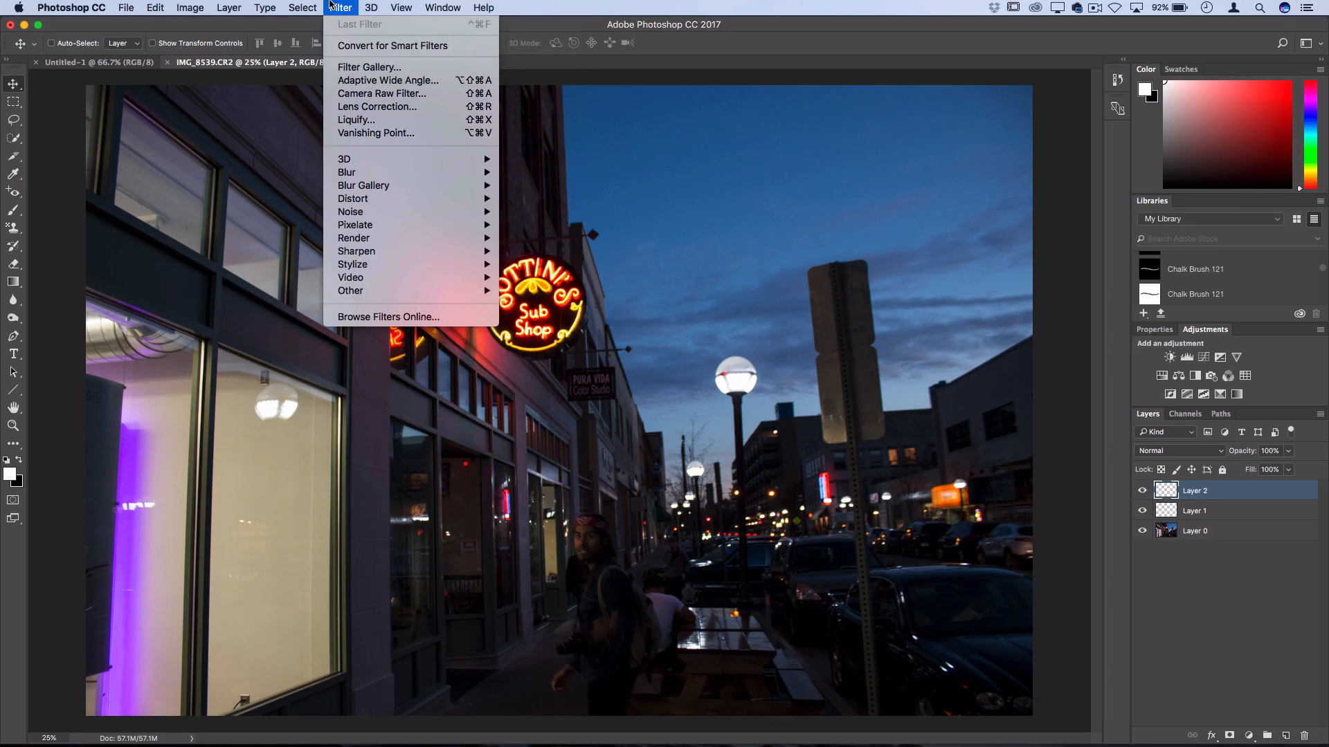
click(264, 8)
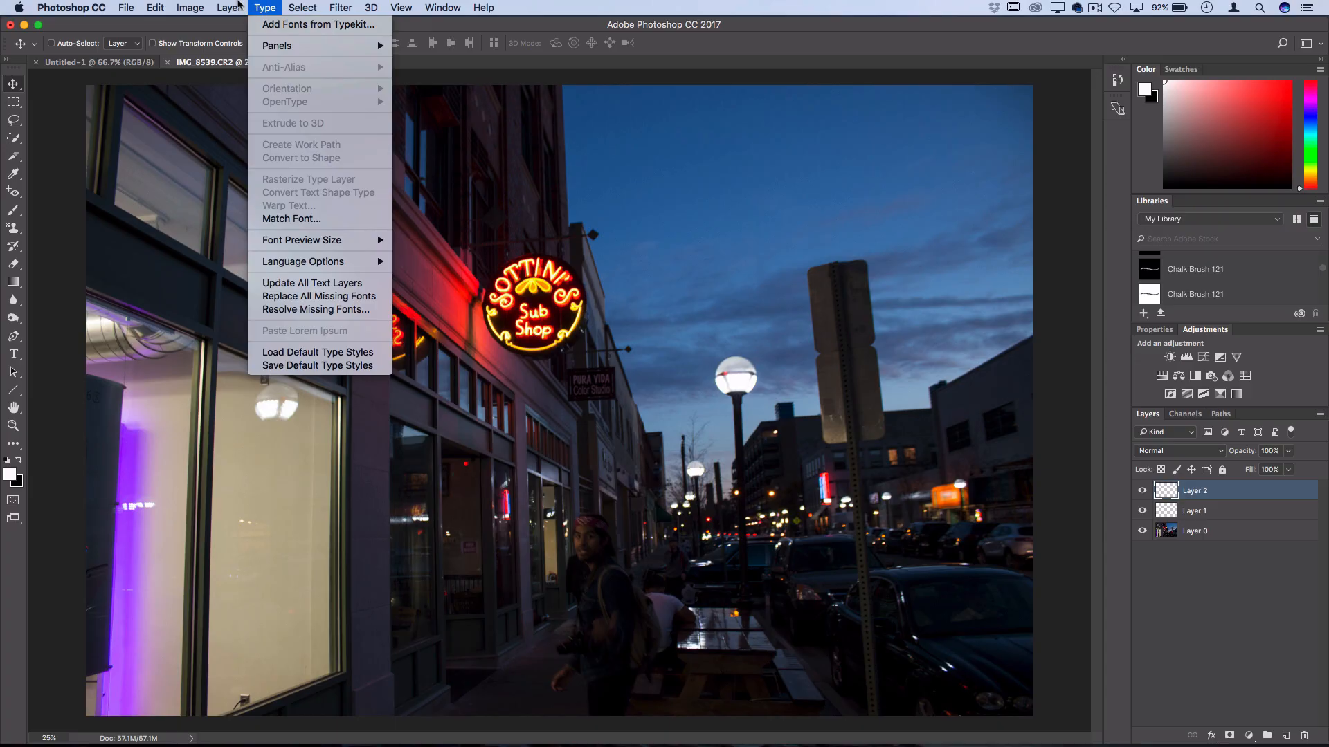
click(228, 9)
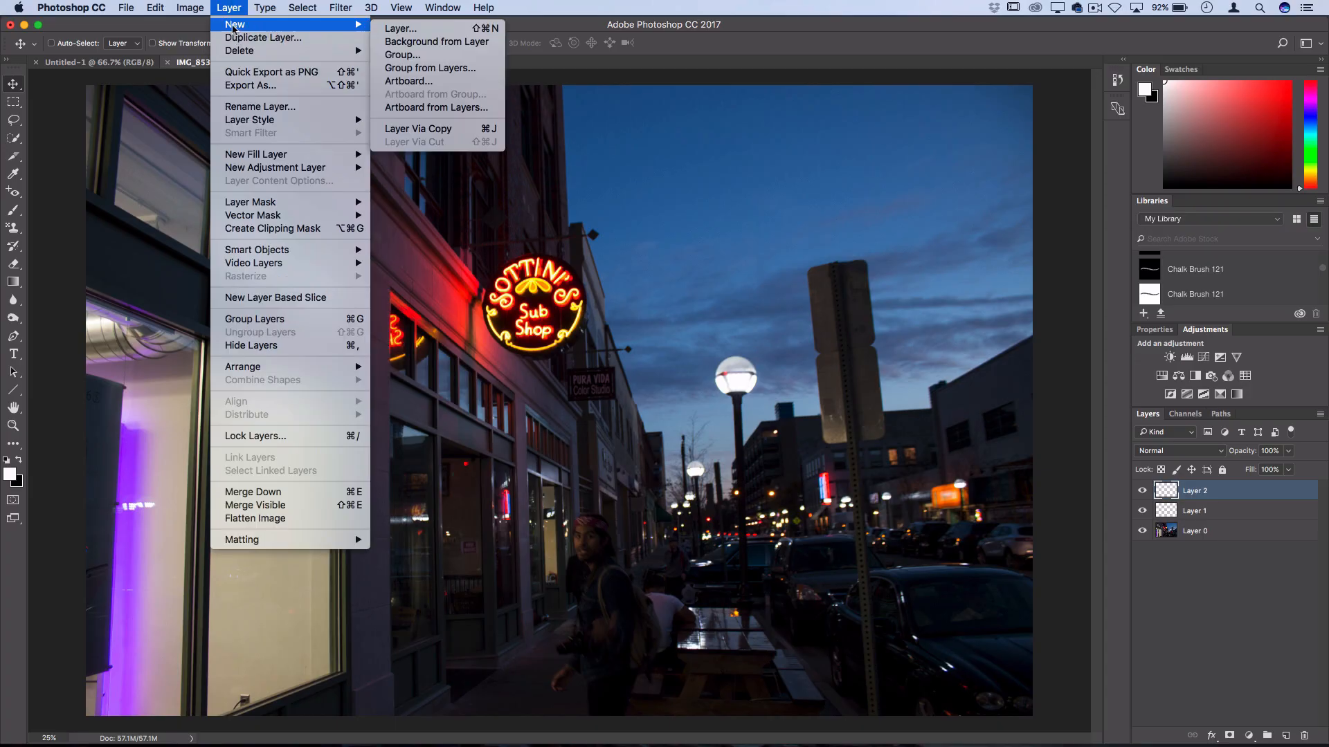
click(190, 8)
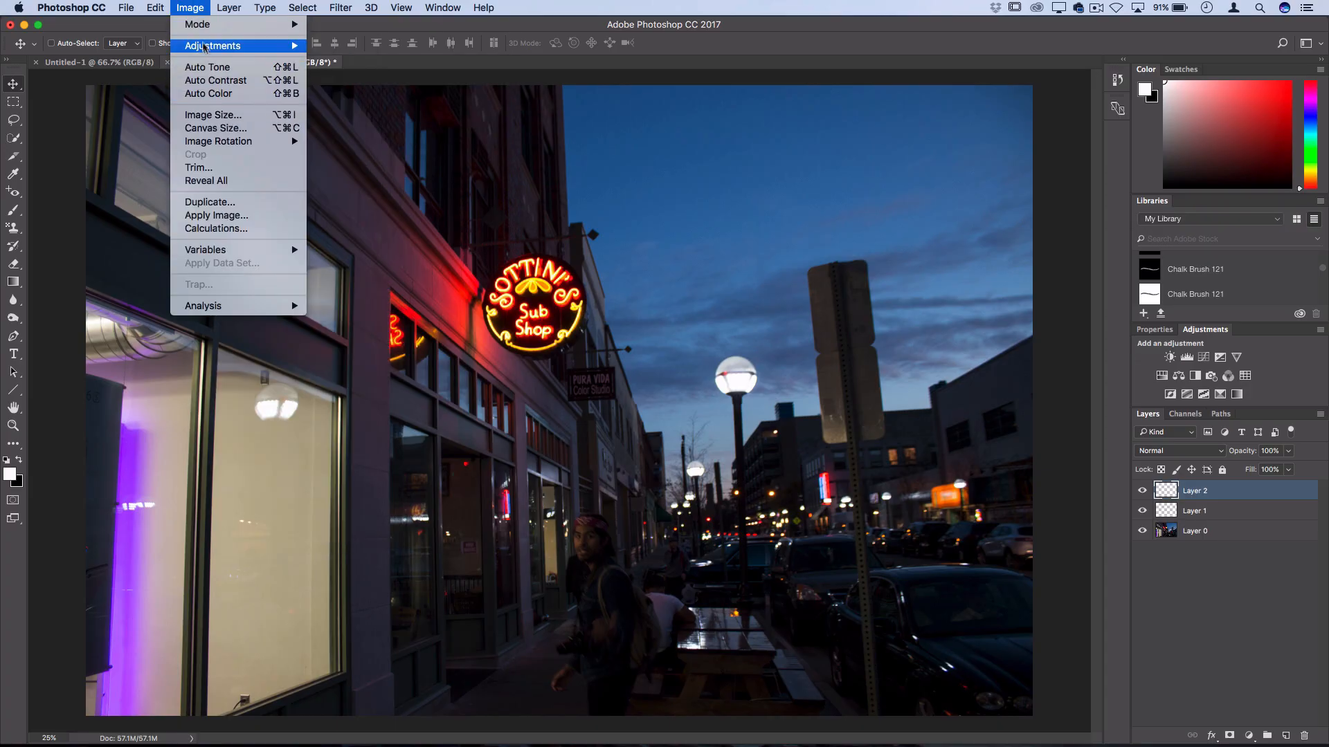
click(154, 8)
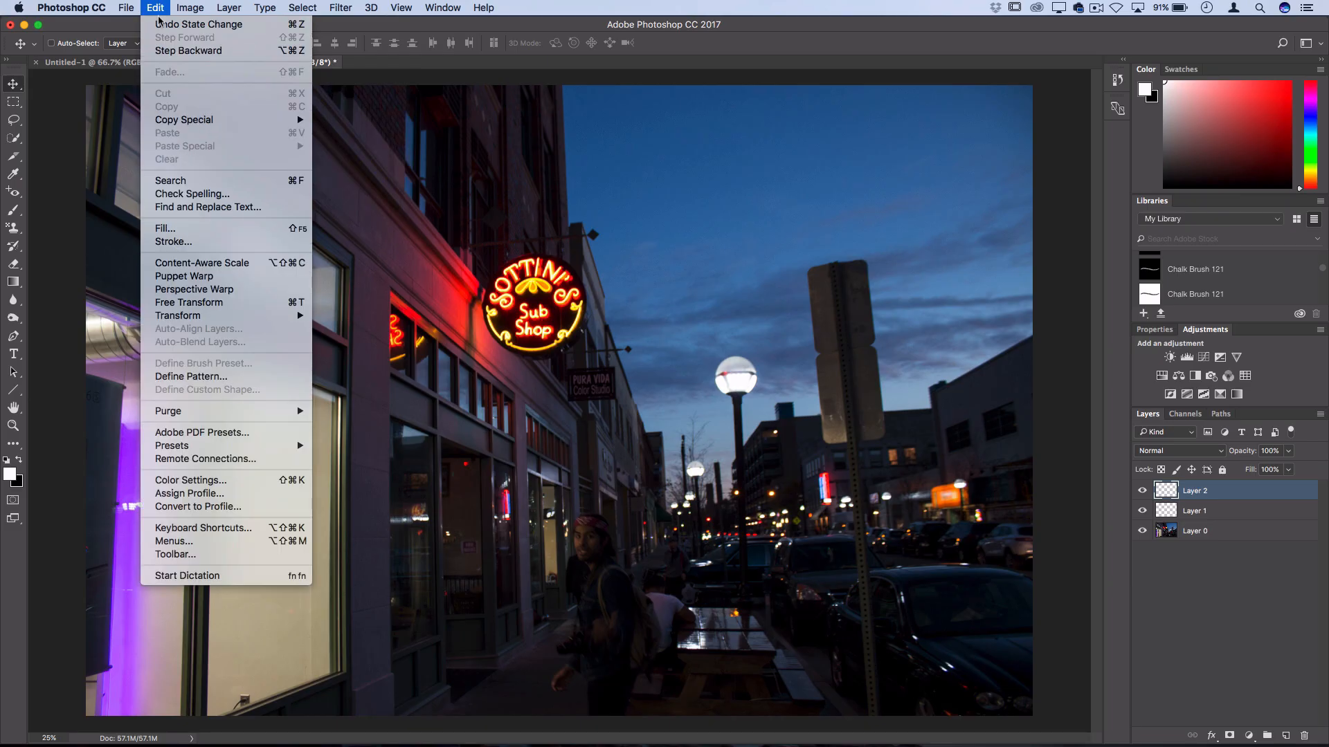
click(125, 9)
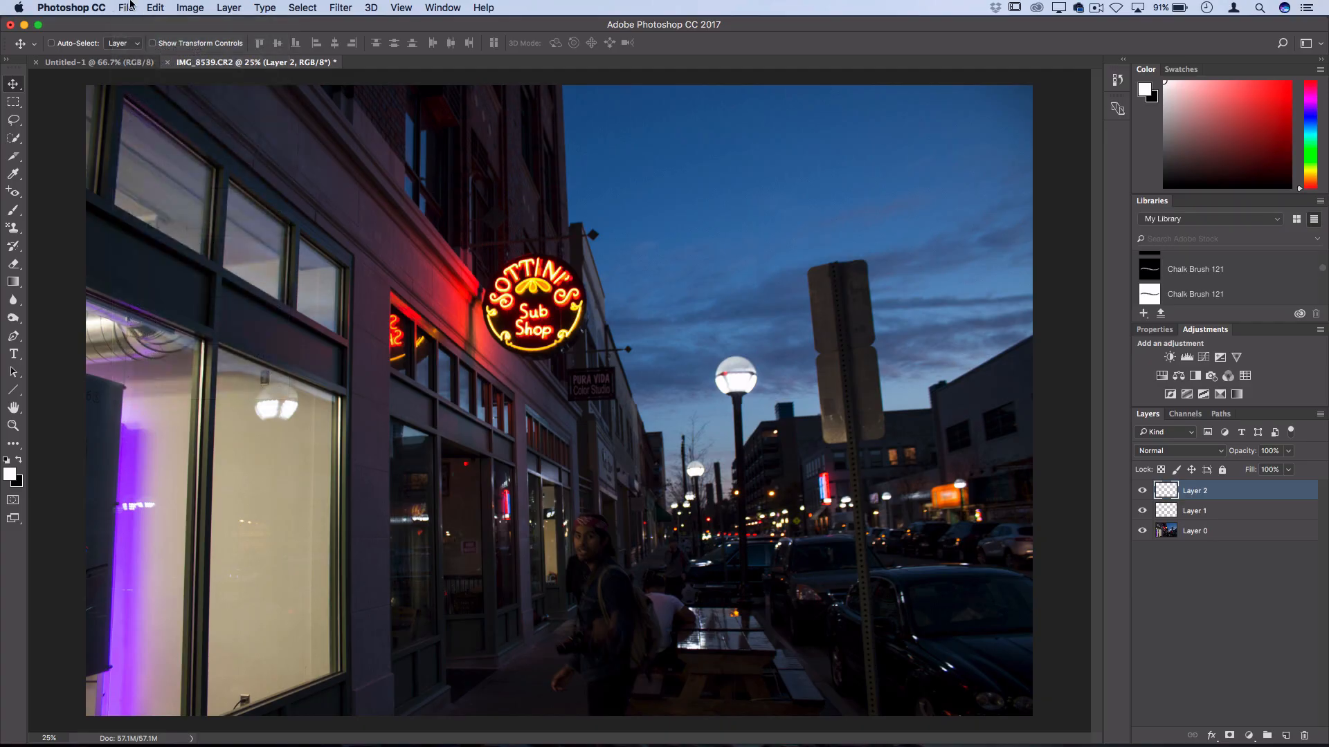
mouse_move(478, 7)
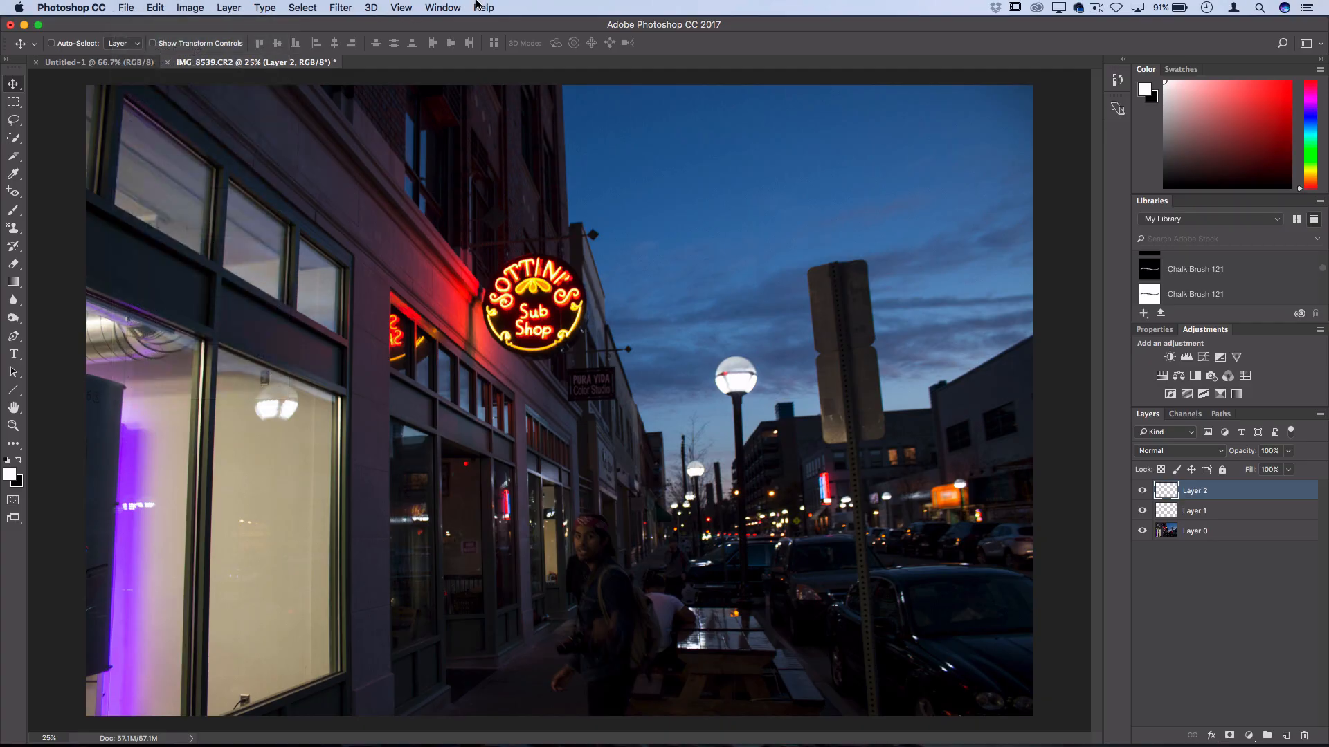
mouse_move(1077, 191)
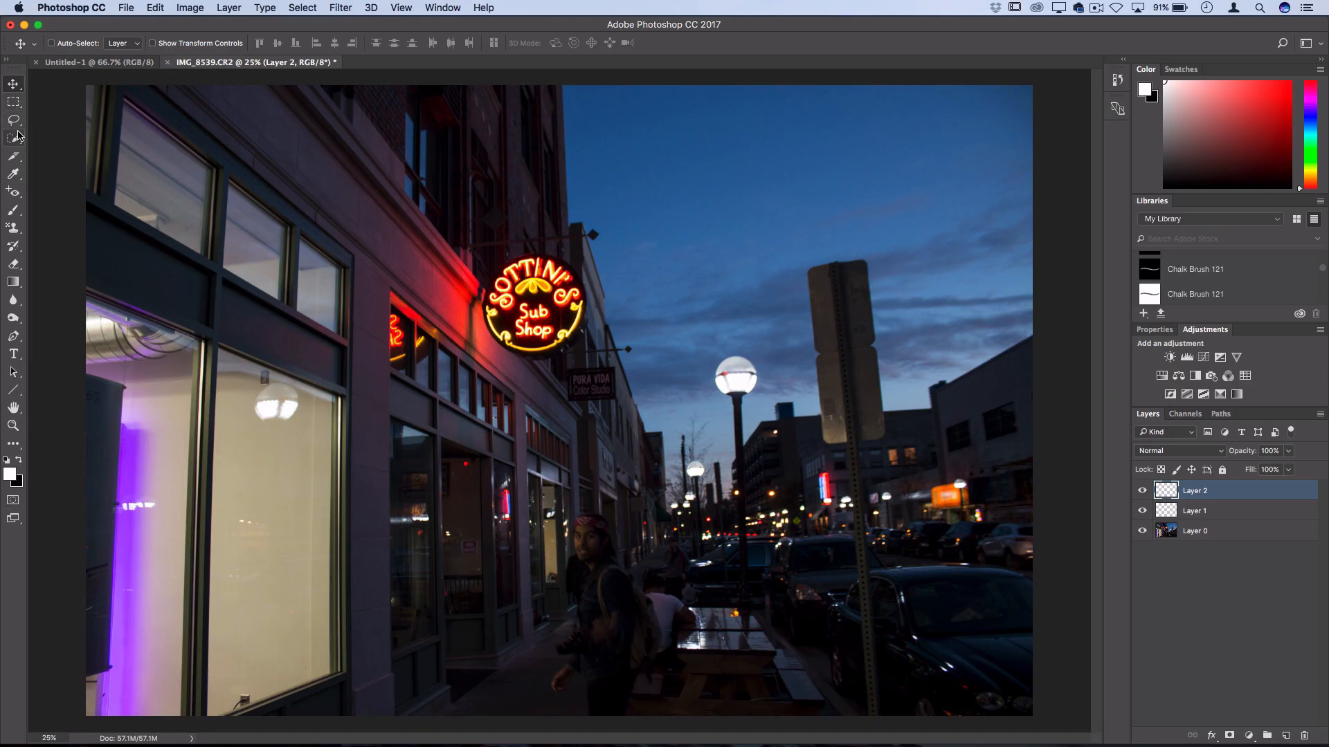
- Try the Brush and Marquee tools, then settle on the Type tool for adding text
click(14, 210)
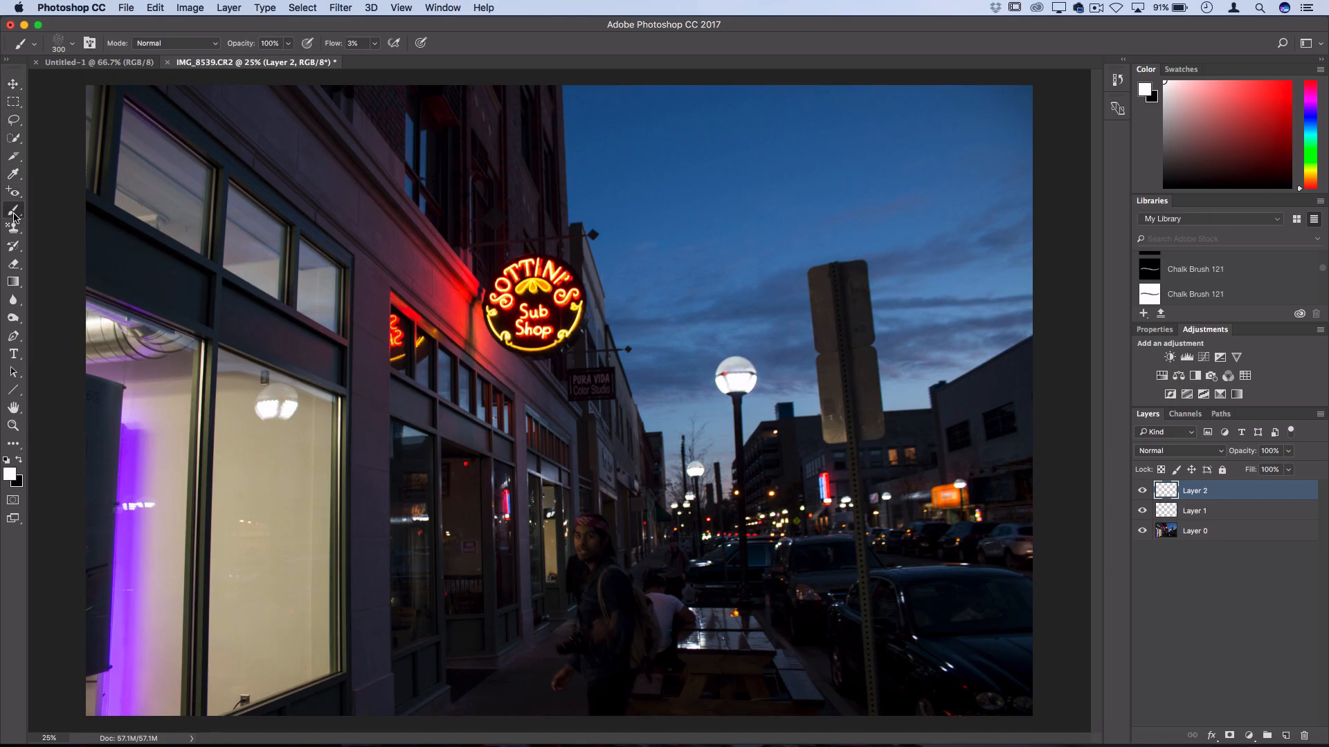
click(14, 101)
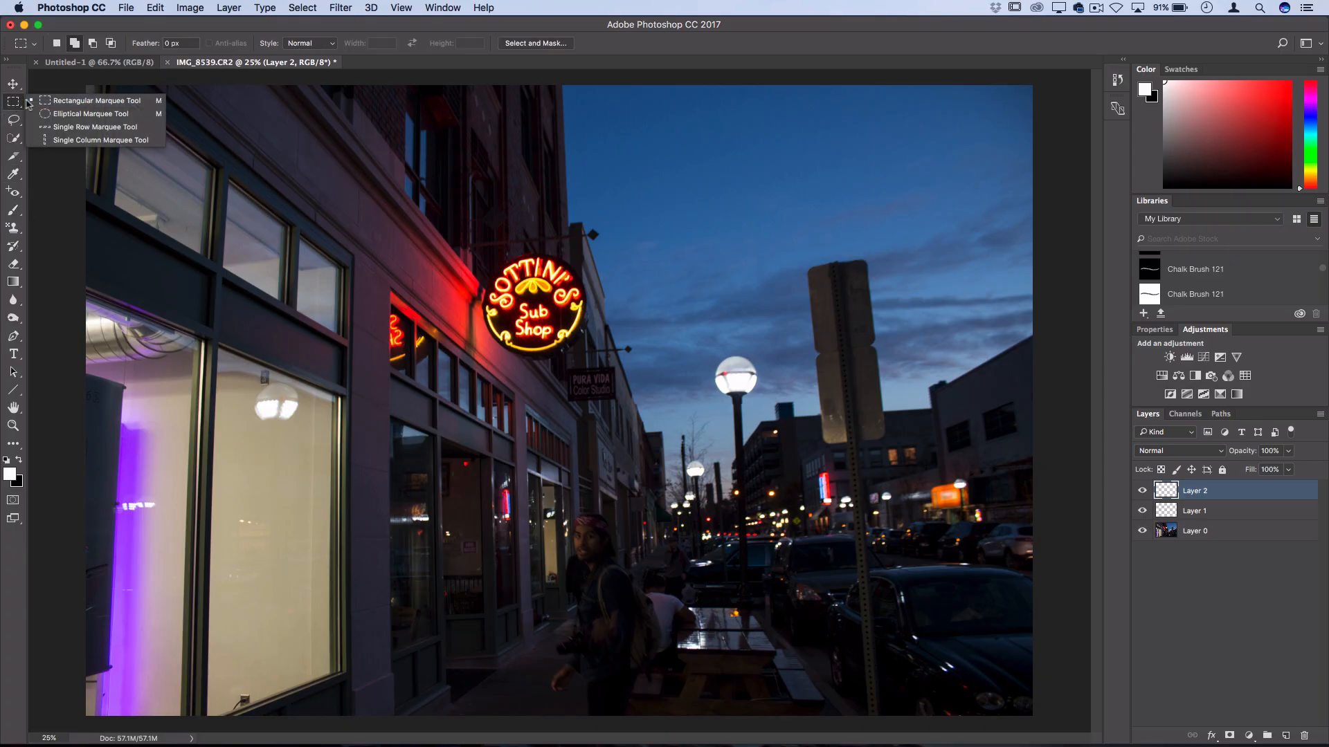
click(14, 210)
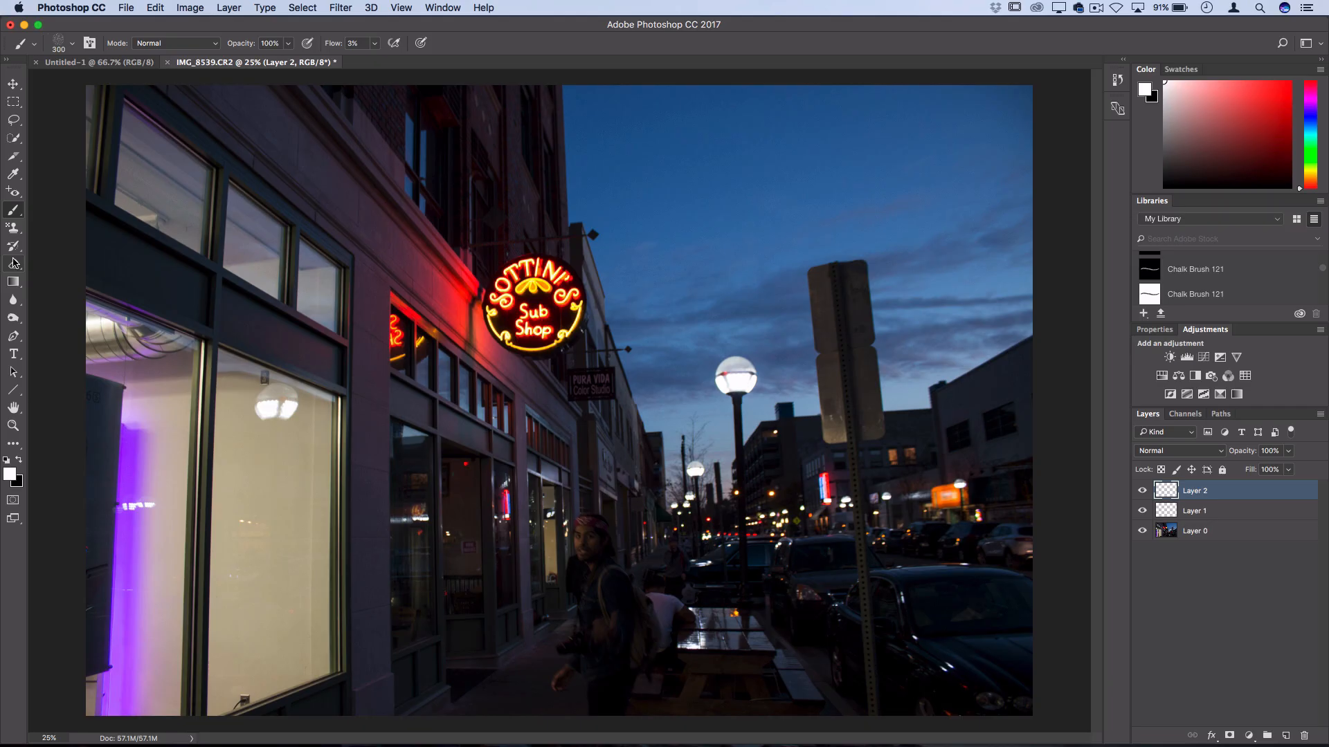
click(14, 356)
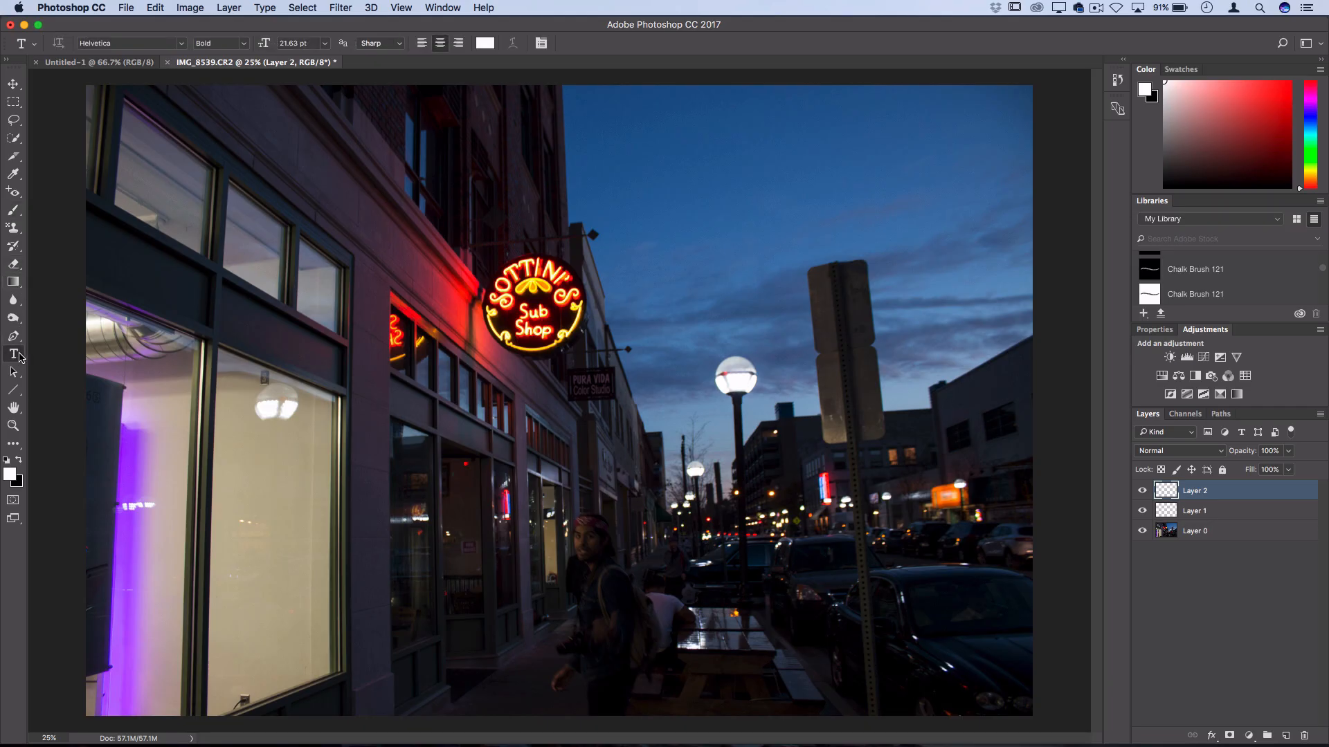
mouse_move(18, 464)
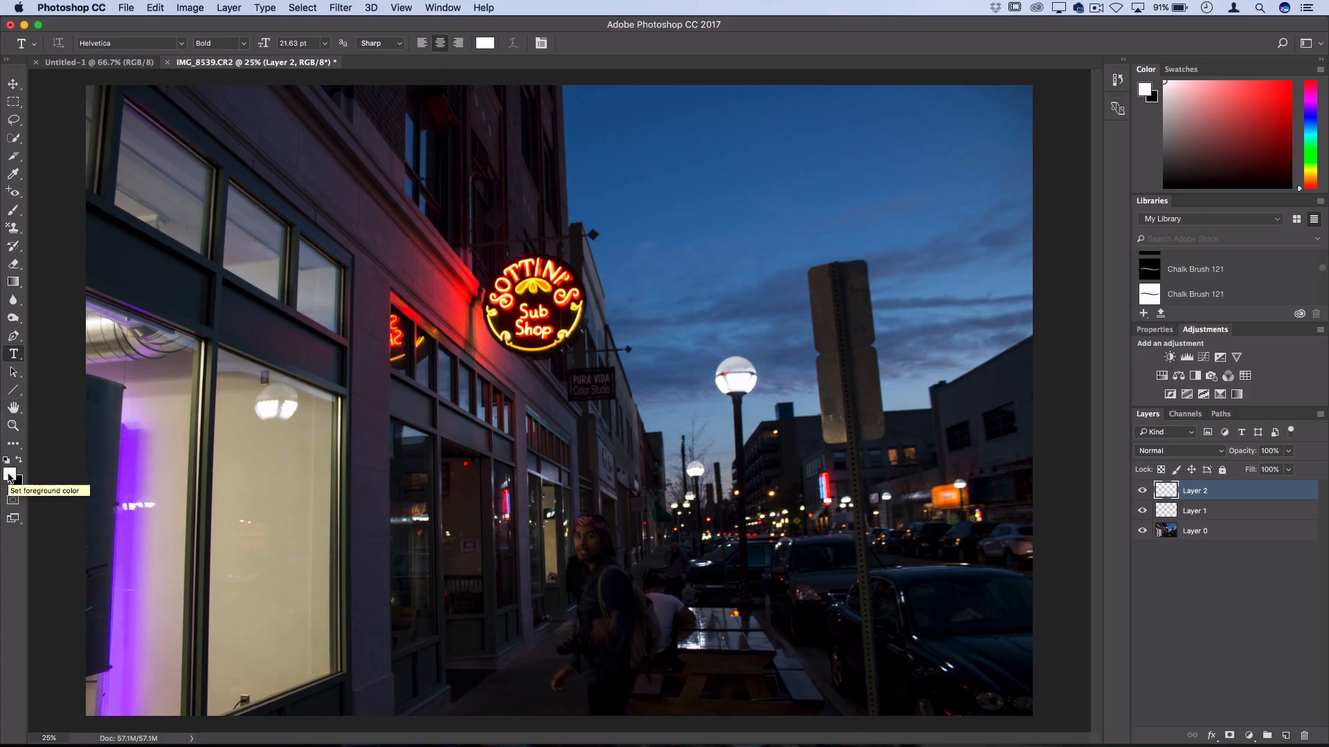
- Swap the foreground colour to black, browse the Color Picker toward red, and close it
click(10, 473)
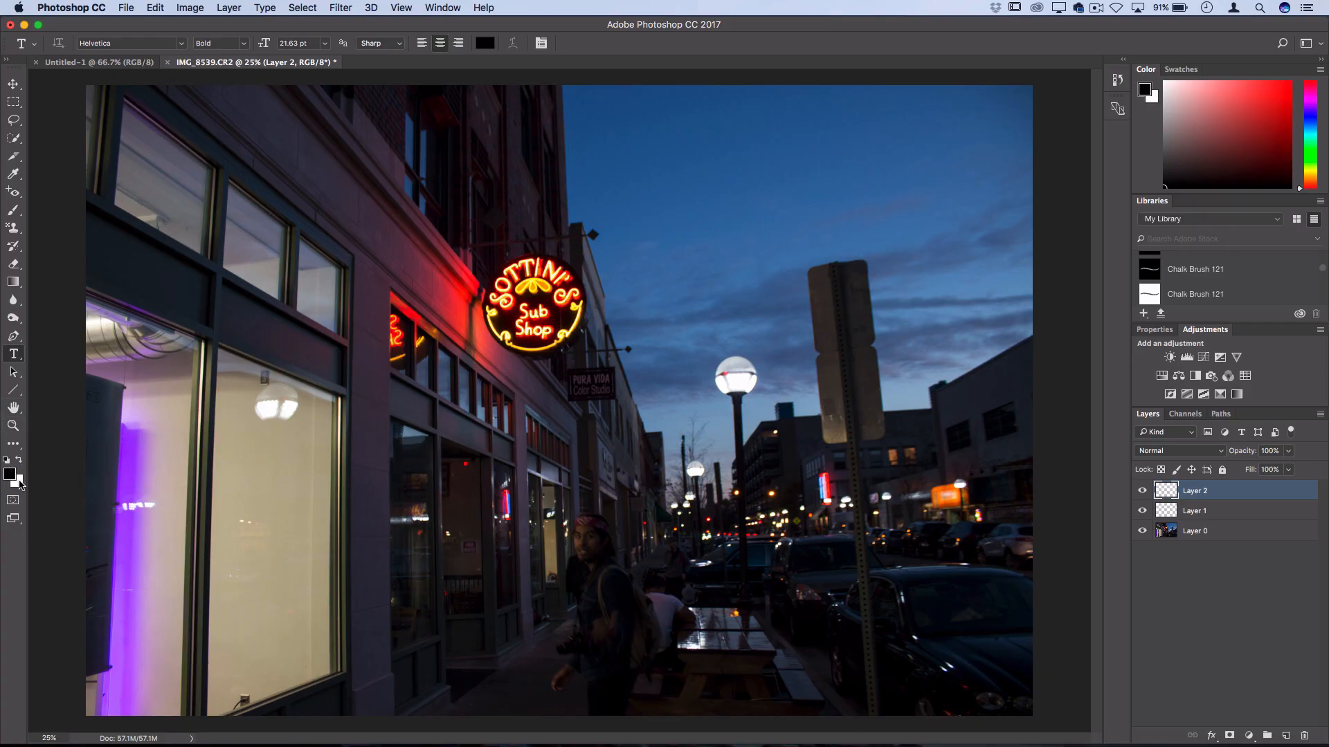
click(9, 473)
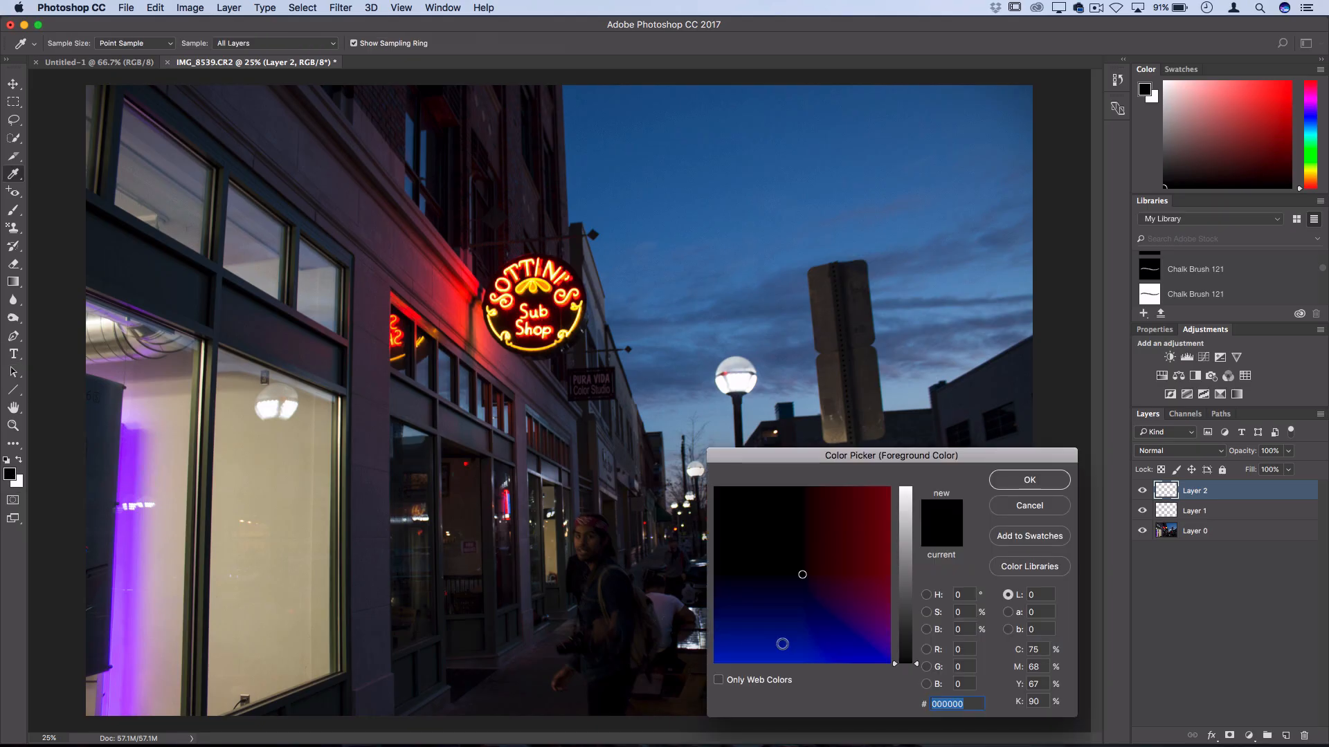
drag(890, 456, 637, 282)
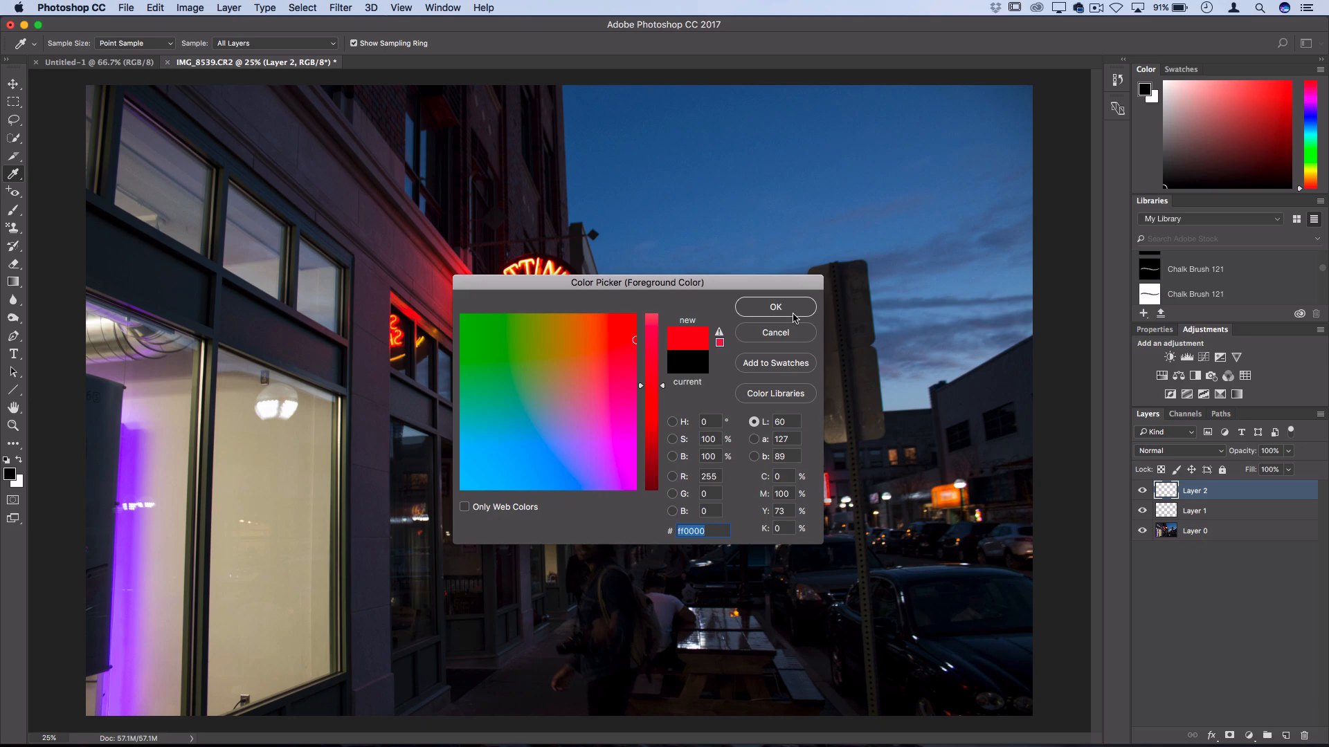
click(774, 307)
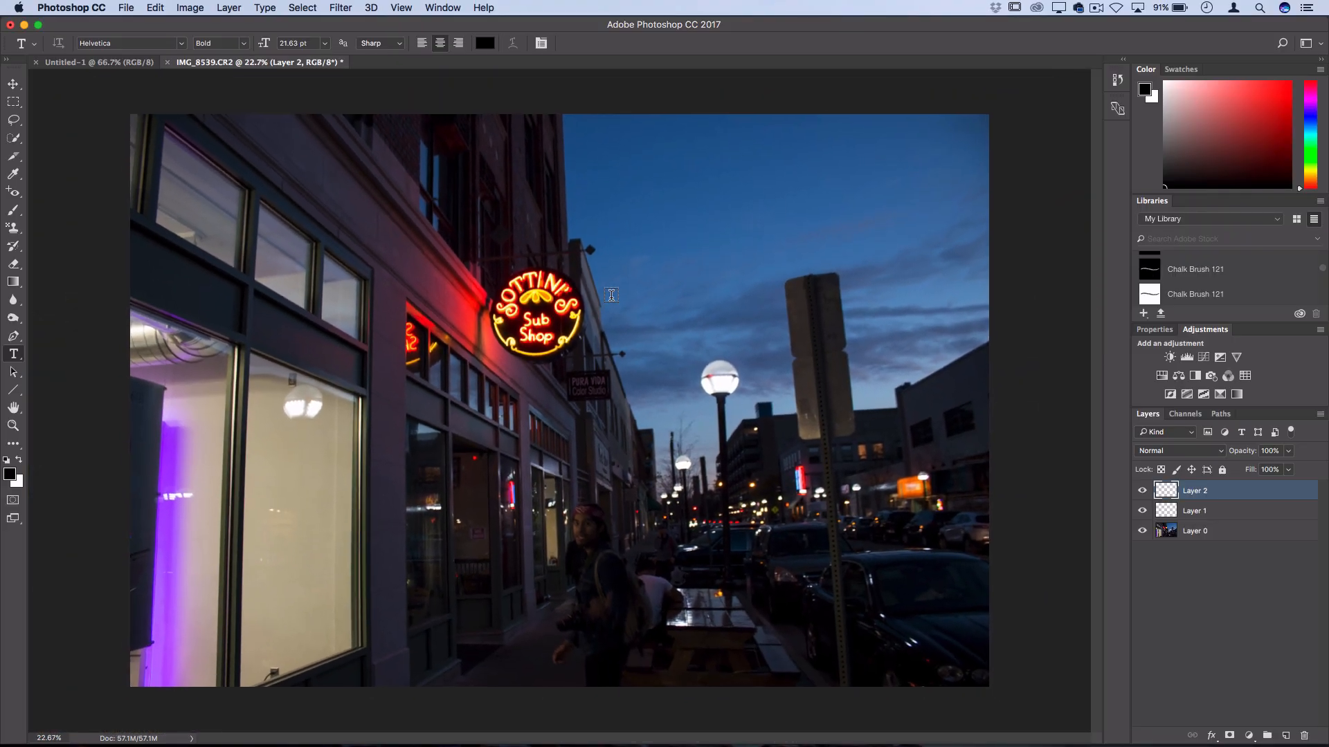
- Fit the whole night street photo to the document window via View > Fit on Screen
click(401, 8)
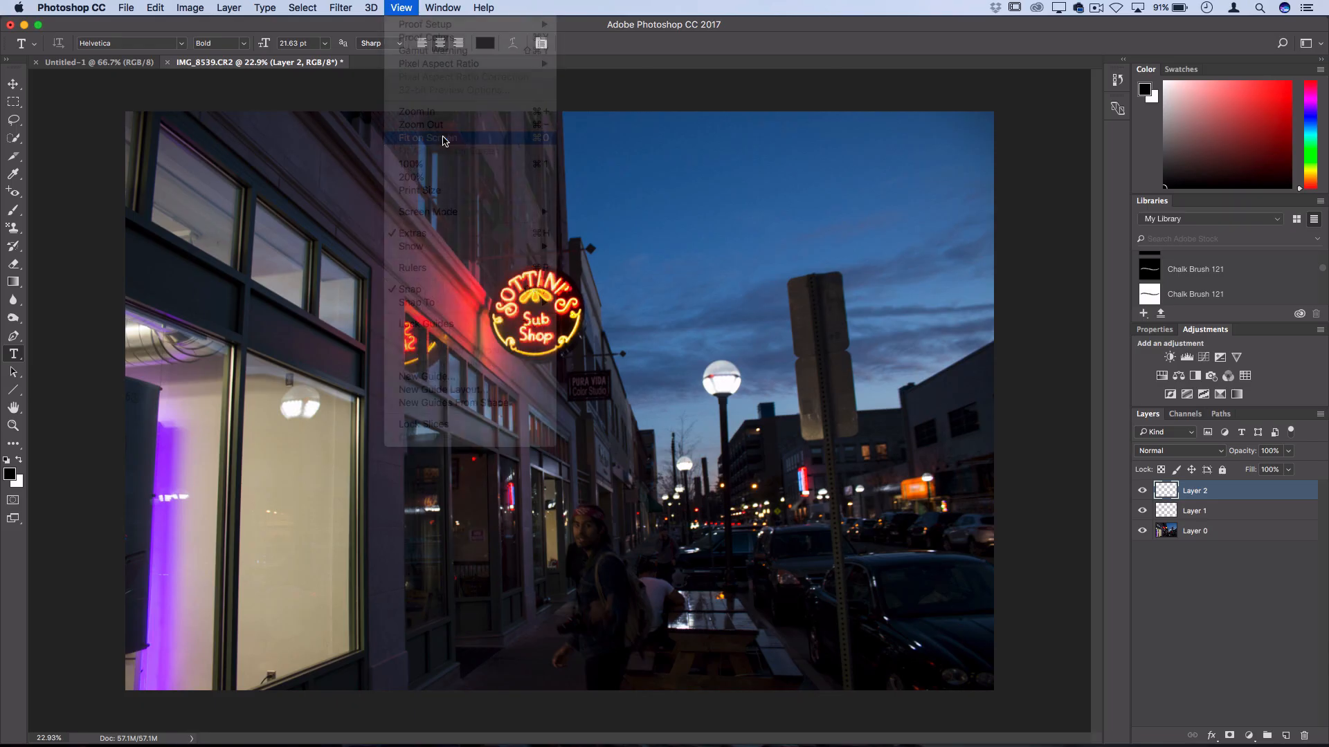
click(426, 139)
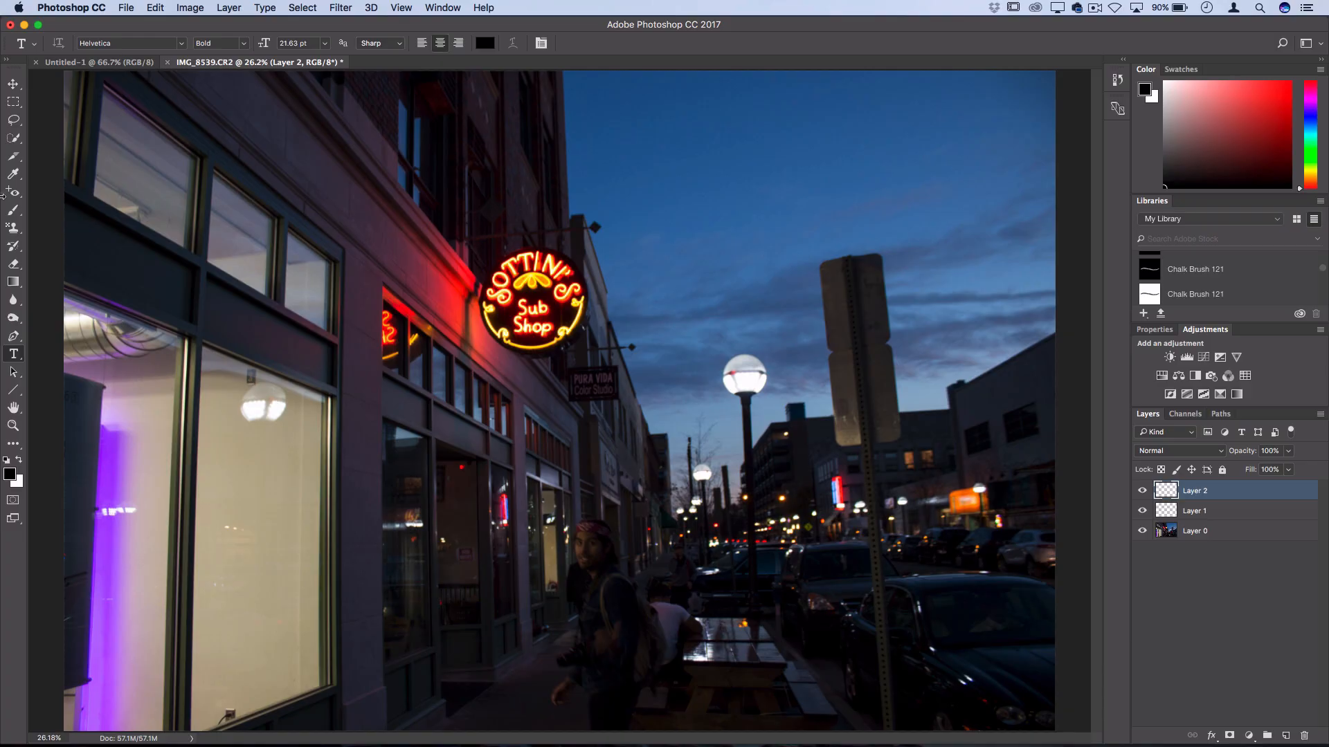
mouse_move(499, 288)
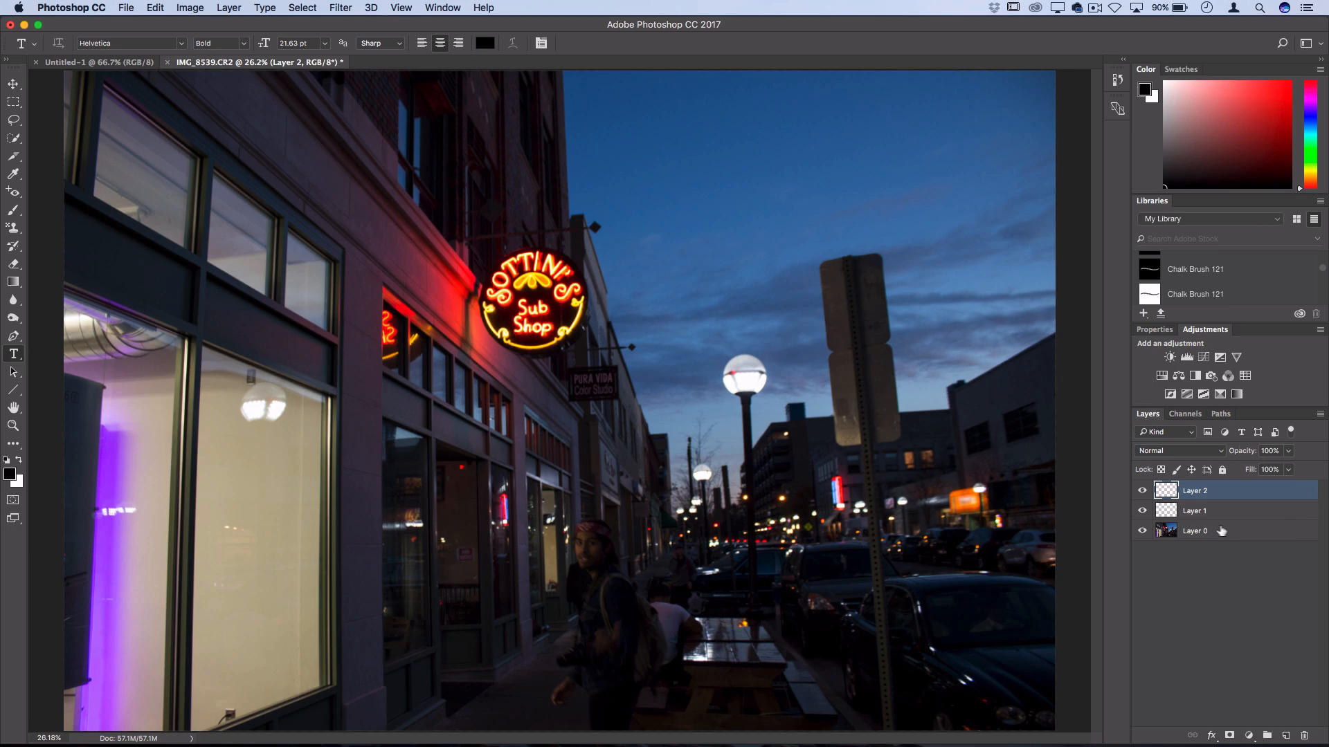
- Select Layer 0 and start a new Curves adjustment layer from the Layer menu
click(1194, 530)
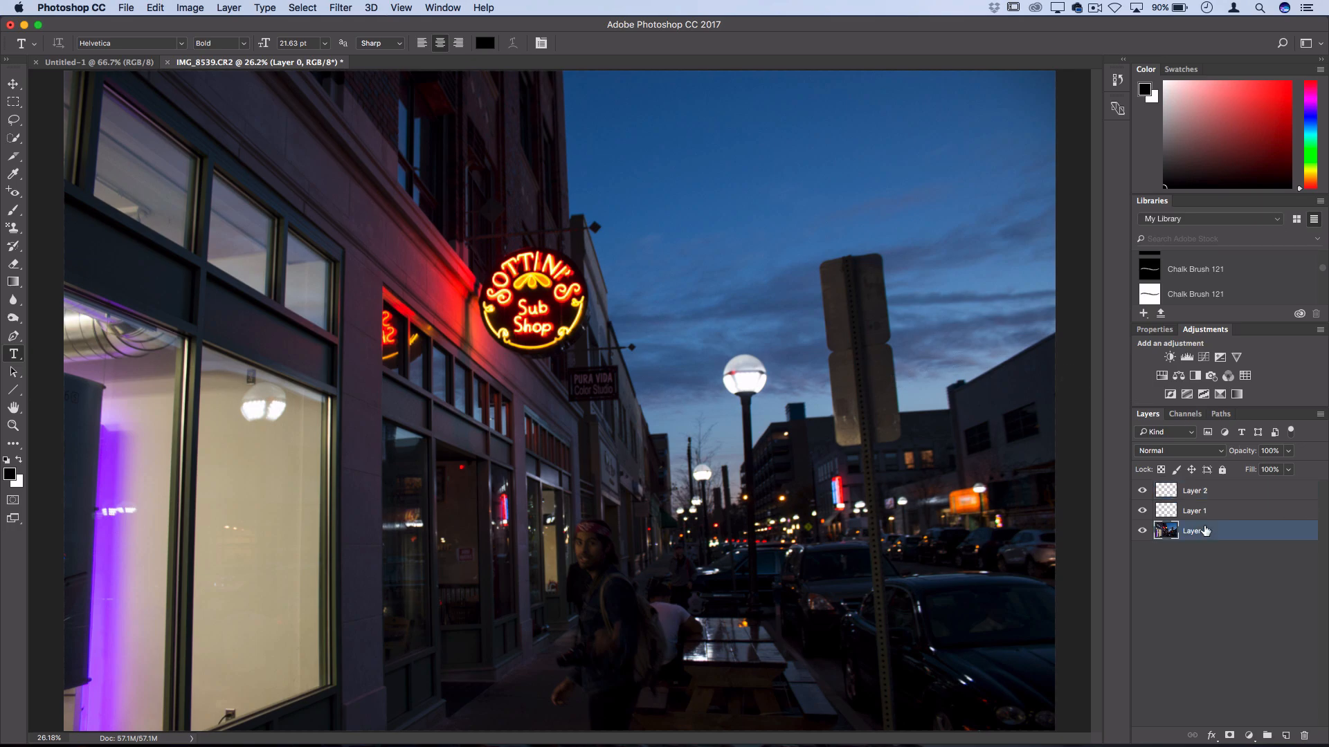
click(189, 8)
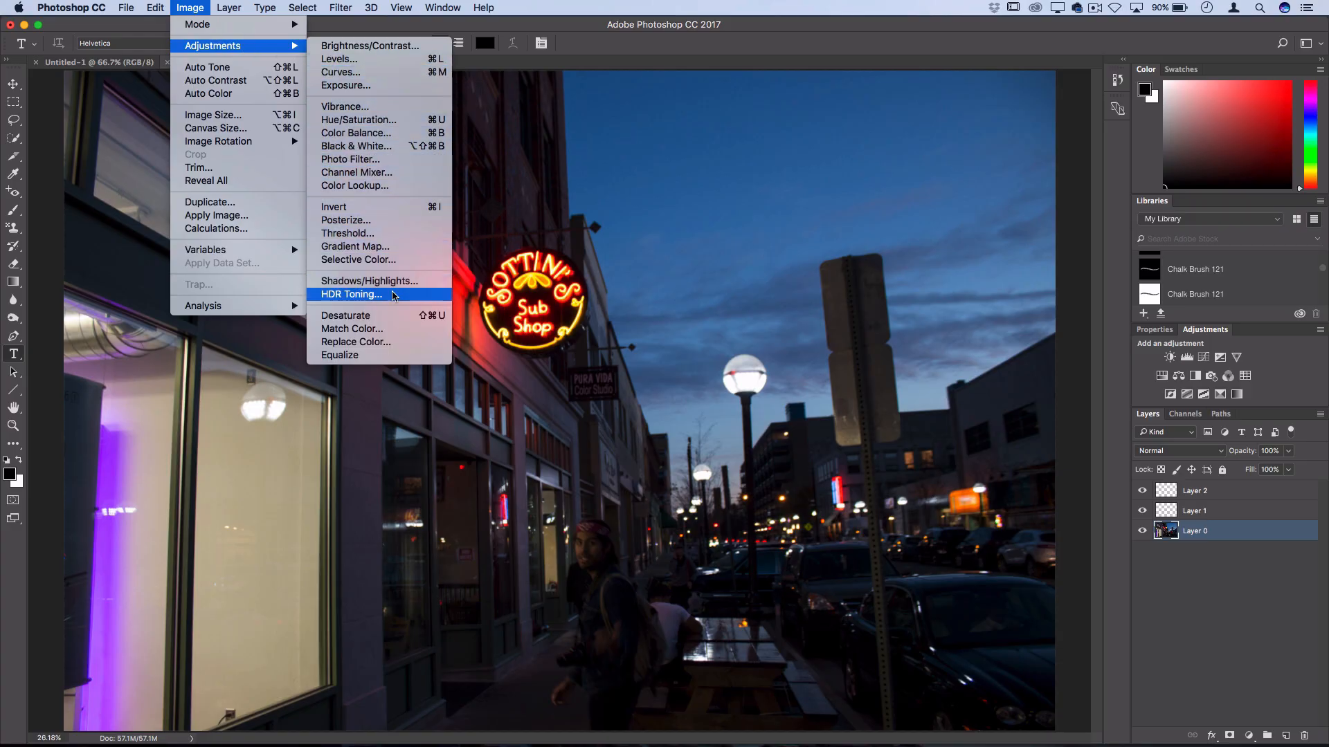
mouse_move(401, 77)
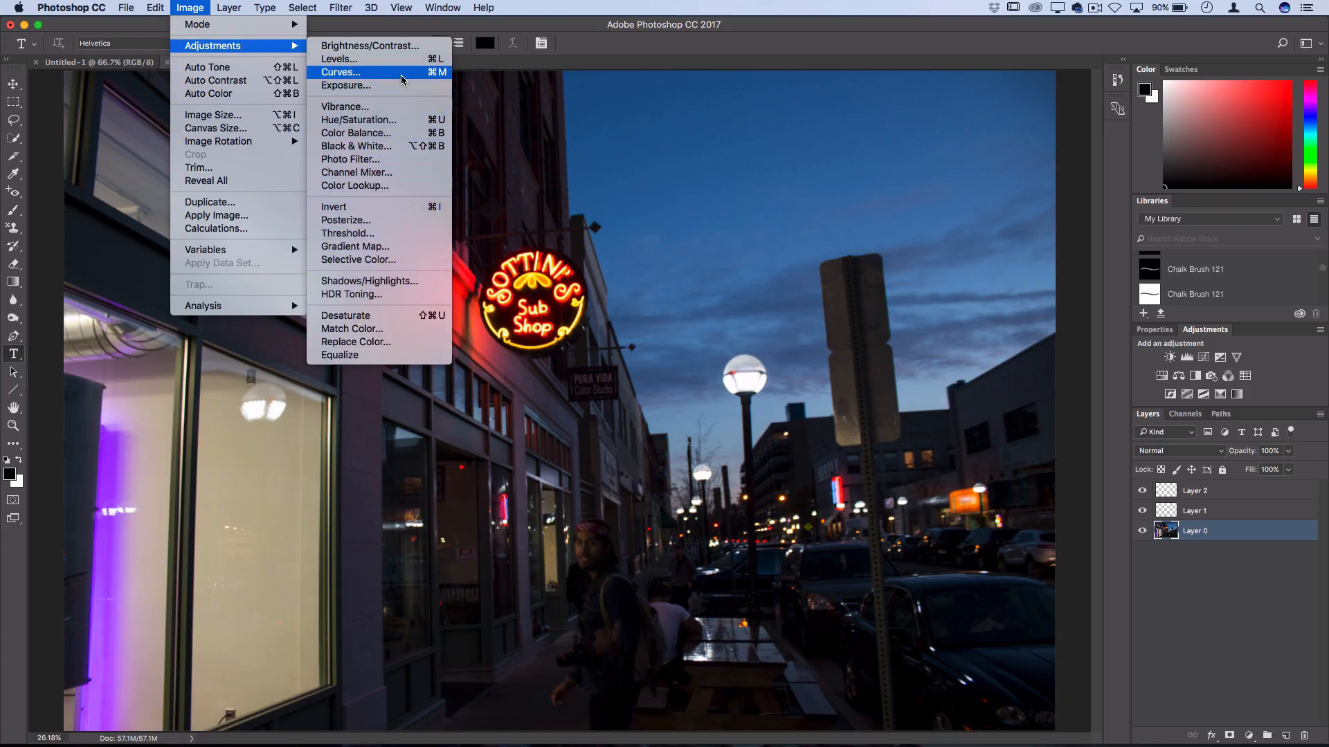
mouse_move(414, 133)
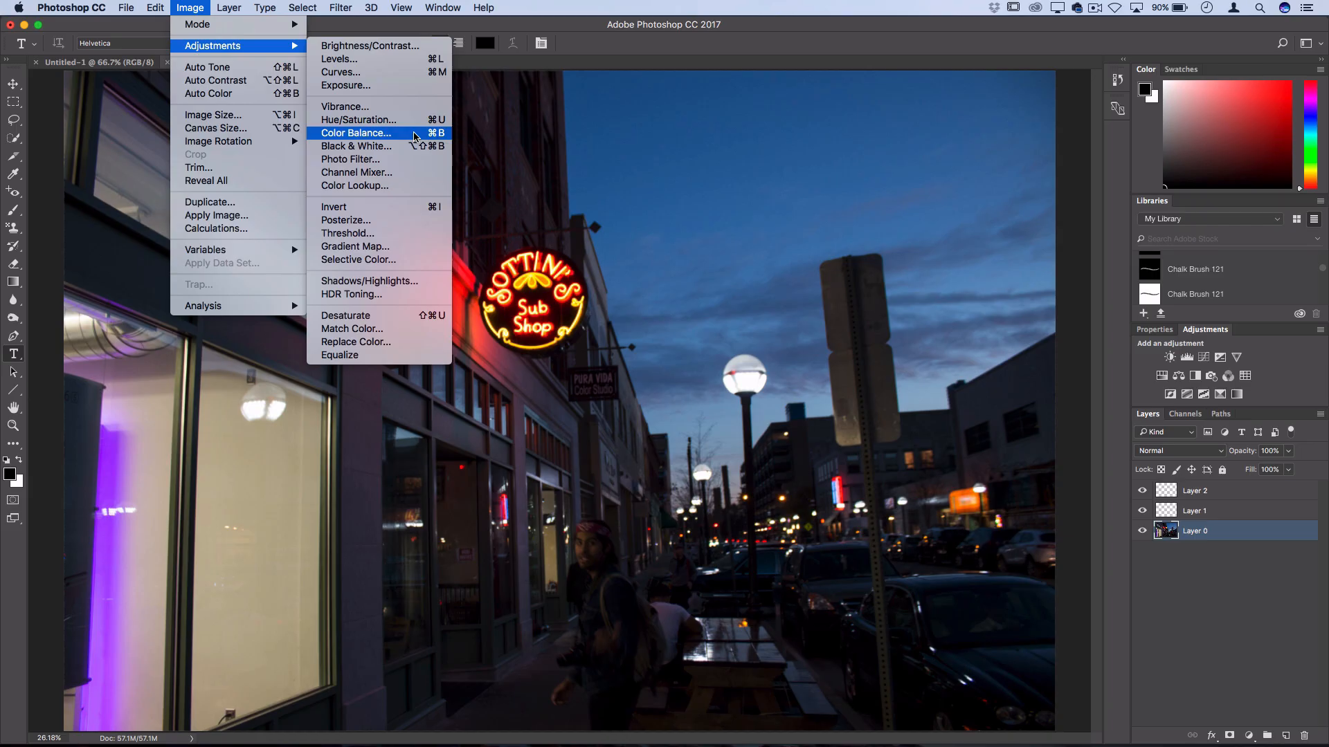
click(229, 9)
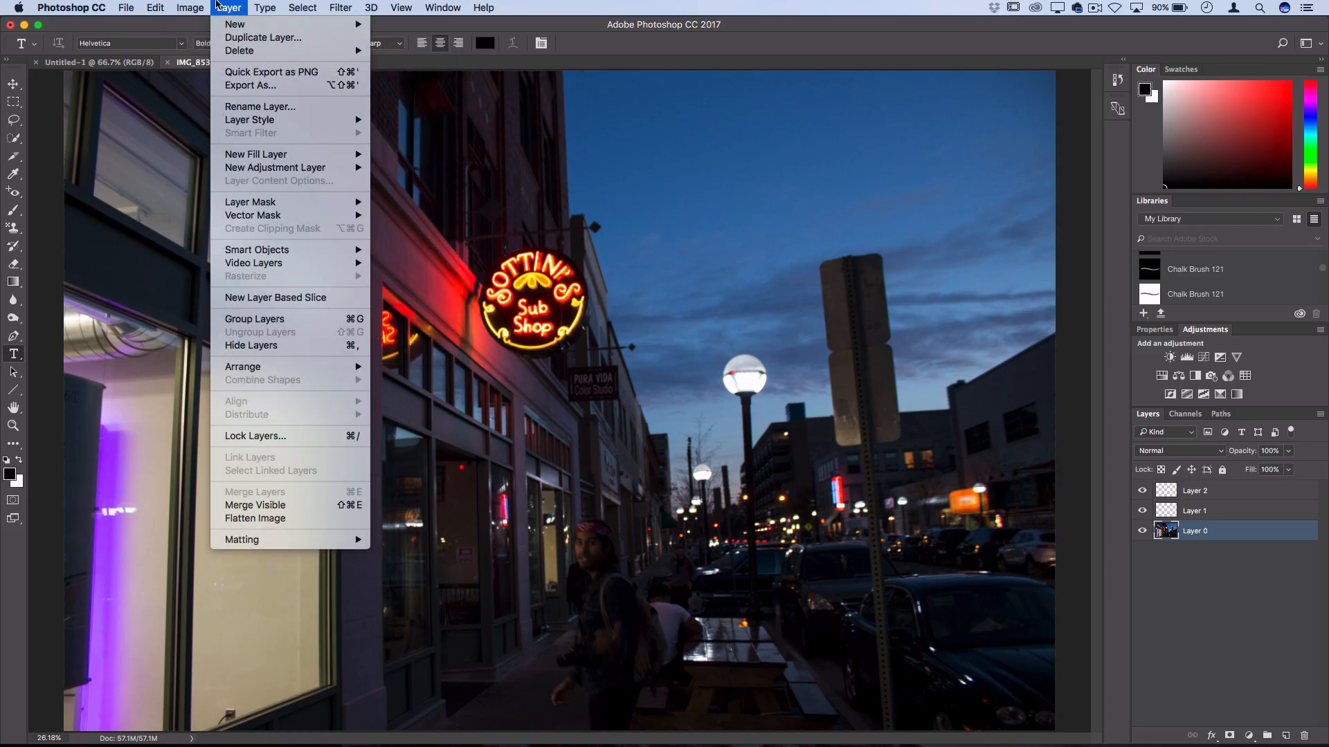
mouse_move(274, 168)
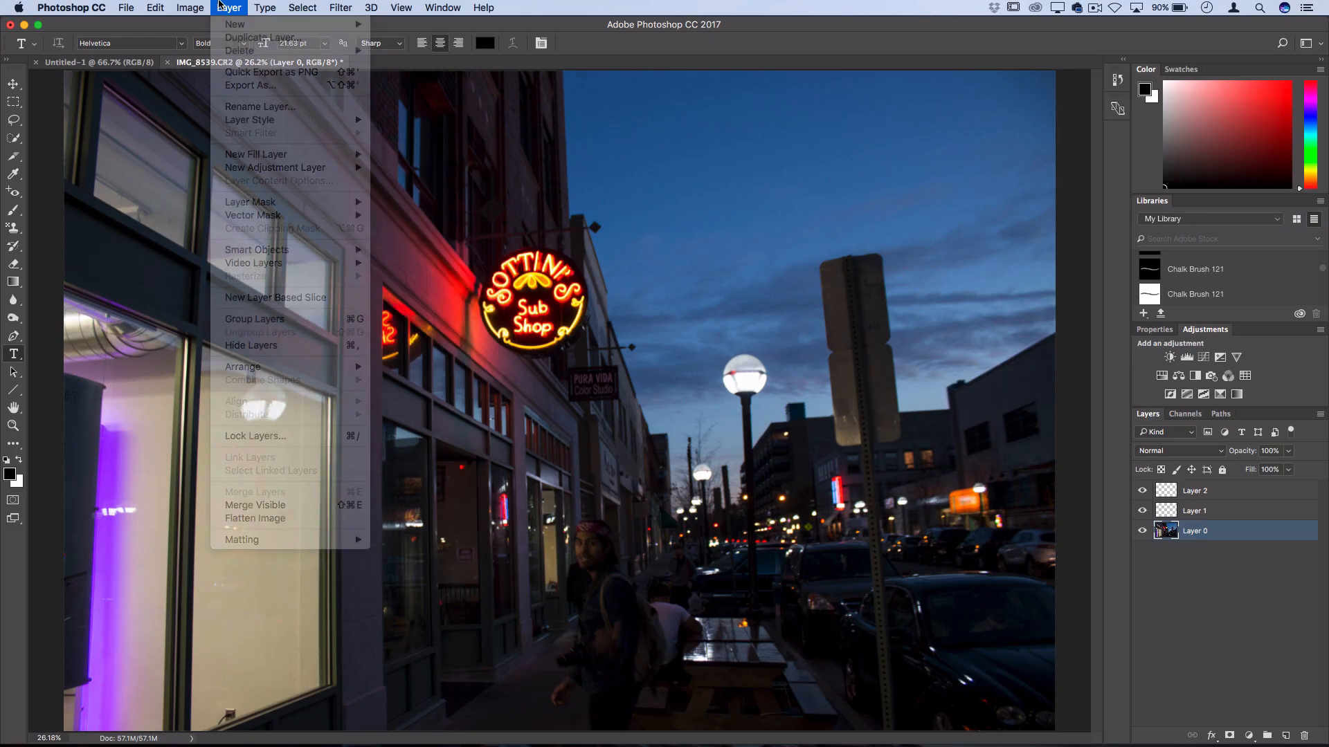
click(229, 9)
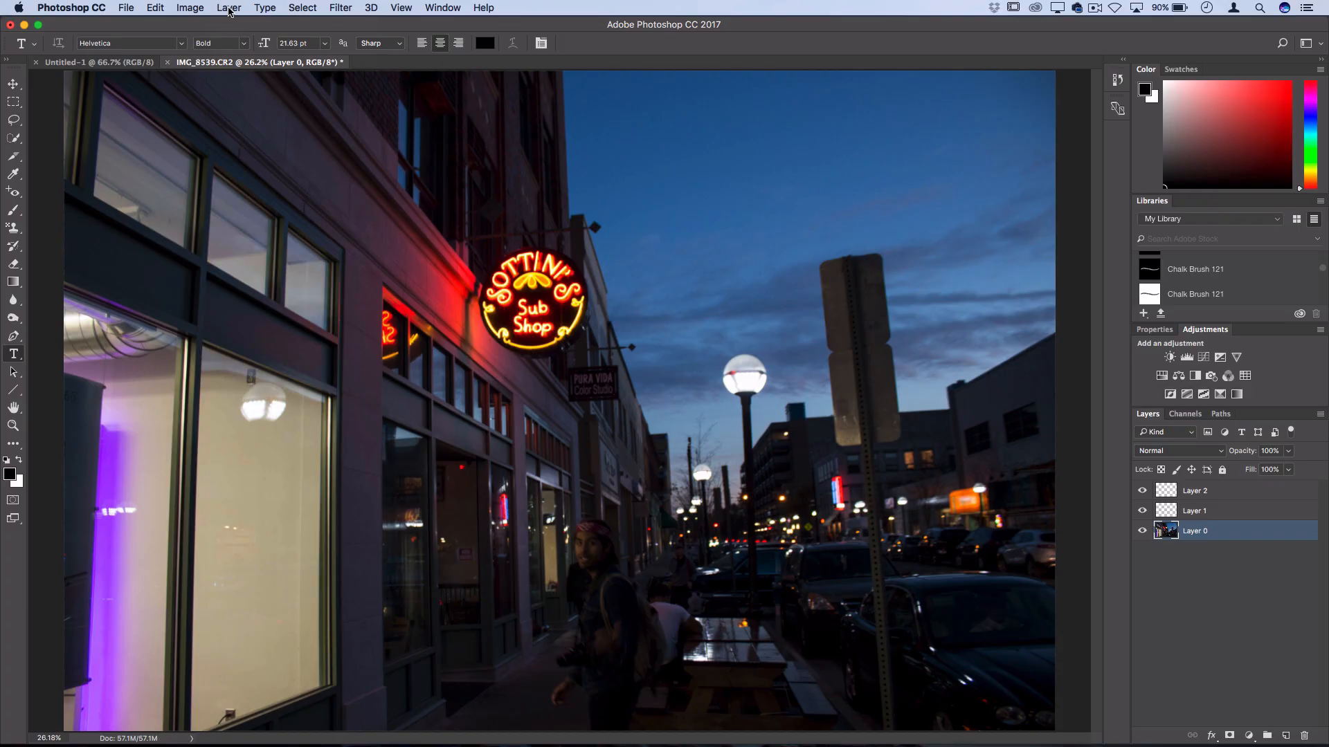
click(229, 8)
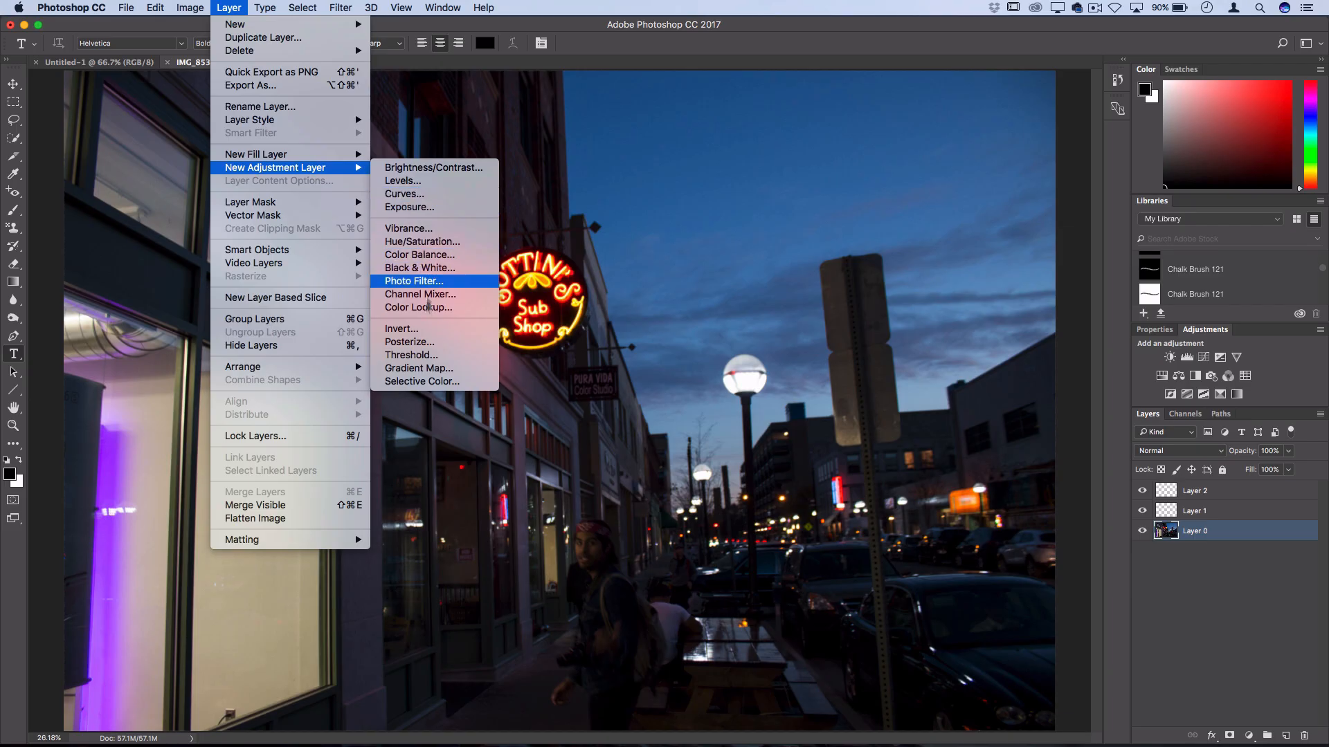
mouse_move(420, 294)
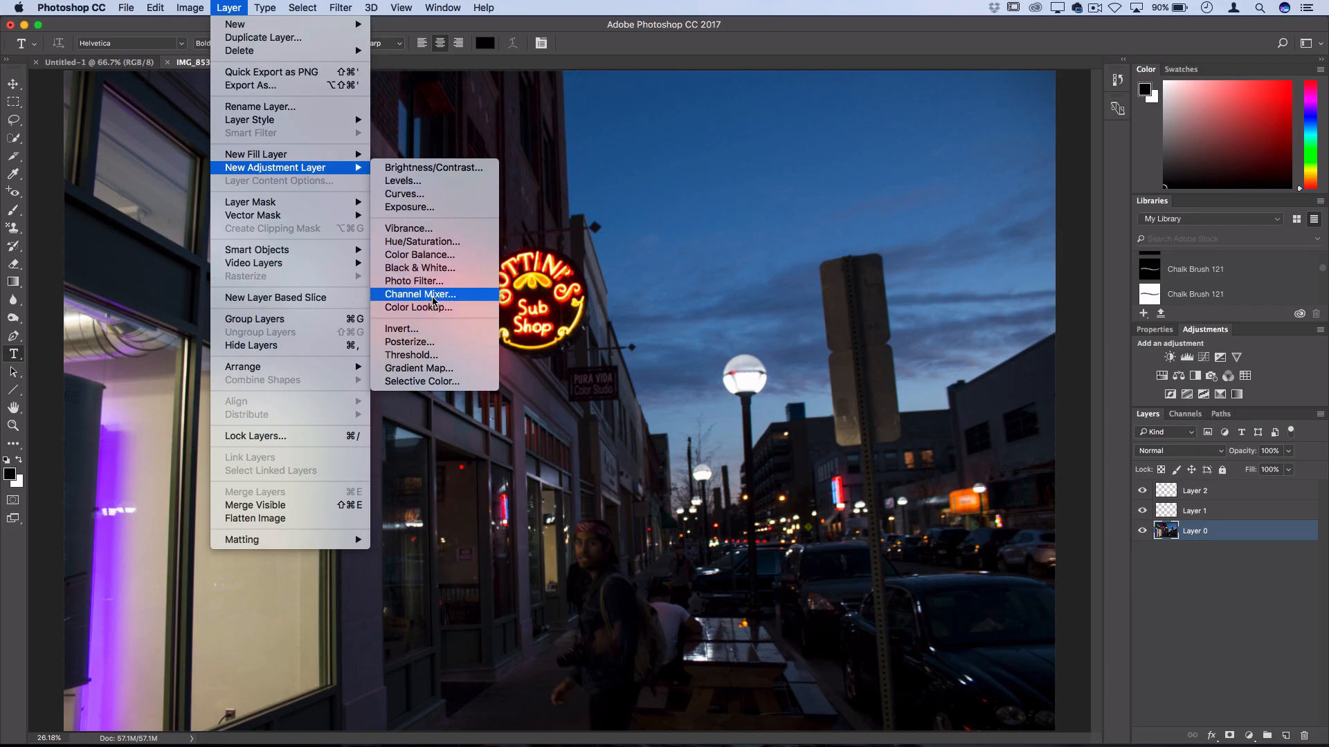
mouse_move(419, 267)
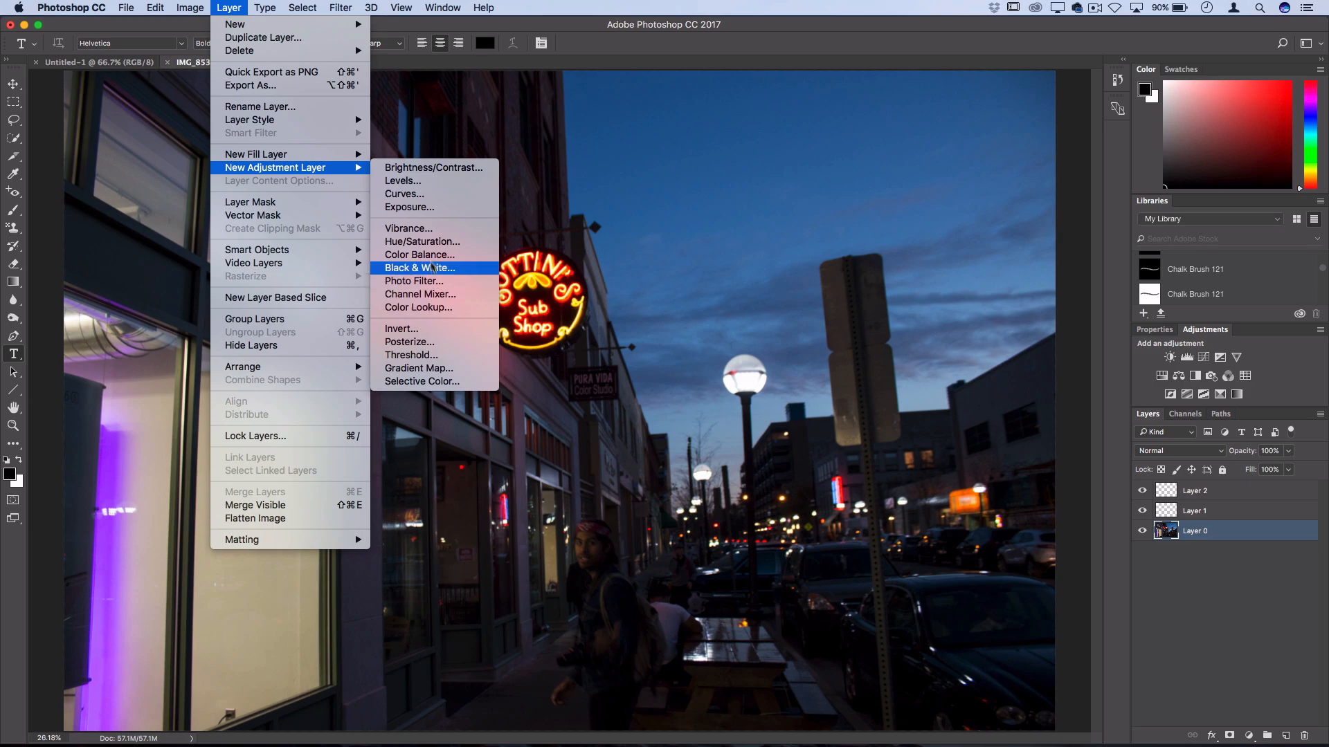
mouse_move(417, 194)
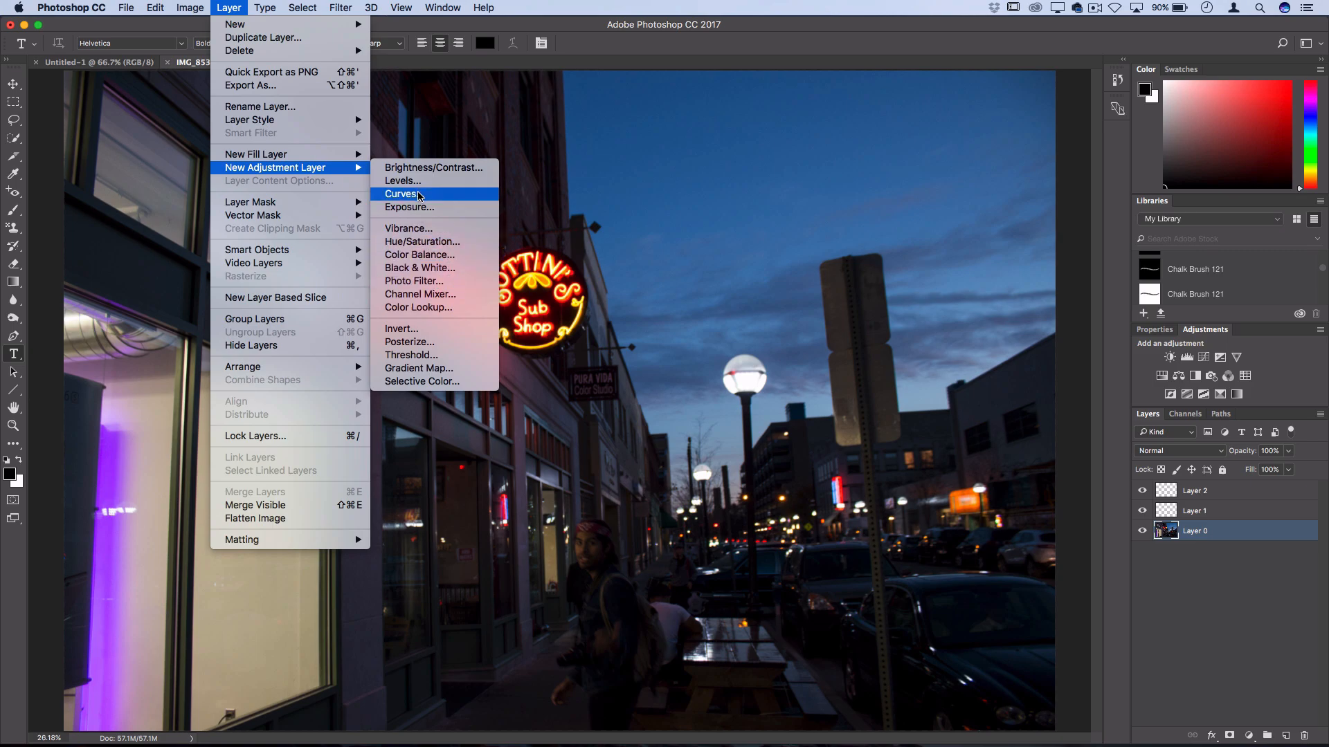
click(402, 194)
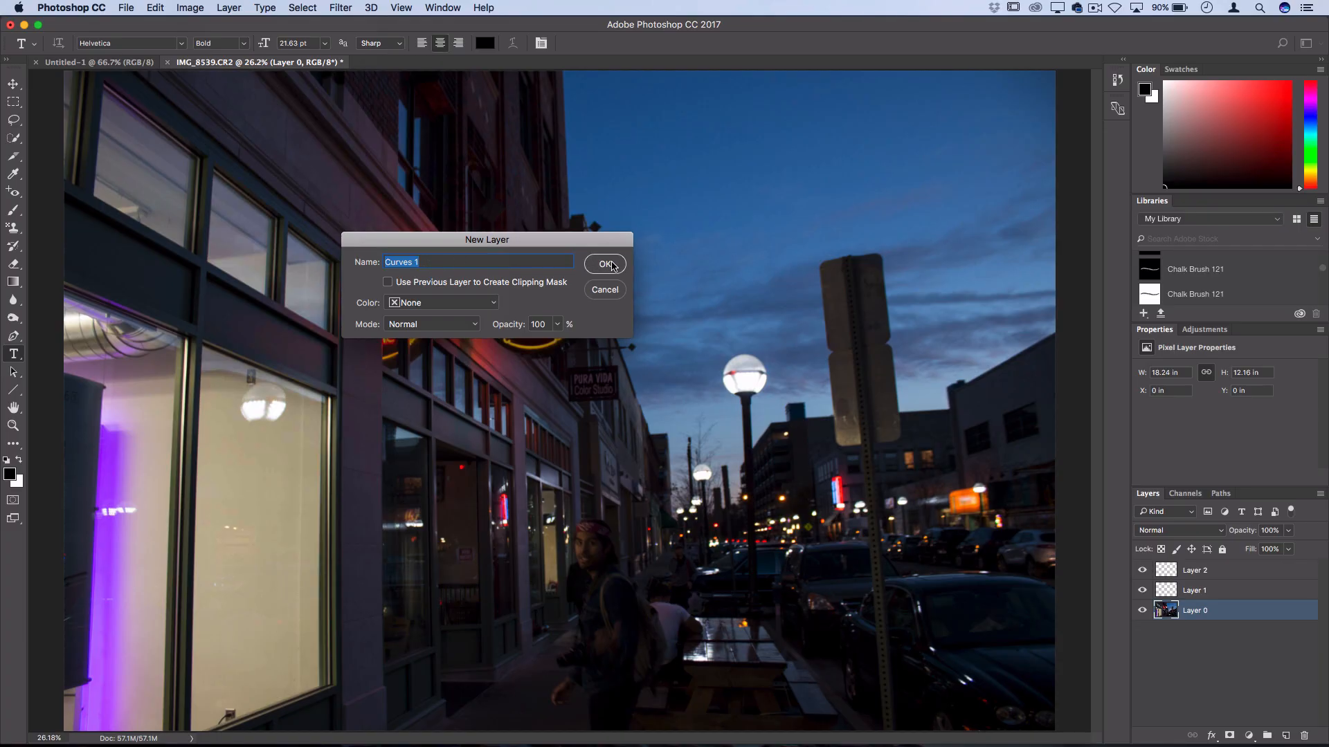
- Confirm the Curves 1 layer and float its Properties panel beside the photo
click(604, 263)
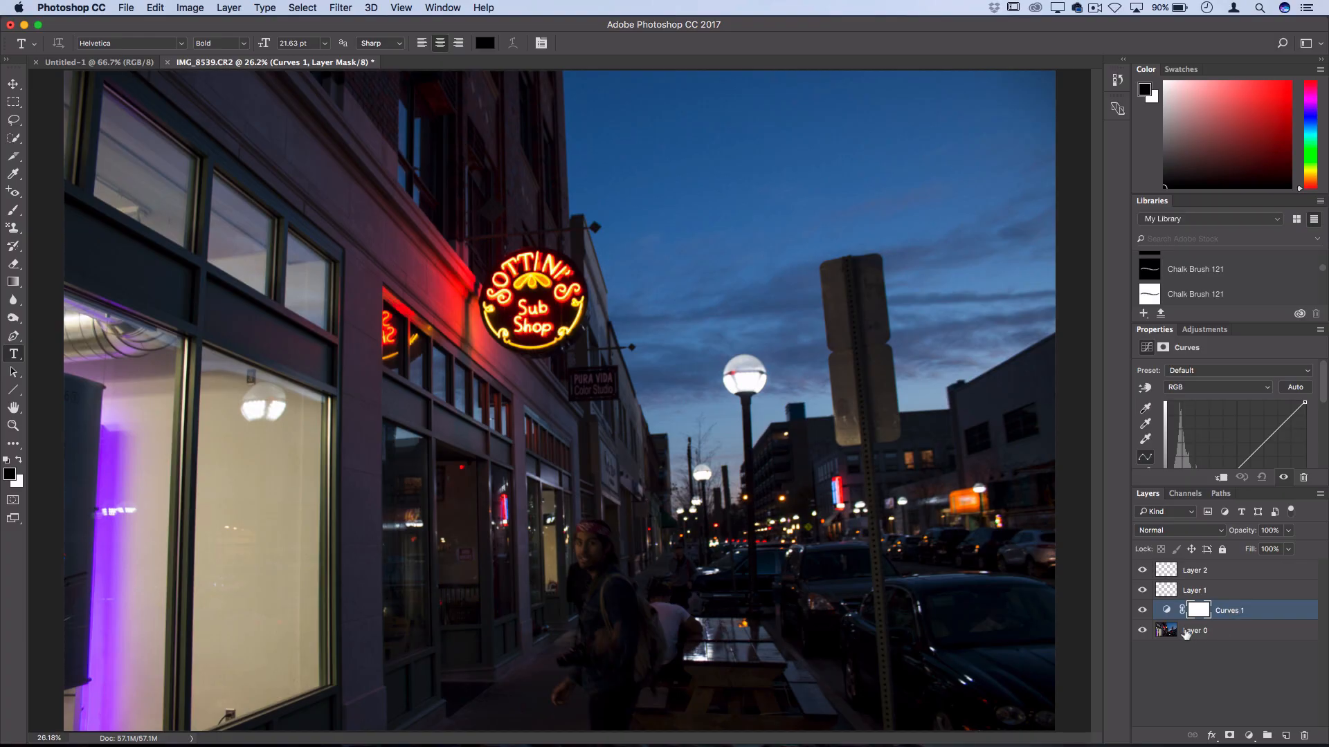
mouse_move(1153, 620)
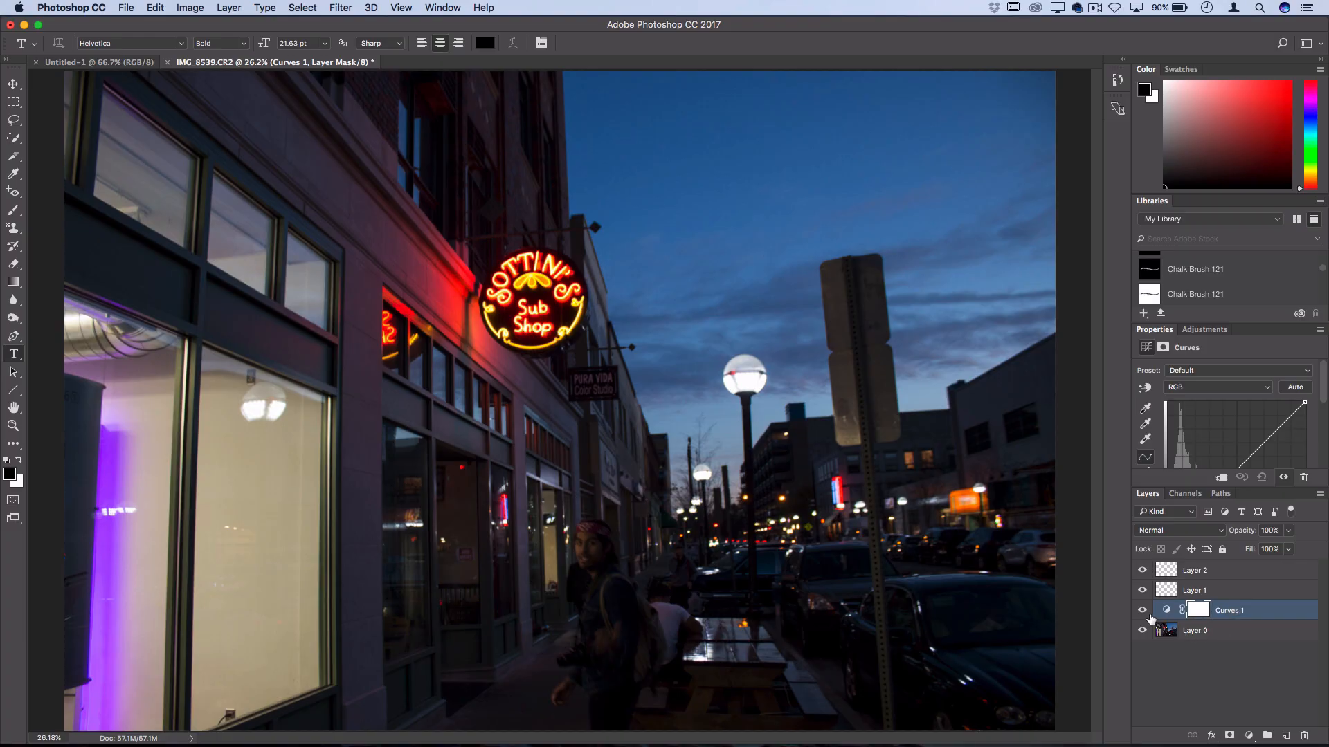
mouse_move(1228, 610)
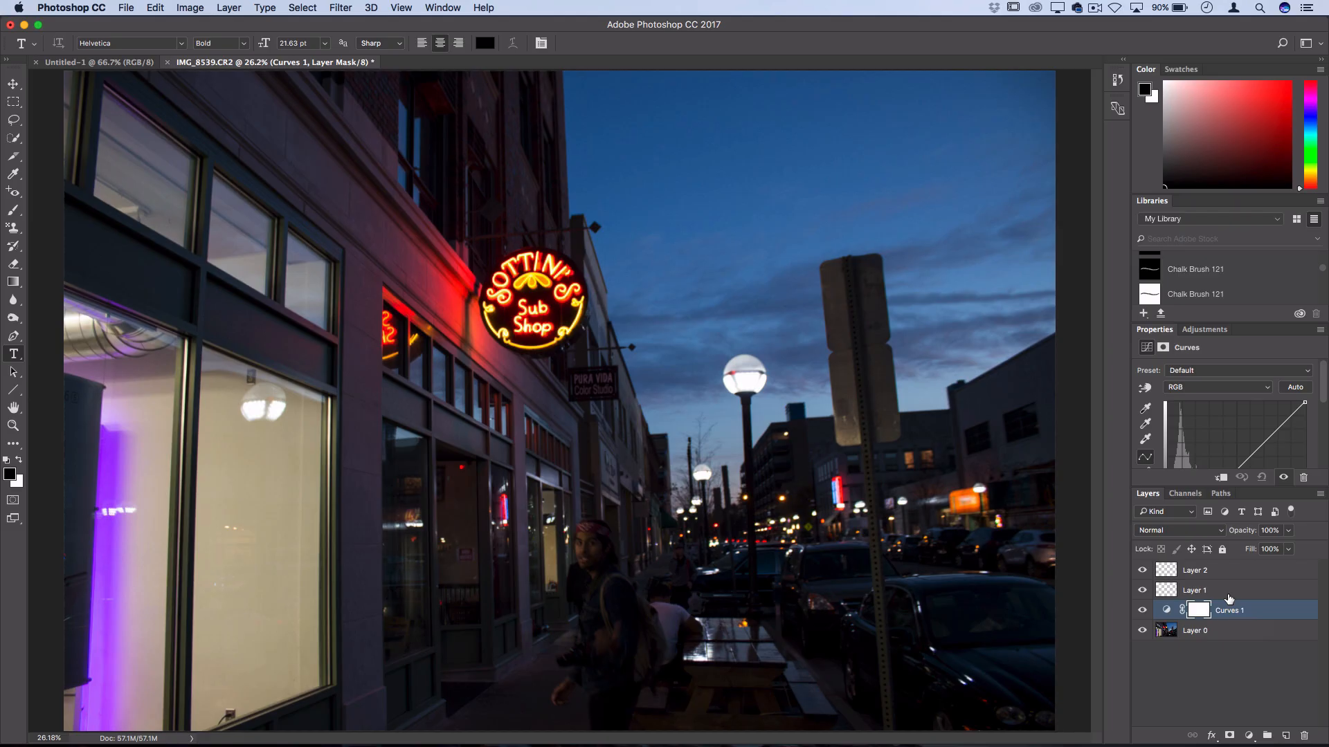
mouse_move(1157, 334)
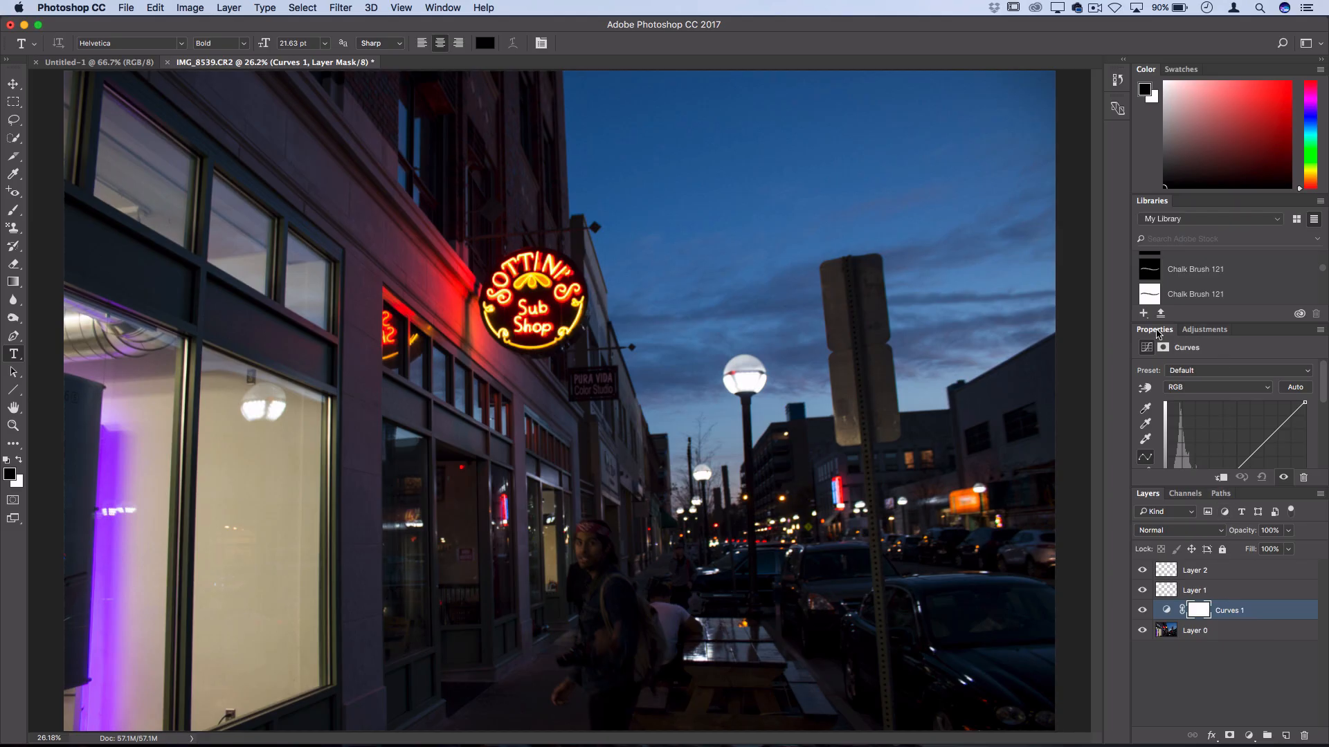
click(1208, 329)
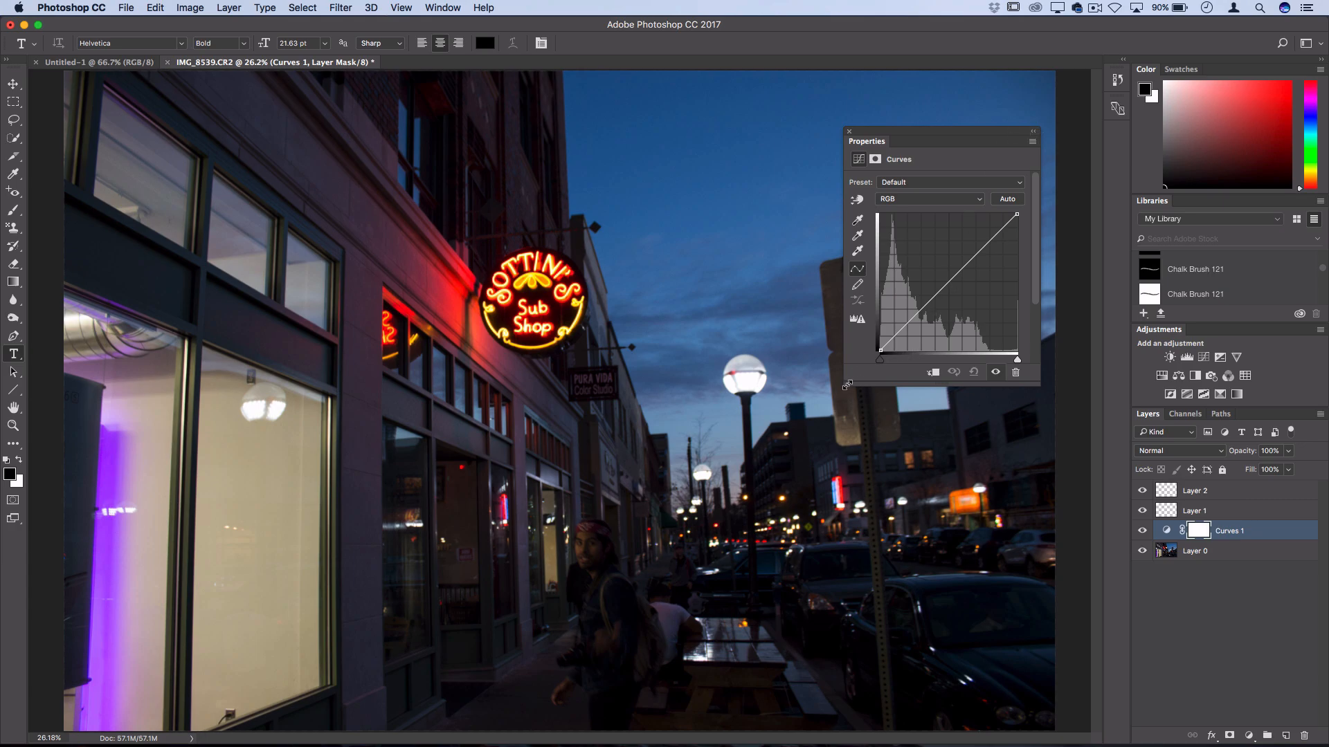
drag(941, 141, 873, 141)
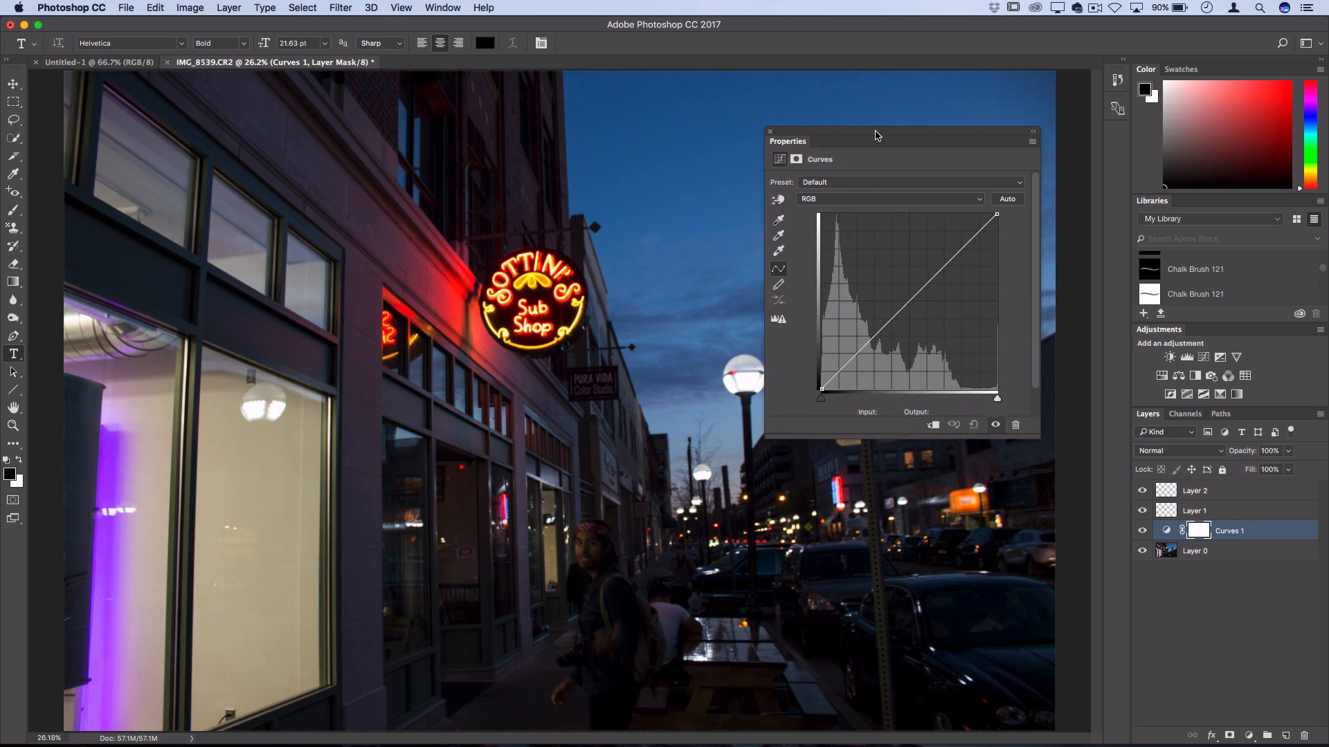
drag(877, 135, 915, 92)
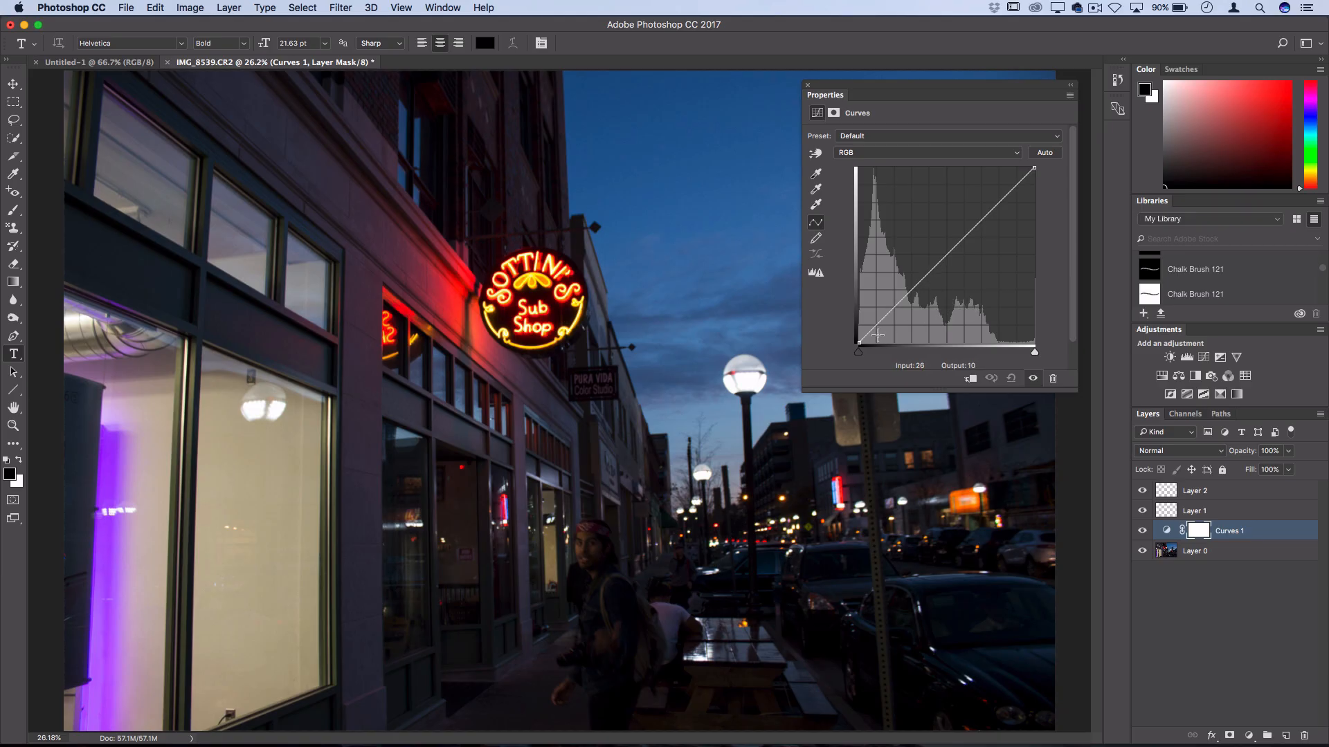
- Bend the RGB tone curve into a contrast-boosting S shape
drag(858, 344, 952, 228)
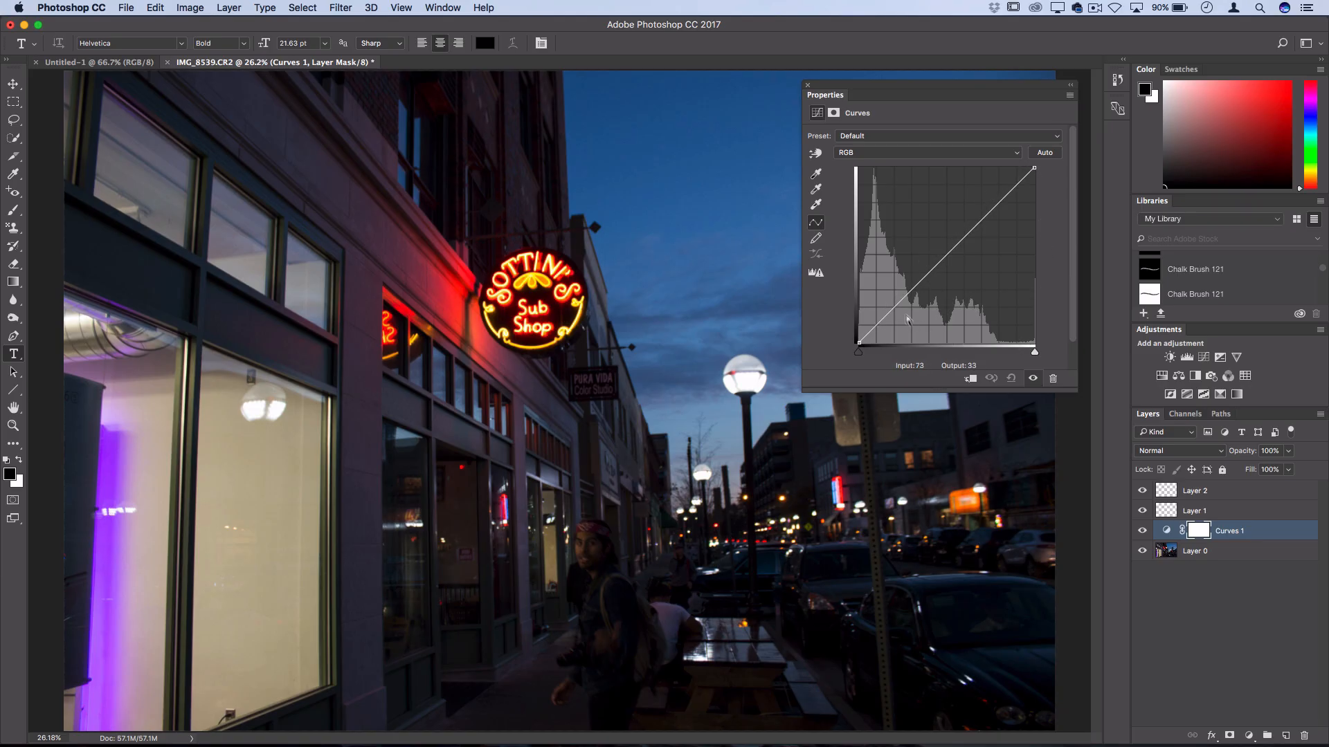
drag(907, 319, 947, 270)
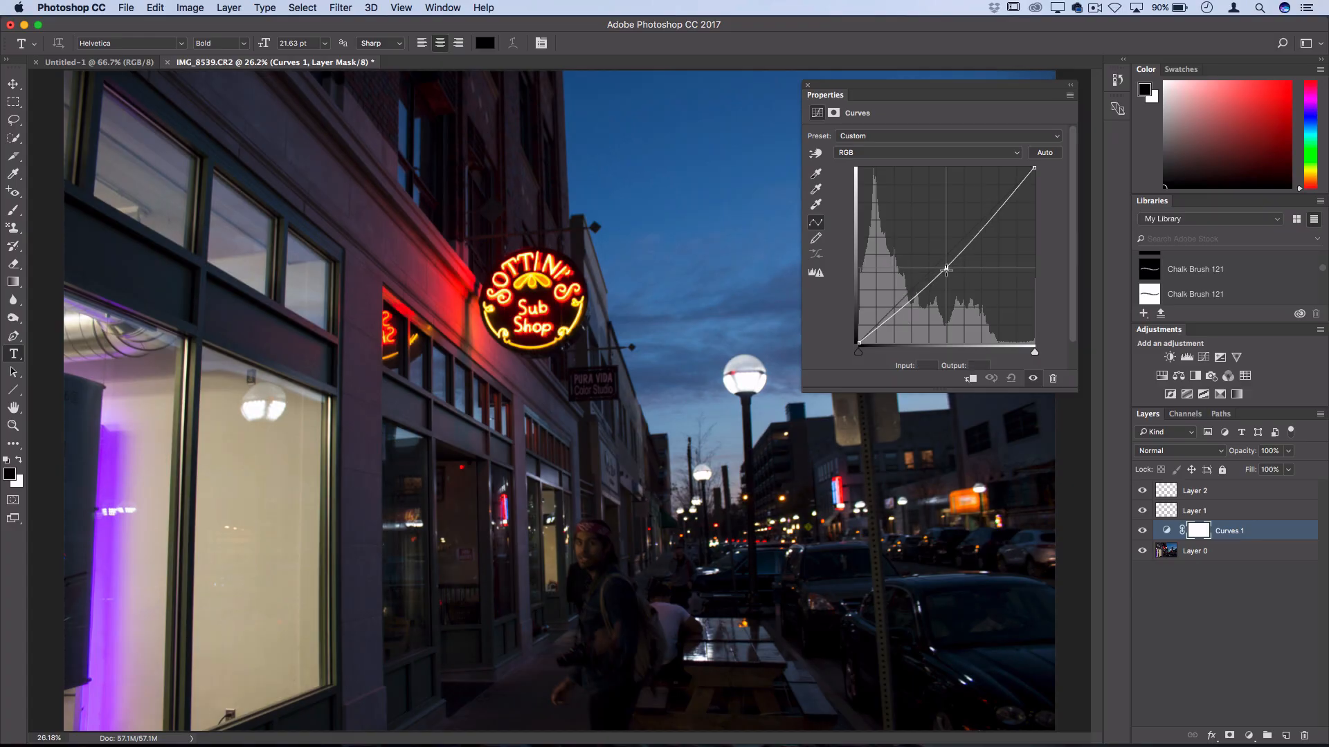
drag(947, 269, 998, 218)
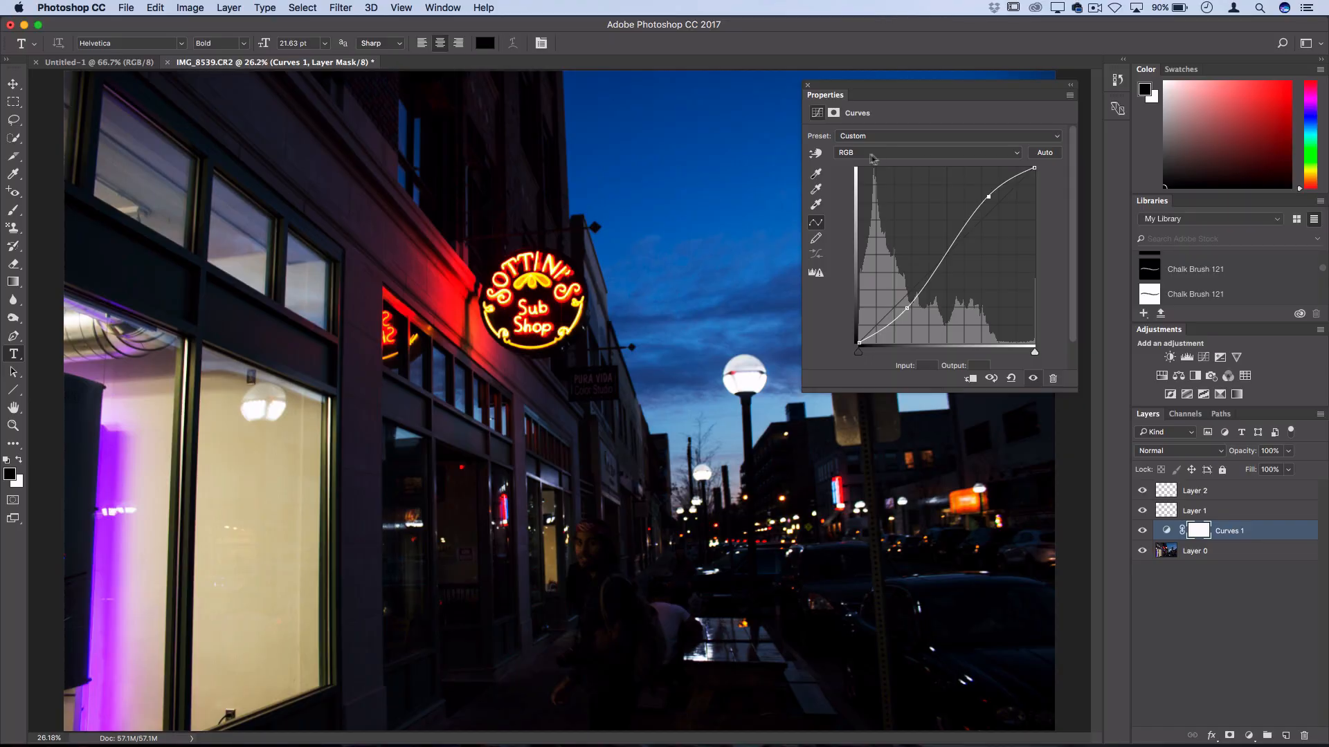
- Raise the Red and Blue channel curves to give the street a purple-pink cast
click(926, 152)
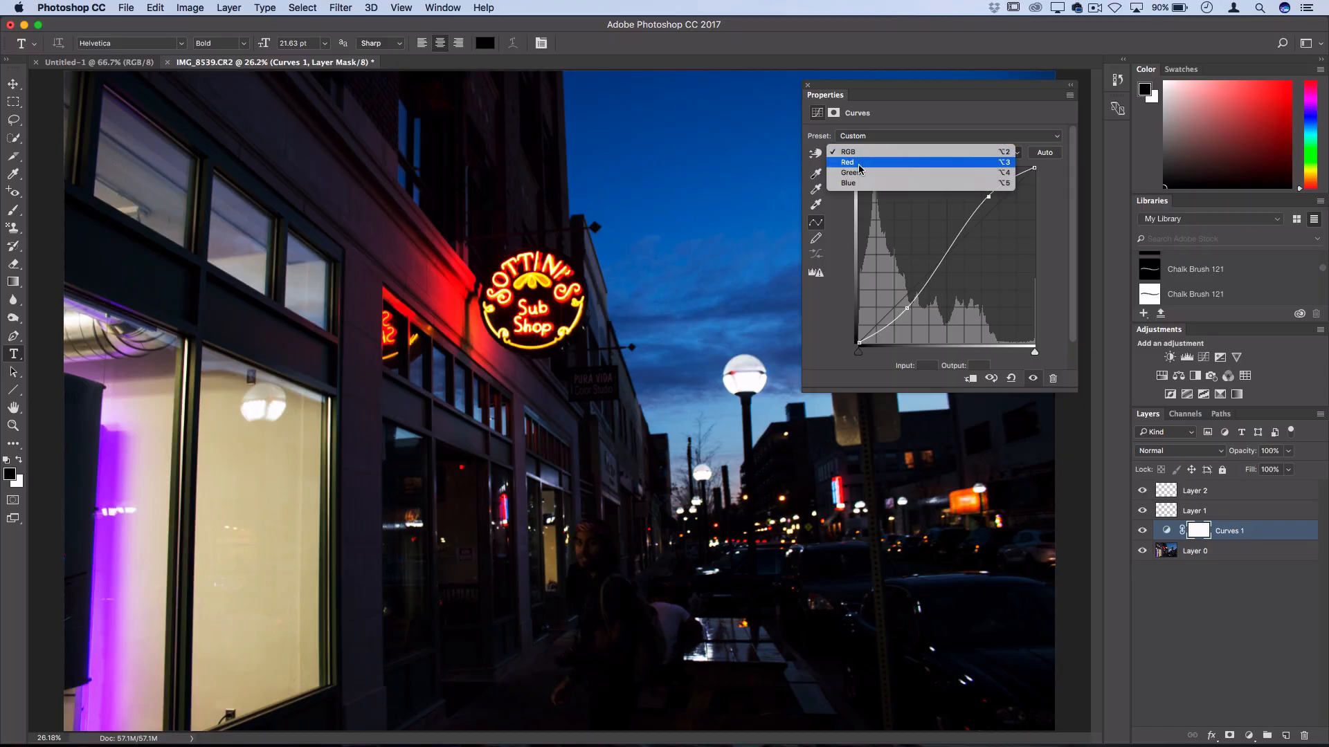
click(847, 162)
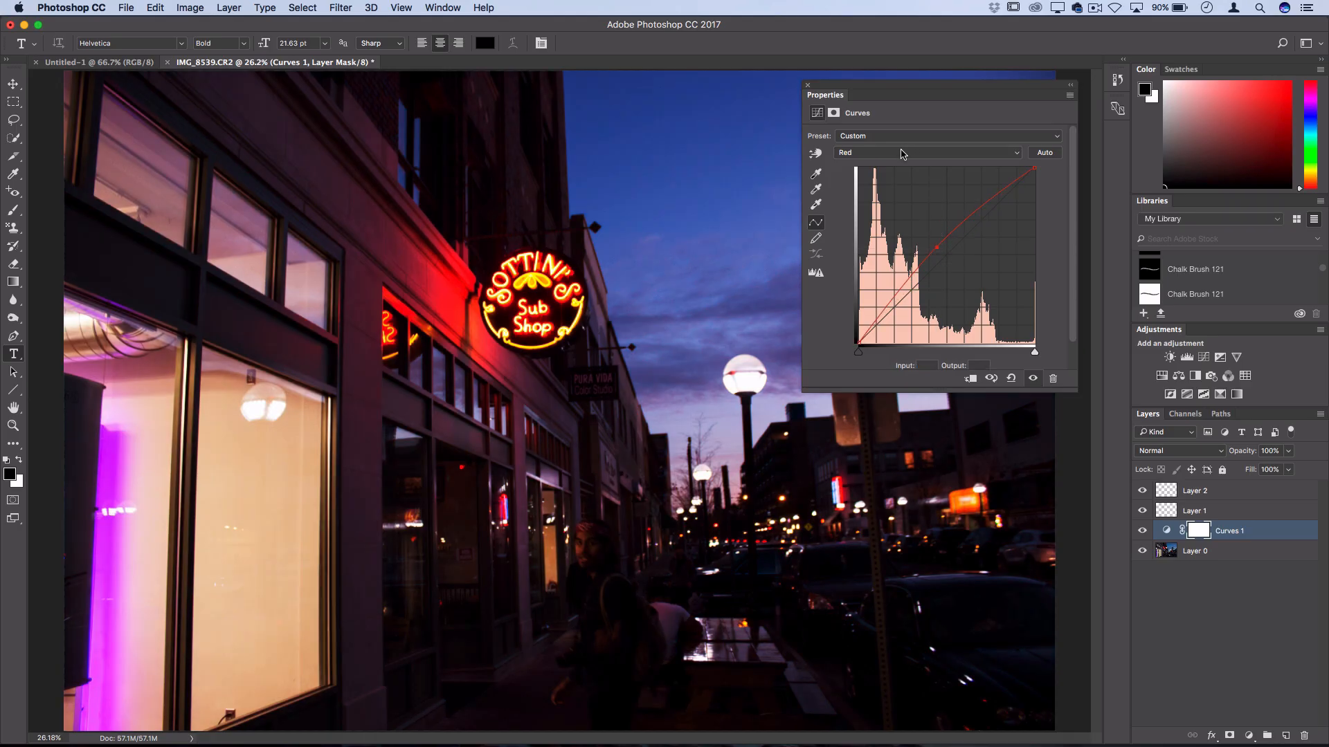
click(926, 152)
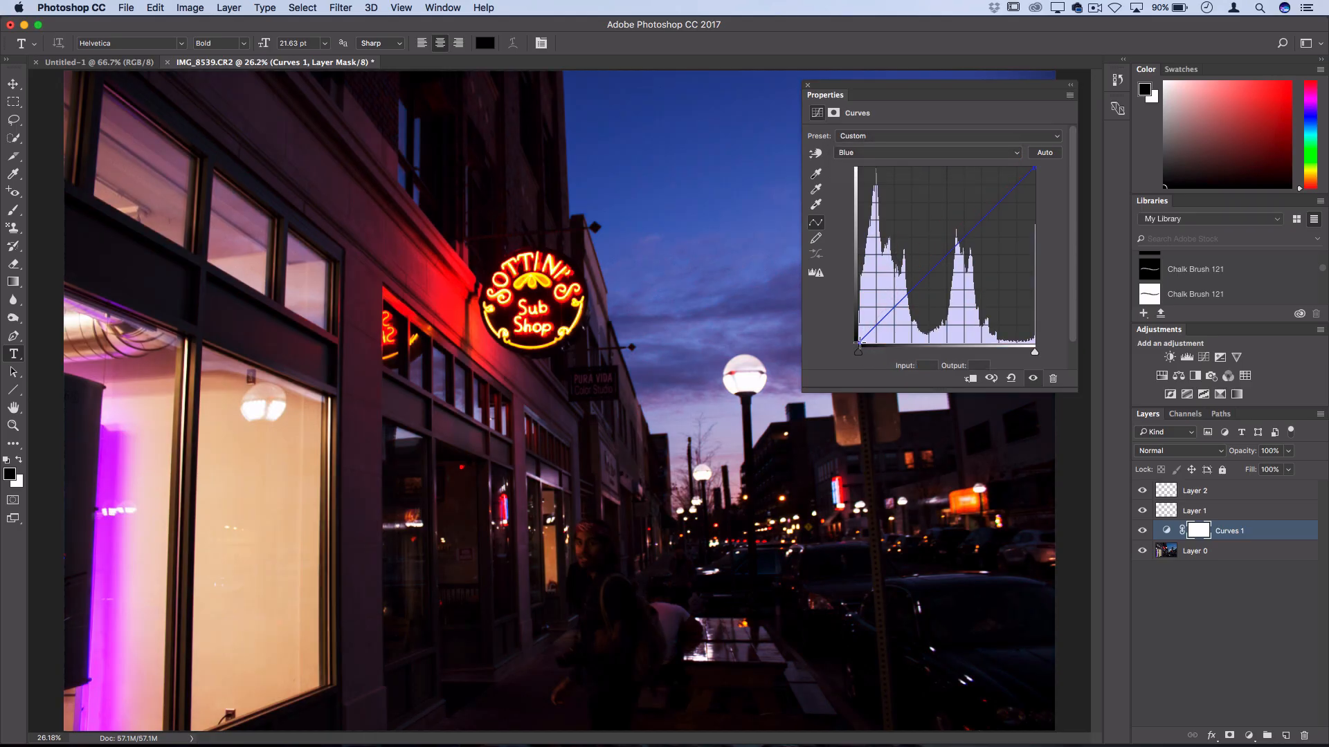
drag(858, 345, 858, 351)
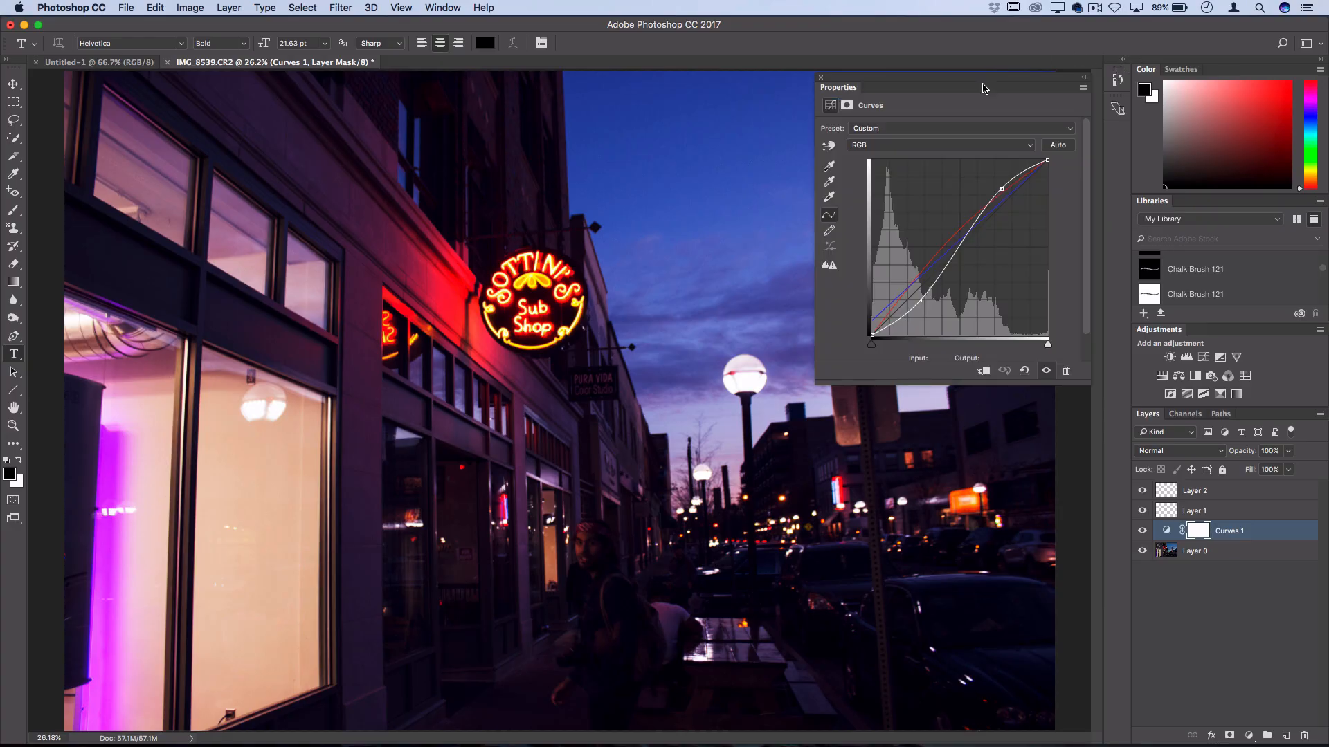
mouse_move(1086, 83)
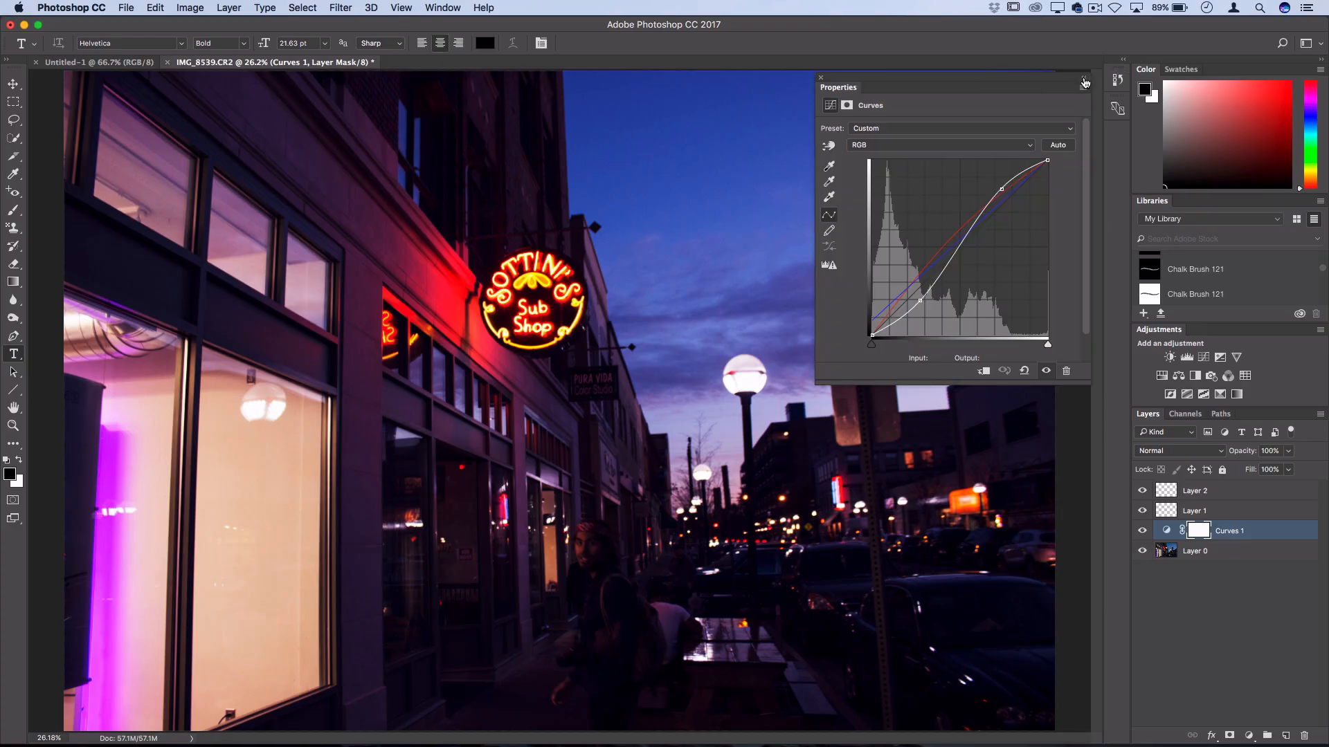
- Collapse the Curves Properties panel, leaving the toned photo fully visible
click(1085, 81)
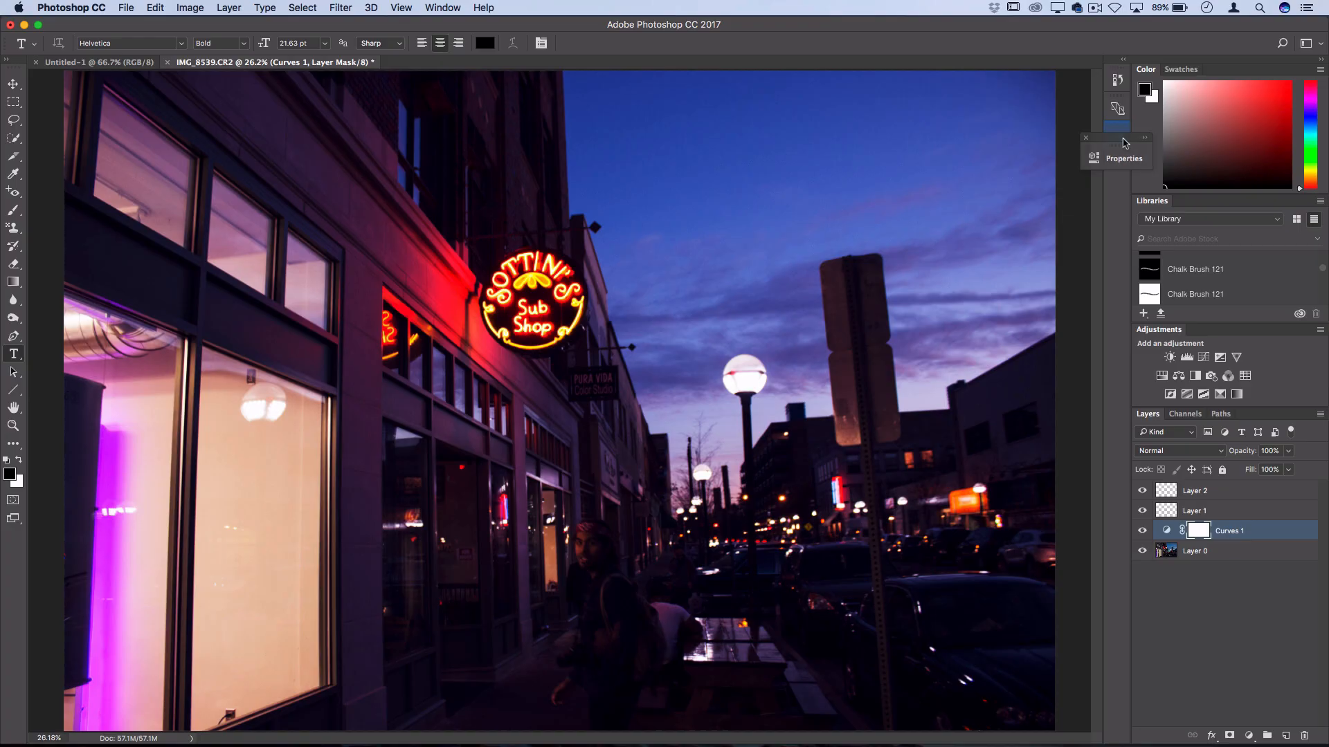
click(1117, 137)
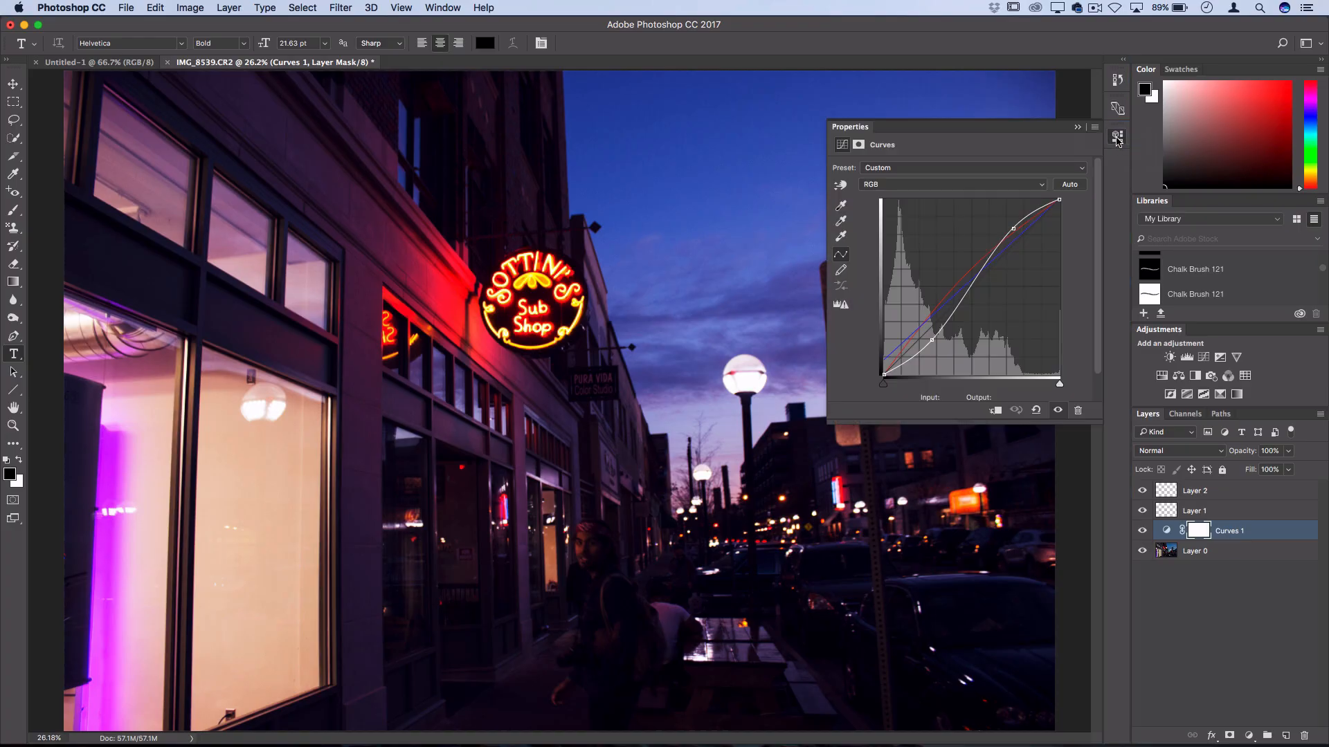
click(1117, 137)
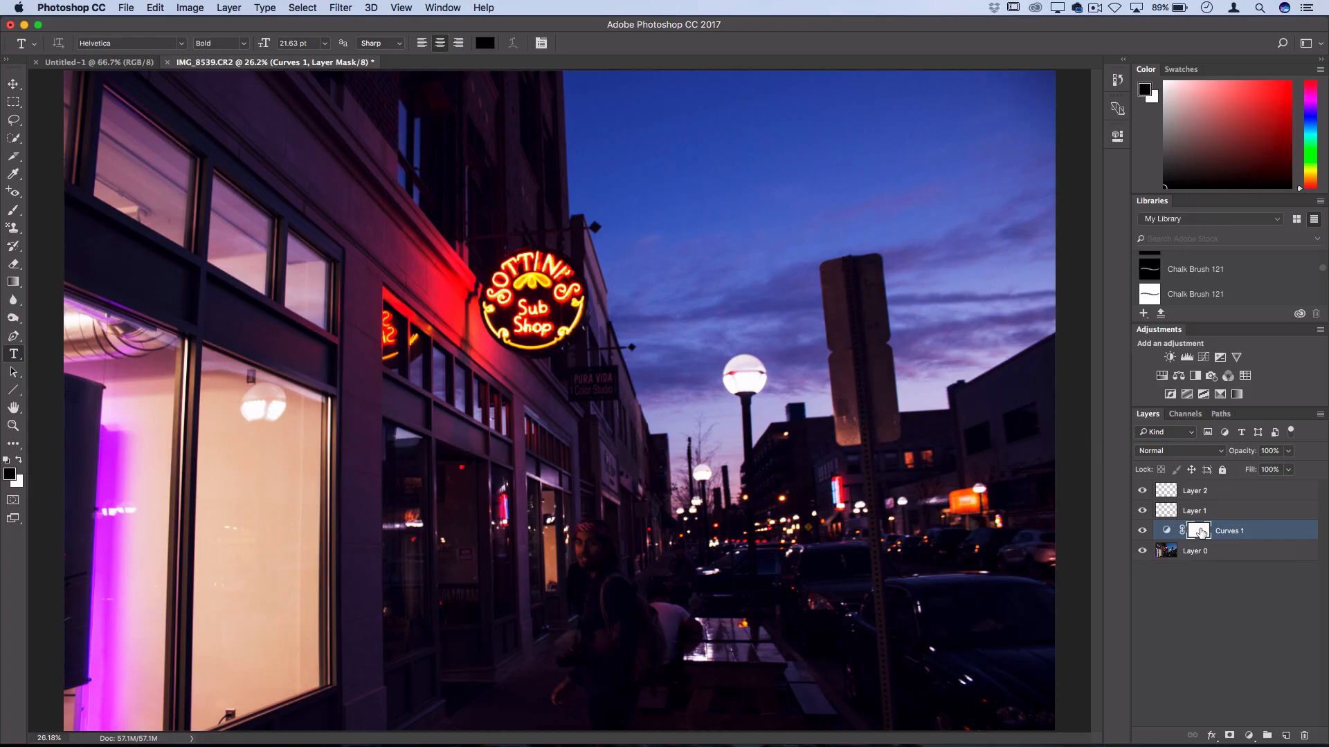
mouse_move(1198, 530)
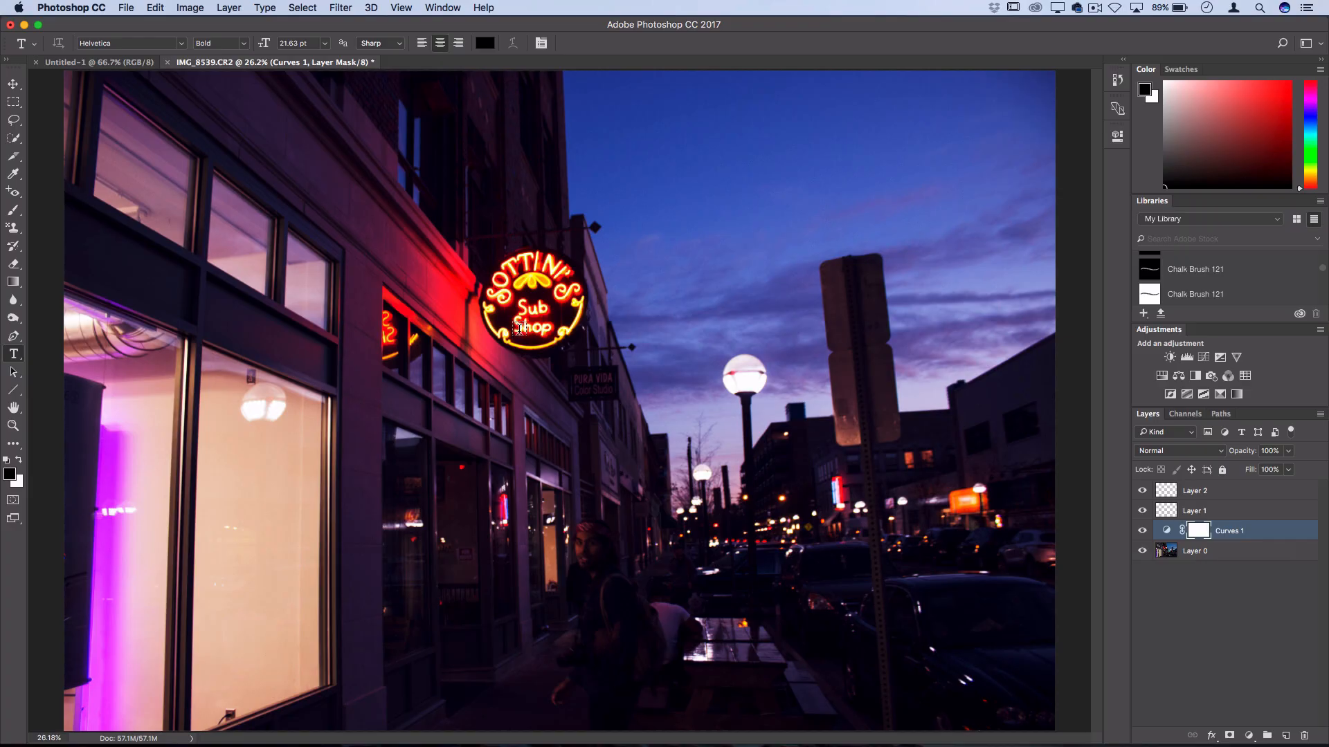
- Select the Brush tool with a large soft round tip for painting the Curves 1 mask
click(13, 211)
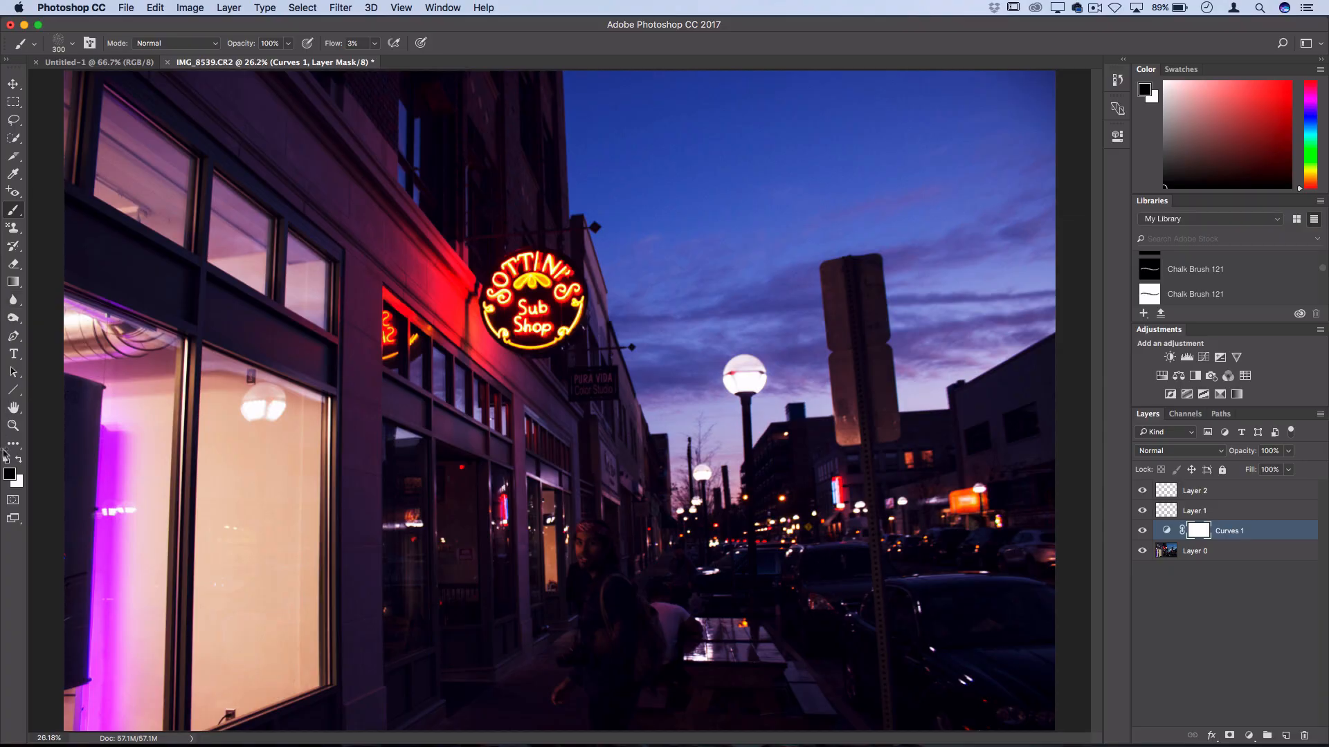
mouse_move(15, 463)
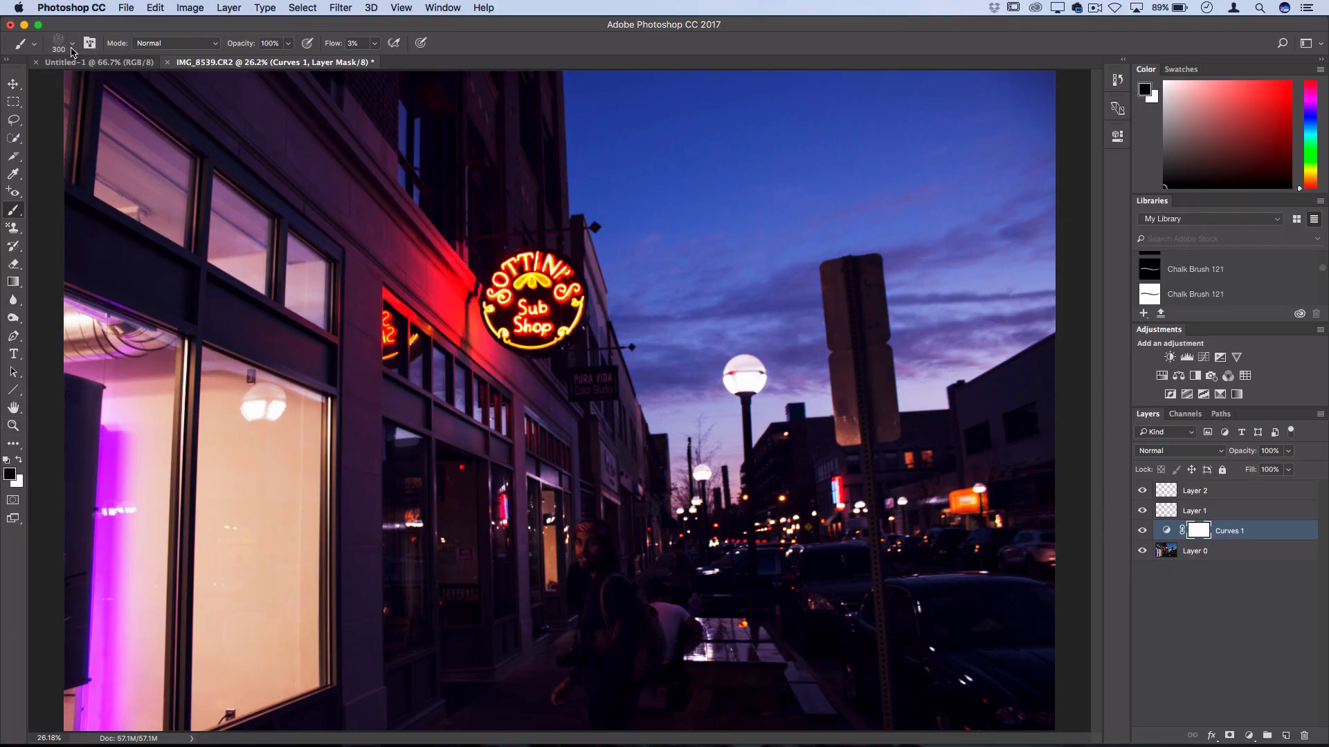
click(72, 43)
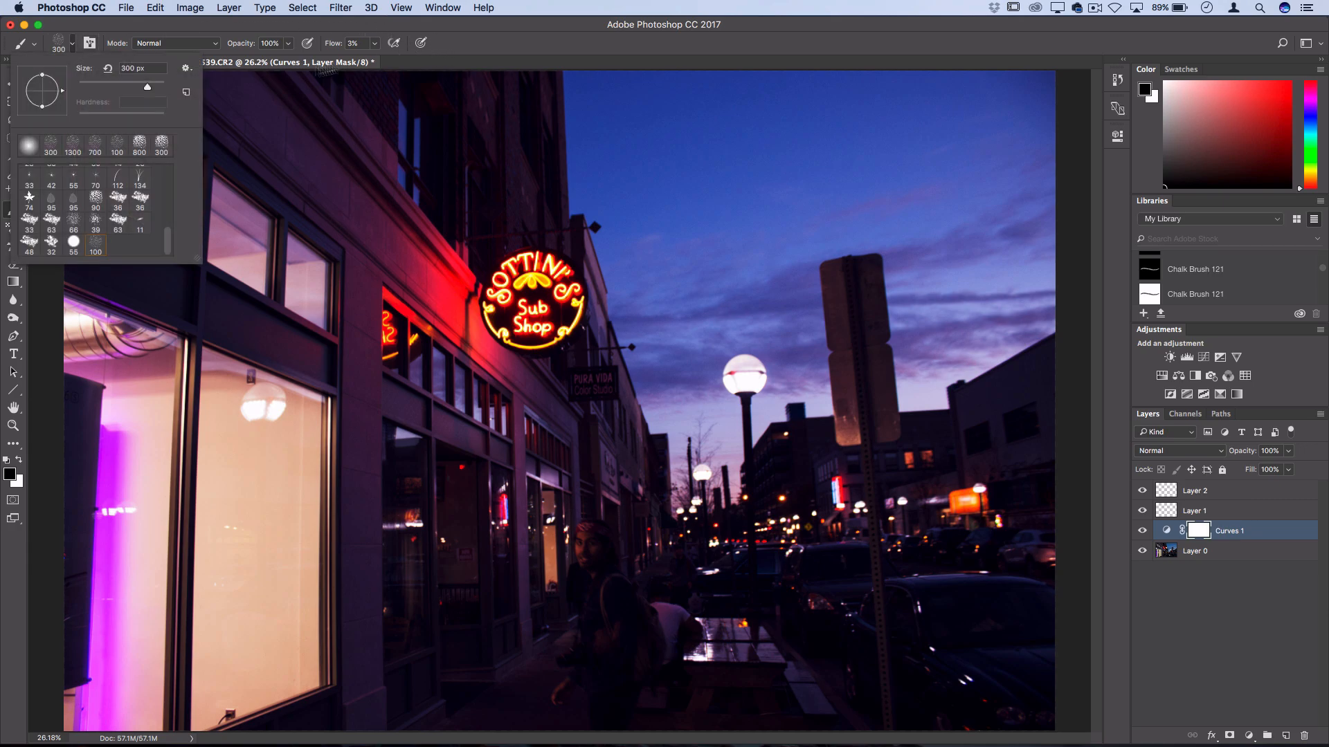
scroll(down, 3)
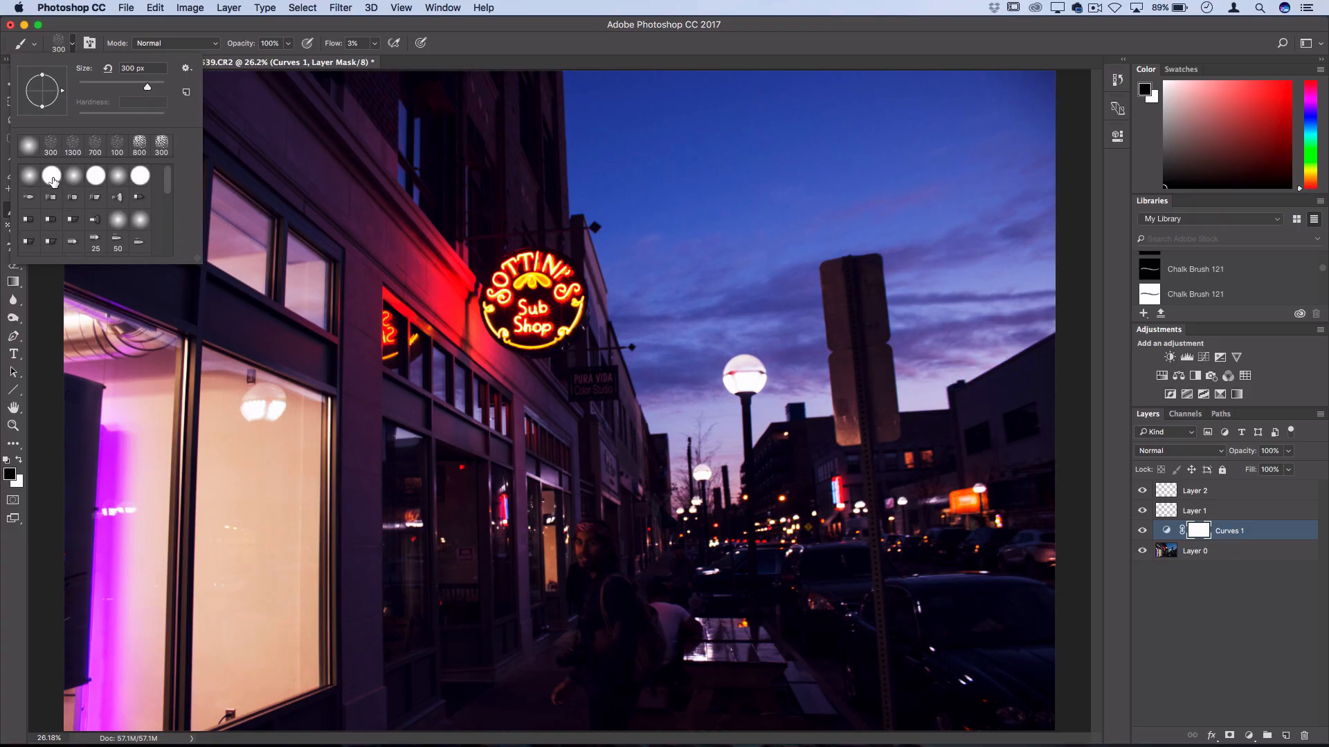
click(50, 176)
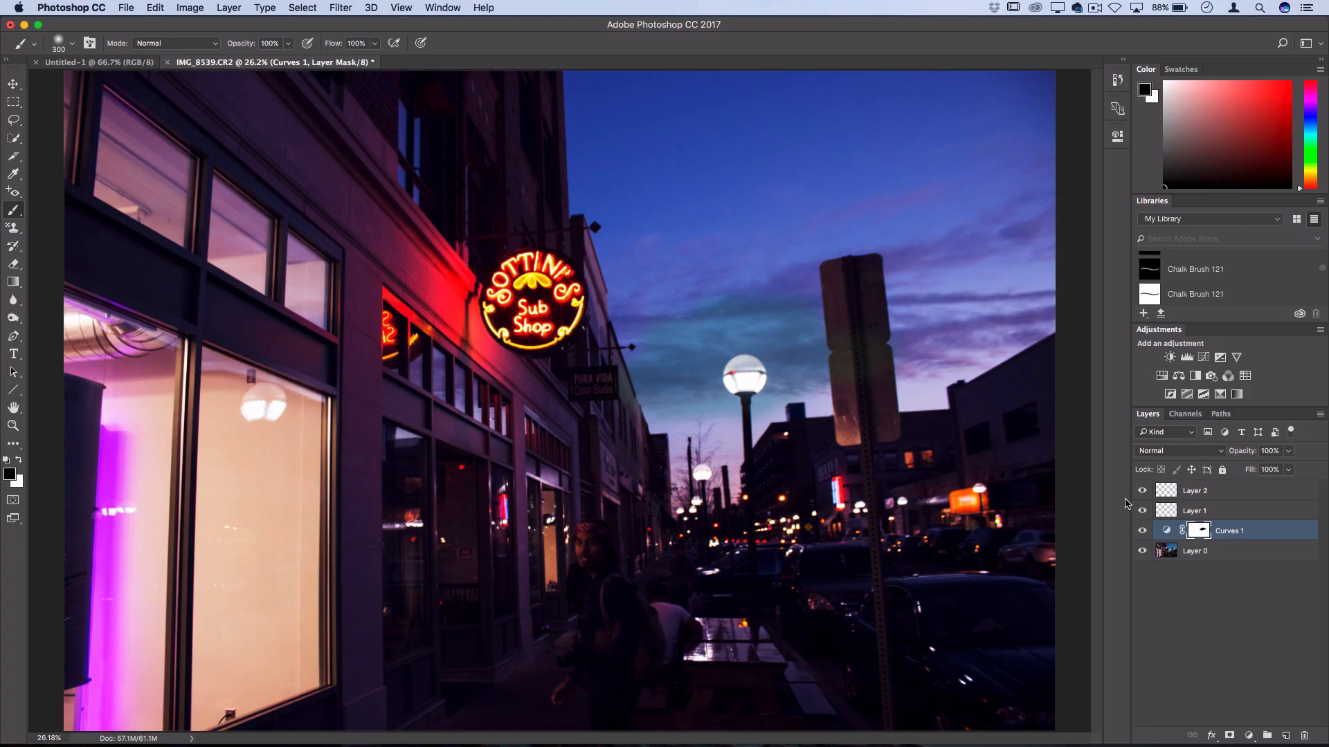
- Undo the mask brush stroke, check the History panel, and switch to the Gradient tool
key(cmd+z)
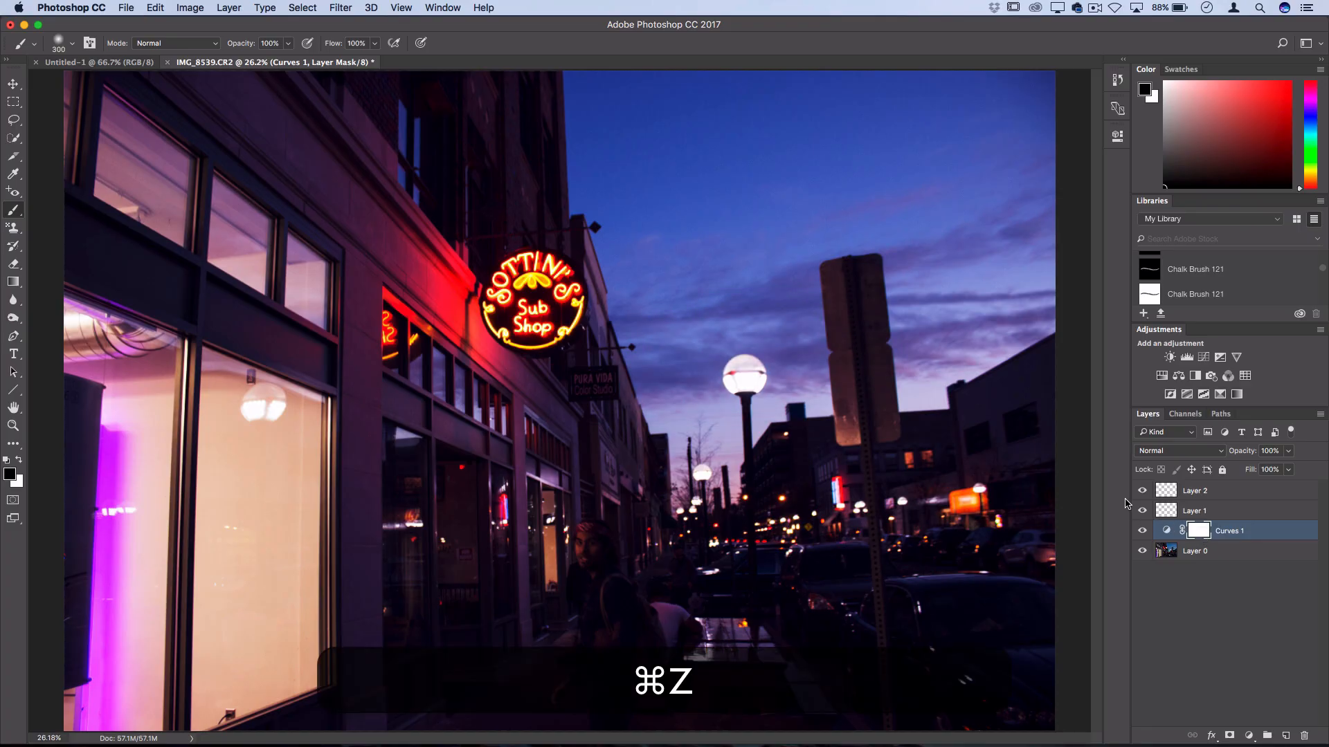
click(153, 8)
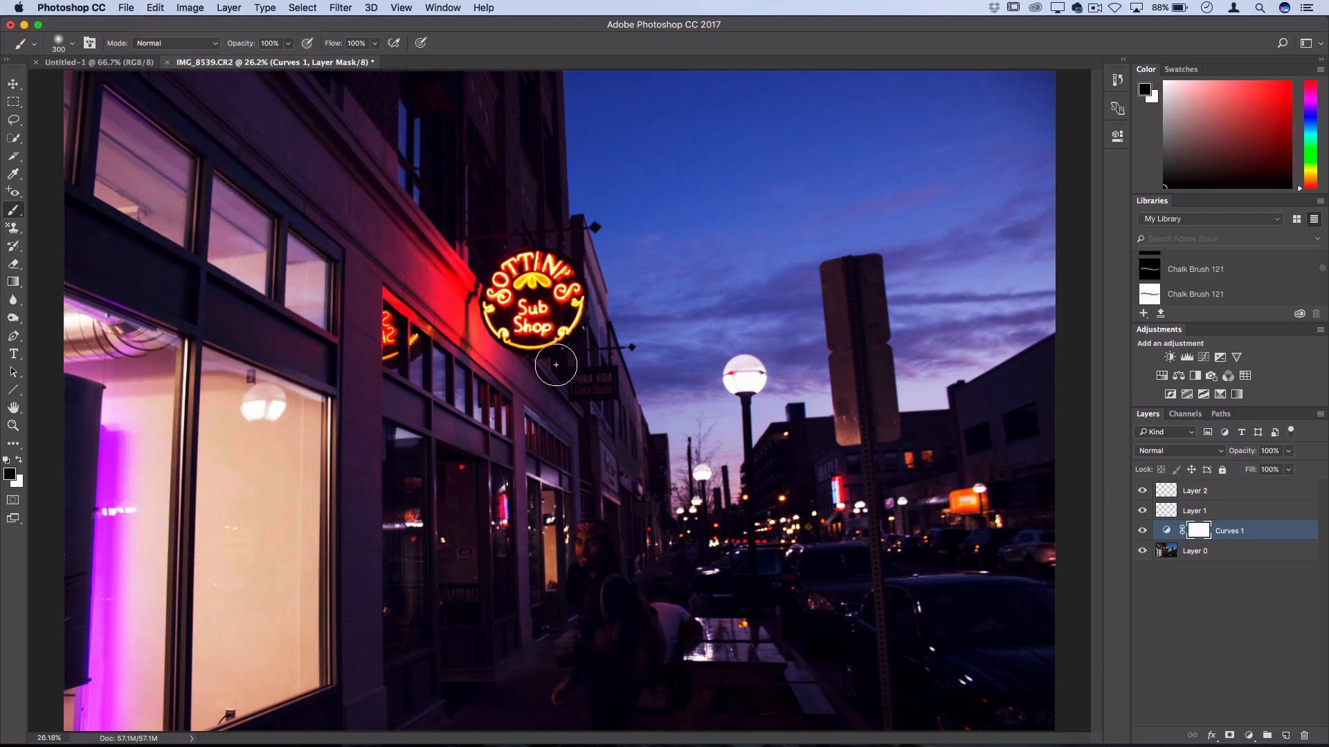
mouse_move(979, 432)
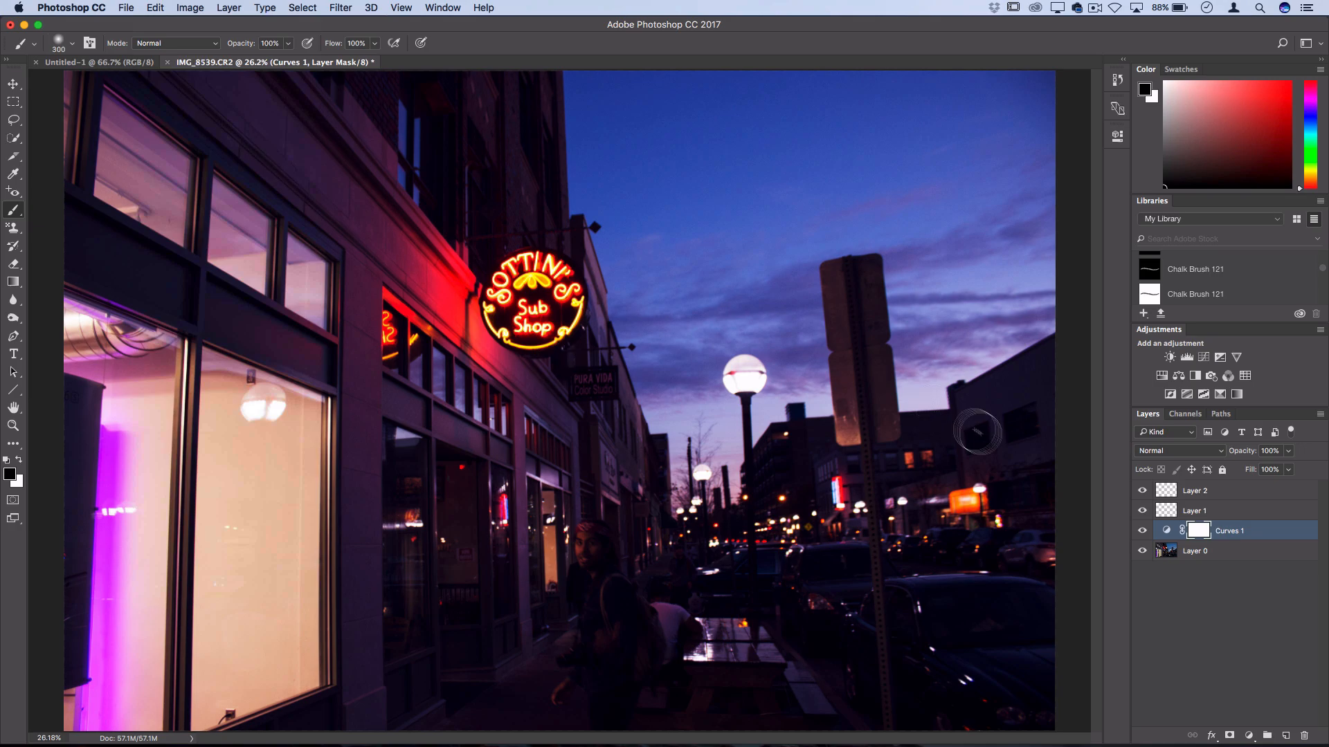
click(1117, 81)
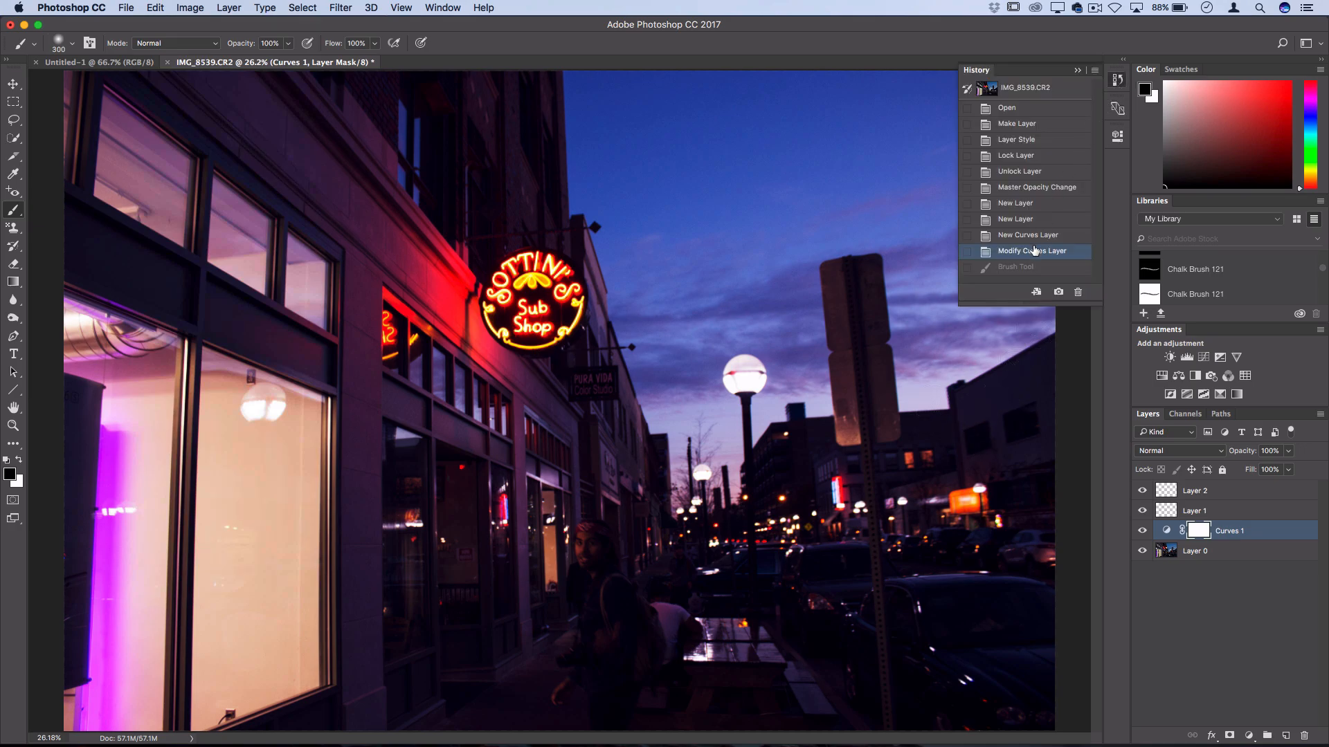
key(cmd+z)
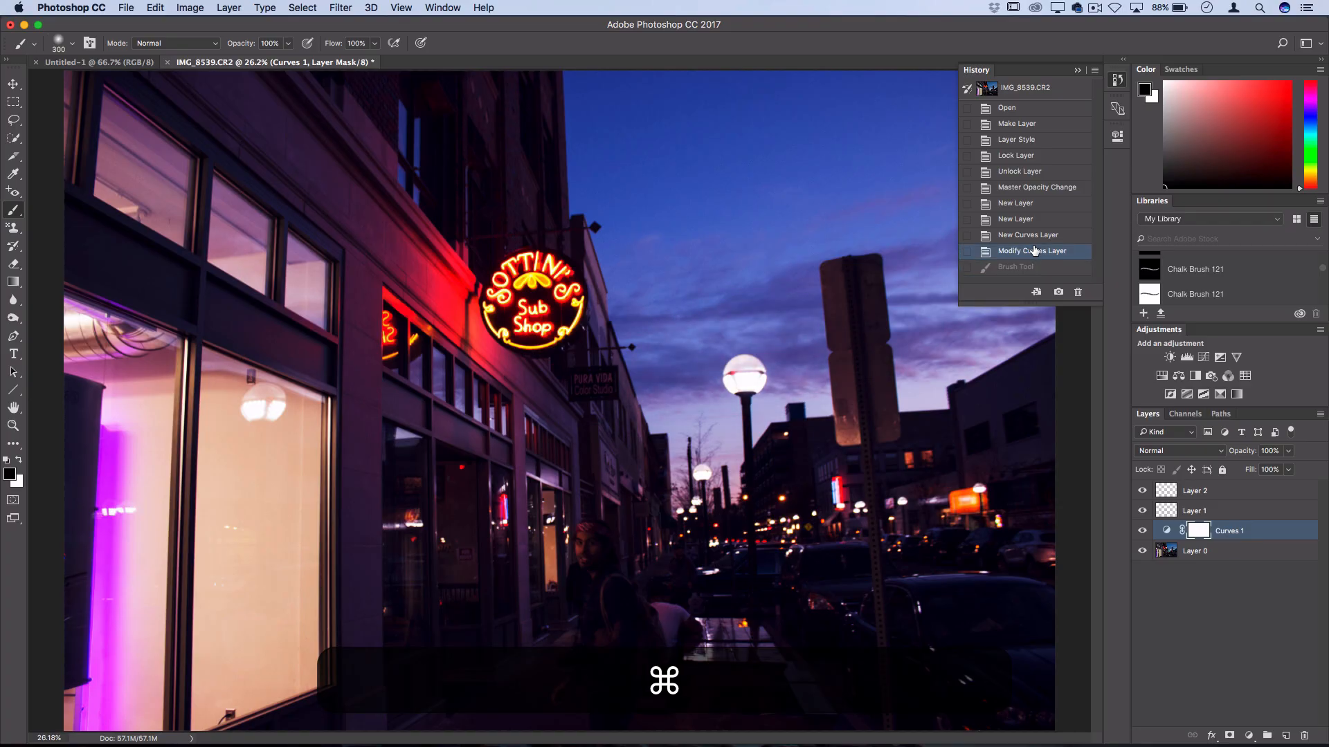
key(alt)
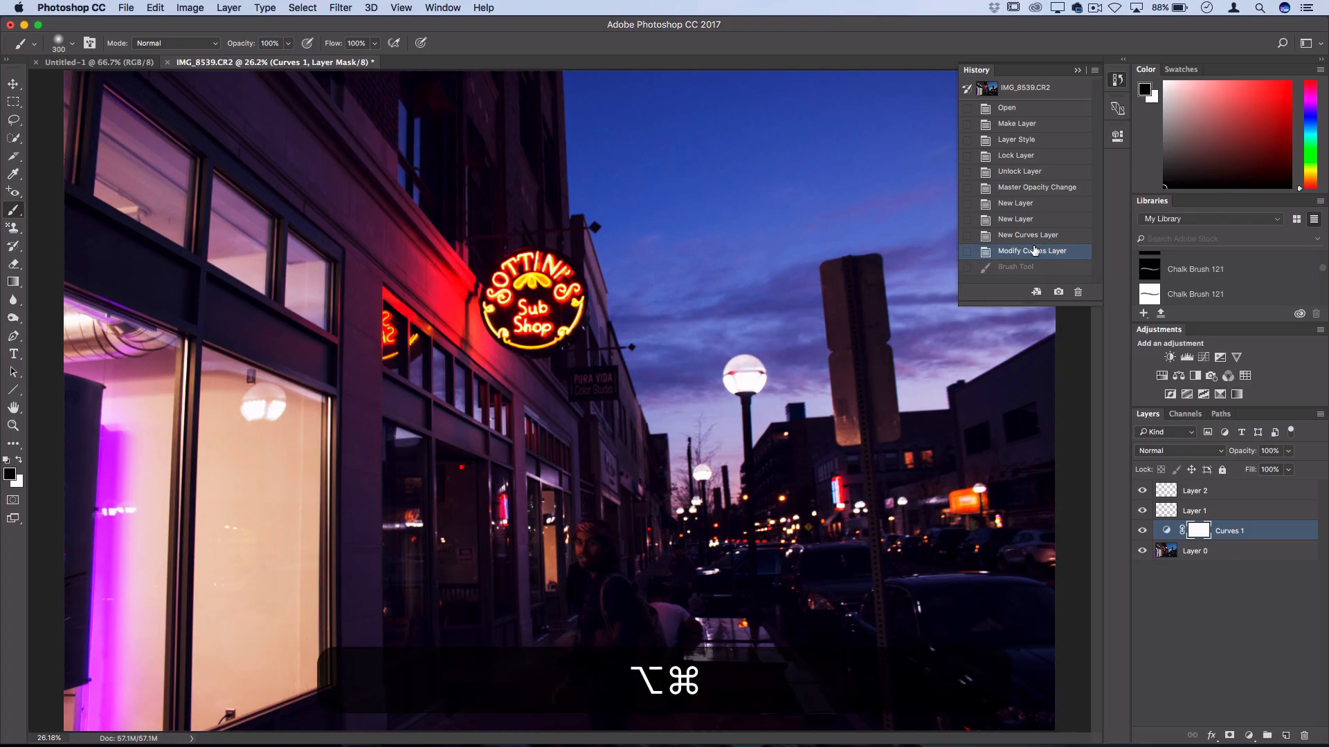
click(1014, 218)
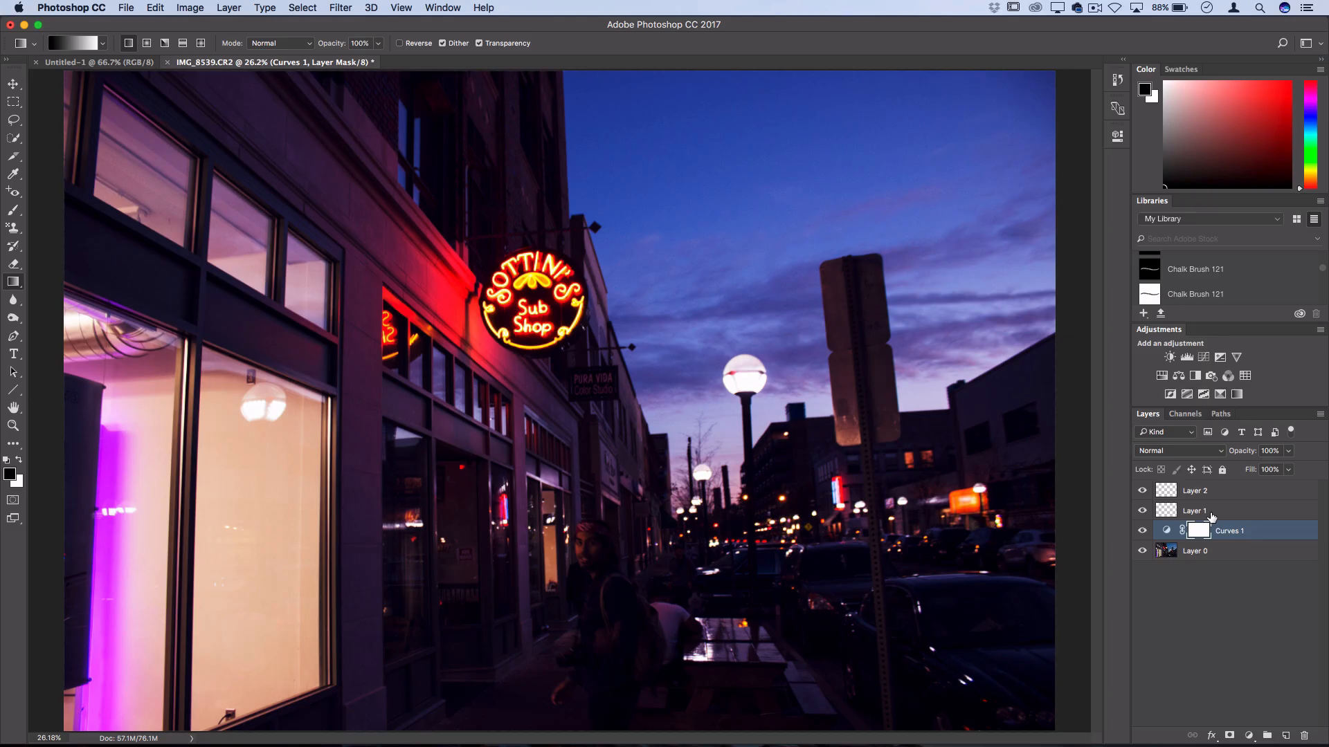
- Type black HELLO on a new text layer in the sky and commit it with the Move tool
click(14, 353)
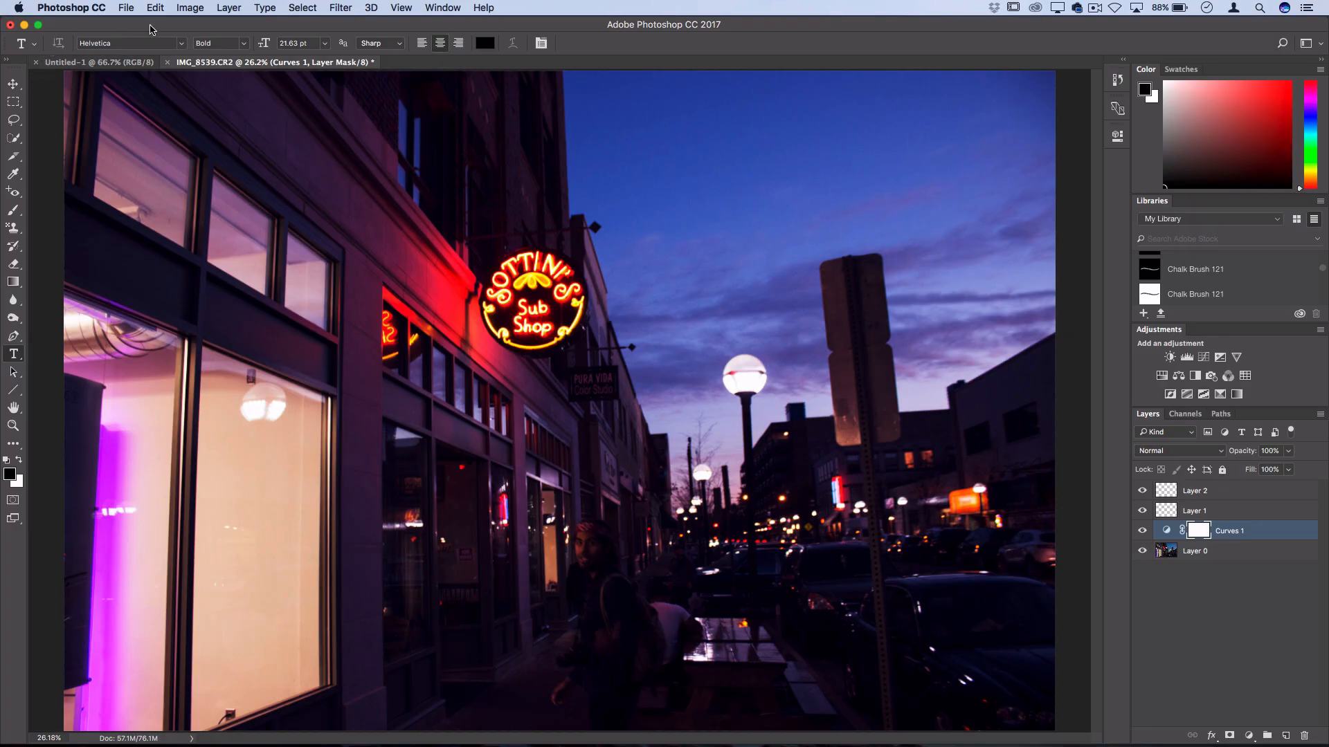
mouse_move(583, 44)
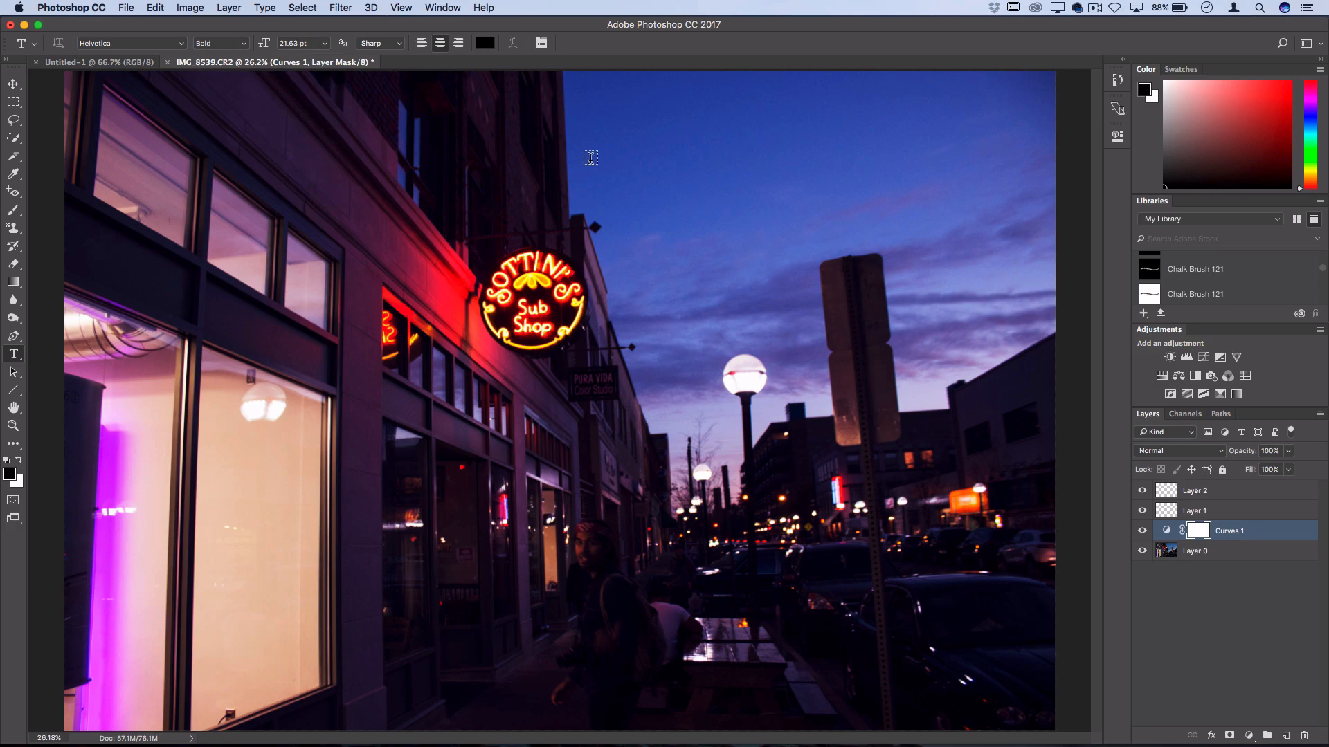
click(590, 158)
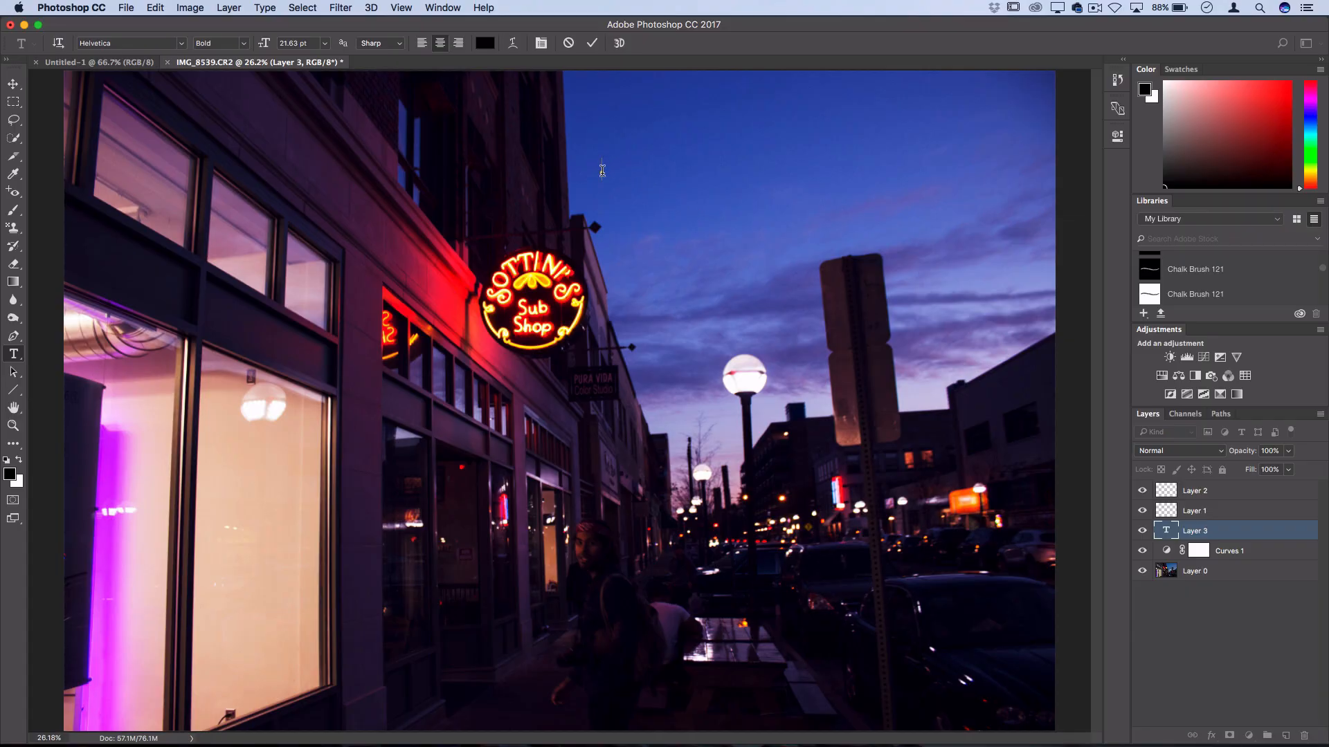
text(HELLO)
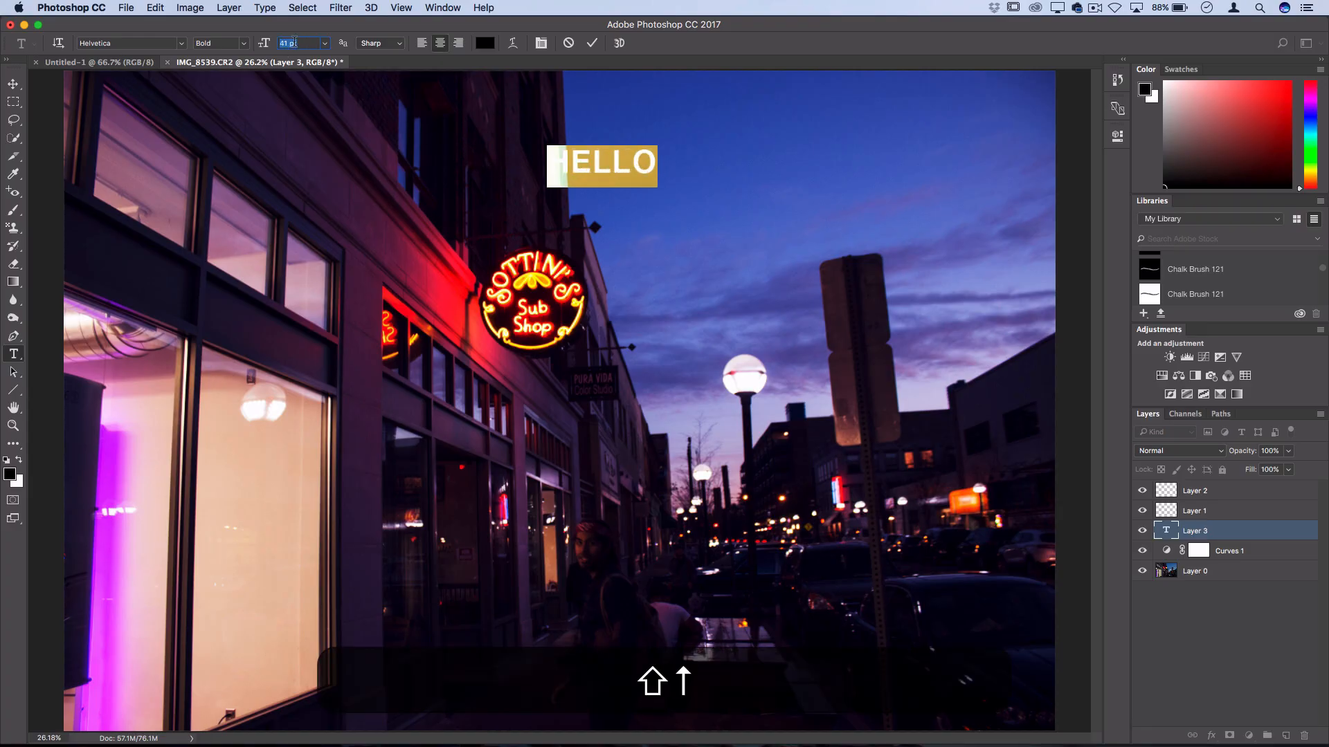
click(12, 85)
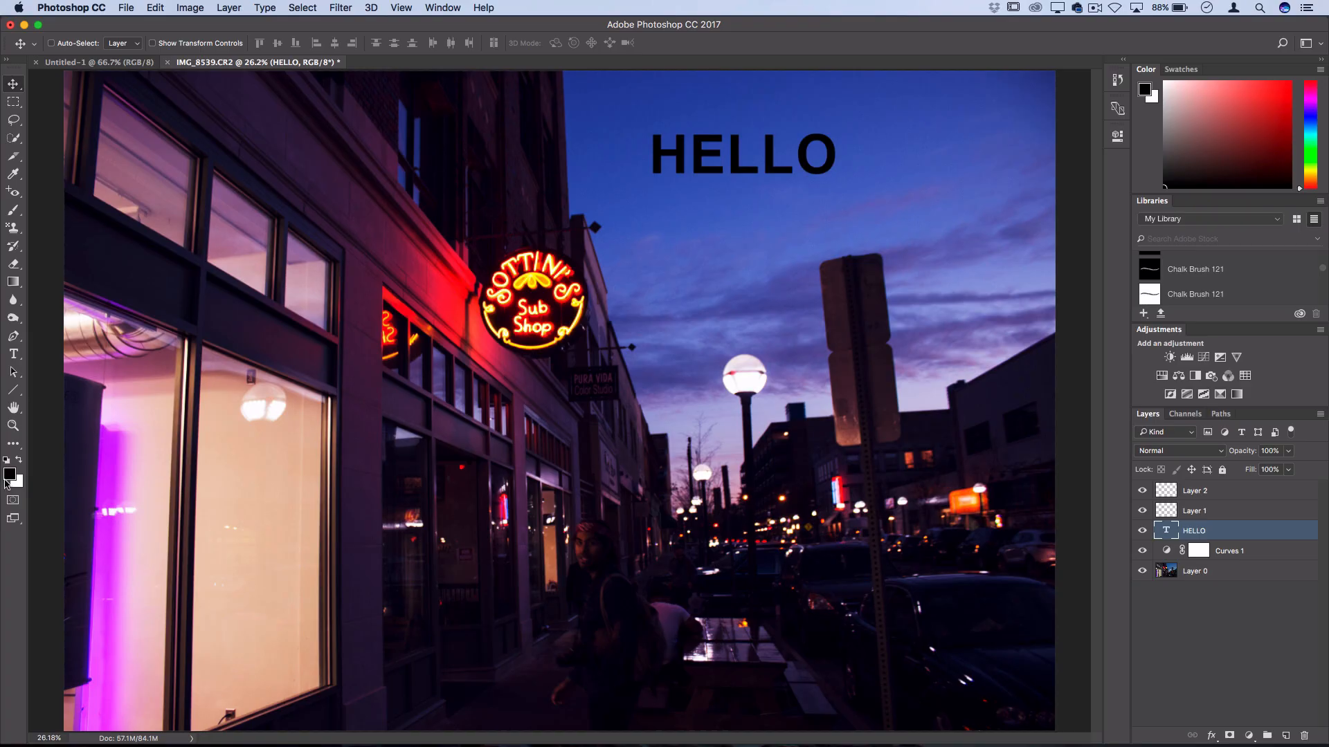
mouse_move(41, 379)
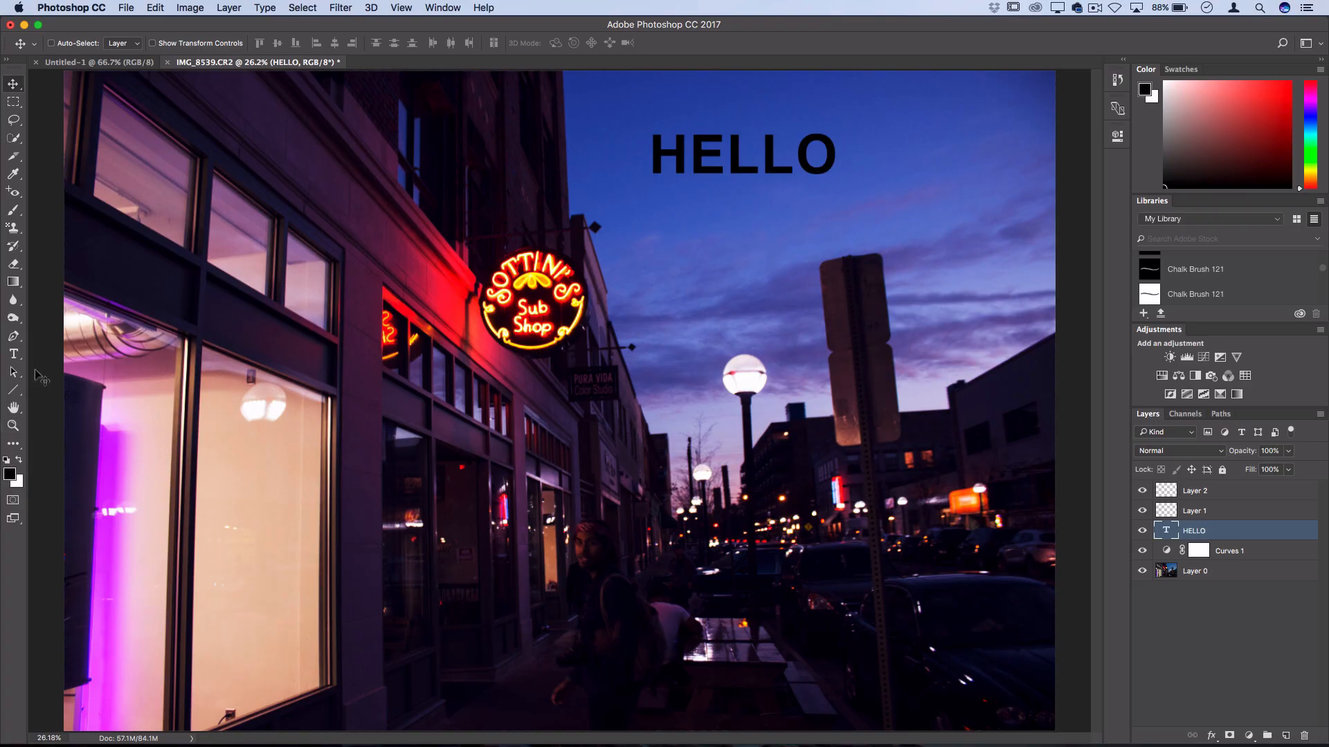
- Return to the Type tool to change the HELLO text colour to white
click(14, 352)
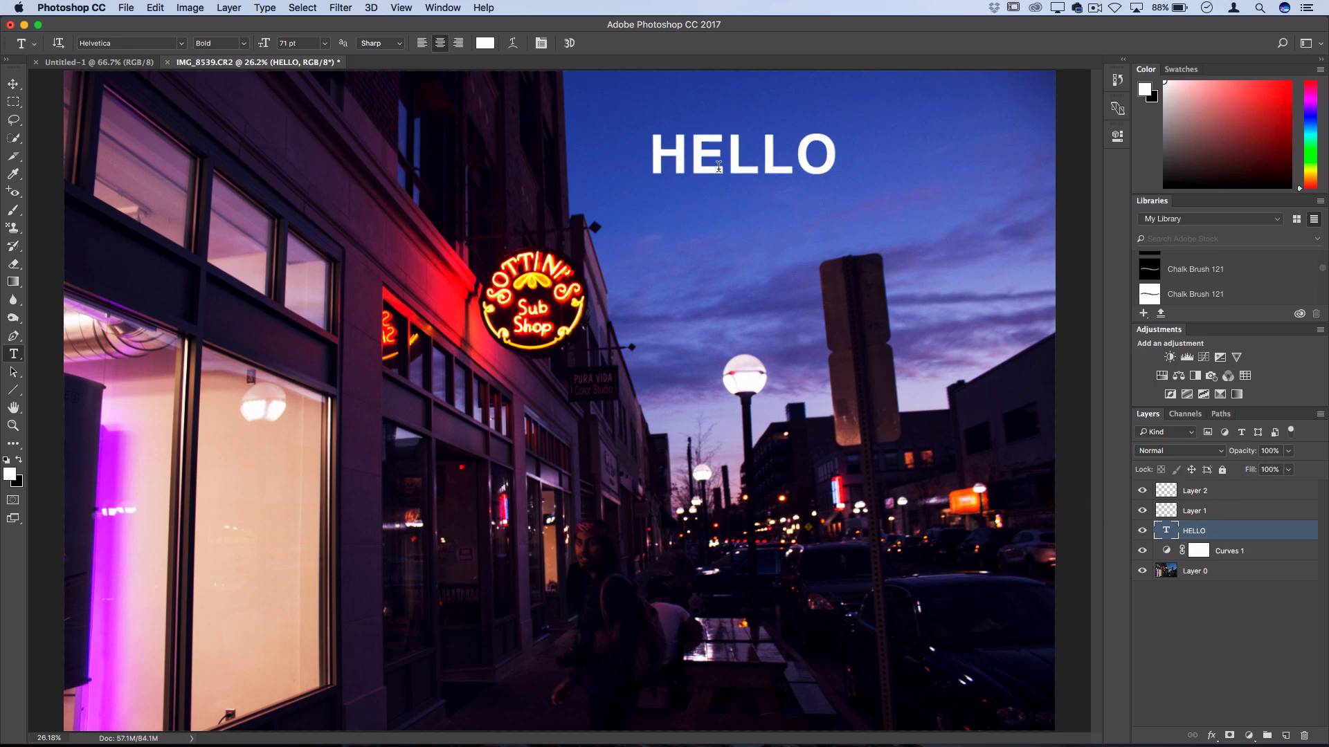
- Scale the HELLO text layer up to about 126 pt across the sky
click(154, 9)
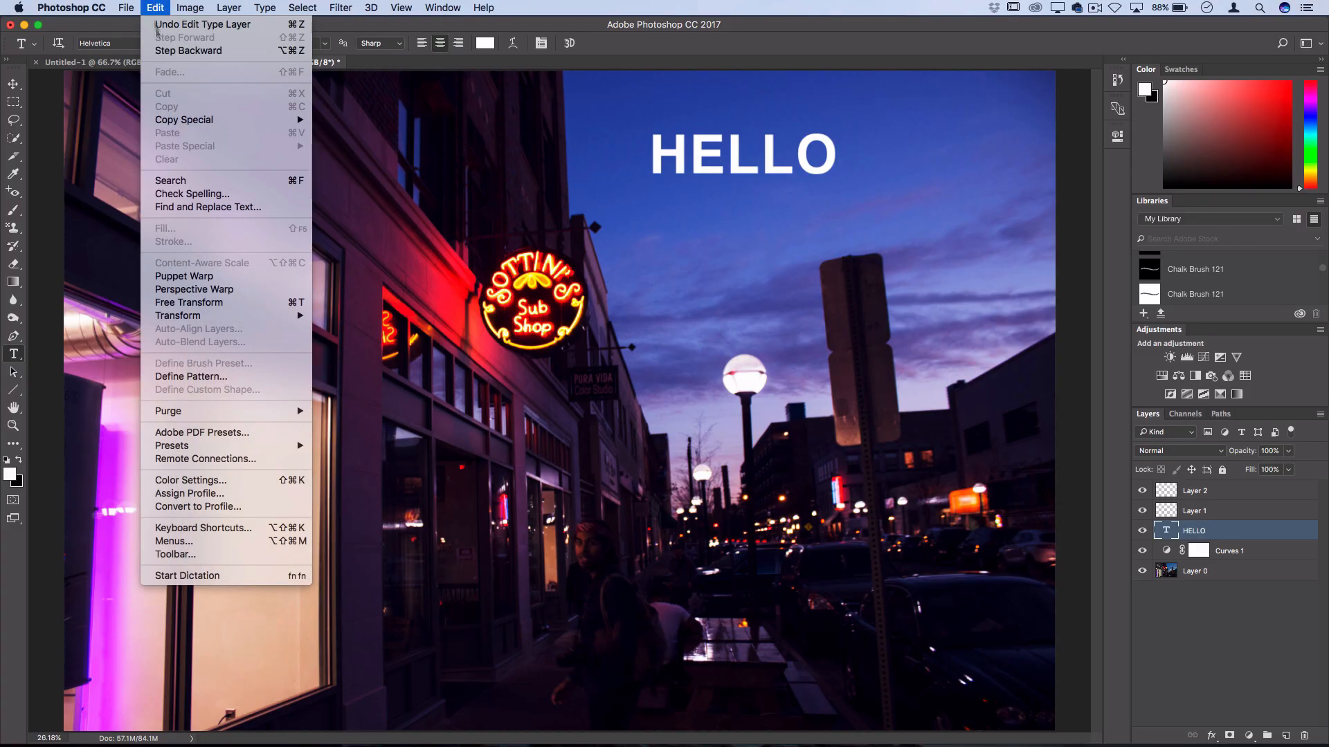
mouse_move(179, 316)
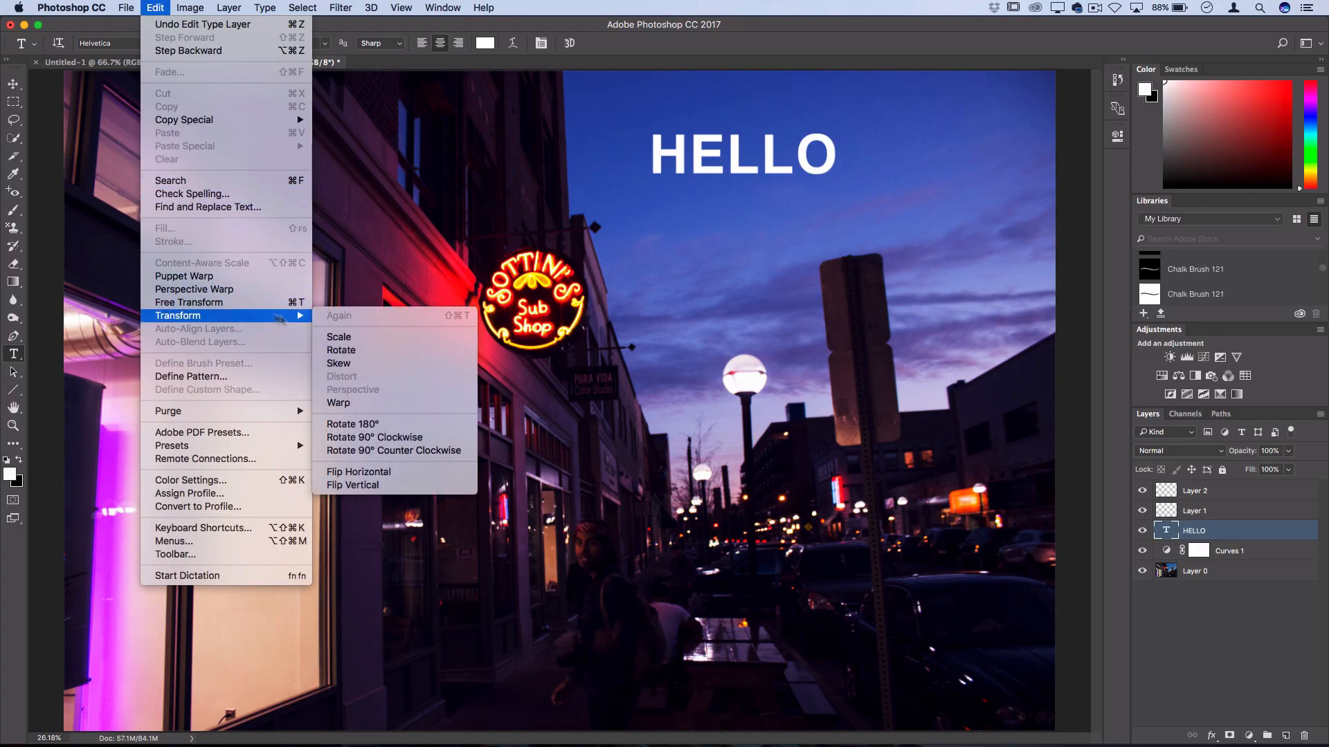
mouse_move(338, 363)
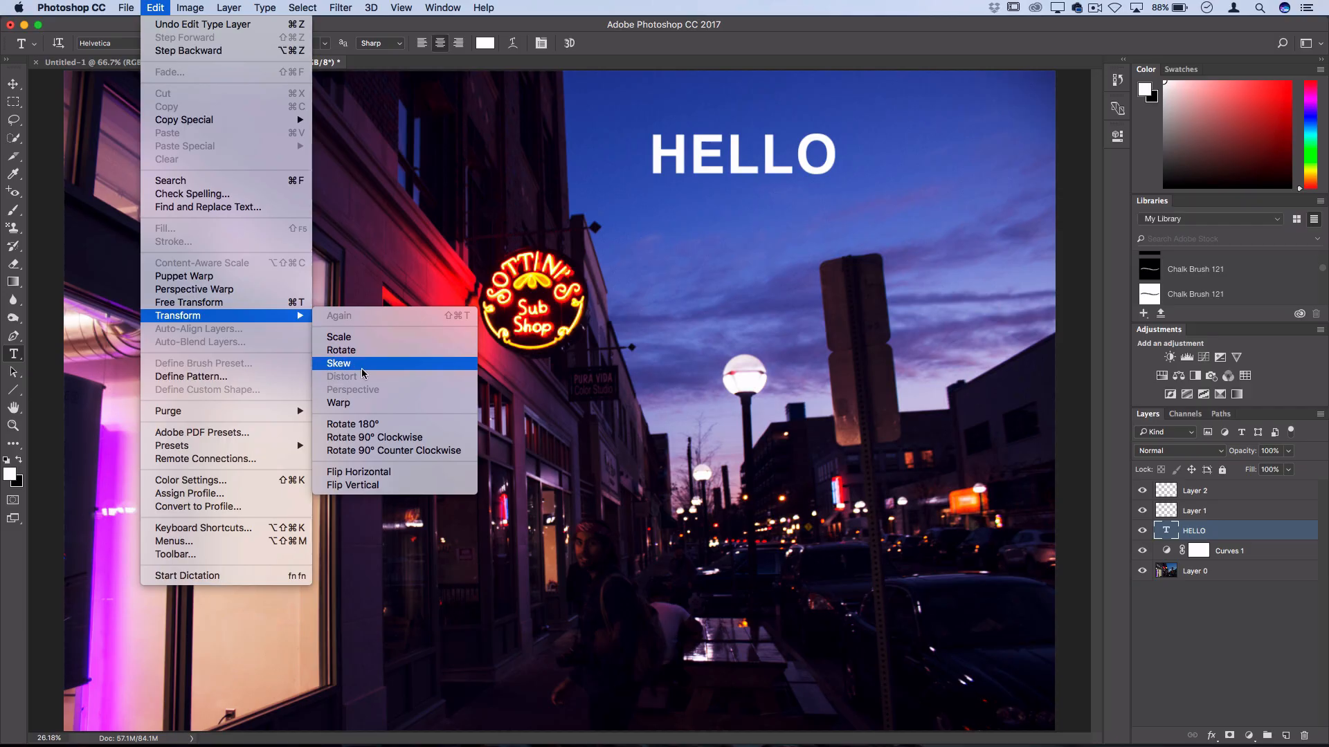
mouse_move(338, 336)
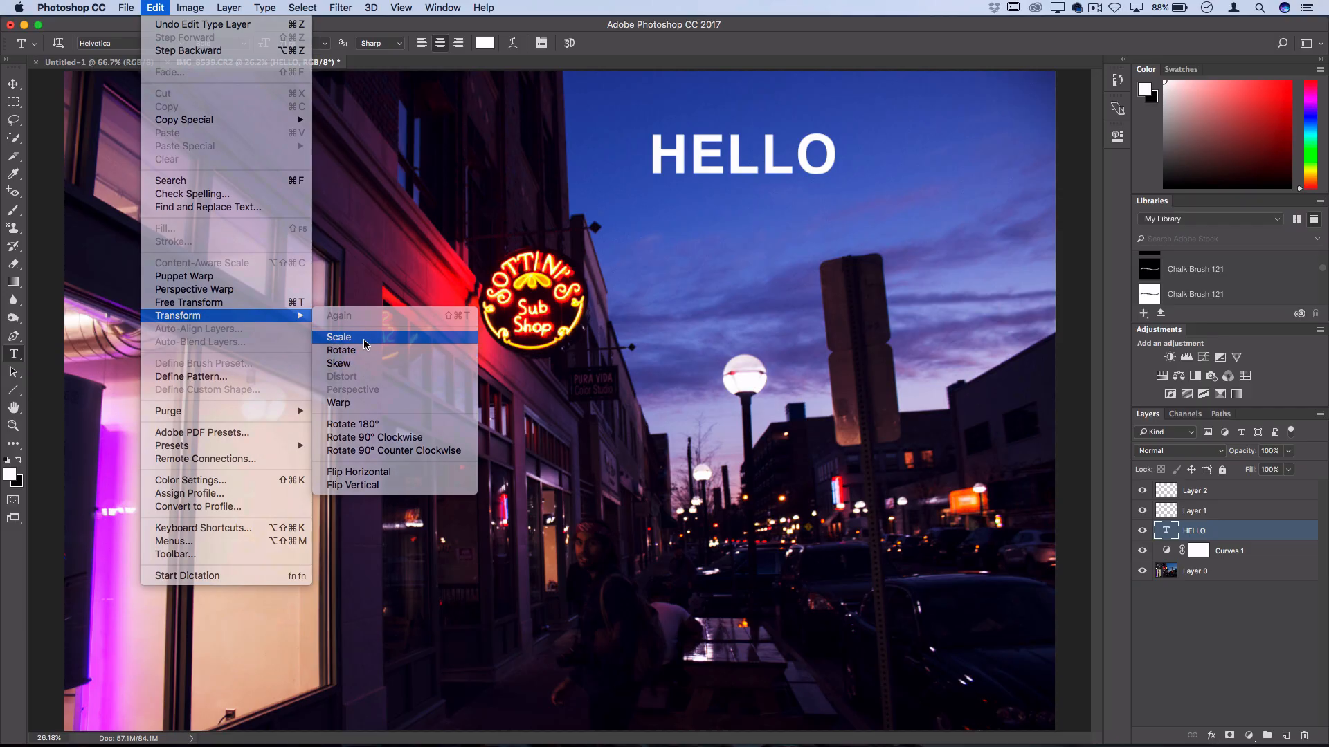
click(338, 338)
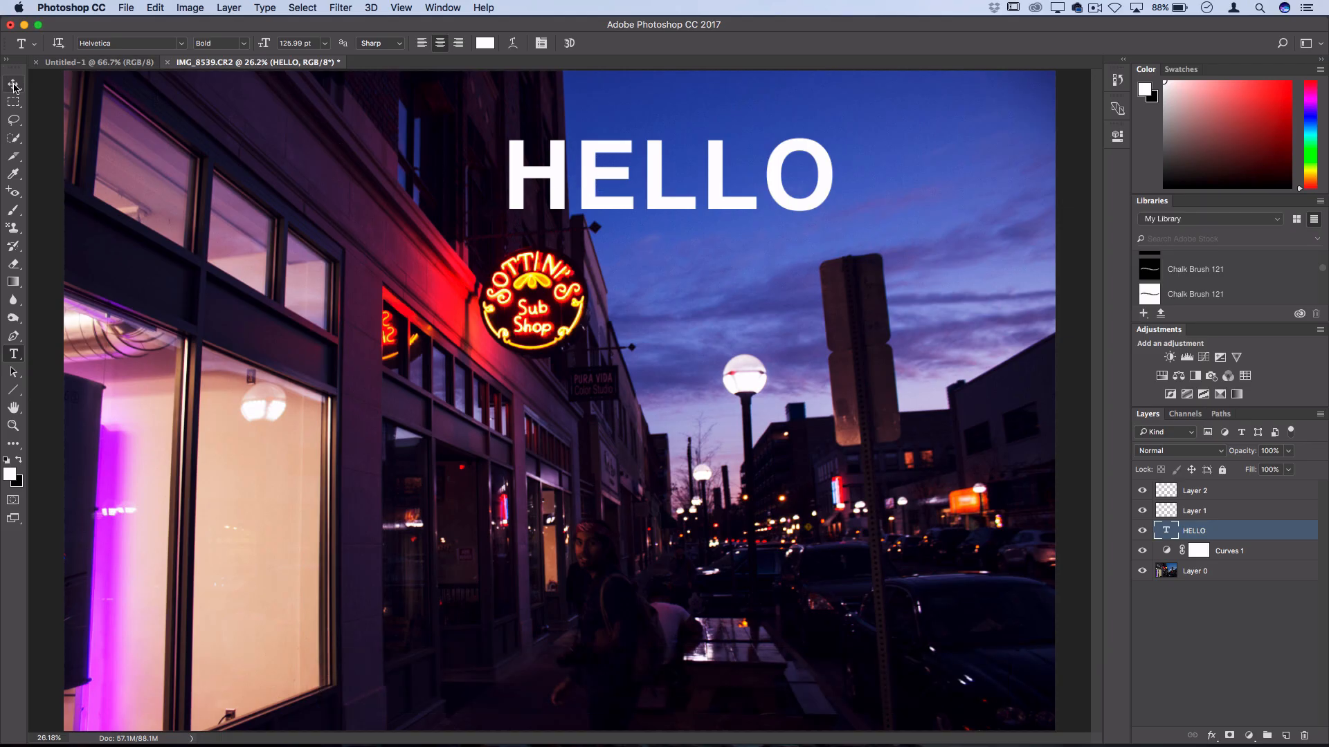
- Pass through the Move tool, then pick the Elliptical Marquee from the selection flyout
click(14, 83)
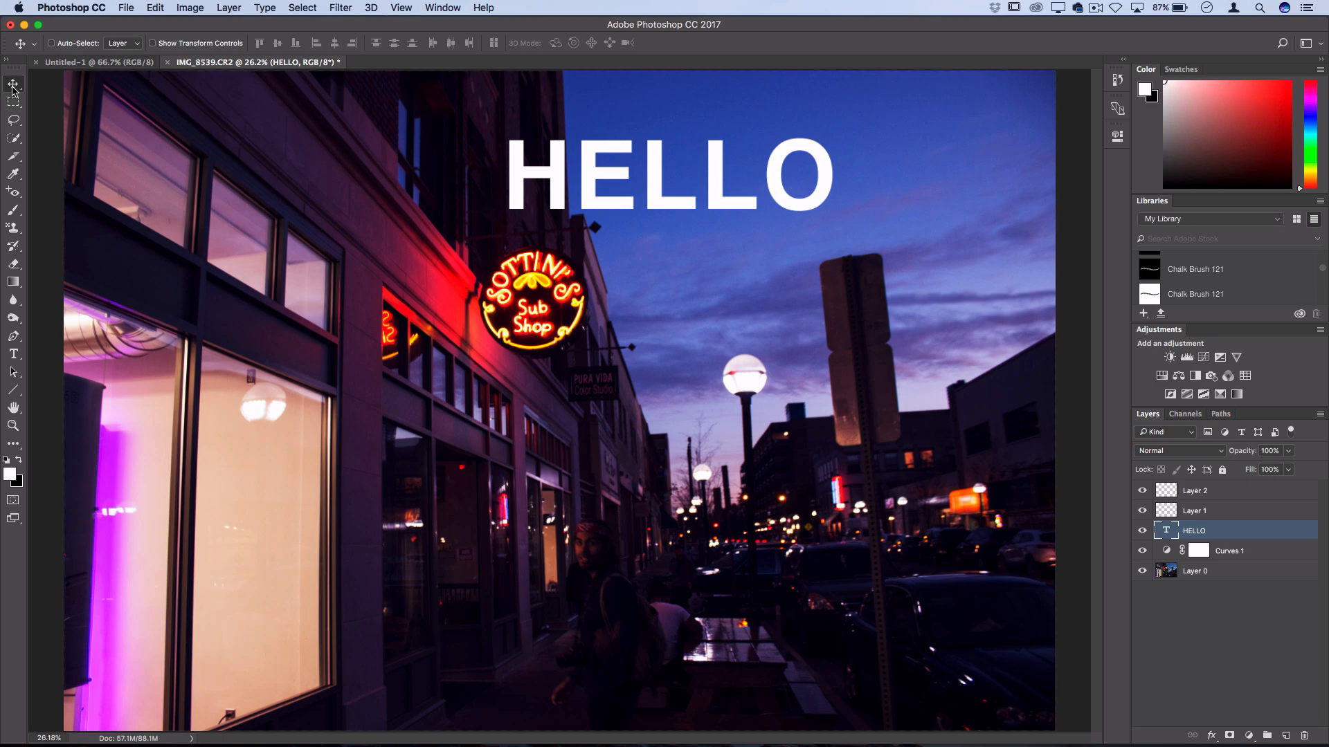
mouse_move(12, 84)
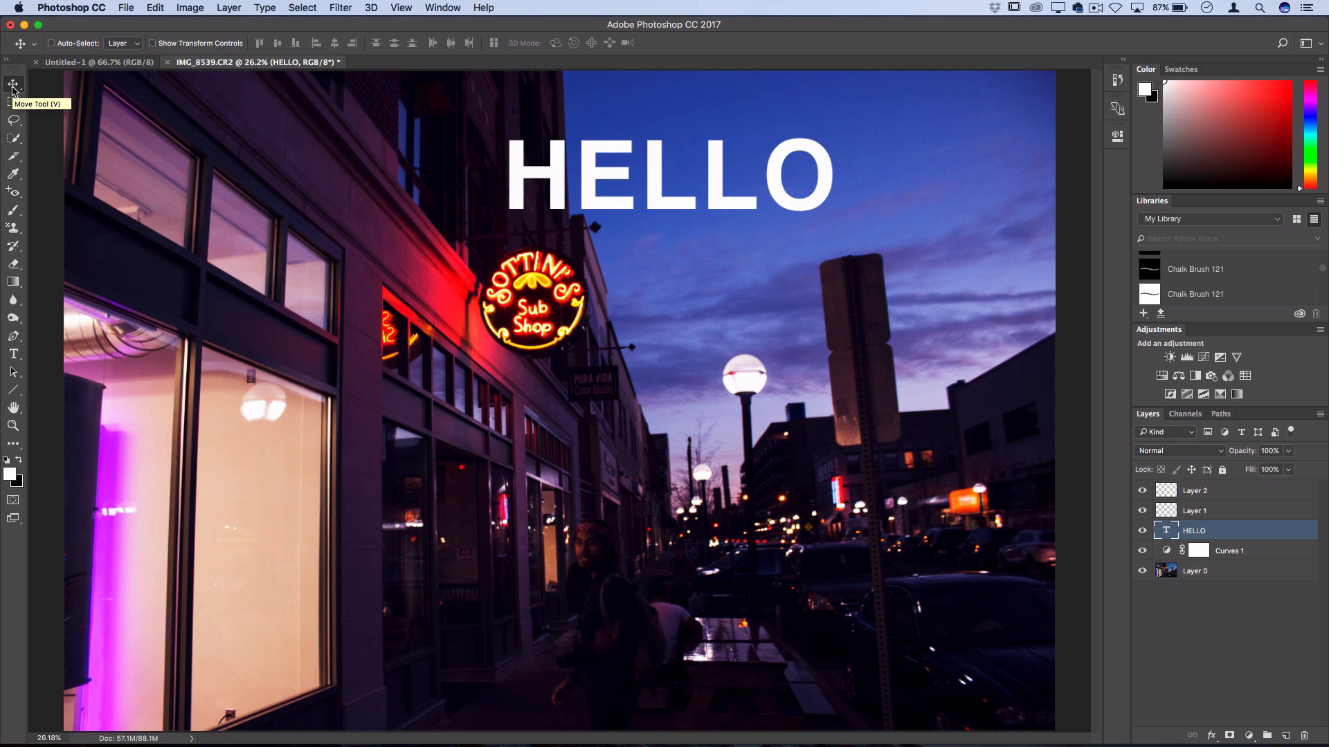
mouse_move(561, 200)
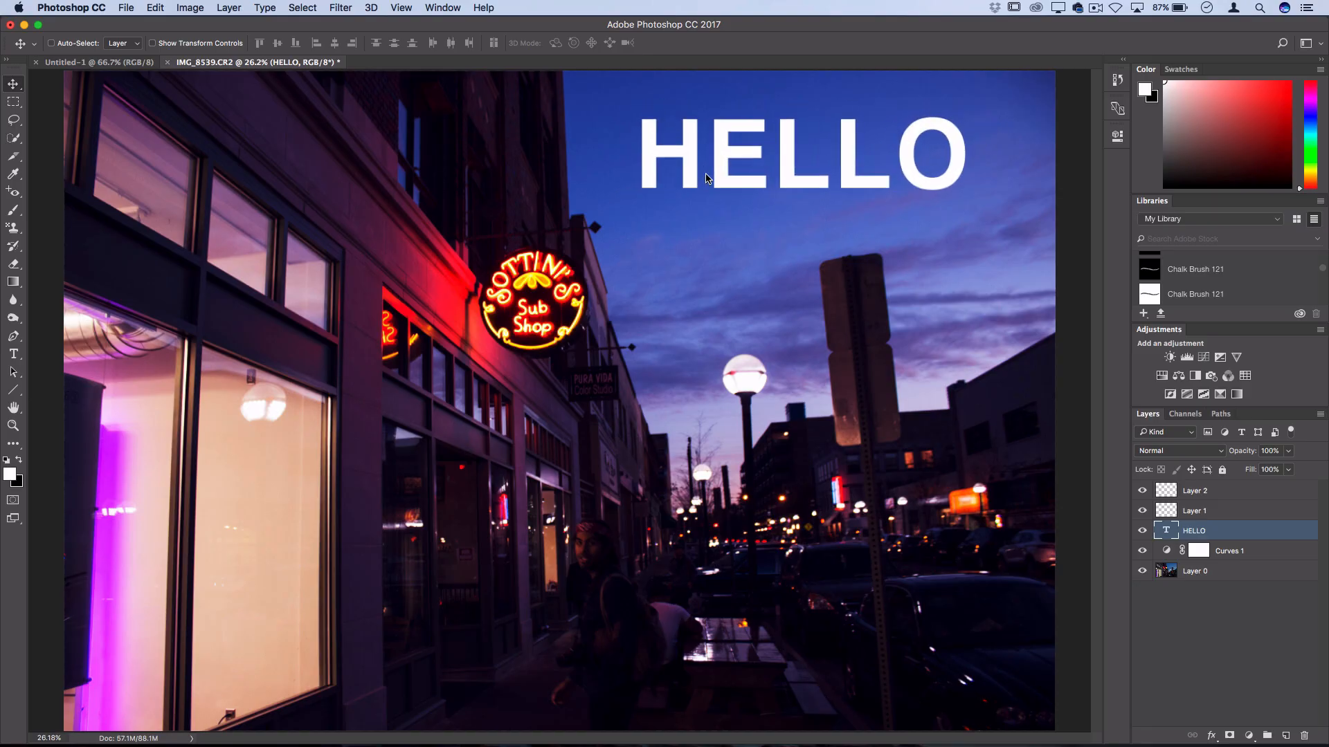
click(14, 84)
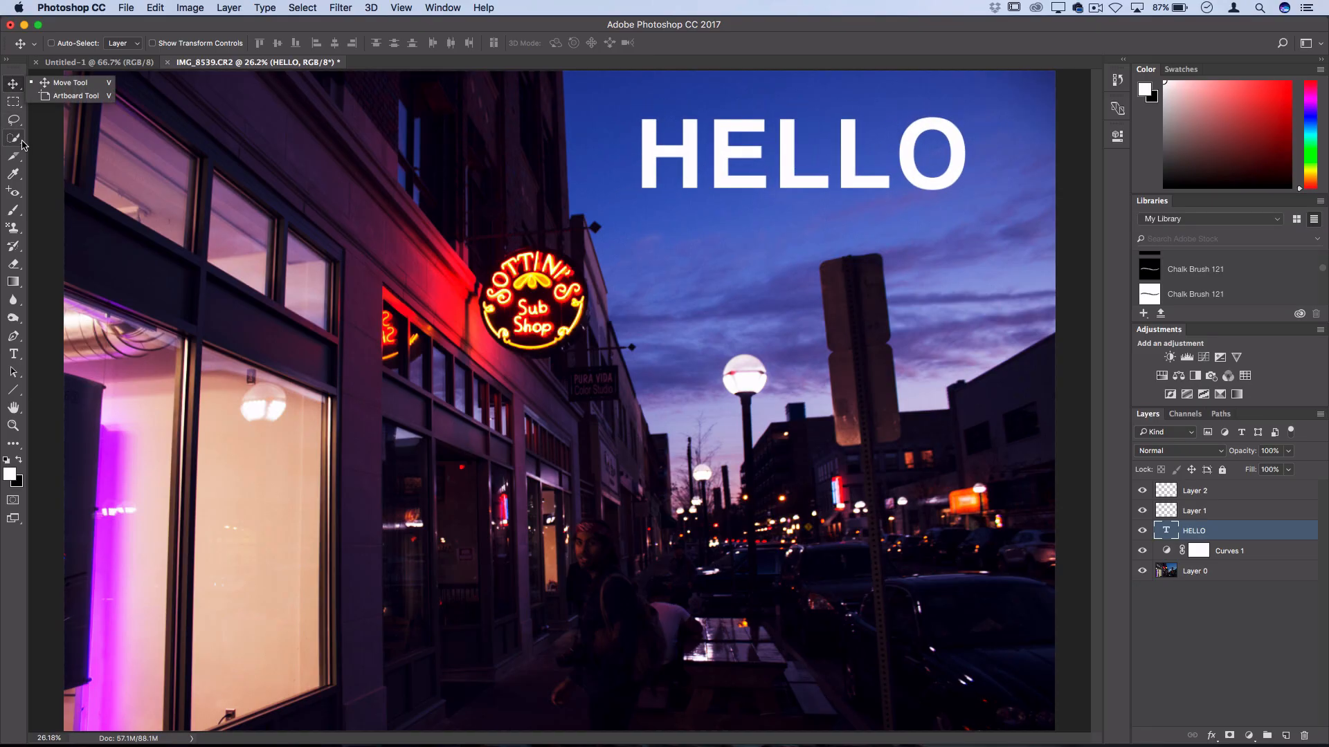
mouse_move(14, 160)
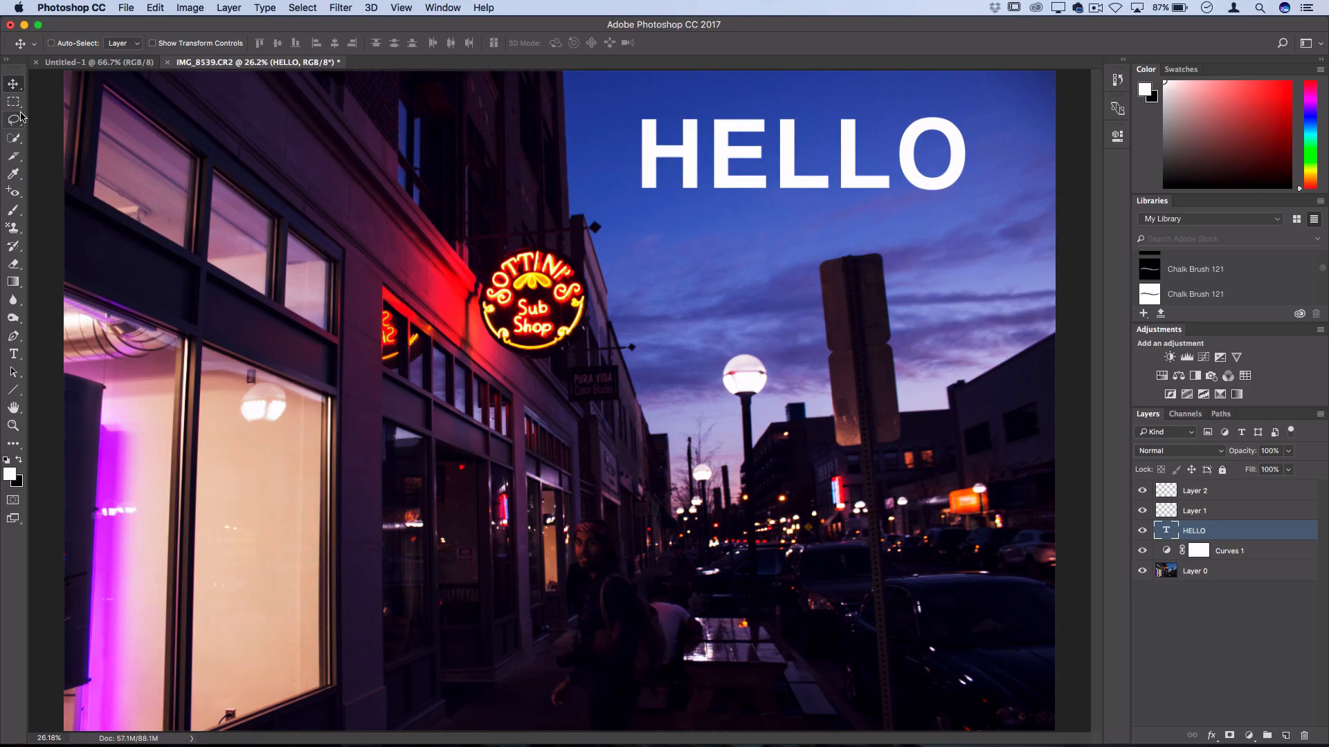
mouse_move(25, 116)
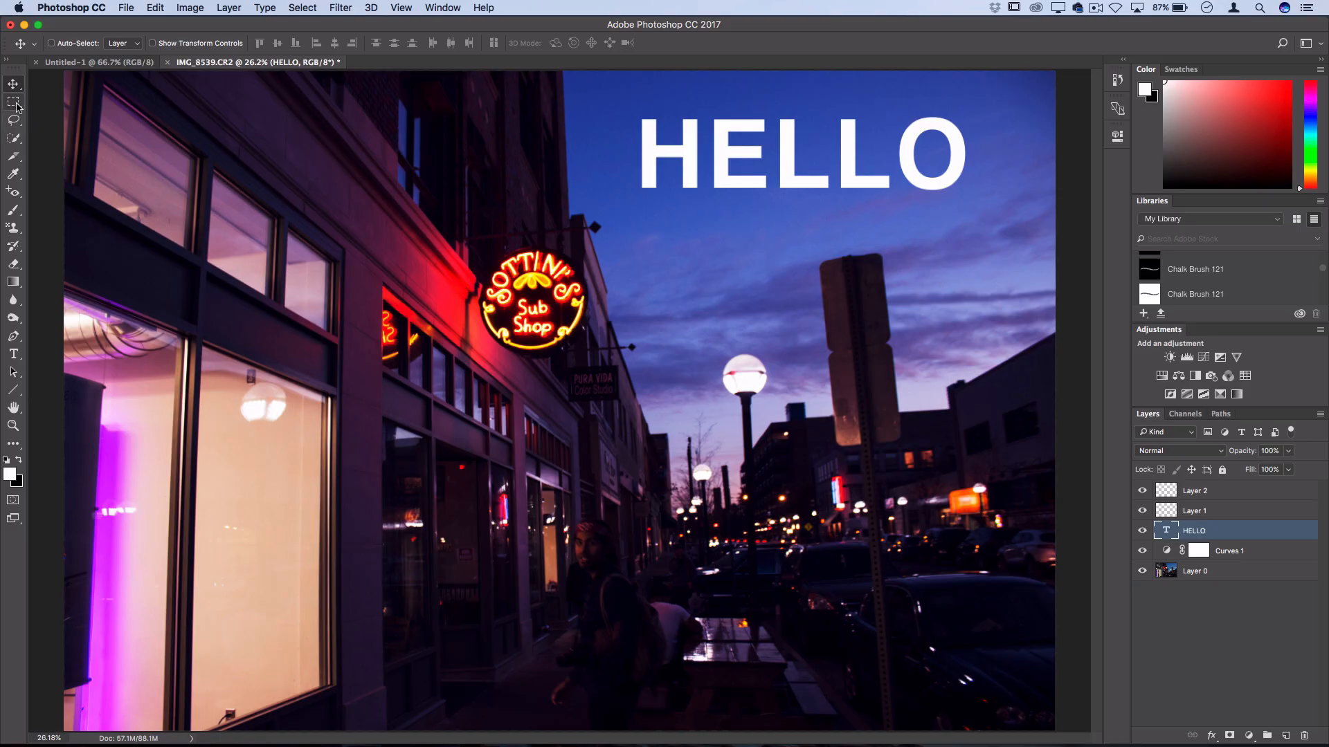
click(14, 101)
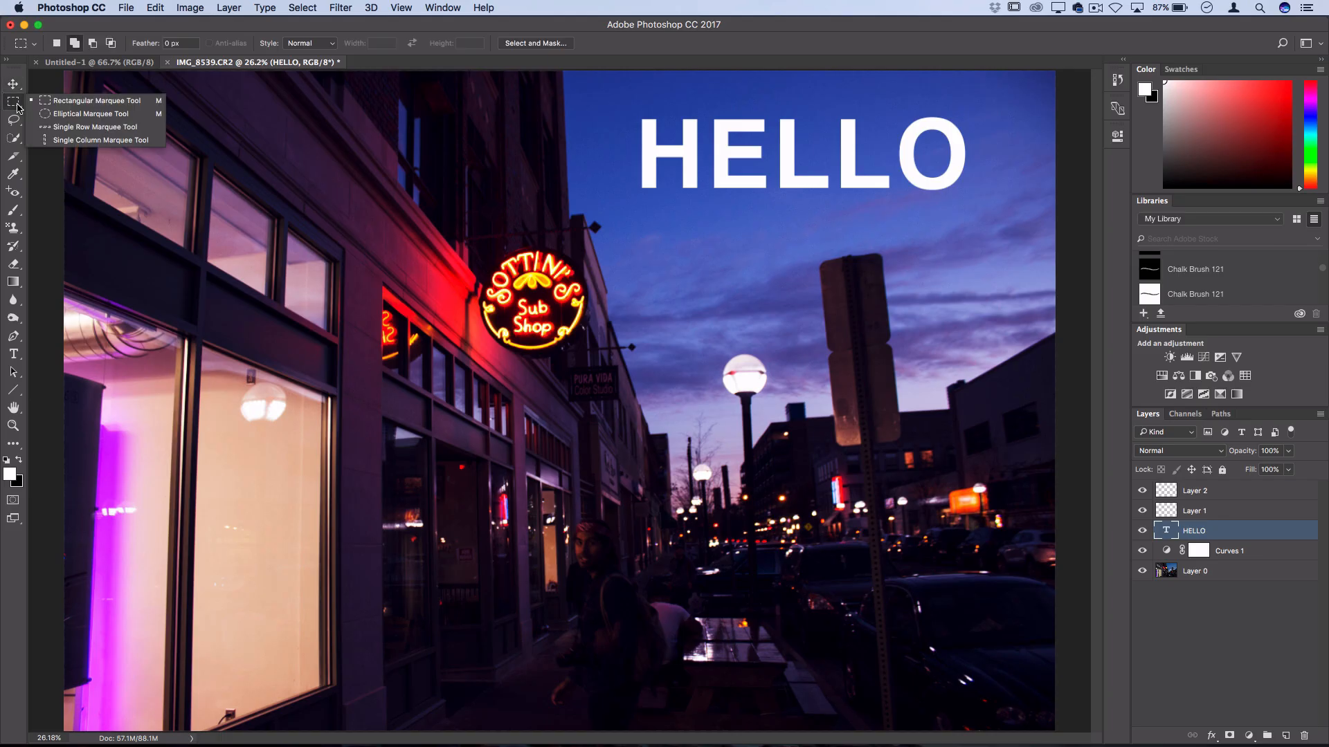
mouse_move(97, 99)
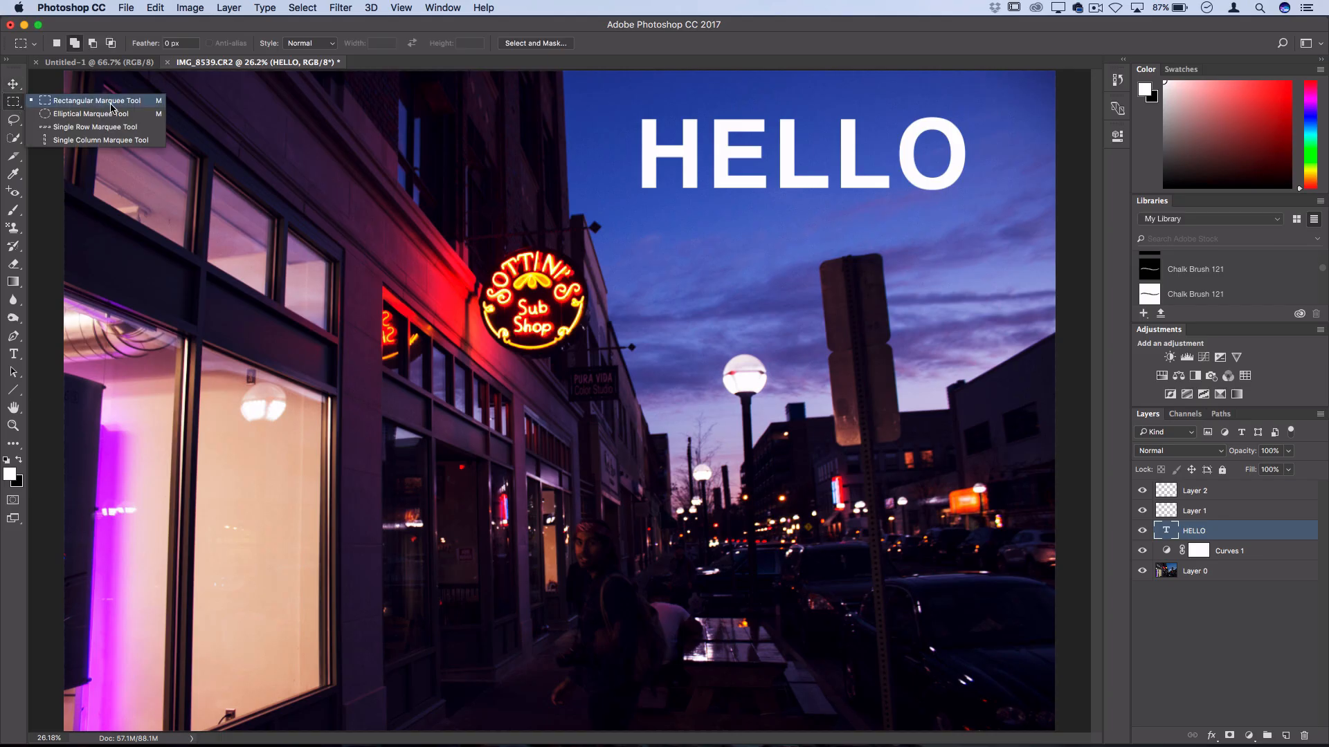
mouse_move(92, 114)
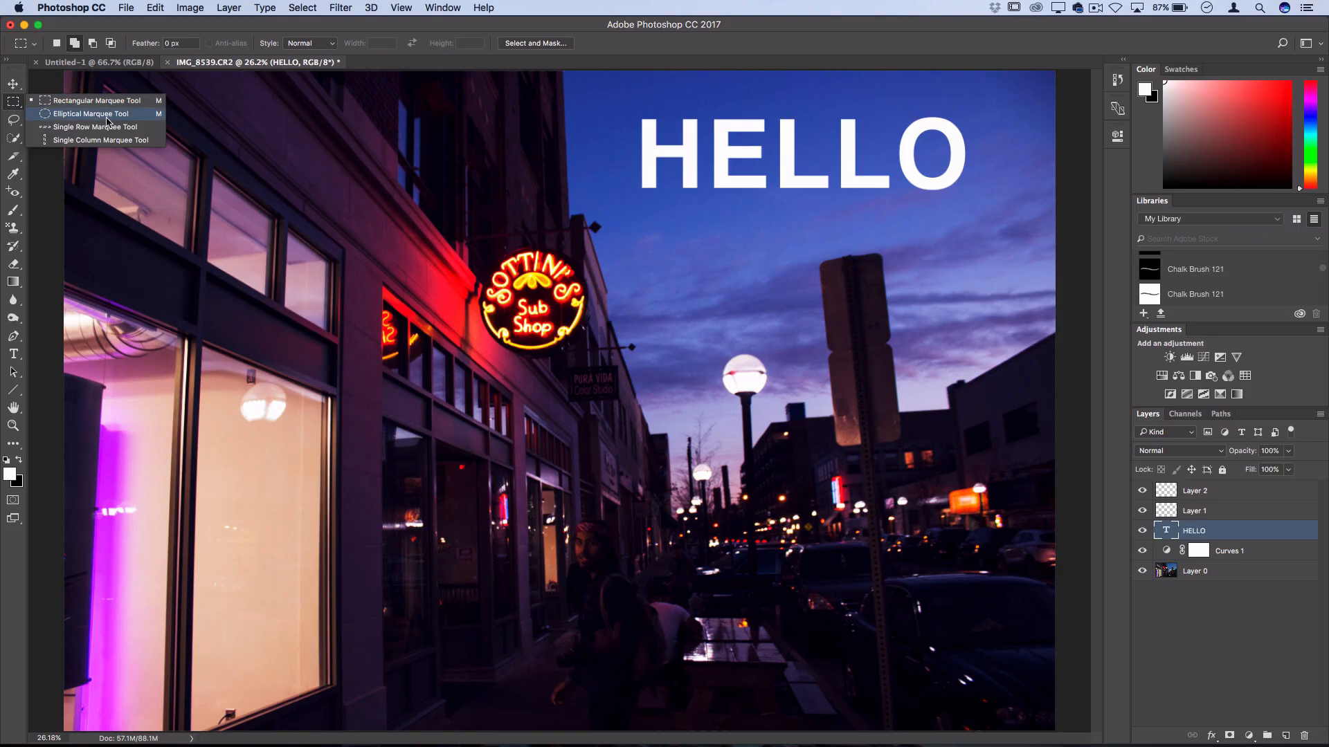
click(91, 113)
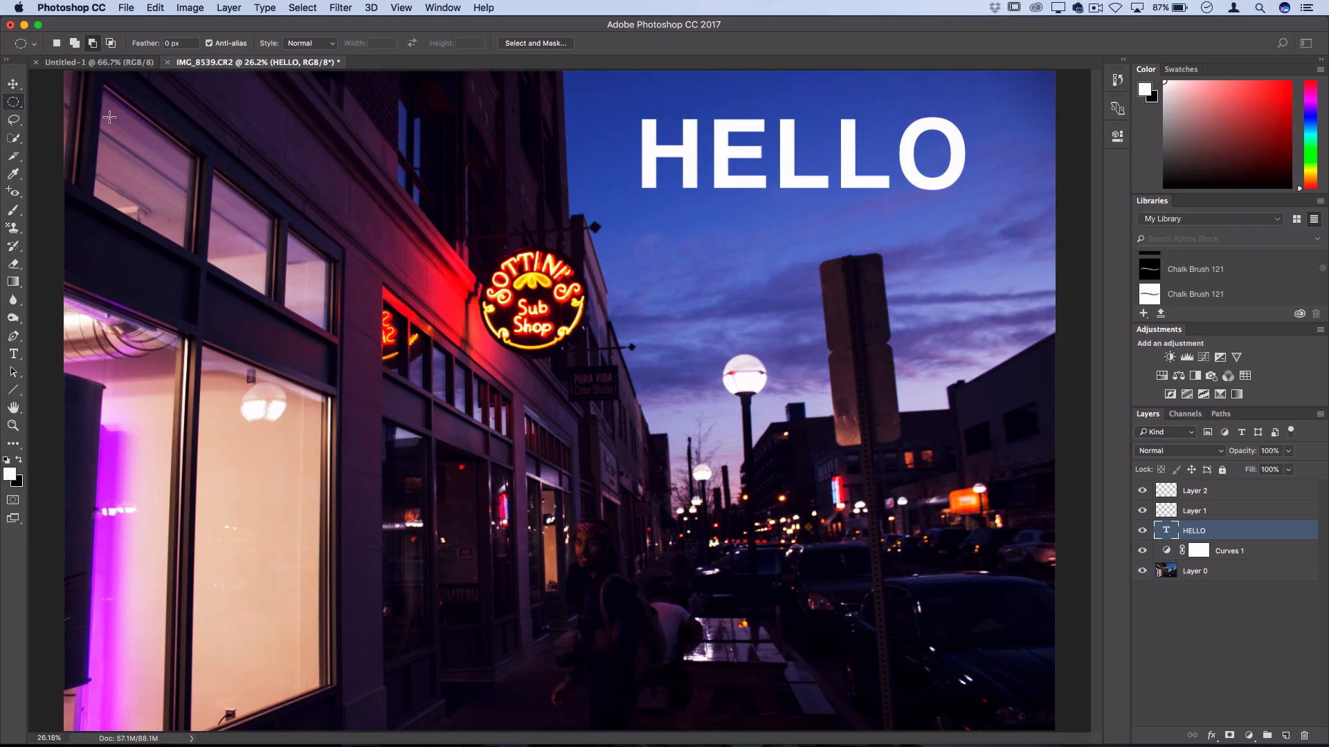
mouse_move(820, 348)
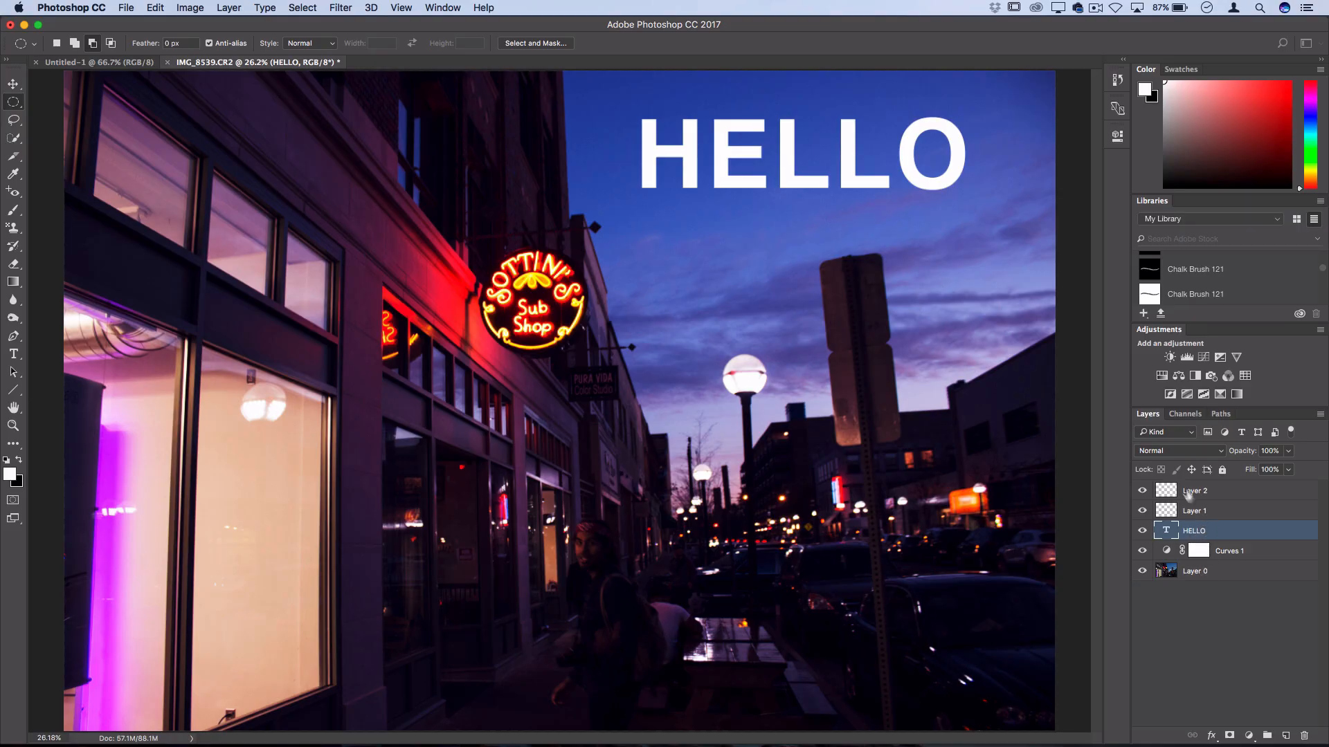
- Try Overlay and then Subtract blending on the HELLO layer
click(1176, 451)
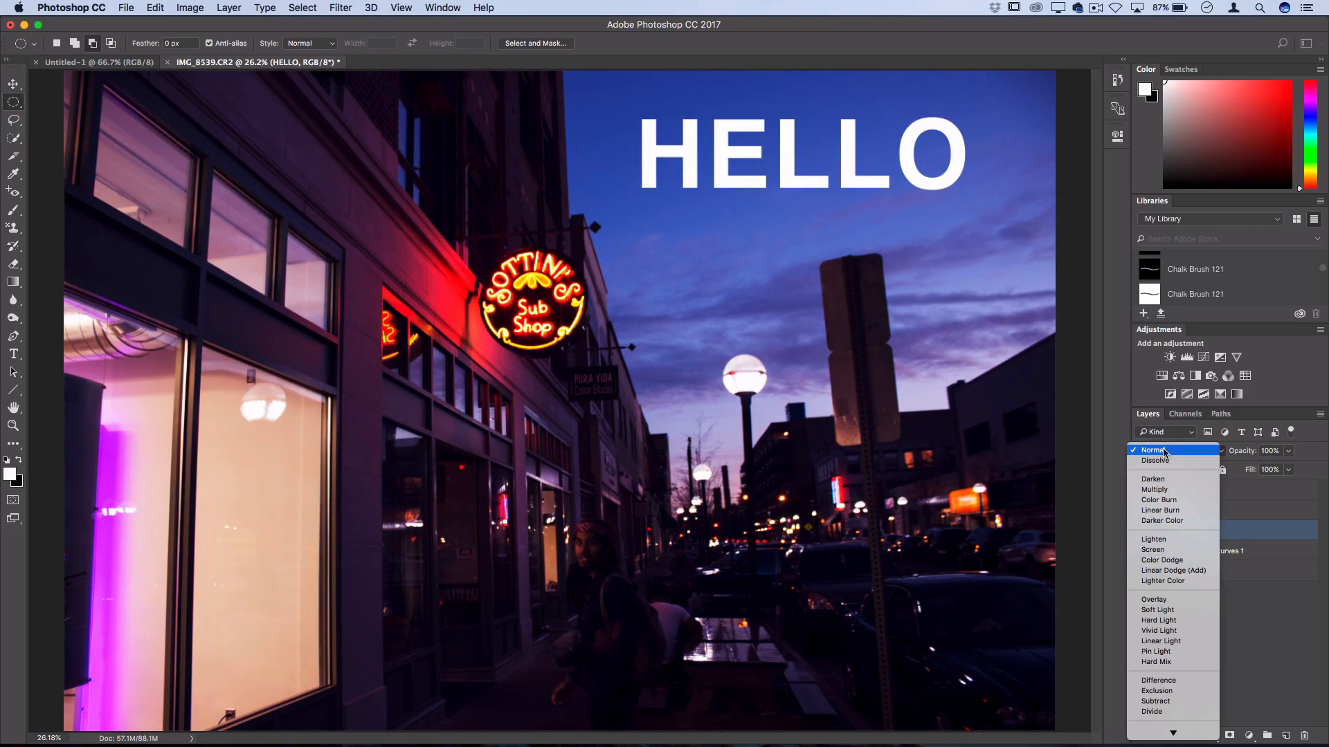
mouse_move(1173, 511)
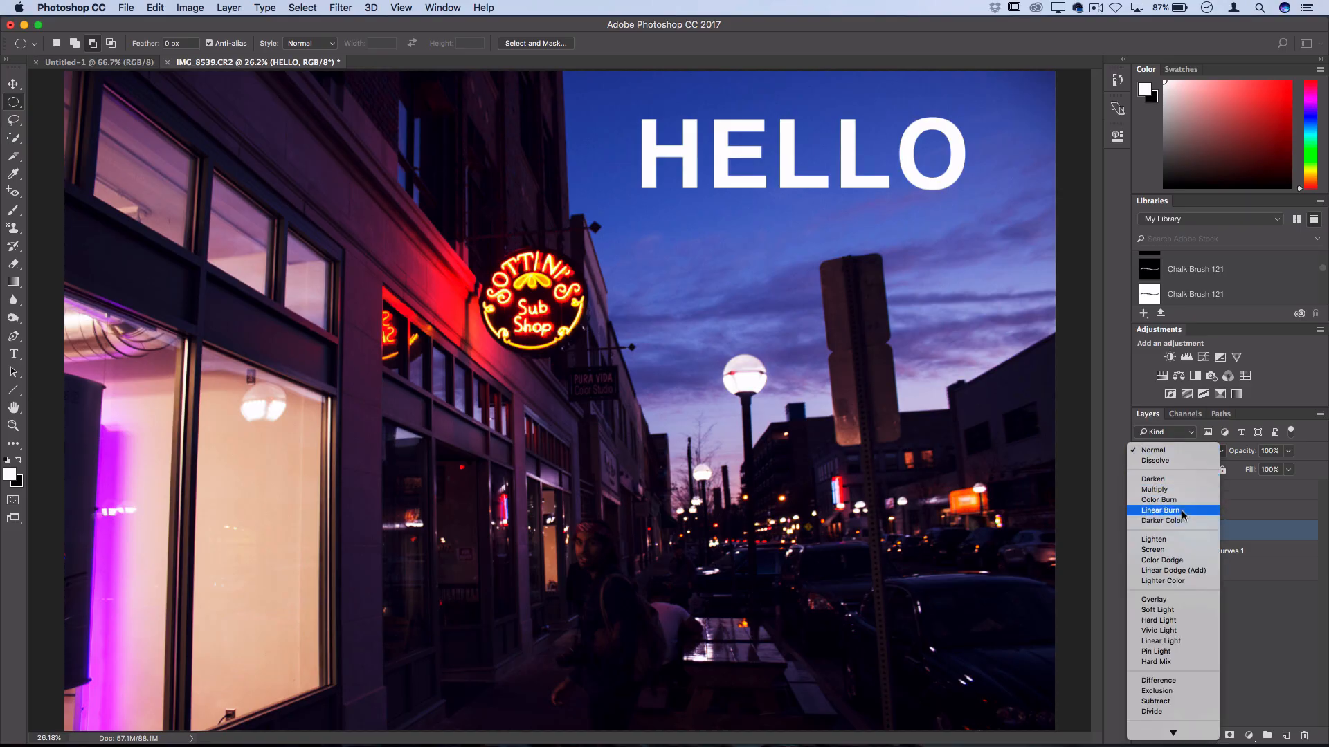
mouse_move(1186, 582)
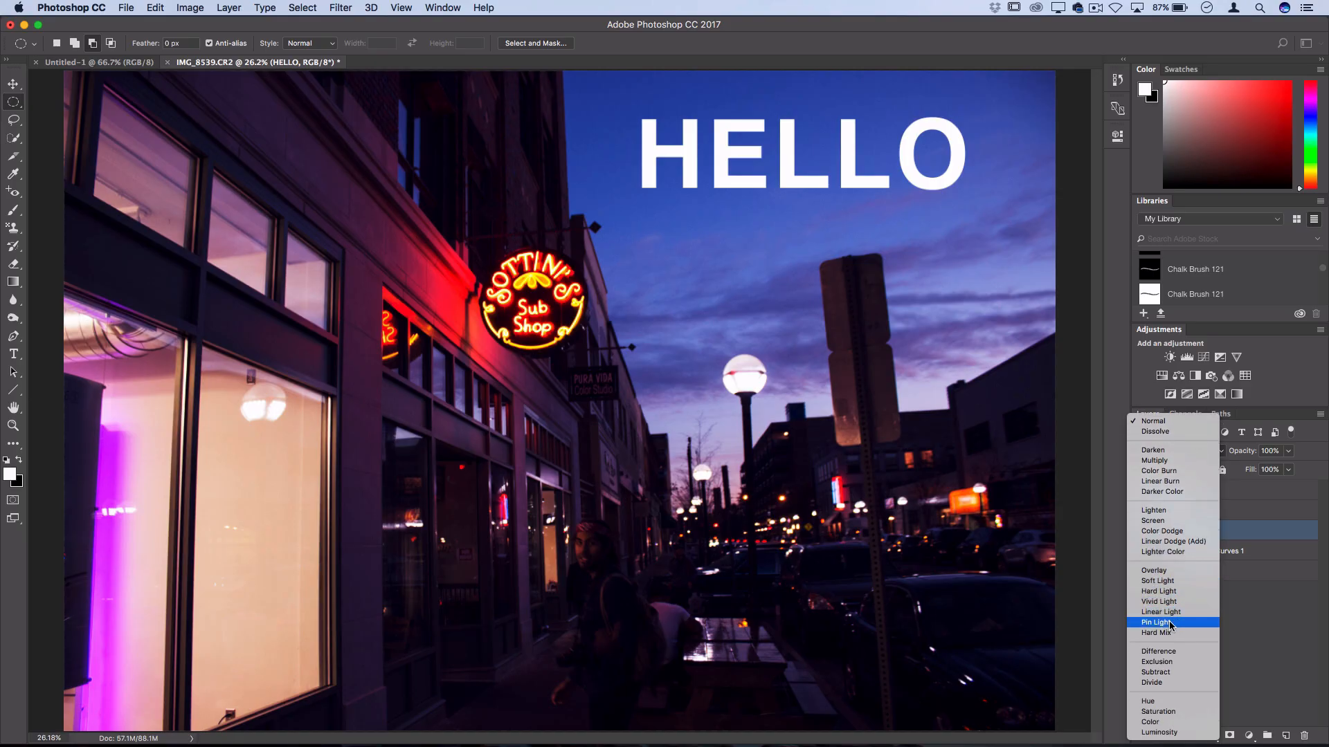
mouse_move(1173, 569)
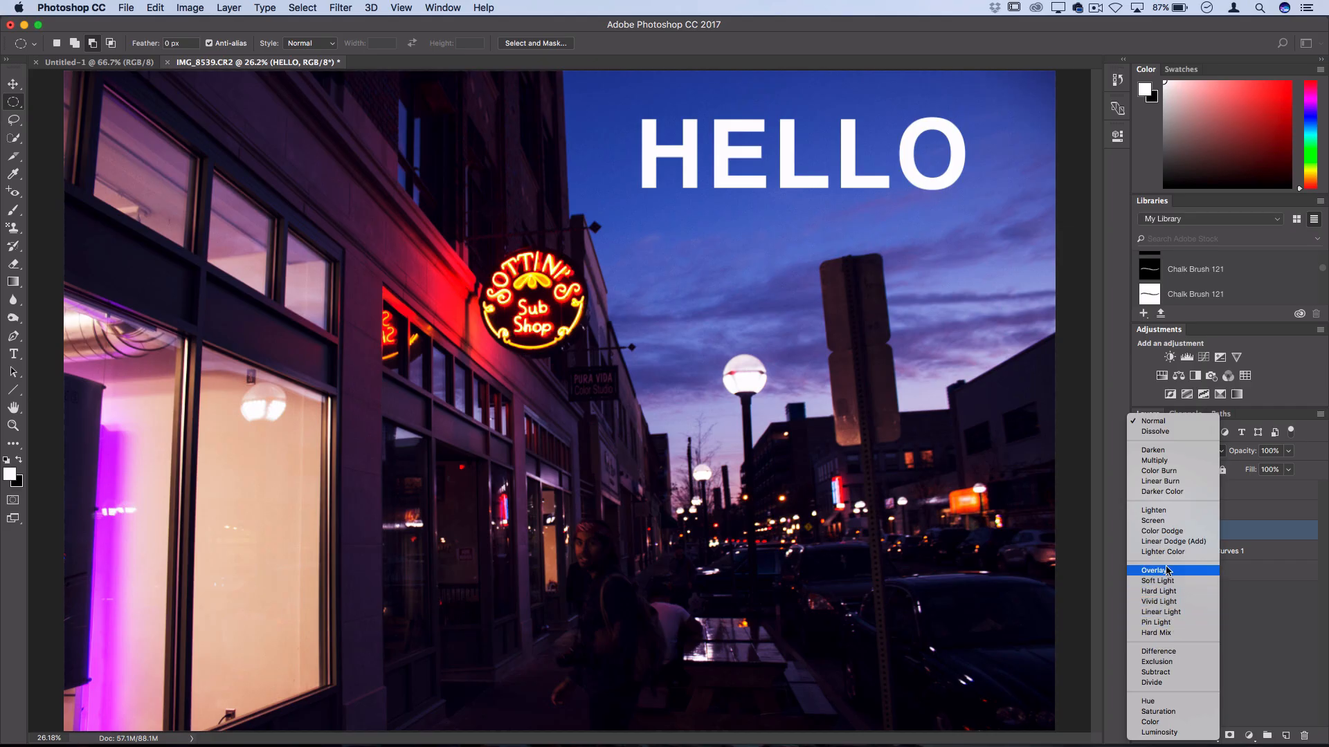
mouse_move(1157, 580)
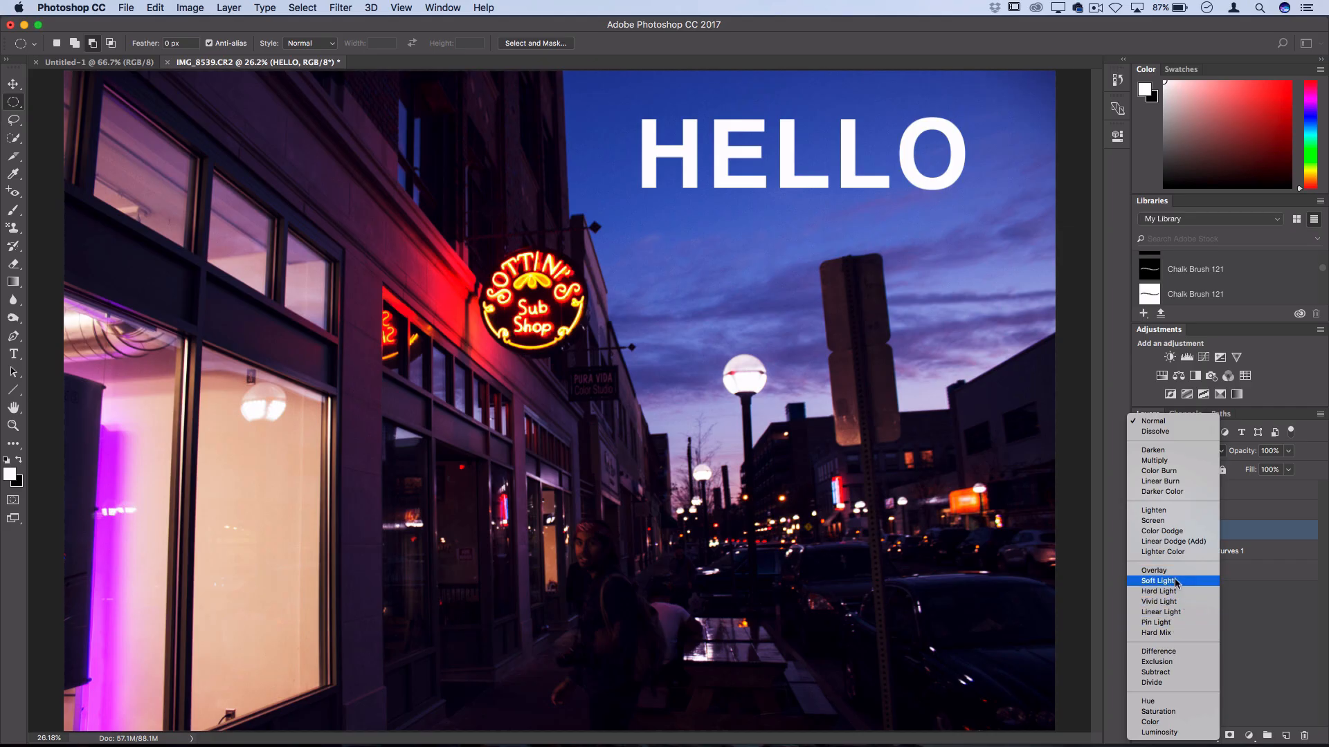
click(1153, 569)
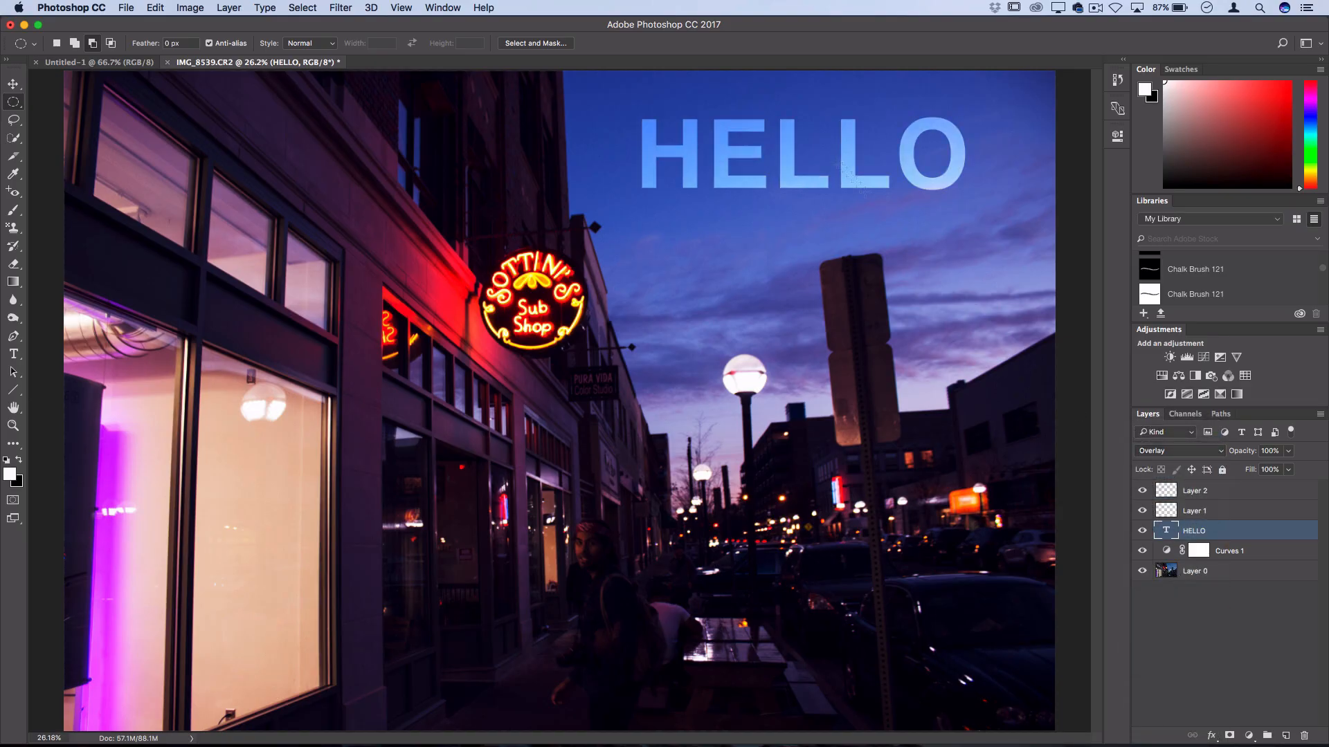
click(14, 84)
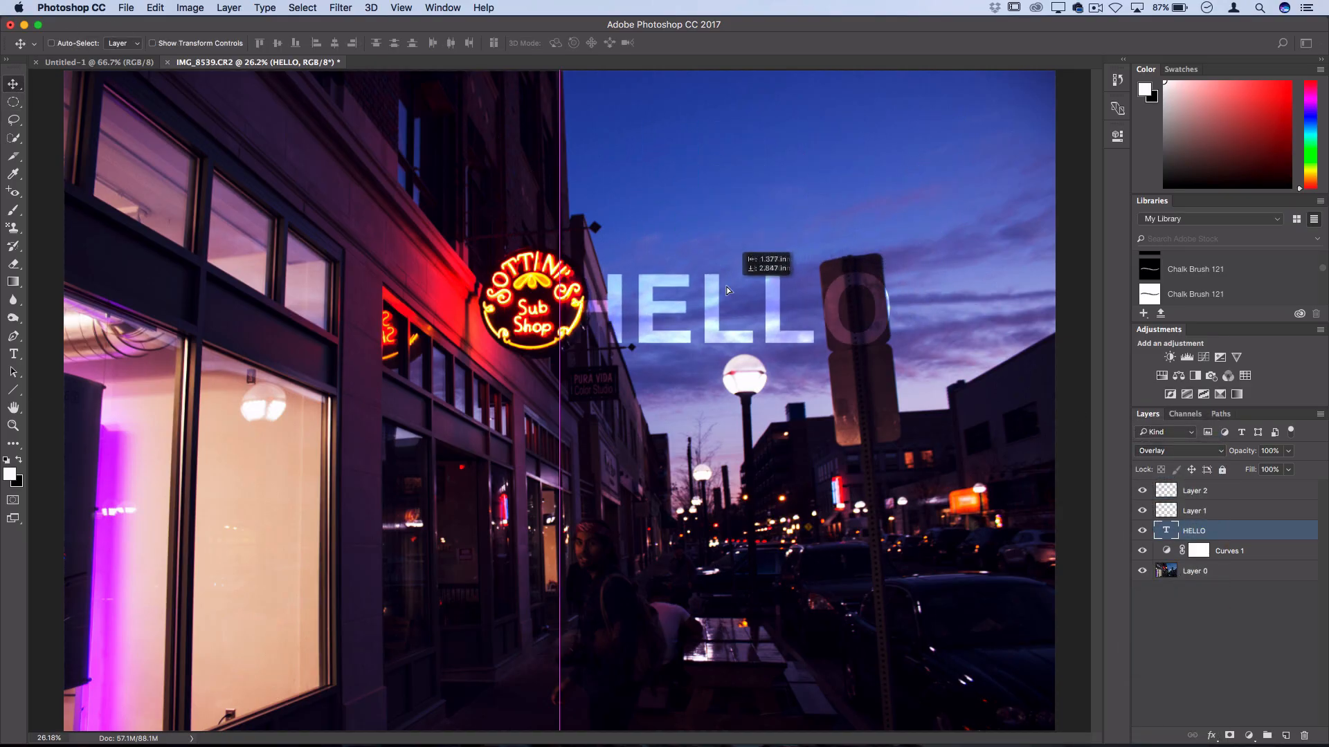
click(1178, 449)
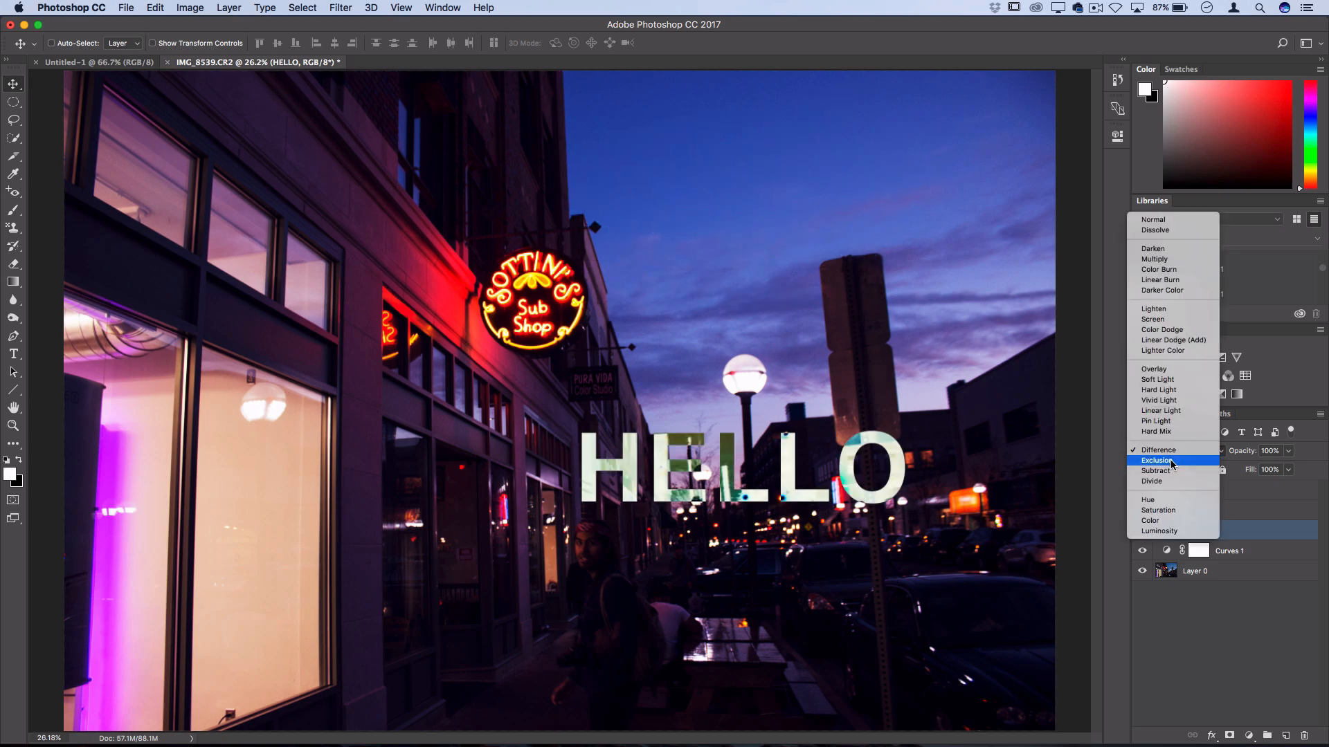
click(1154, 470)
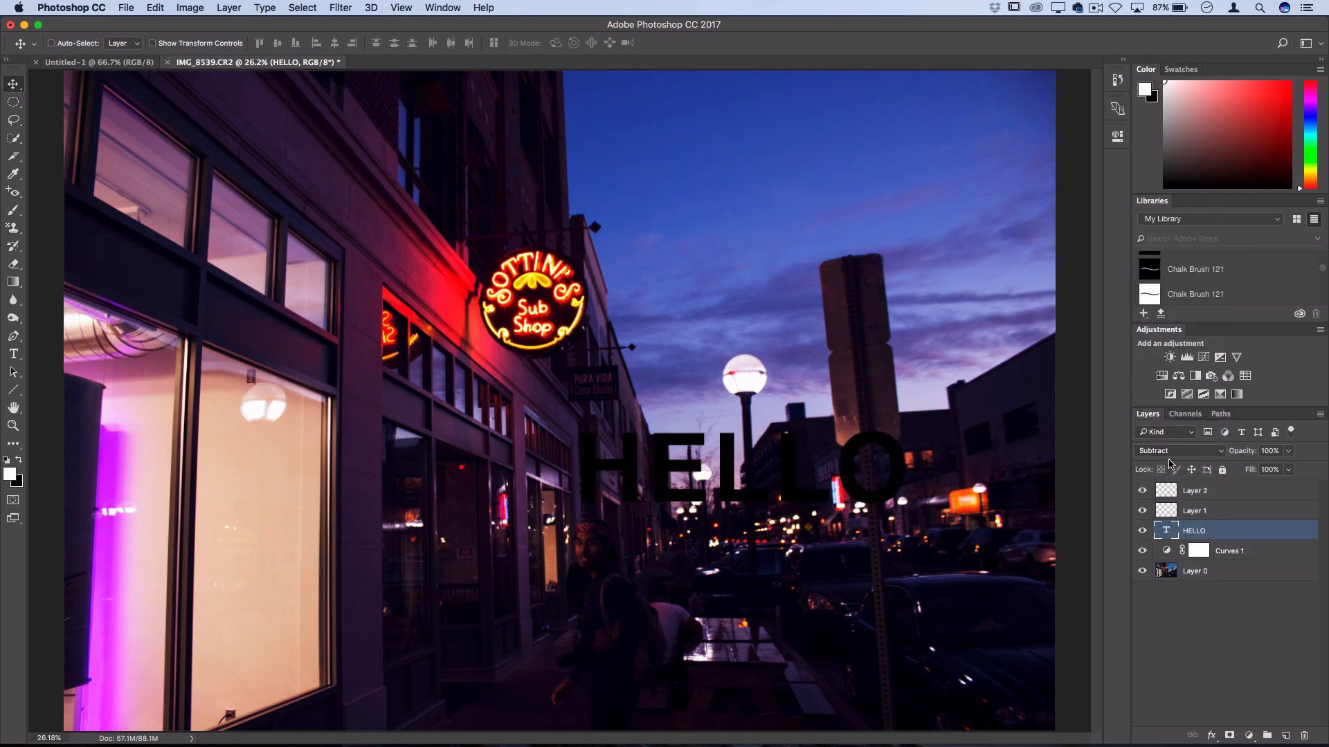
- Return the HELLO layer to Normal blending and nudge the text within the sky
click(1178, 449)
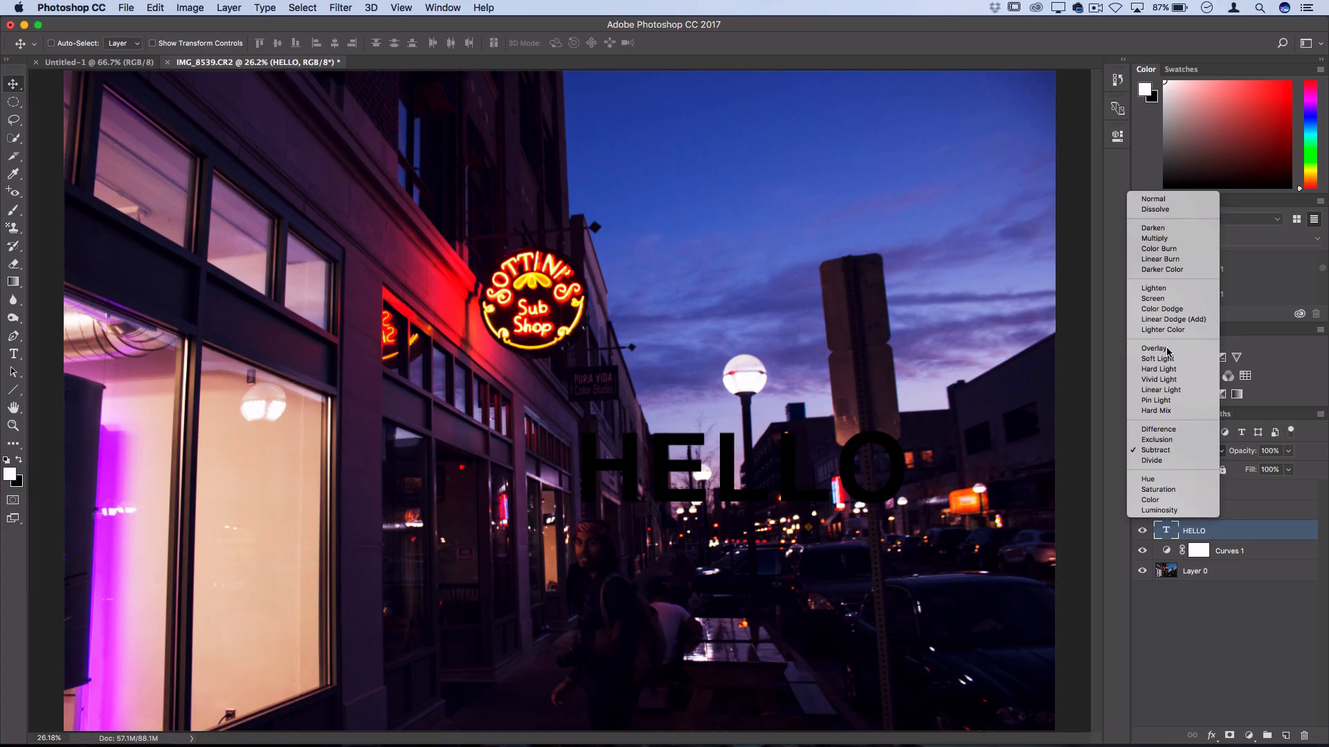
click(1153, 197)
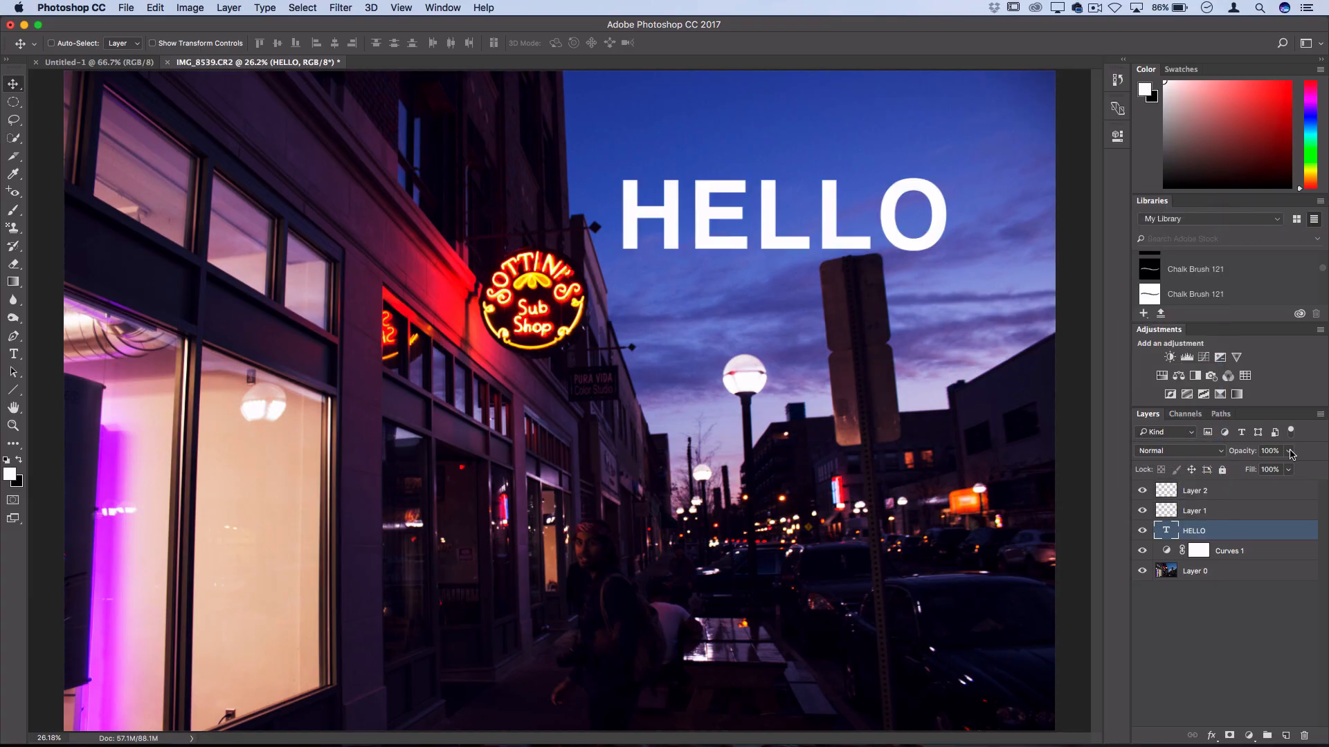
drag(1289, 452, 1257, 469)
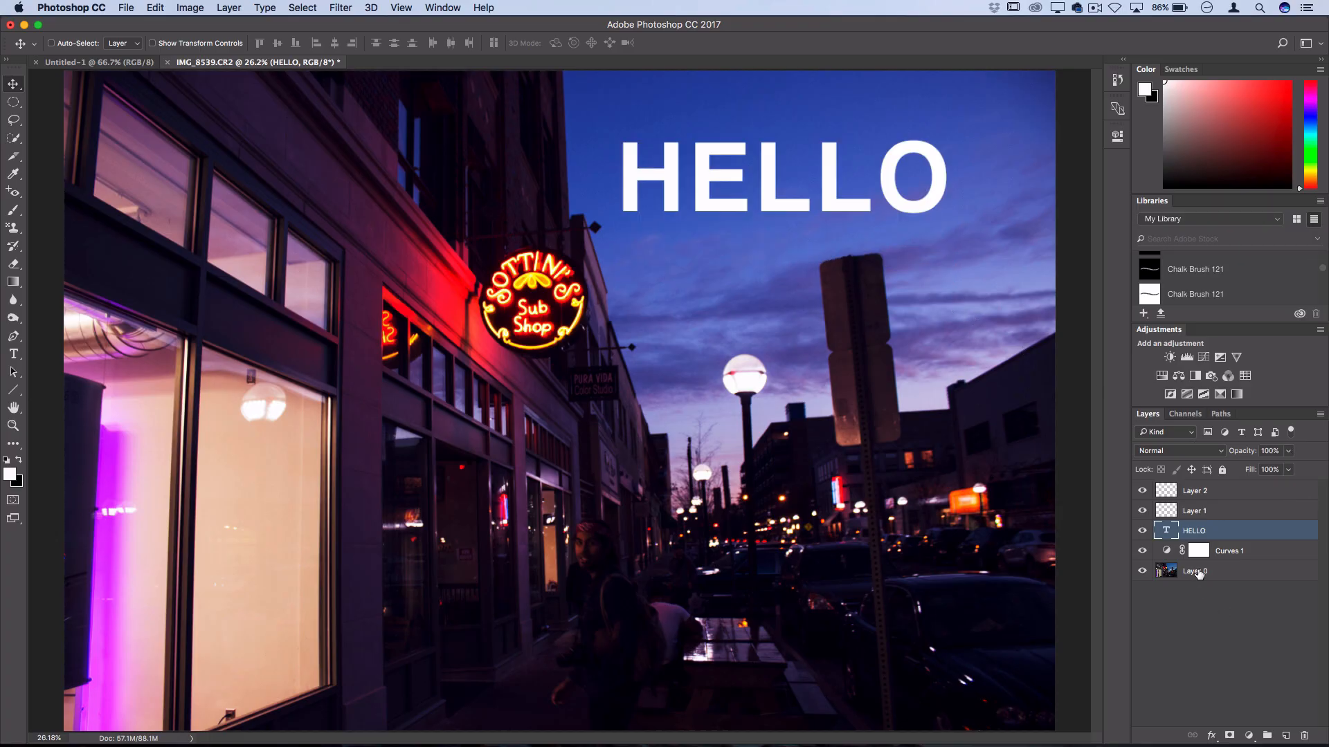
mouse_move(1196, 571)
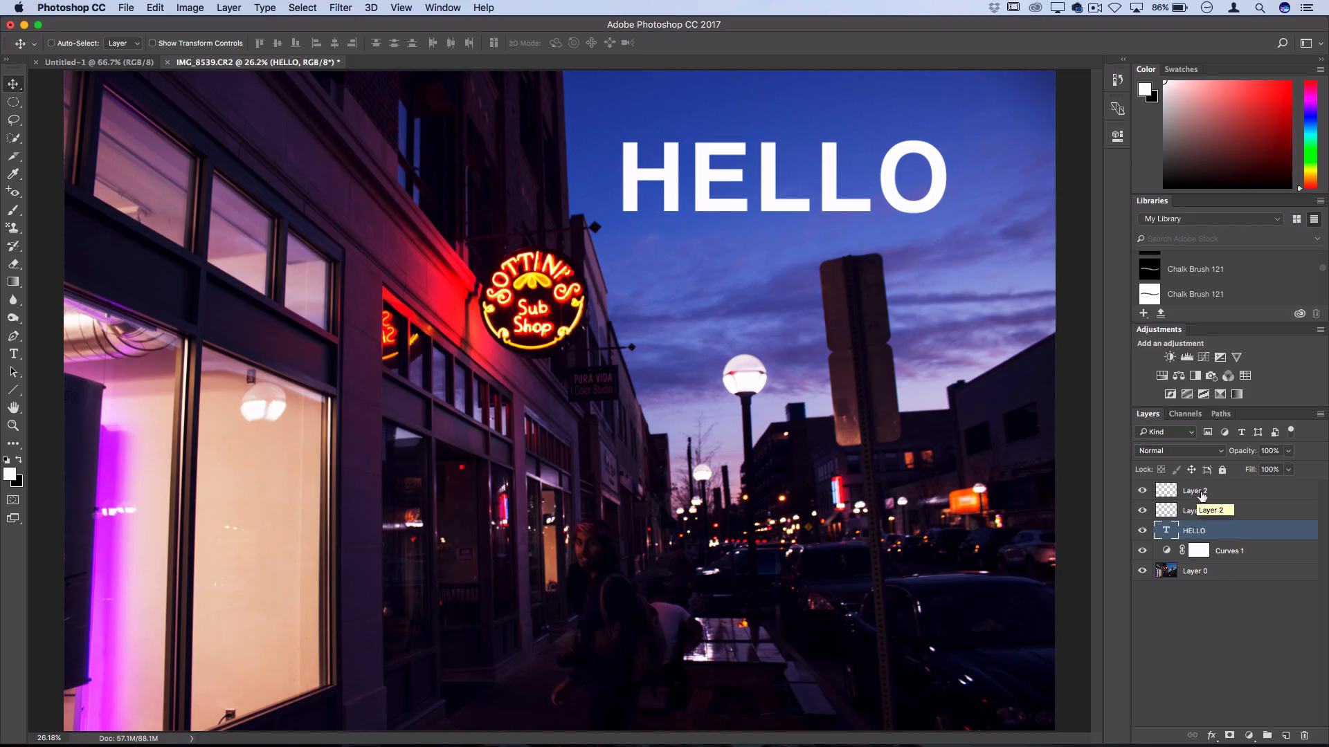
click(1194, 490)
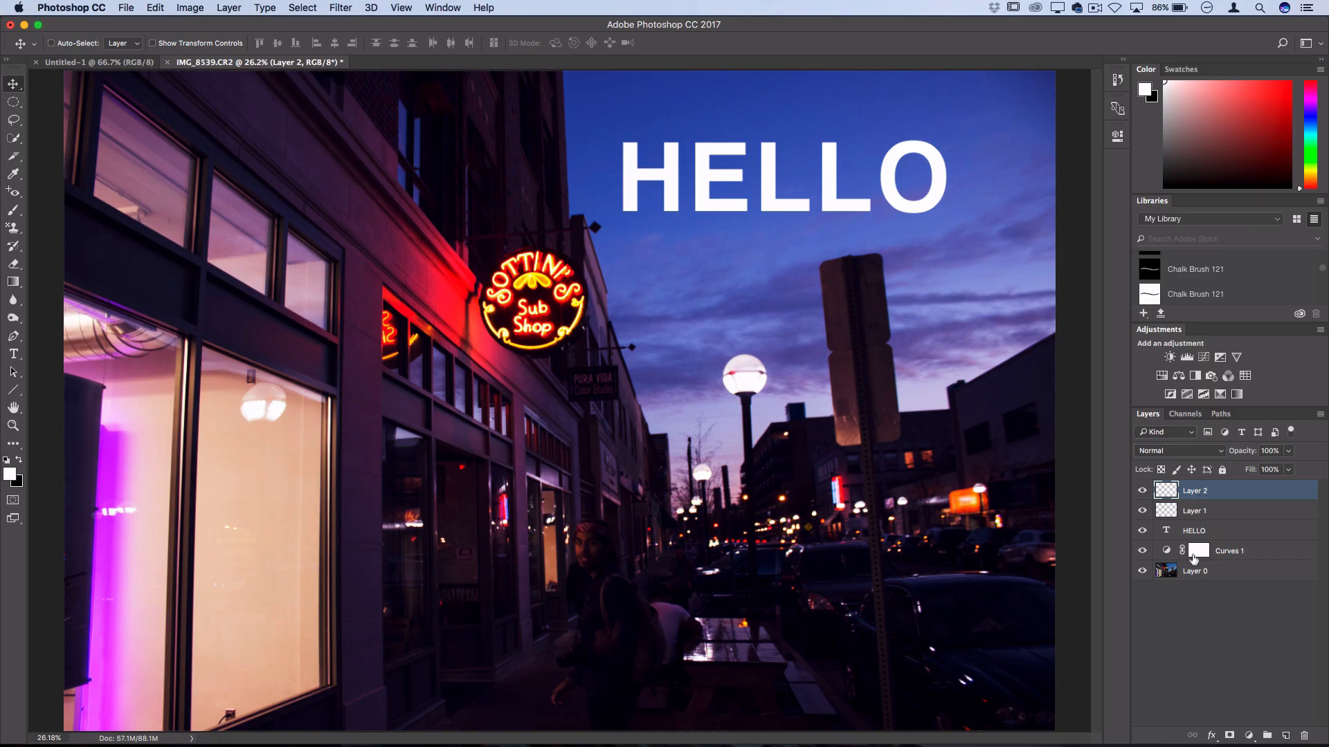
click(1194, 570)
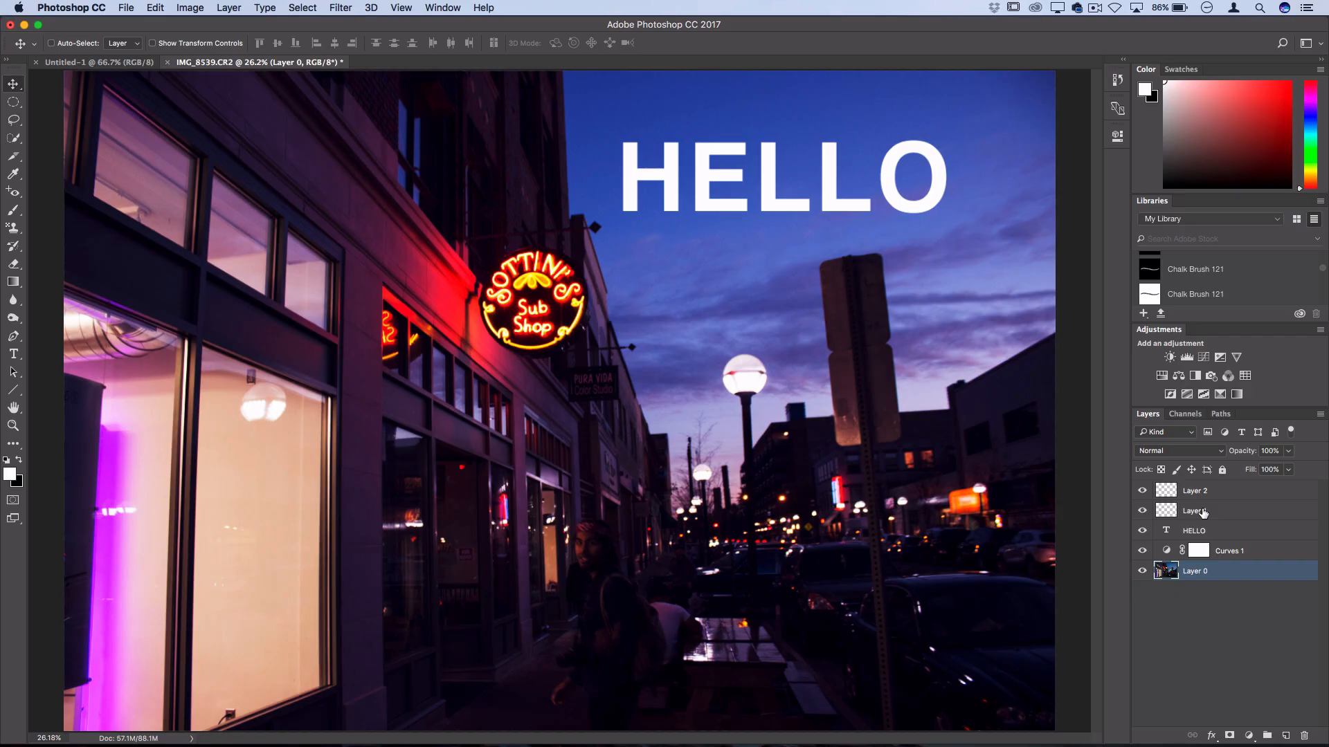
mouse_move(1195, 511)
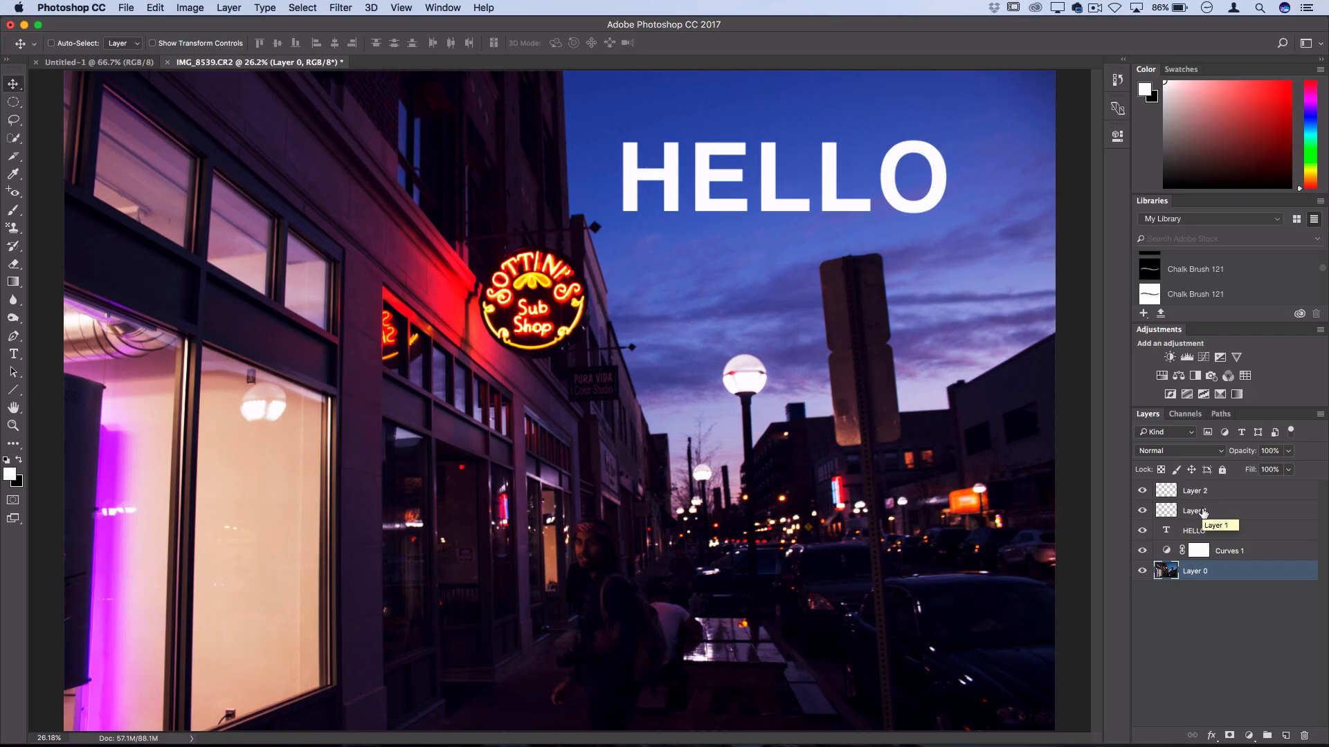
mouse_move(629, 323)
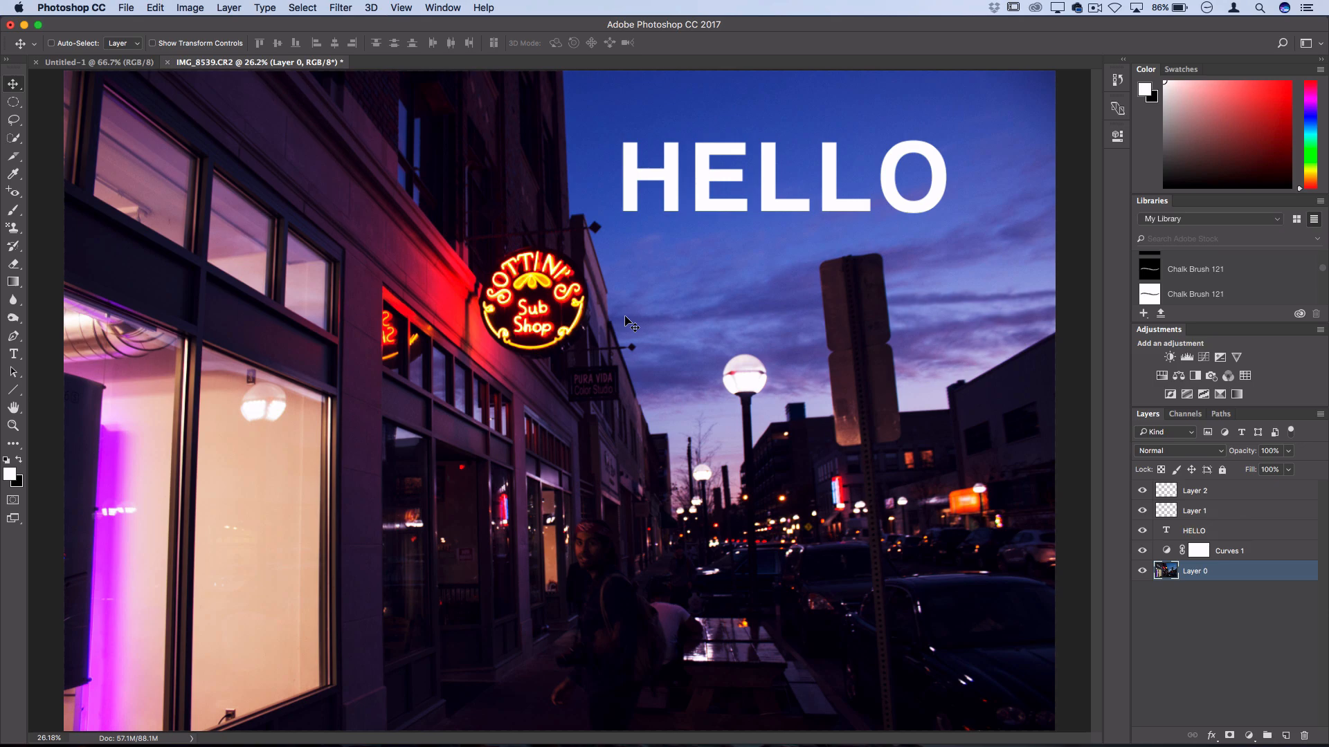
- Start Save As for the edited street photo and peek at the format list
click(126, 8)
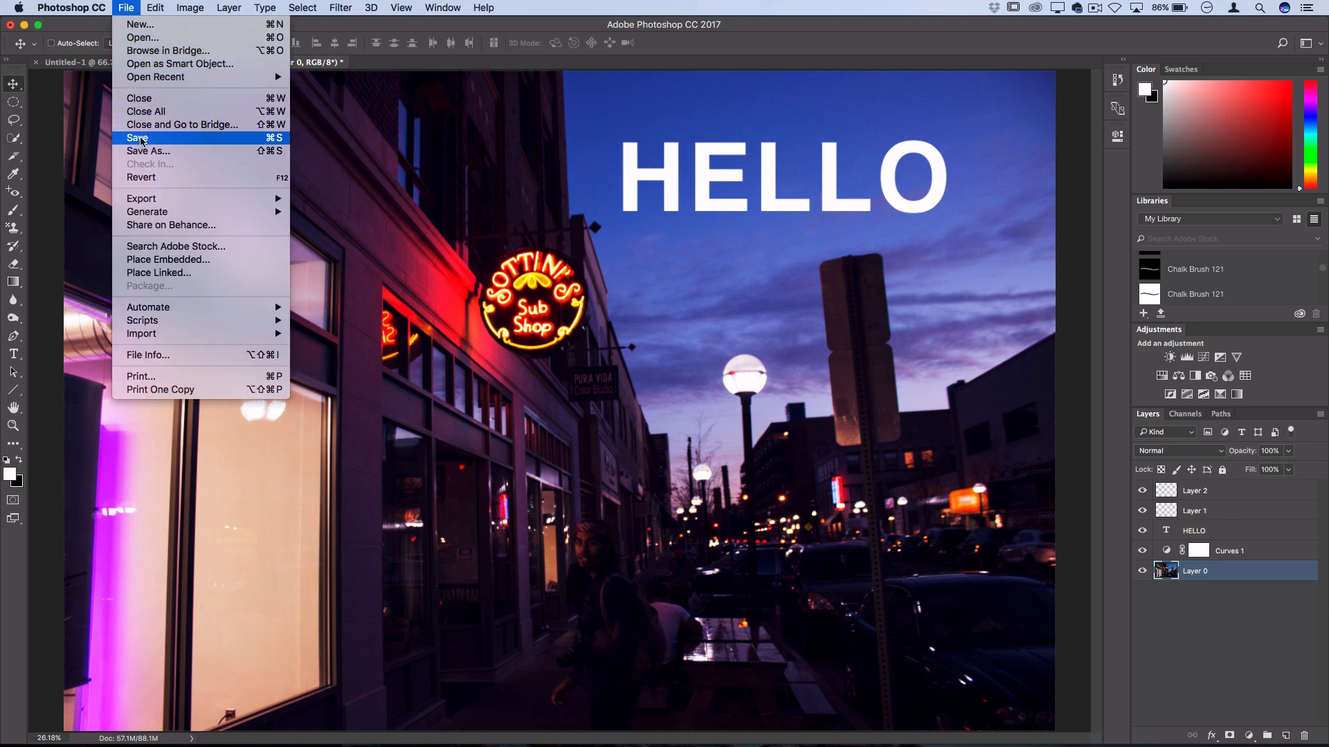
click(137, 138)
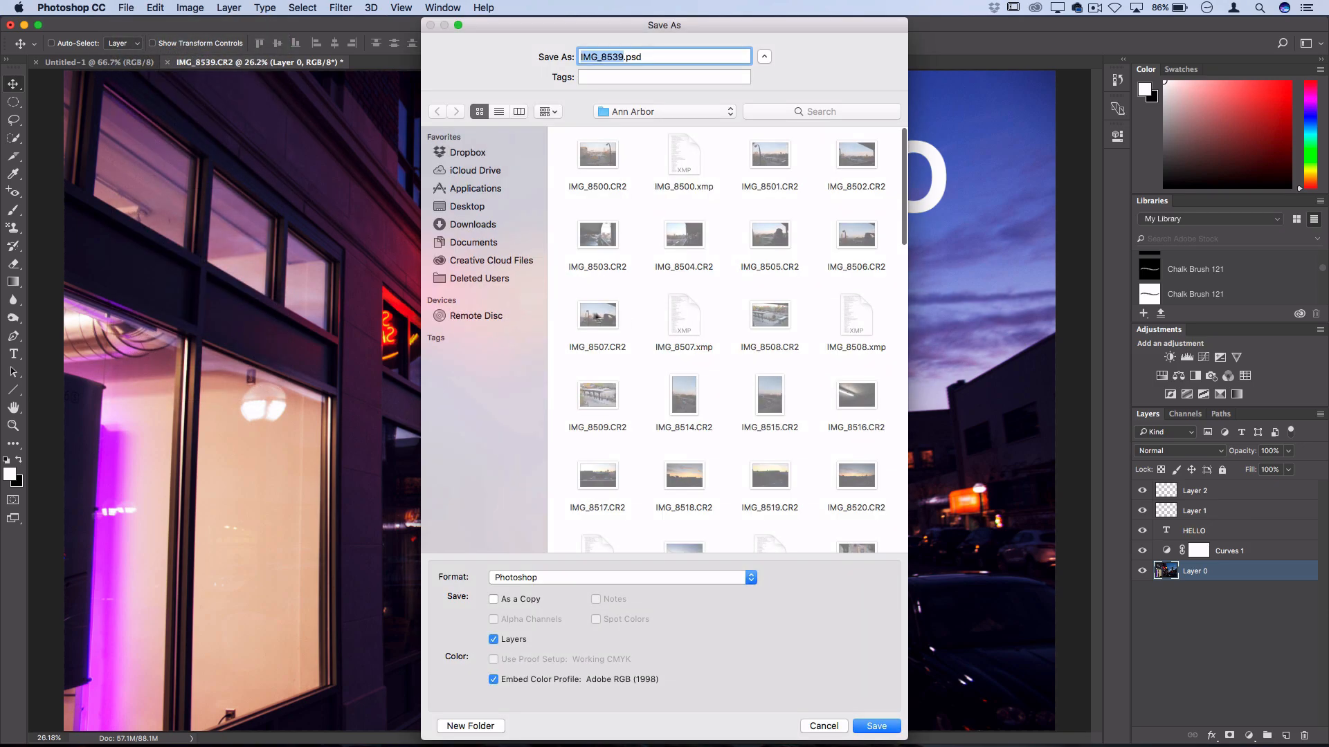
mouse_move(702, 138)
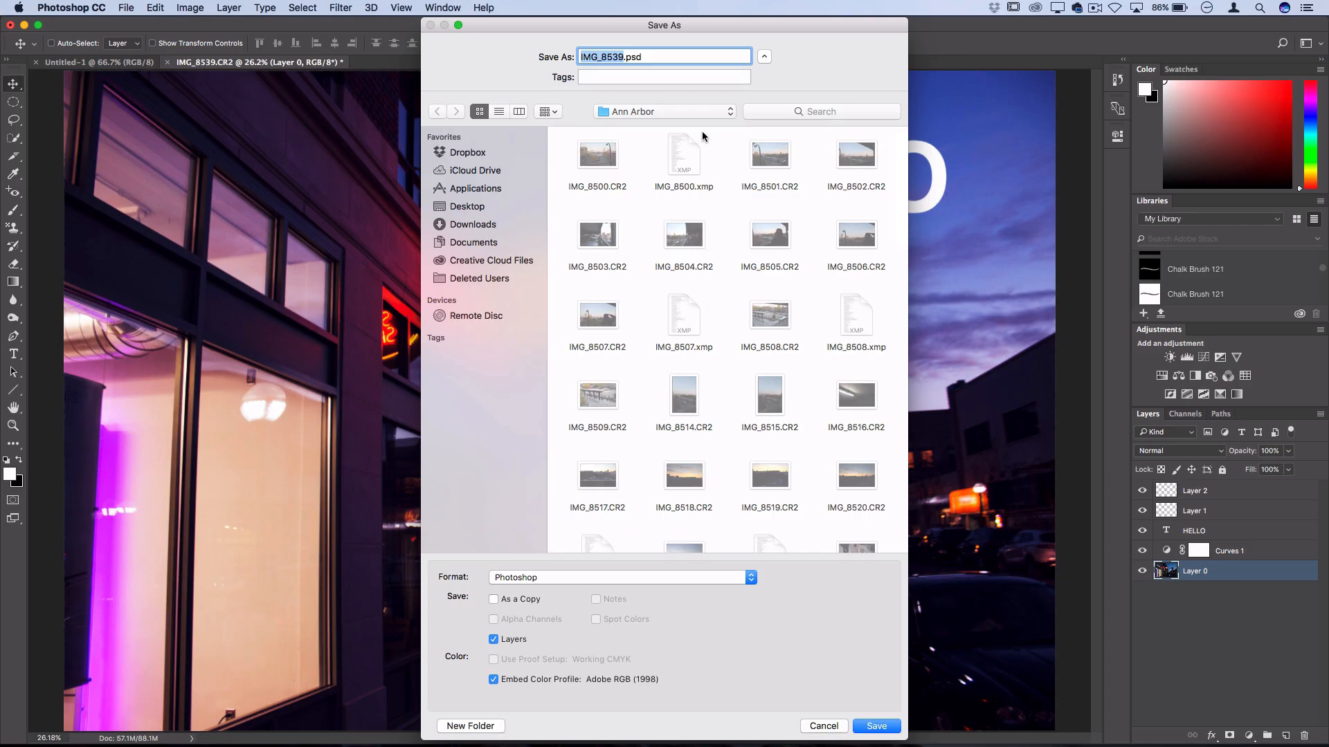
mouse_move(764, 447)
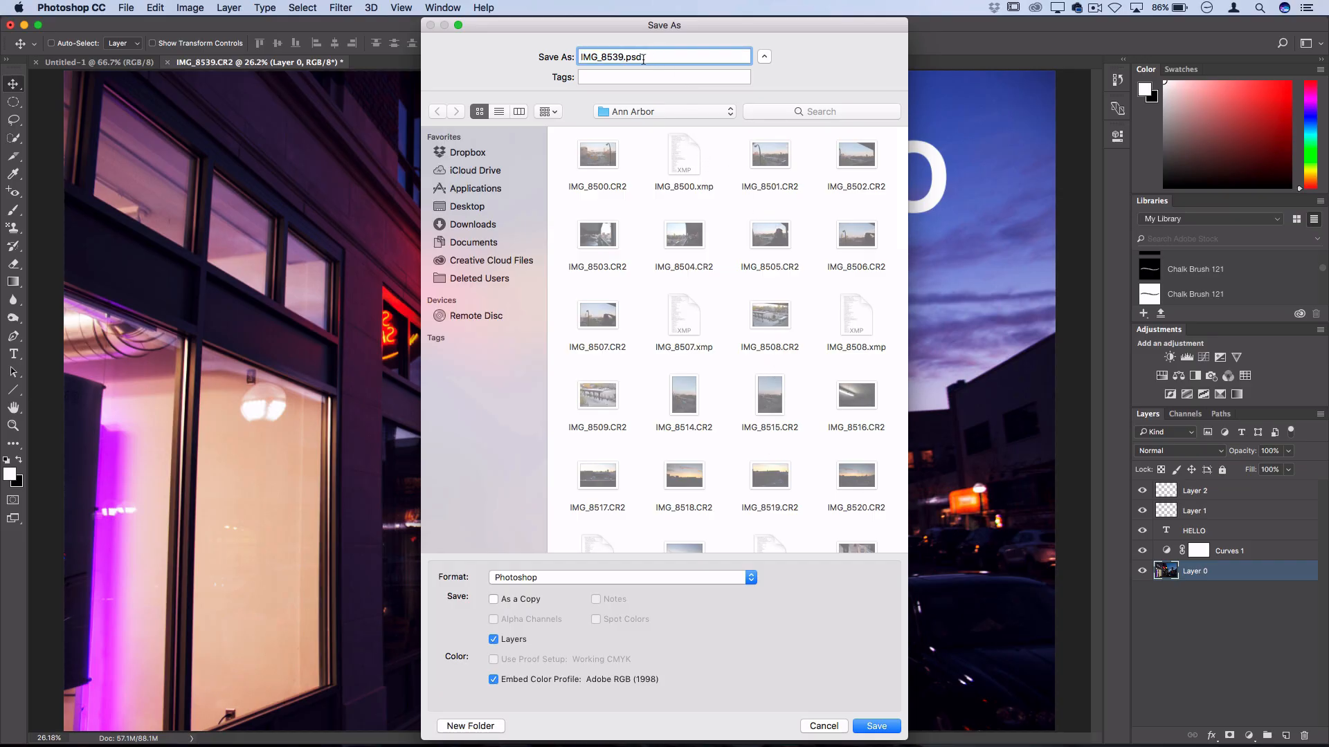
click(620, 578)
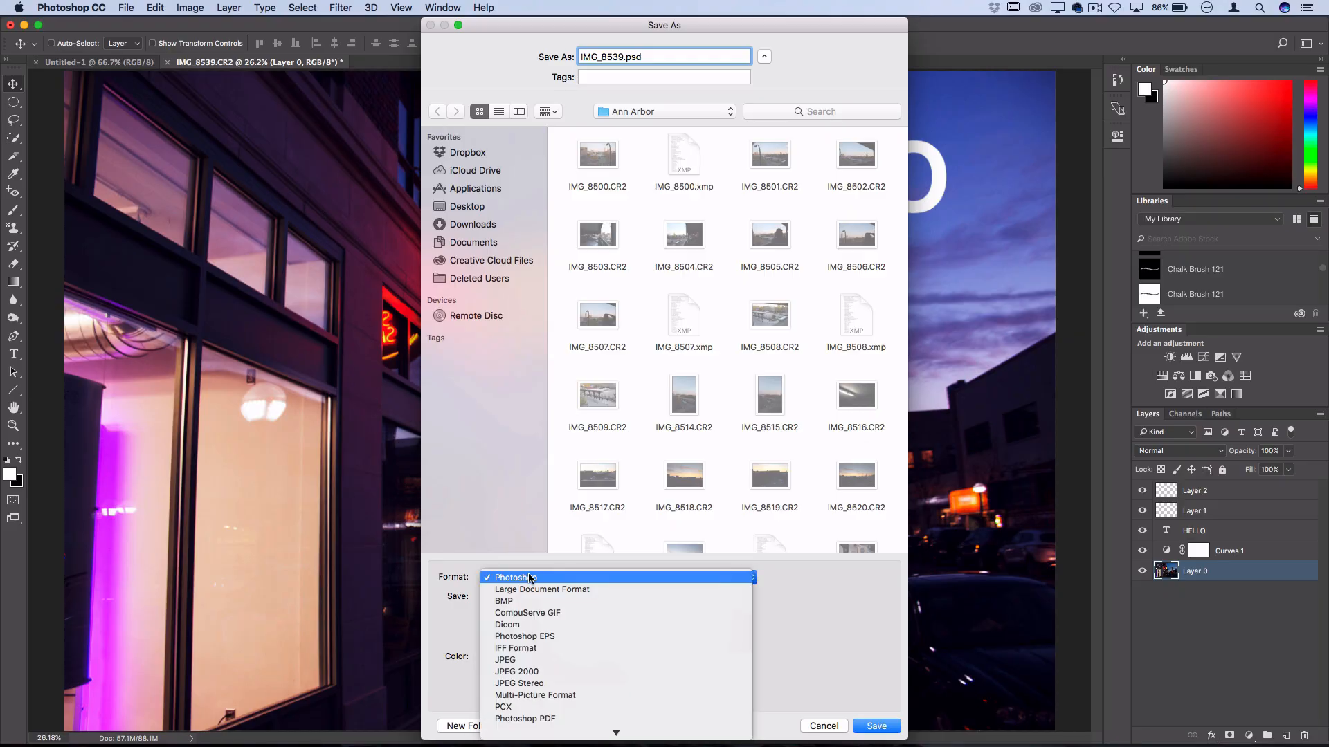
click(515, 577)
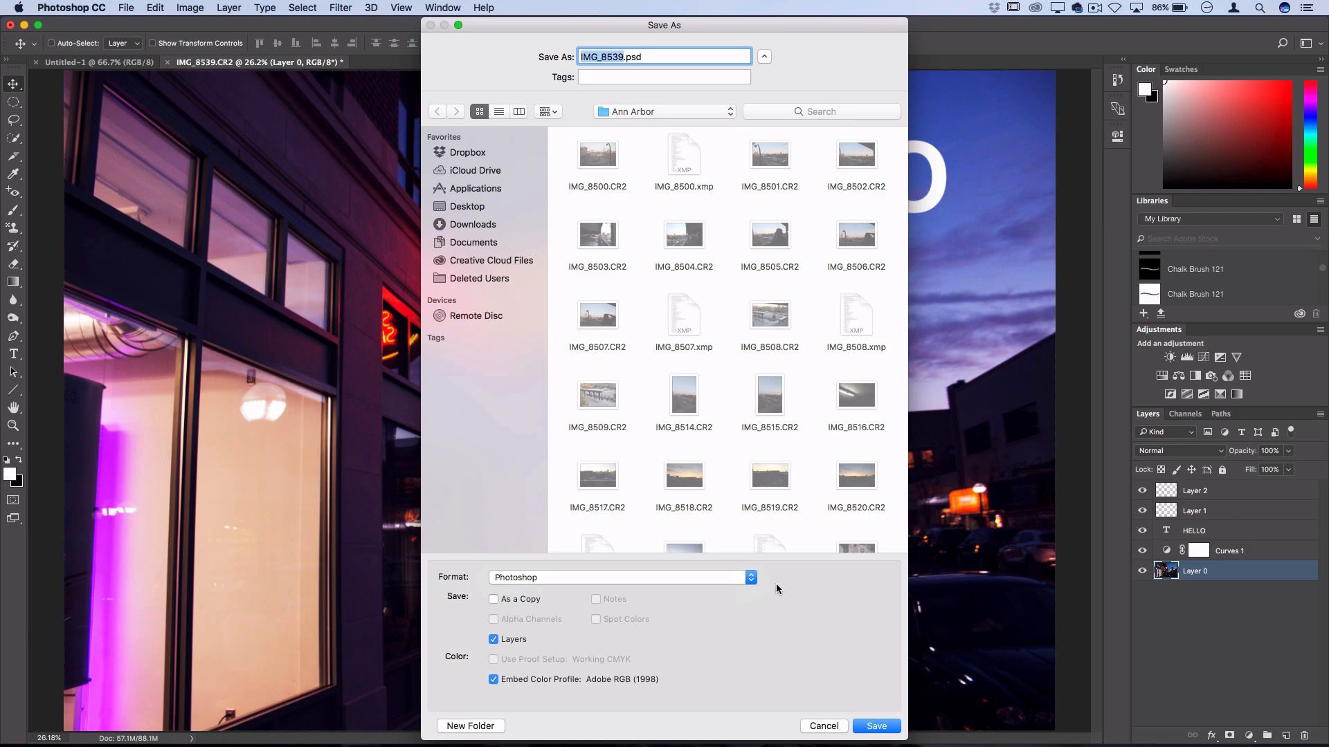
- Save the photo as a PNG copy named IMG_8539.png
click(619, 577)
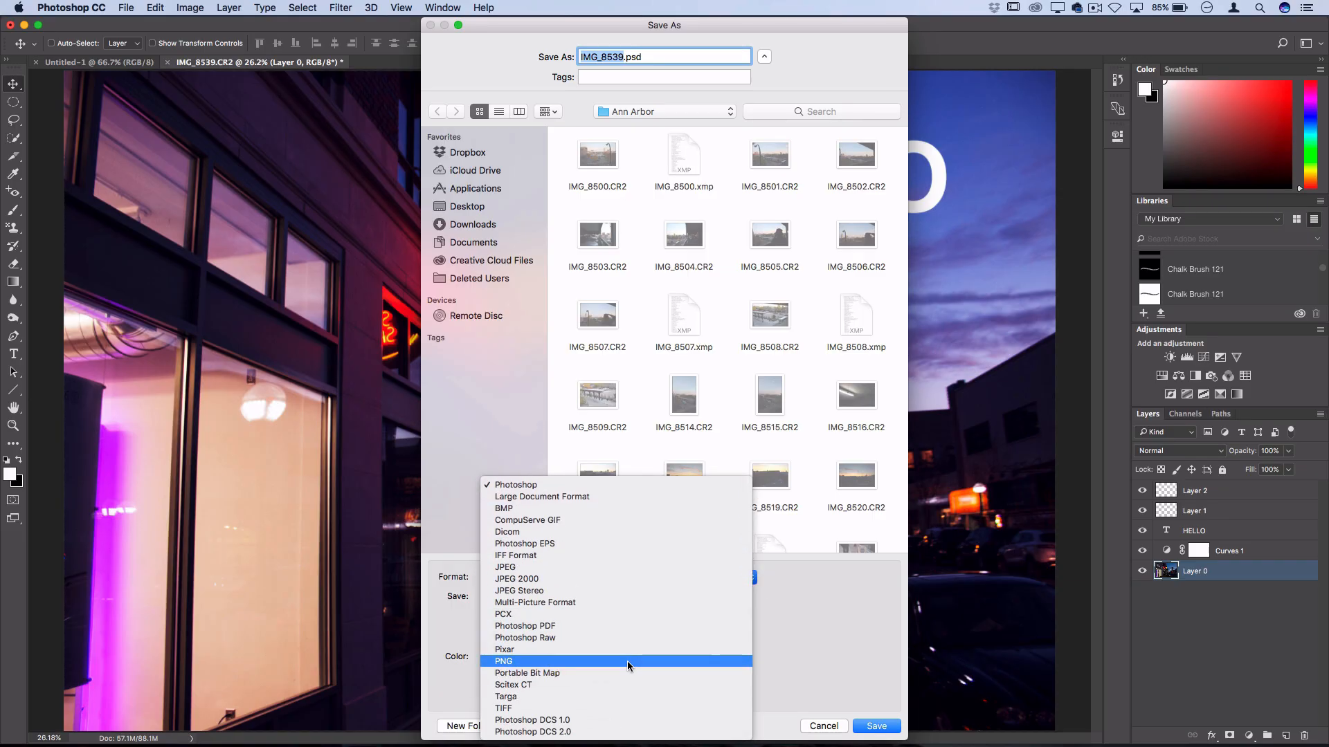
mouse_move(648, 602)
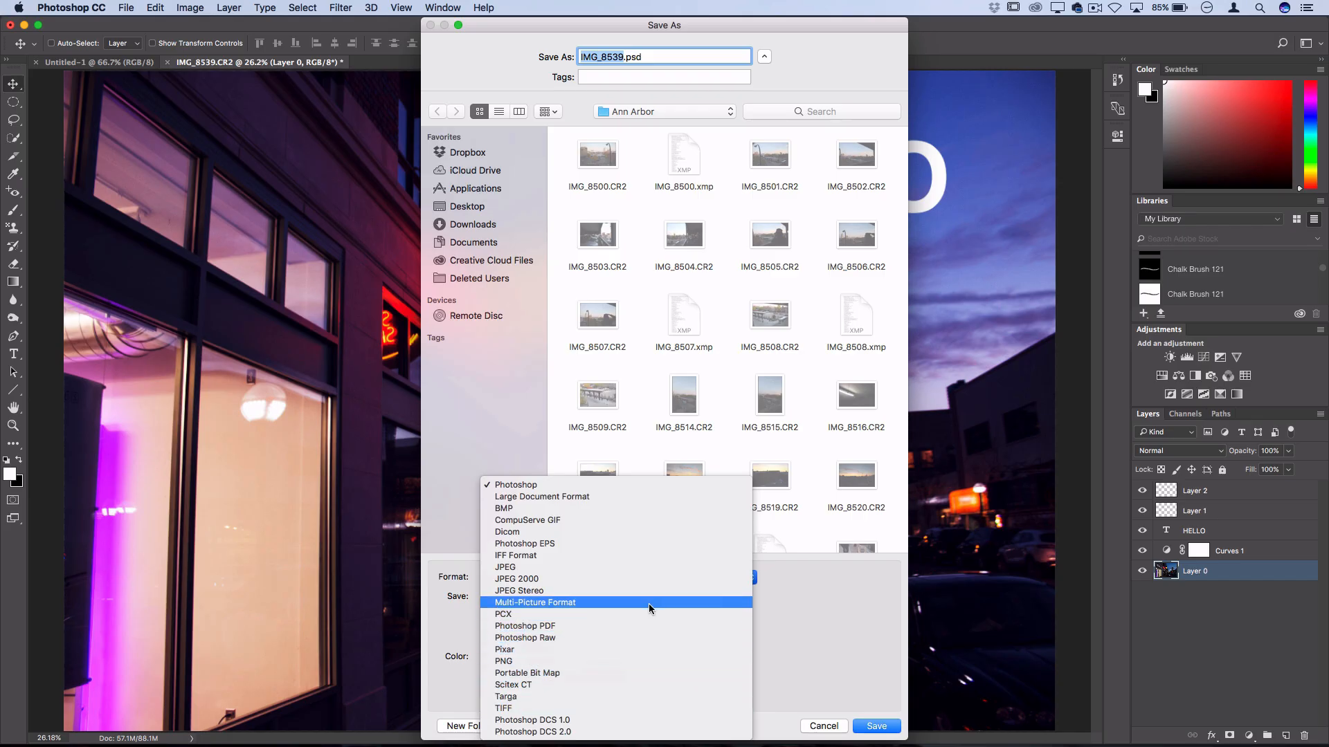
mouse_move(530, 568)
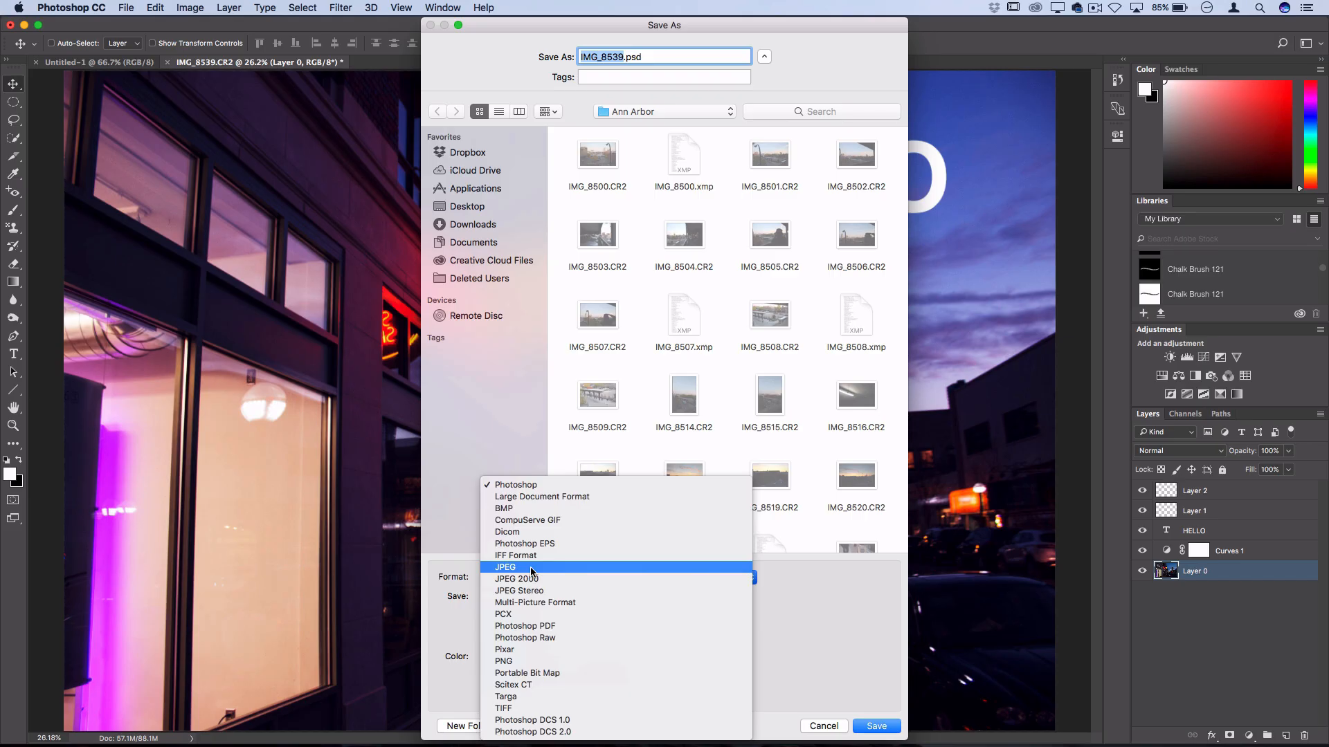
mouse_move(531, 662)
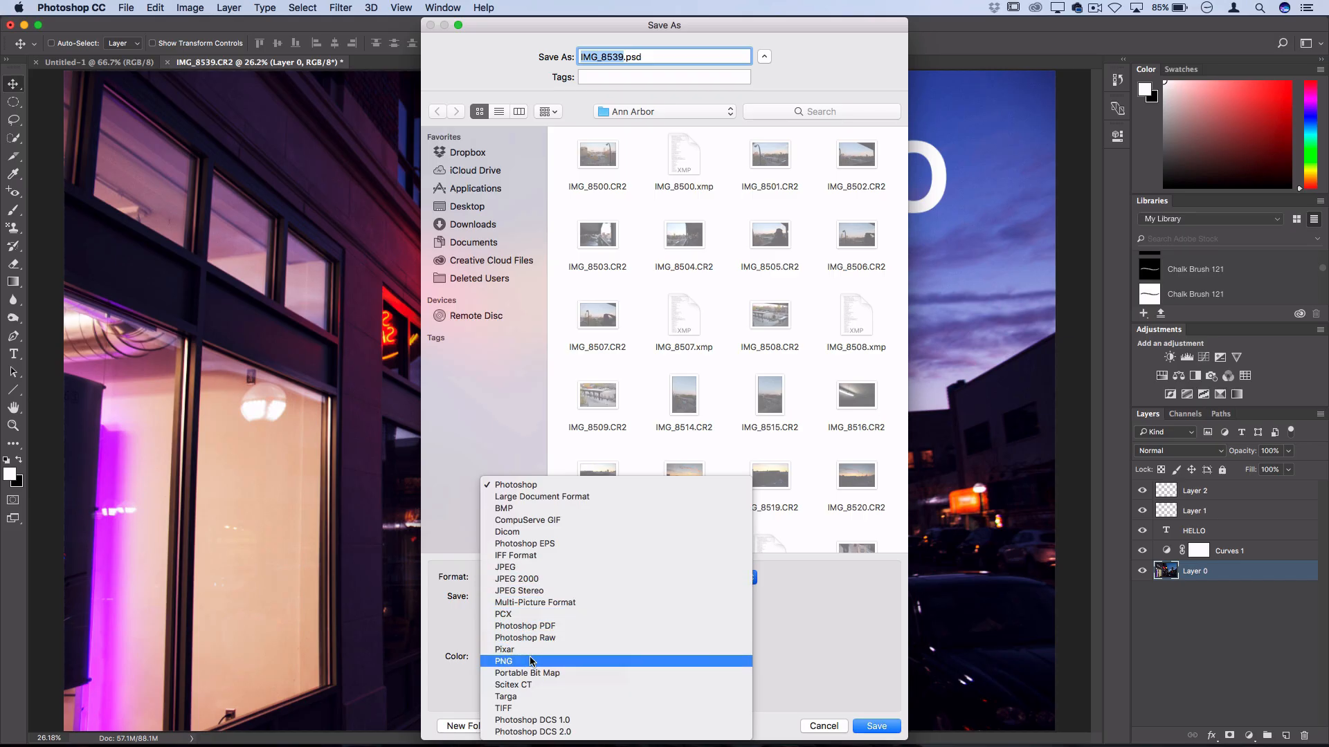
mouse_move(527, 662)
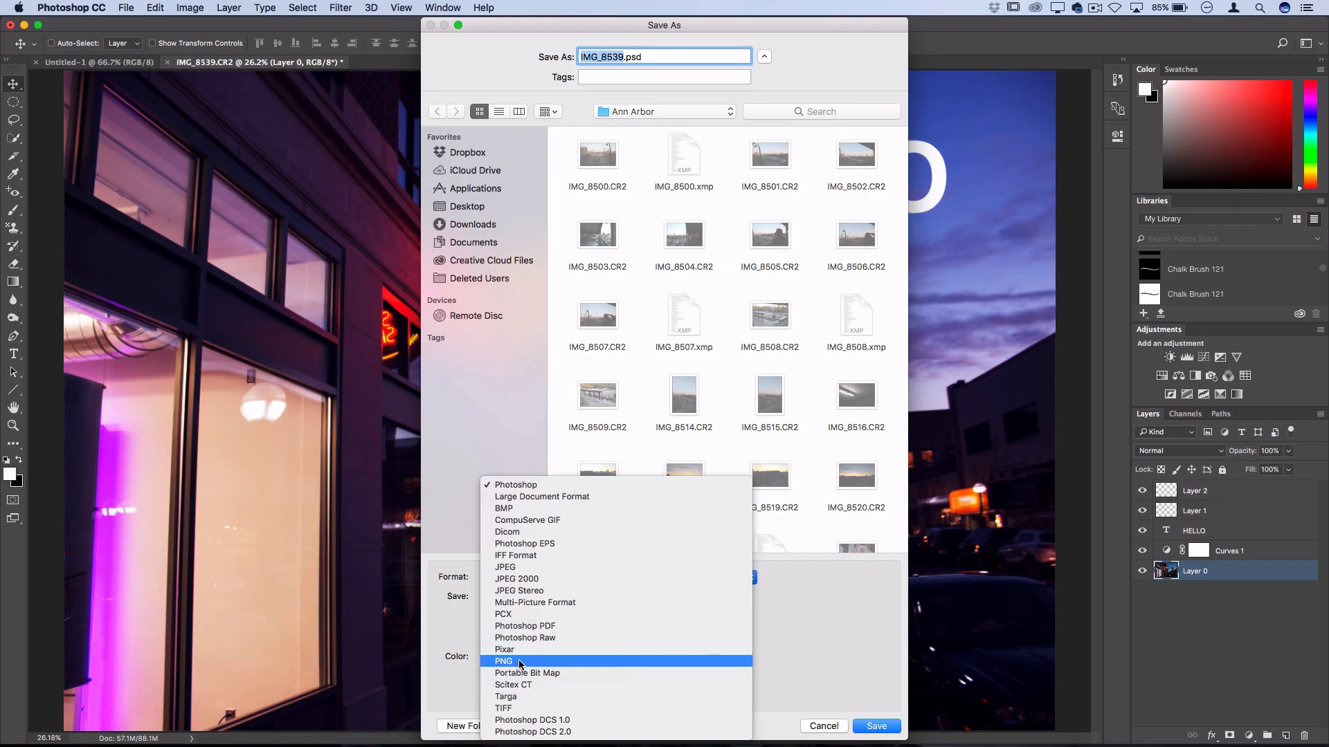
click(504, 662)
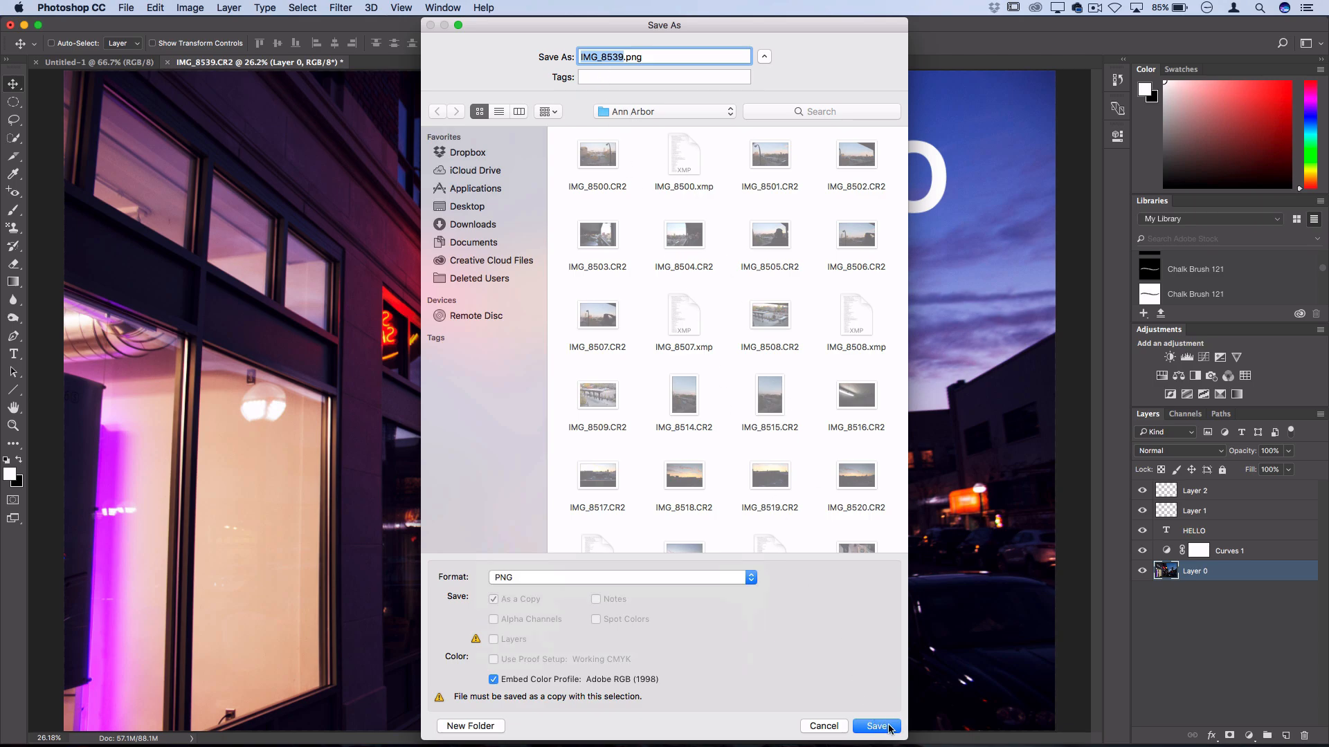
click(878, 726)
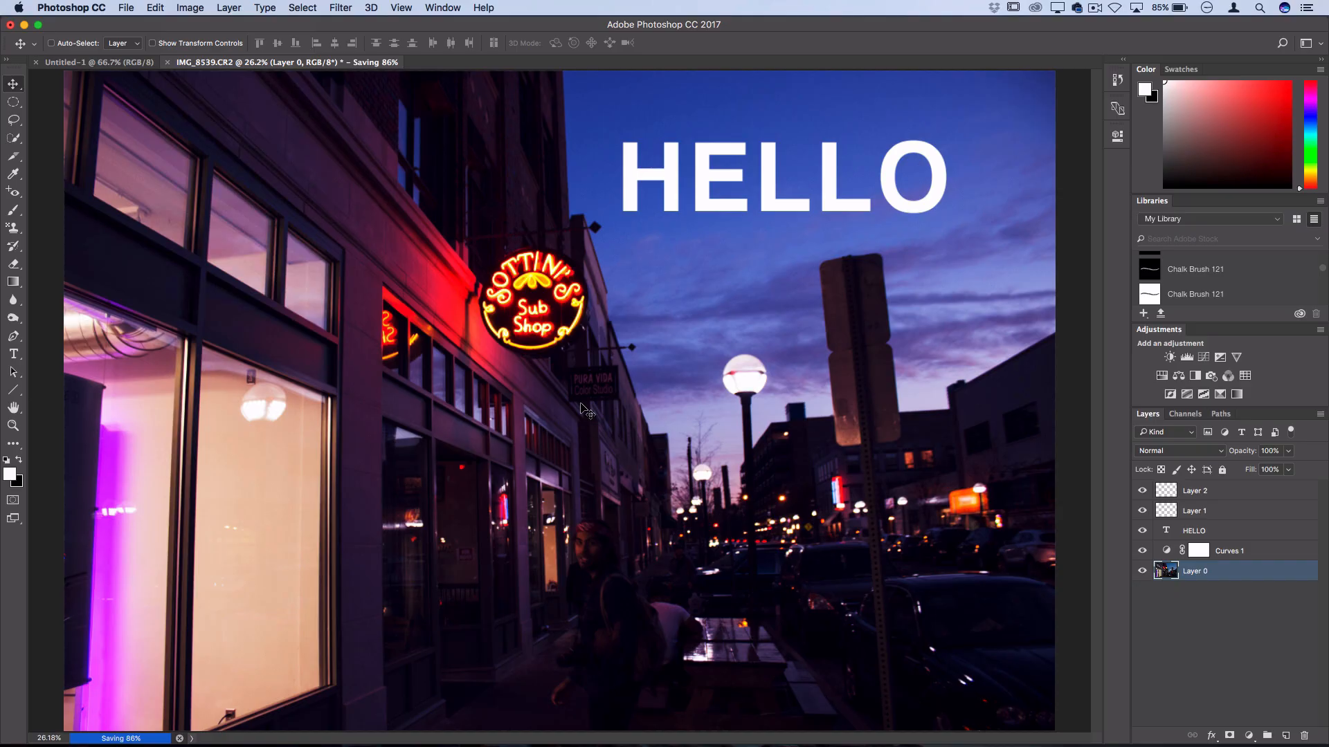
- Set Image Size width to 1920 pixels, giving 1920 by 1280, and apply
click(189, 9)
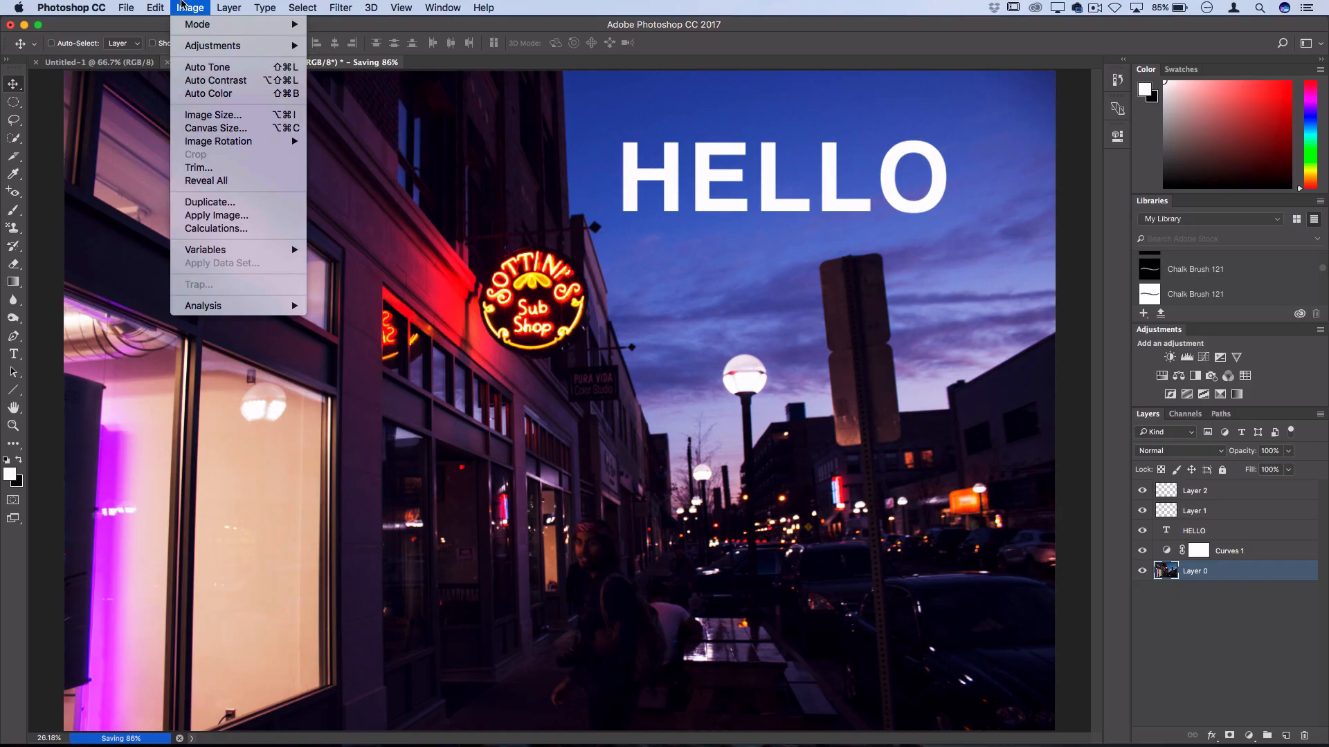
click(213, 115)
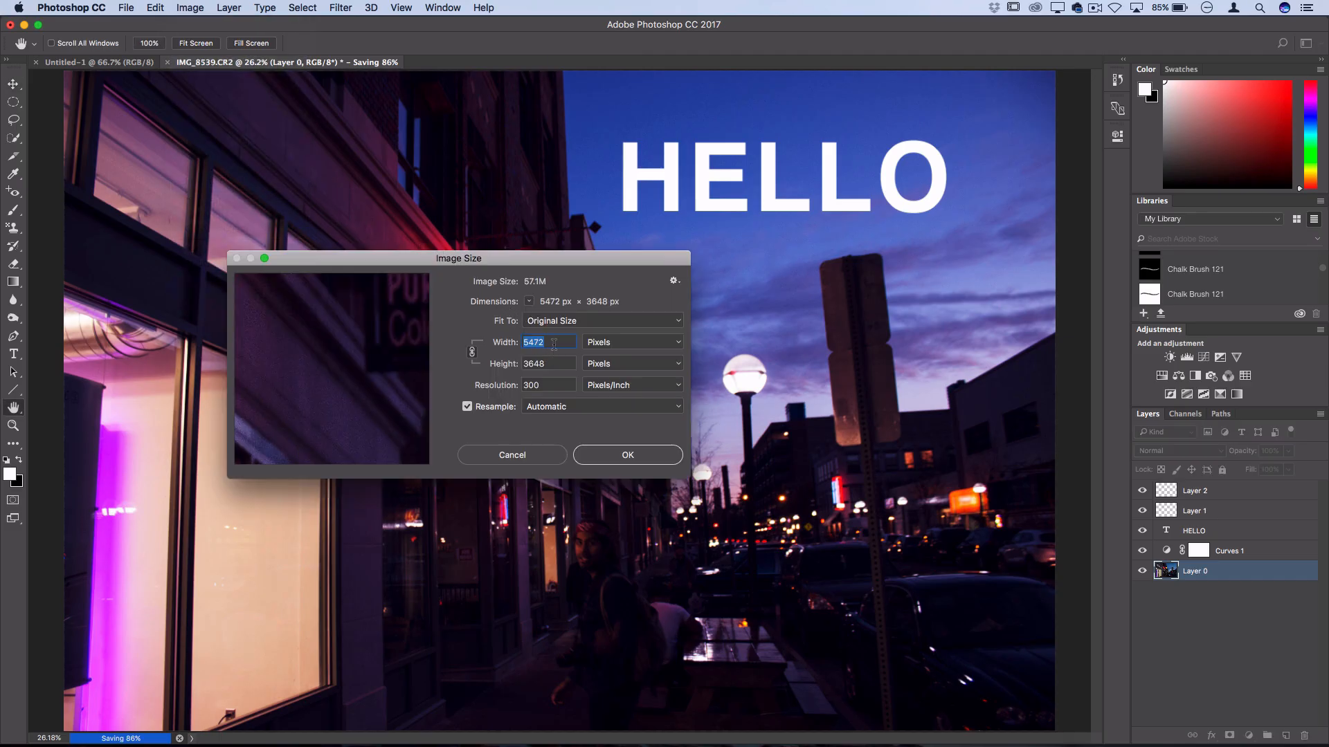
mouse_move(552, 345)
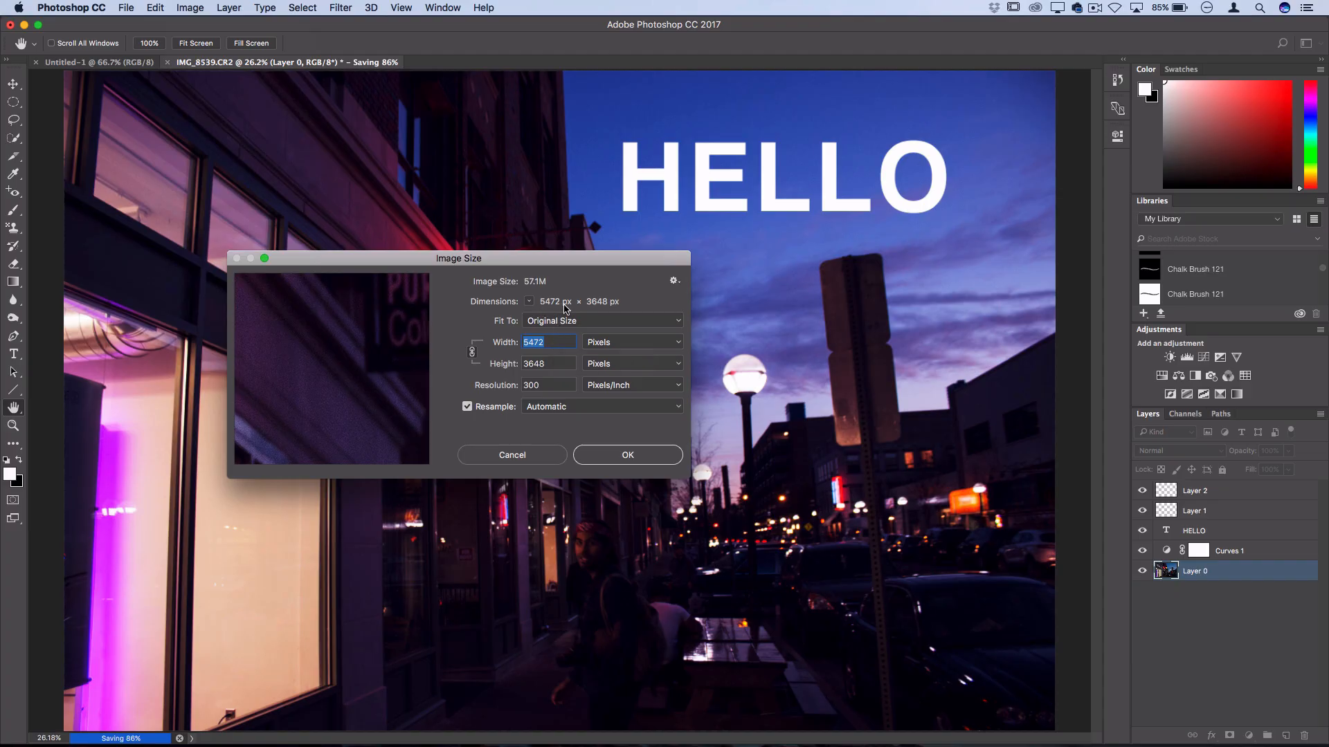
mouse_move(554, 309)
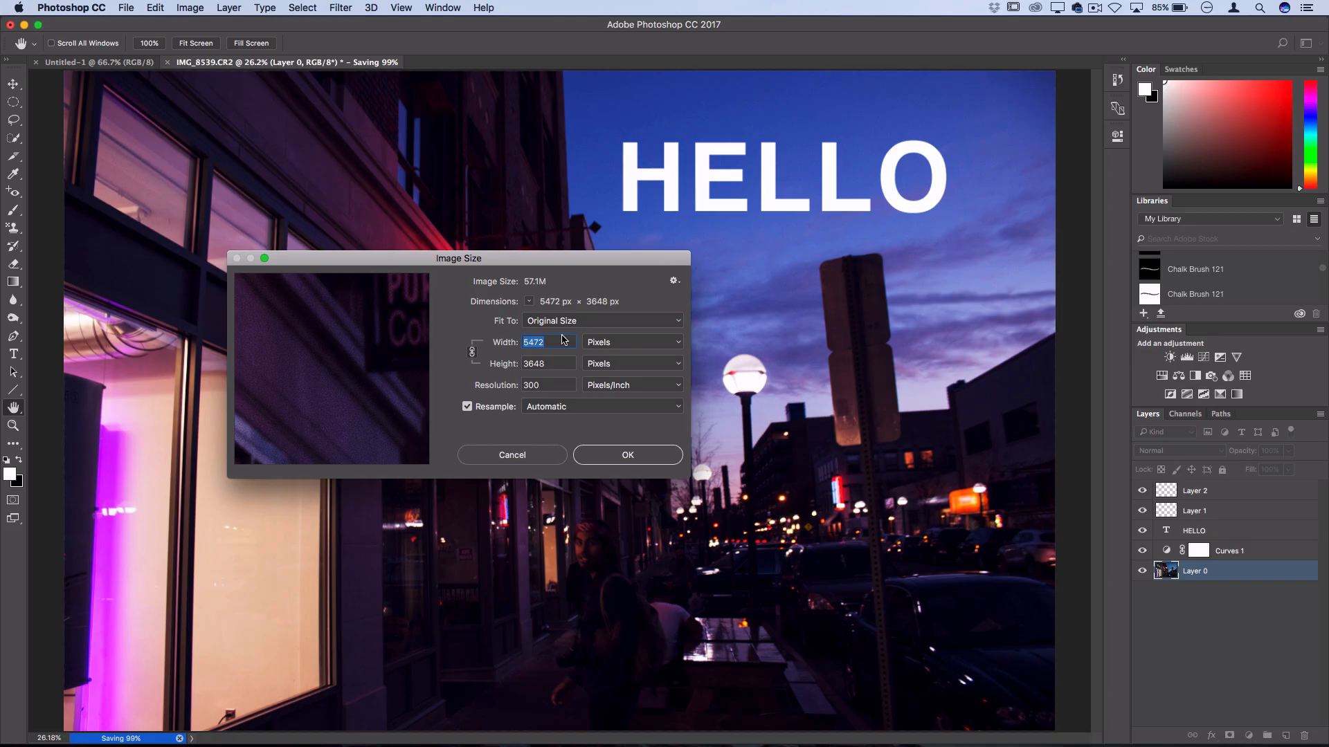
text(1920)
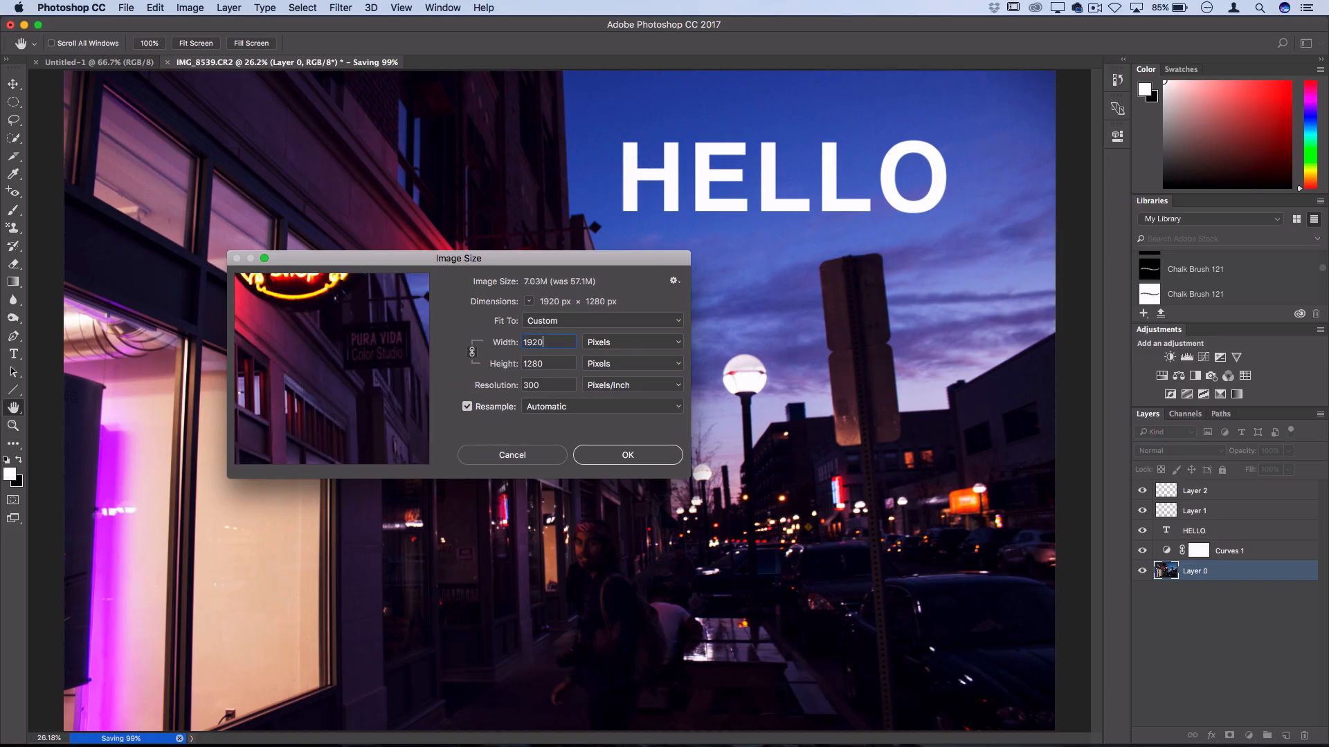
click(627, 455)
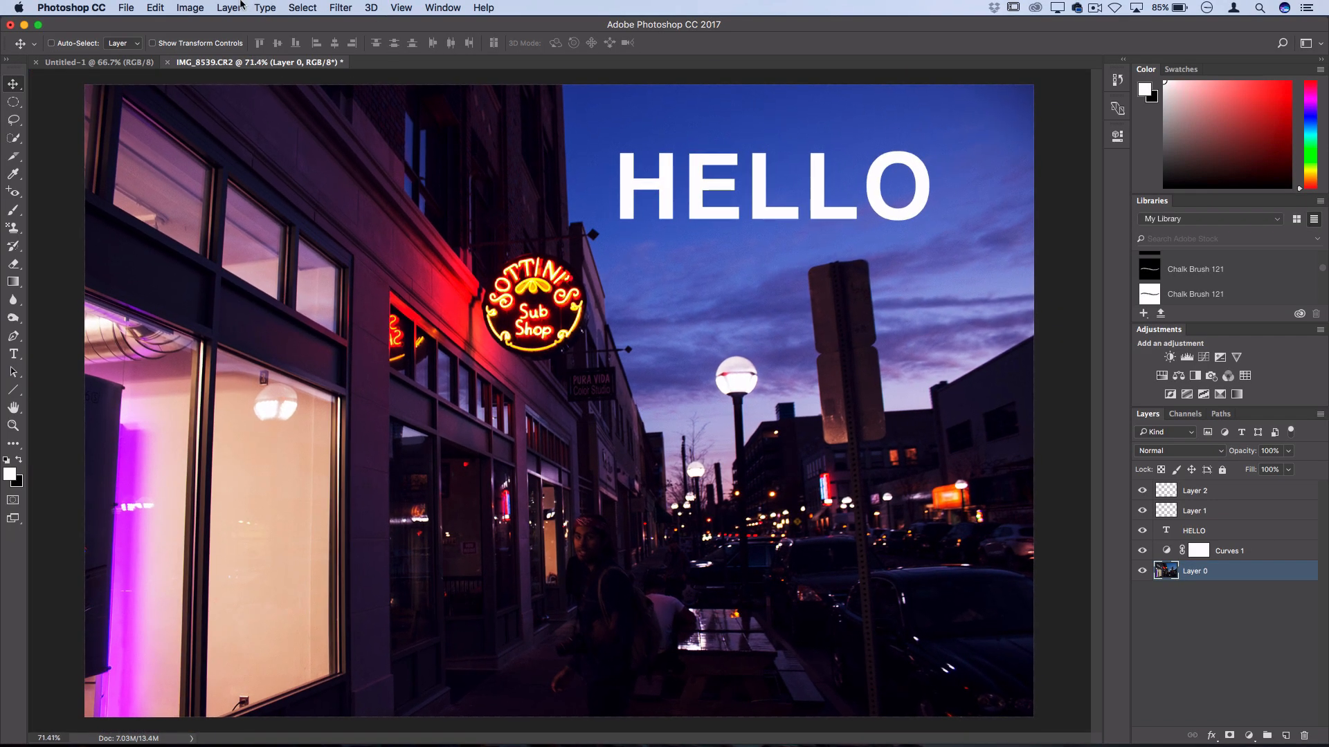
- Switch to the Untitled-1 document with HELLO and the black wavy brush stroke
click(190, 8)
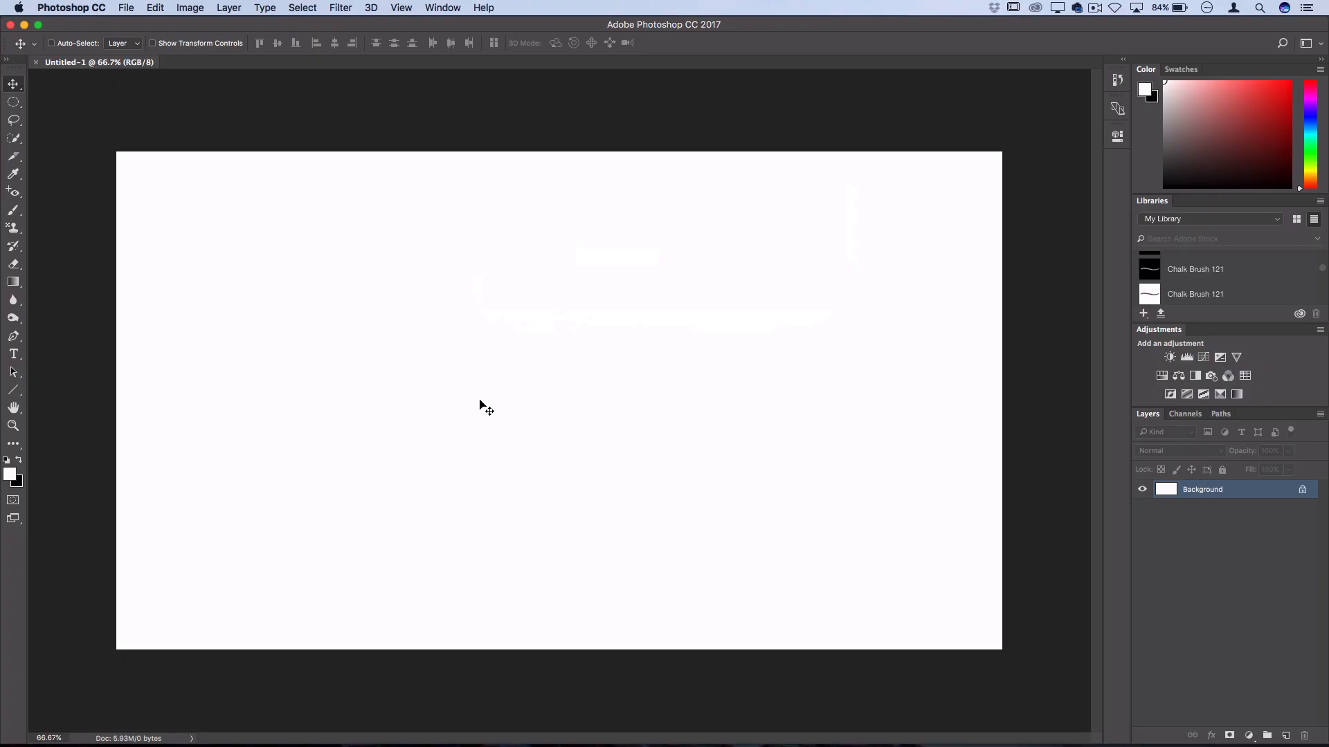
mouse_move(491, 372)
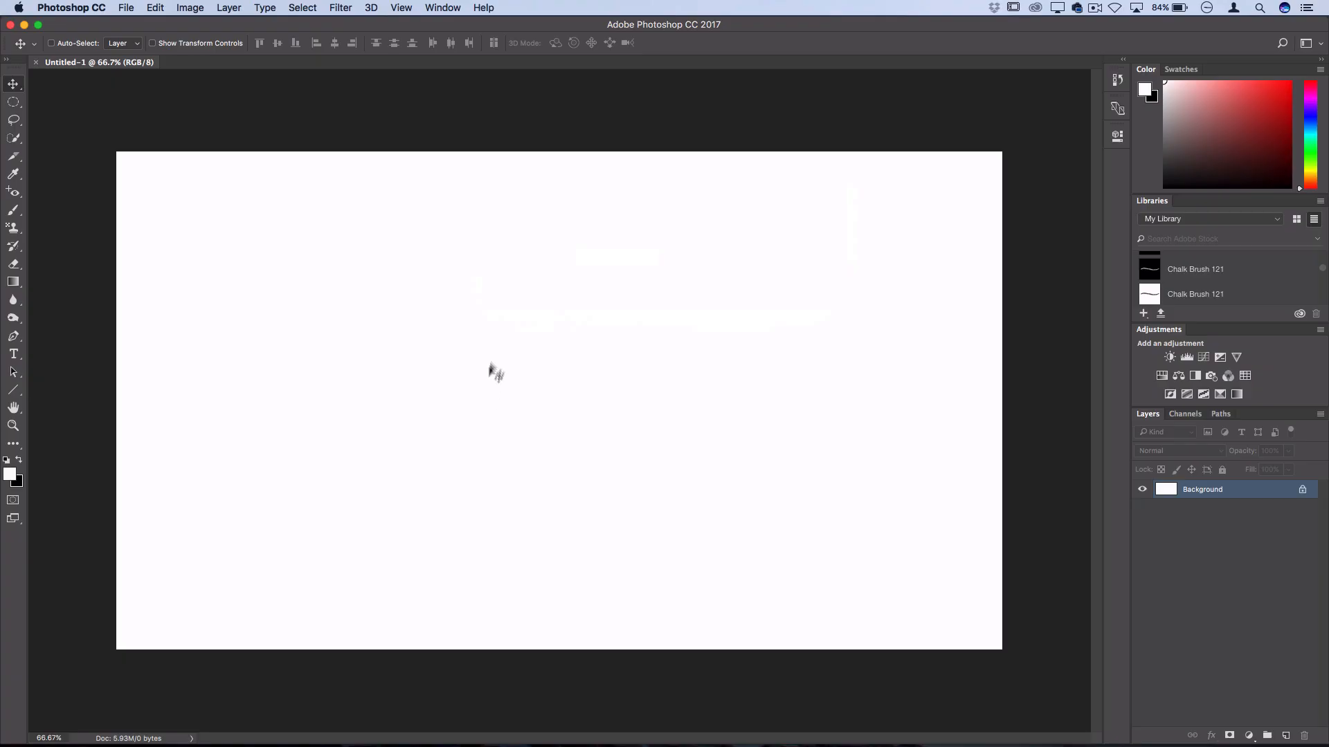
mouse_move(556, 394)
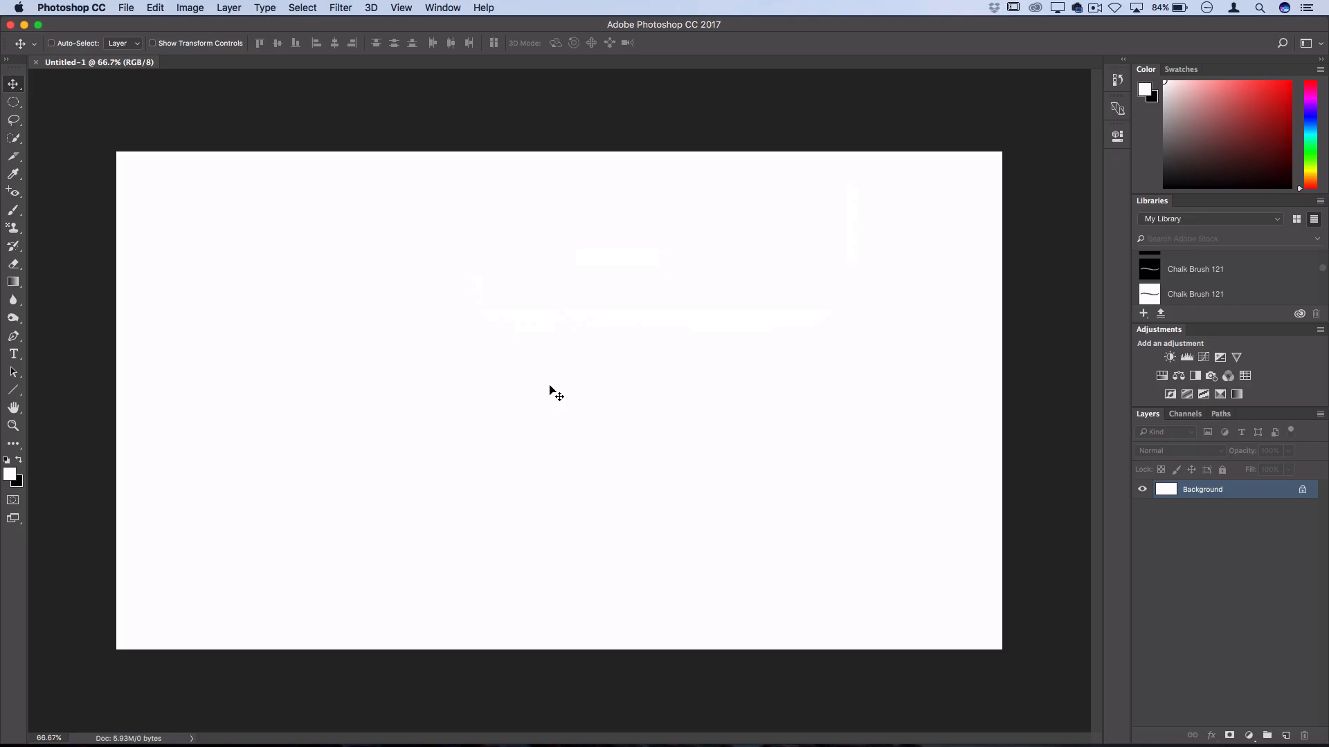
mouse_move(757, 381)
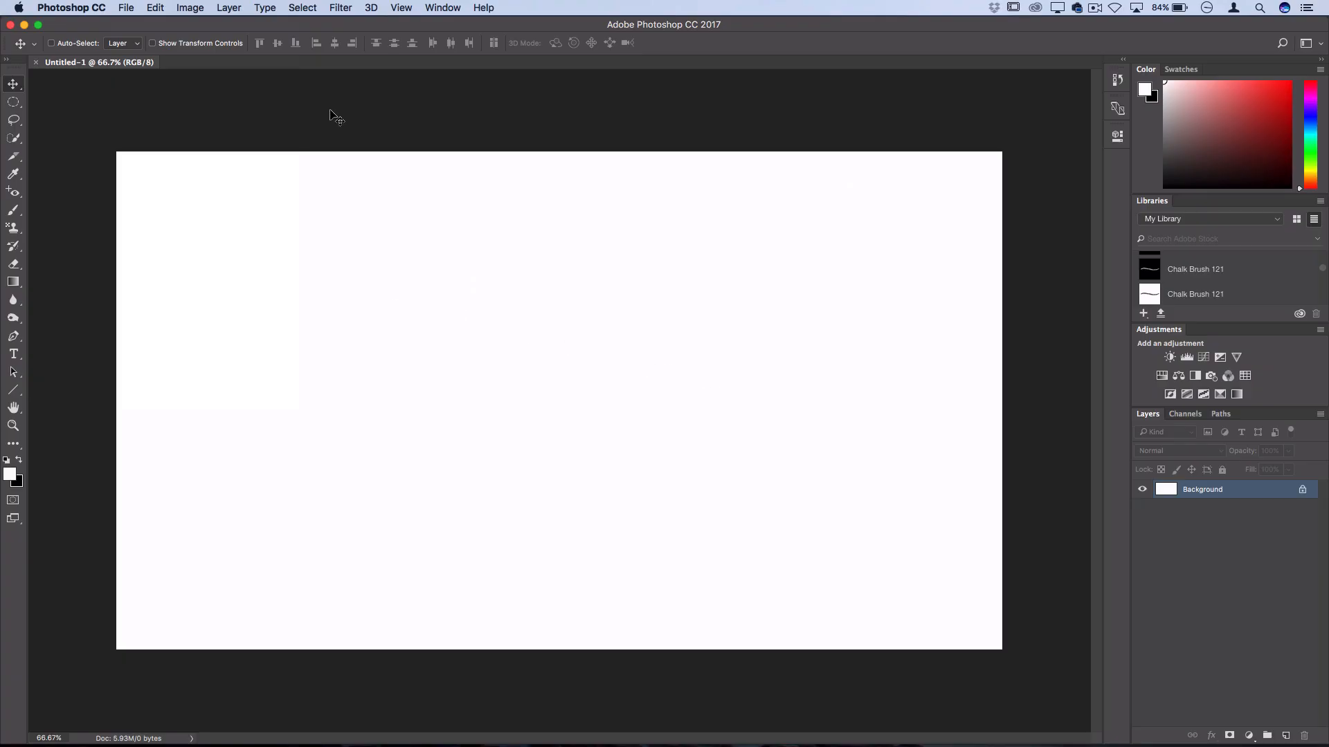
mouse_move(57, 287)
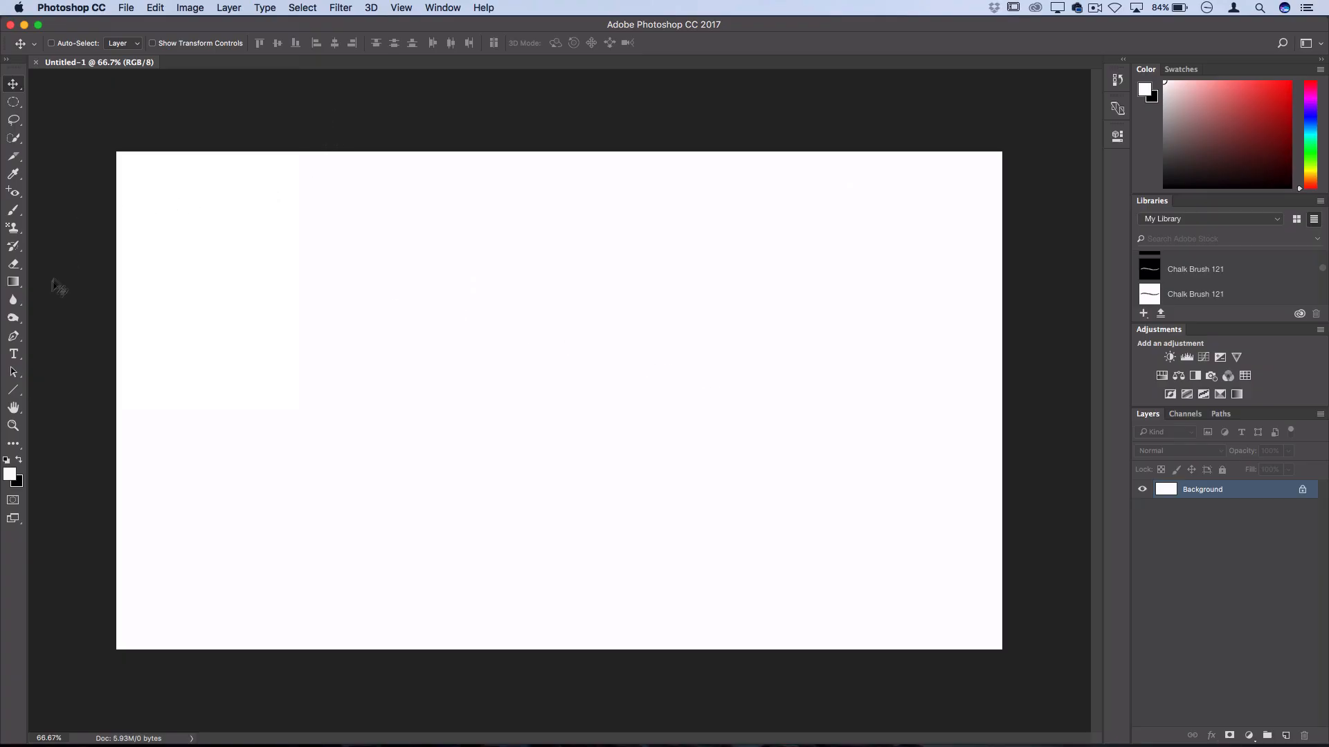
click(14, 211)
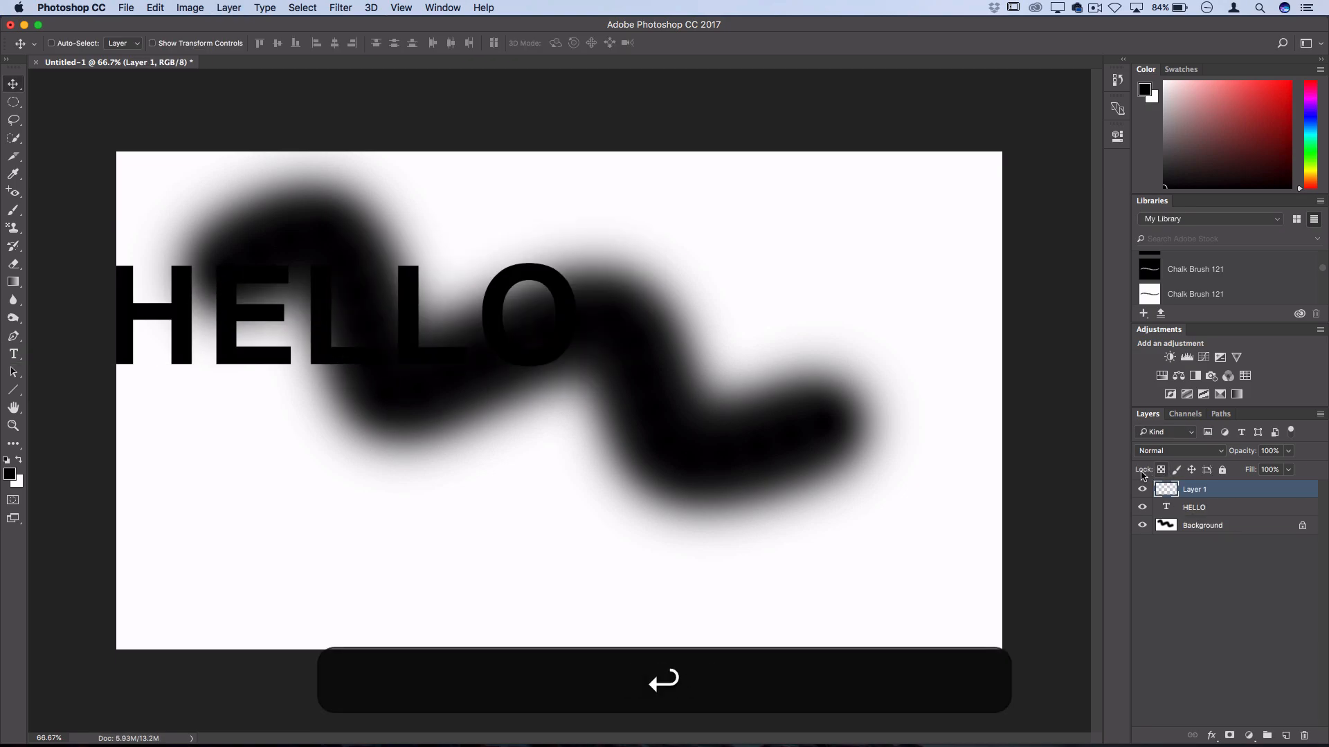
- Choose the Gradient Tool and lay a white-to-blue-to-black gradient across Layer 1
key(Return)
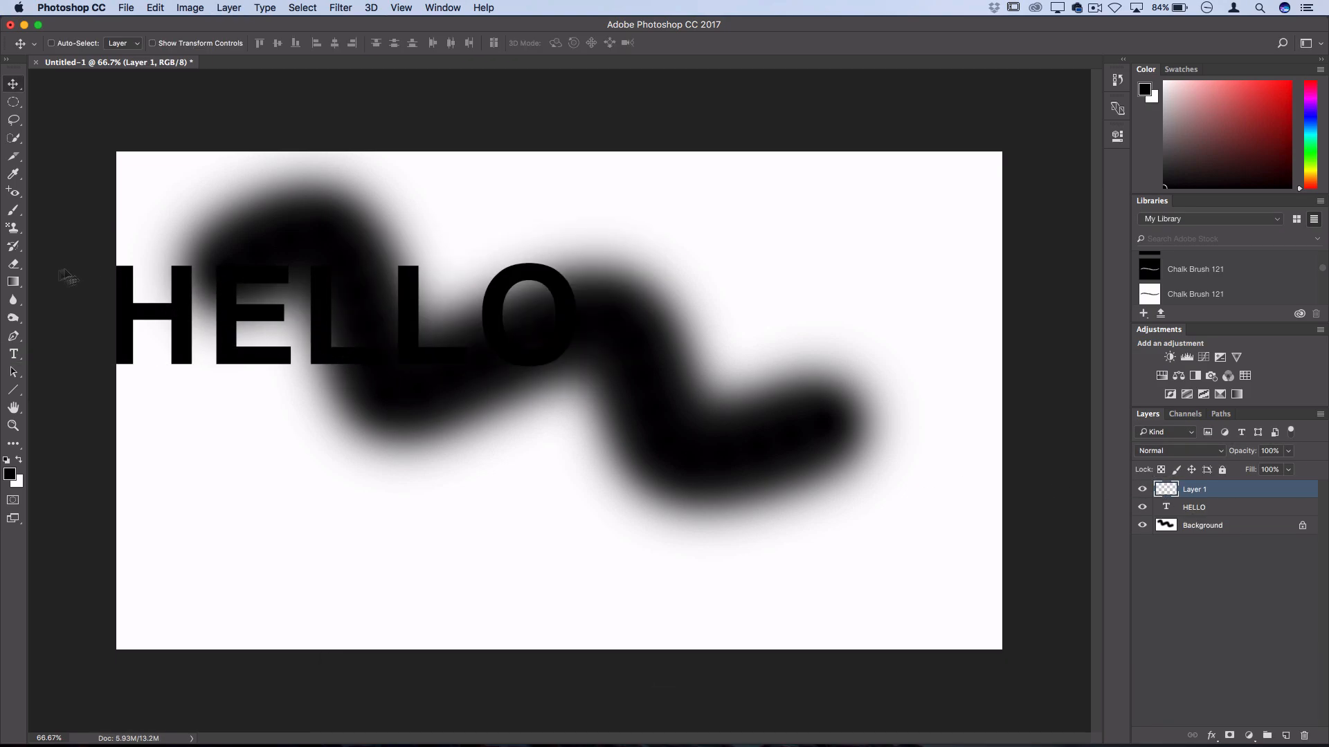
click(14, 279)
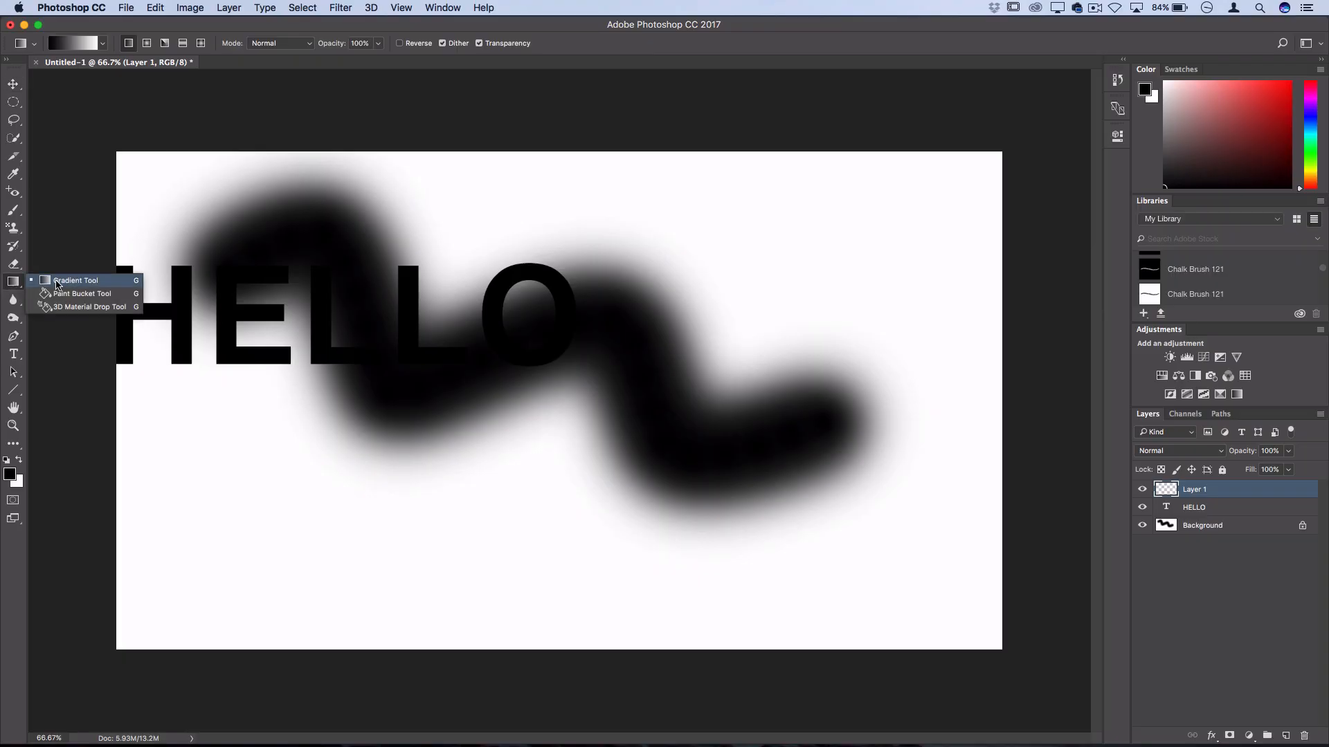
click(69, 43)
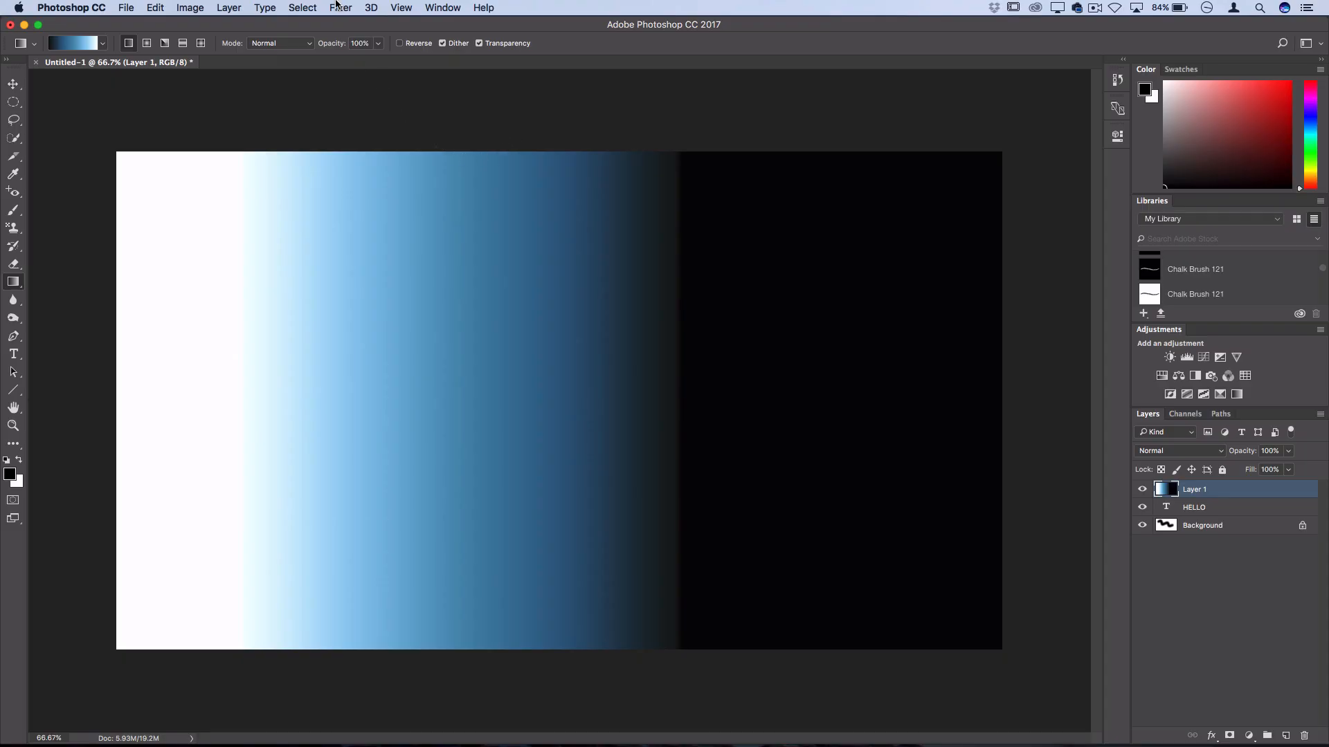
- Render a Clouds filter onto Layer 1, replacing the gradient with grey clouds
click(341, 9)
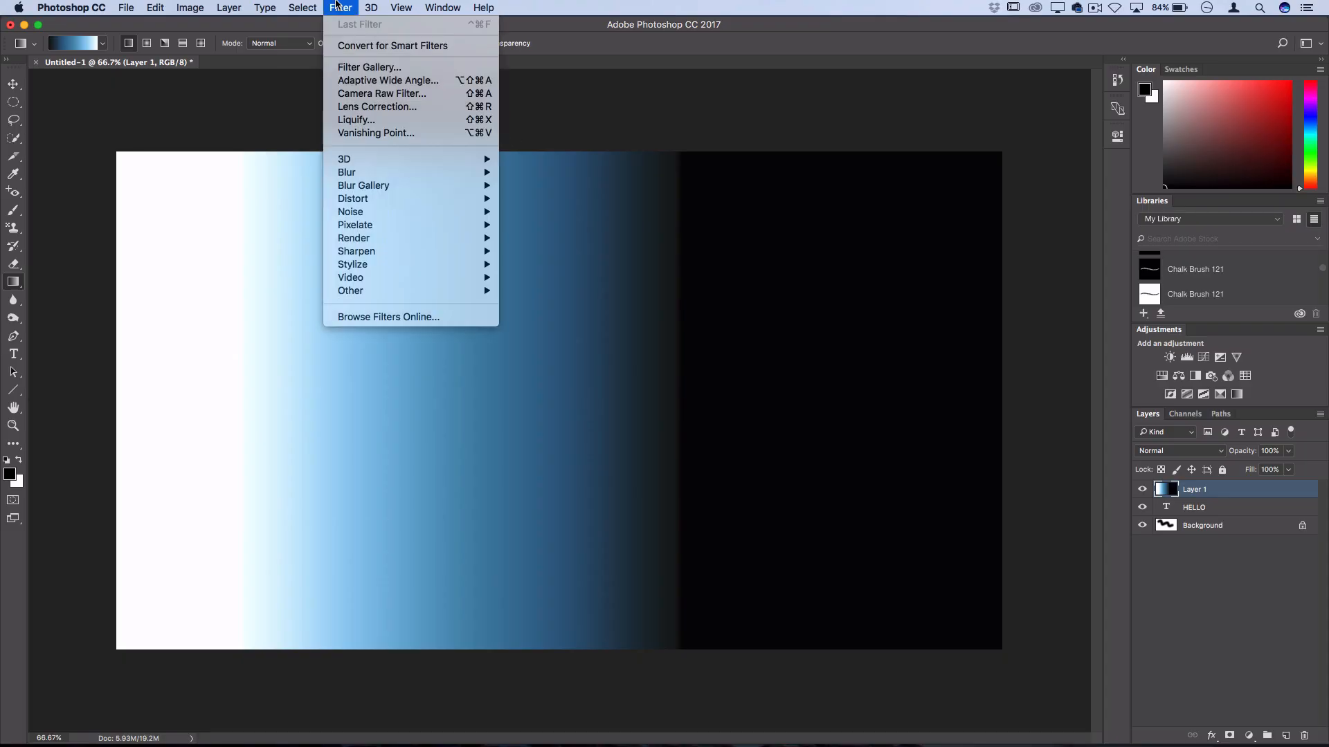
mouse_move(364, 184)
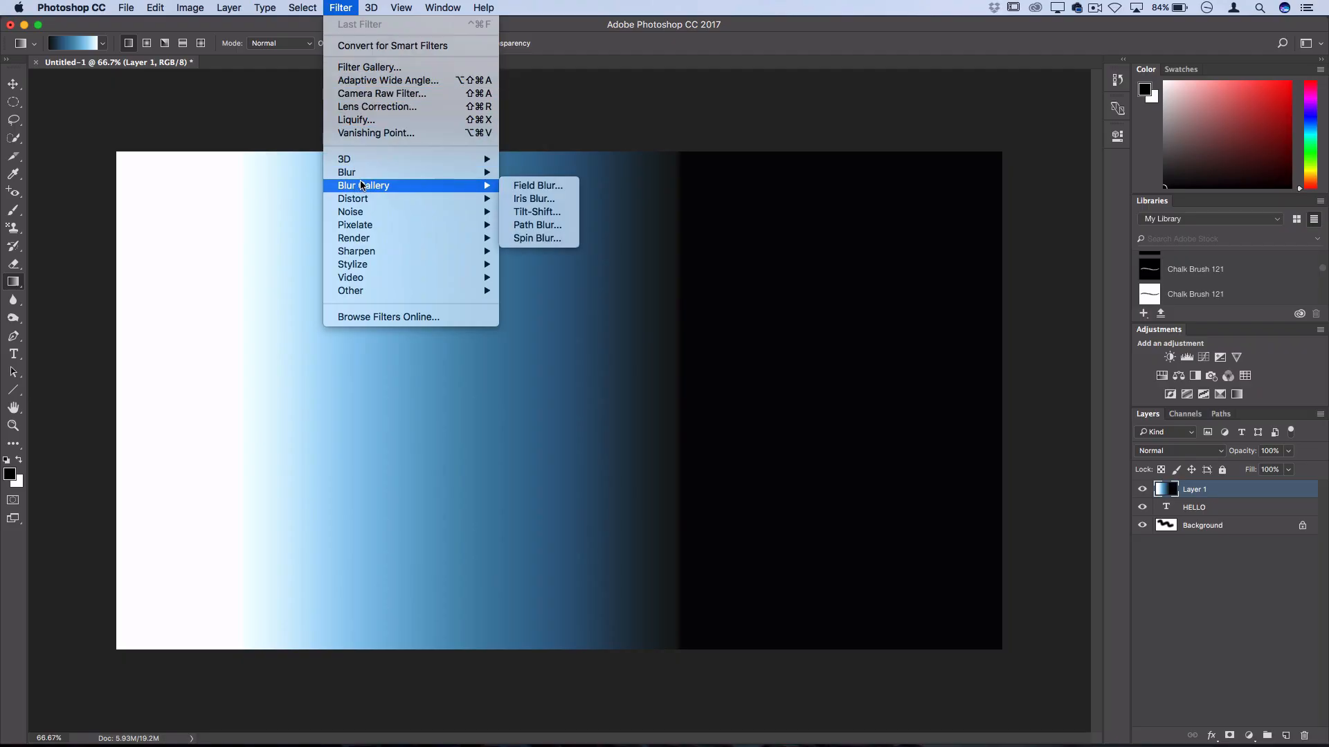
mouse_move(346, 171)
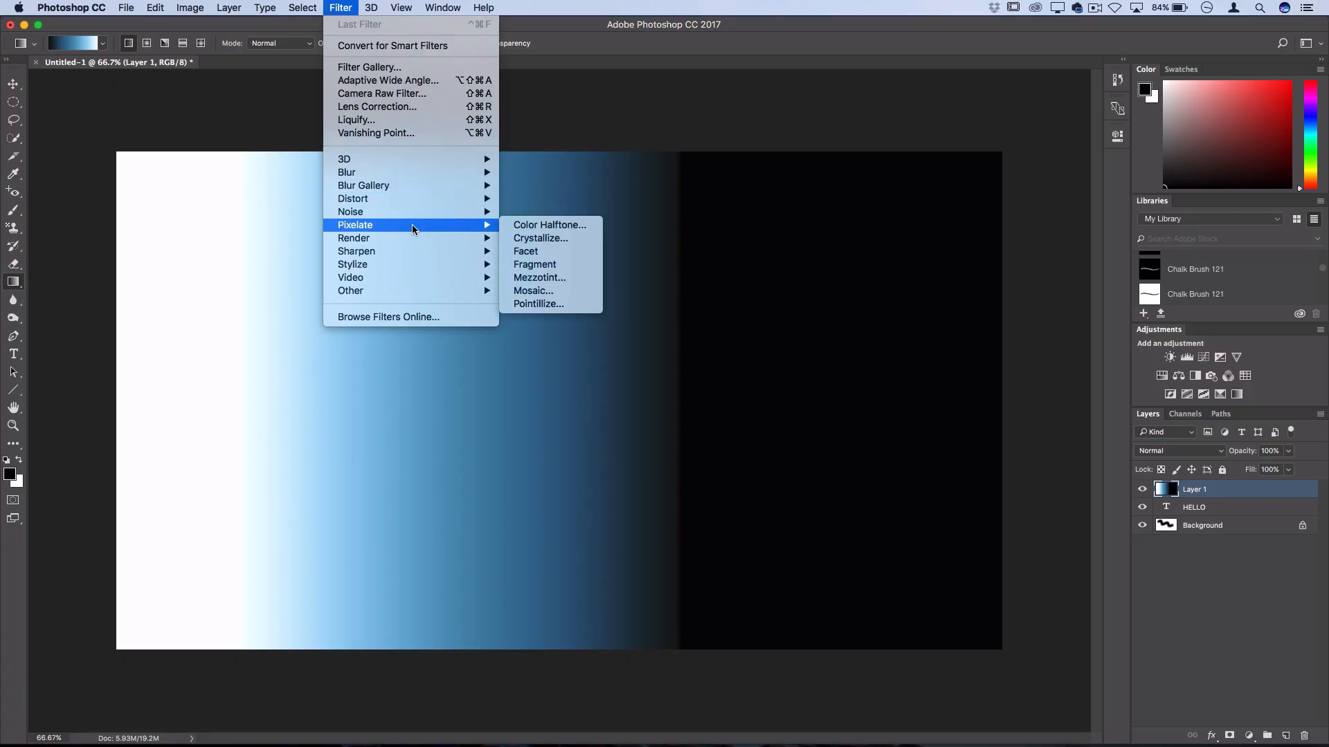
mouse_move(353, 238)
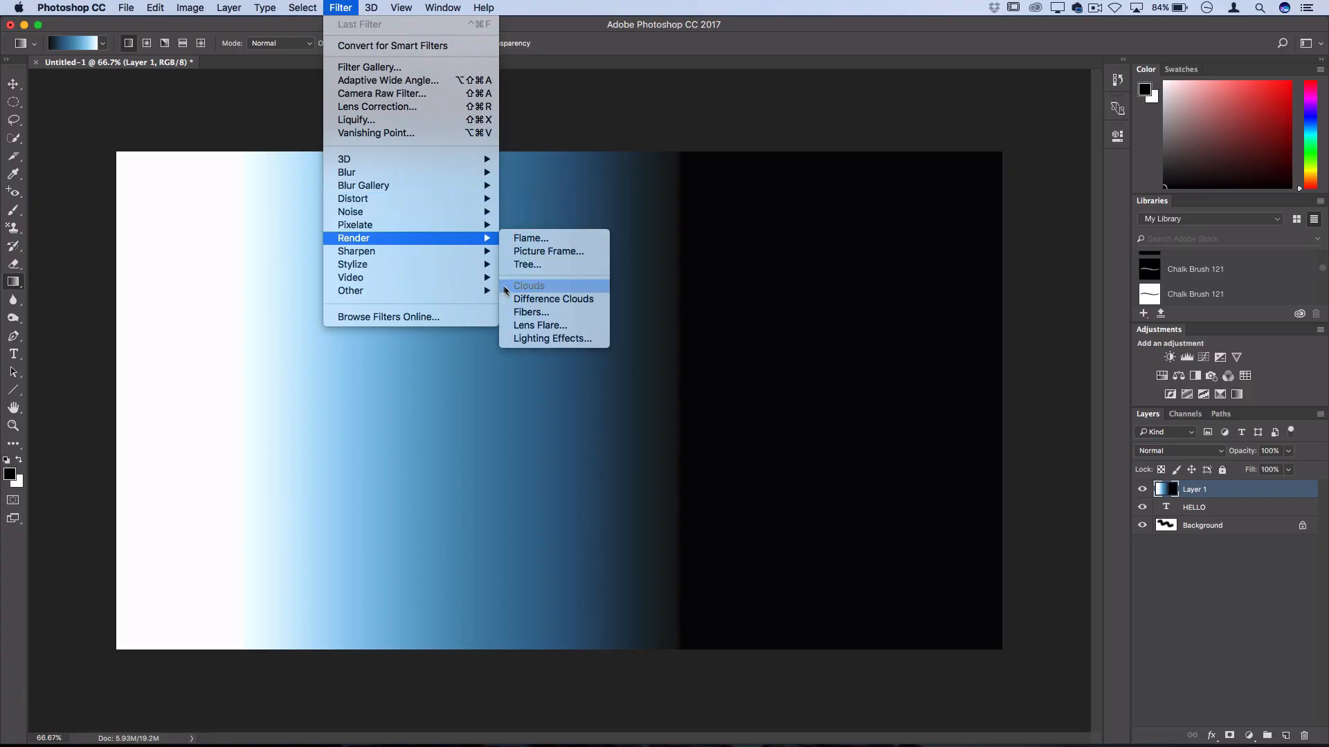
mouse_move(528, 285)
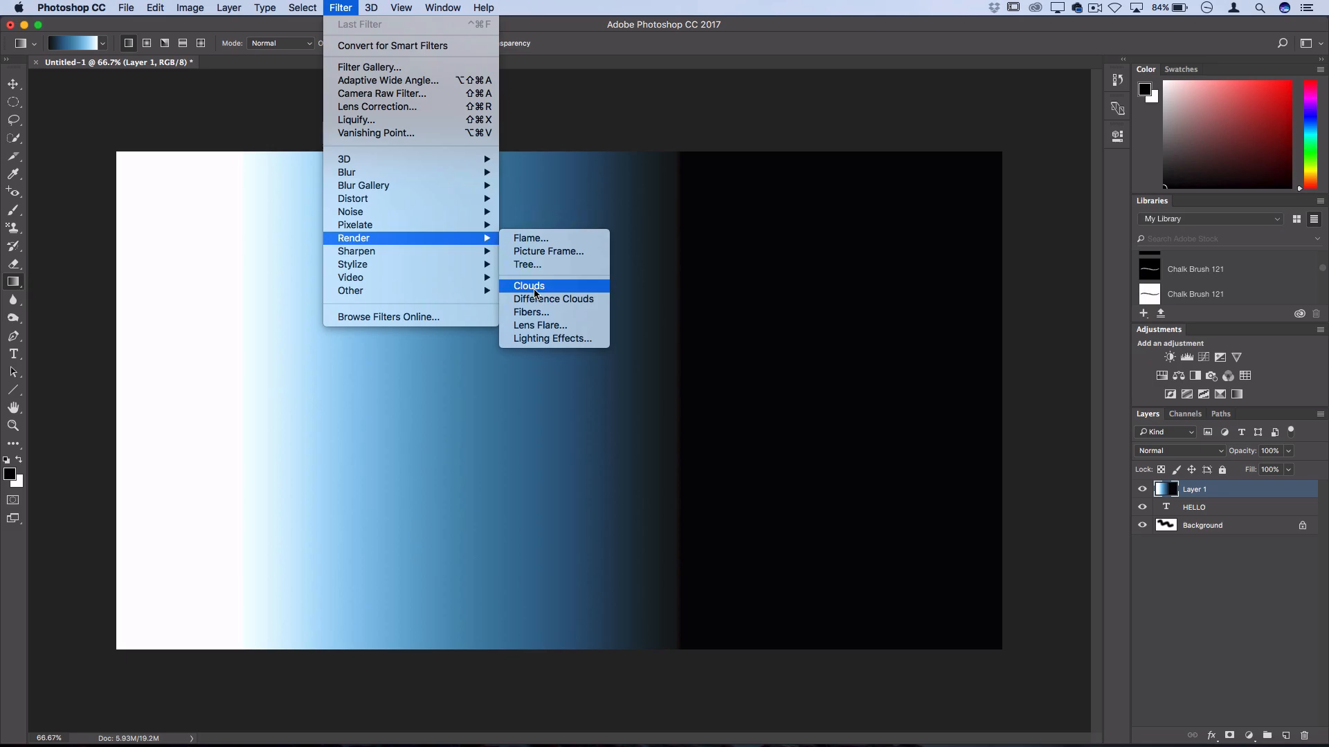
click(528, 285)
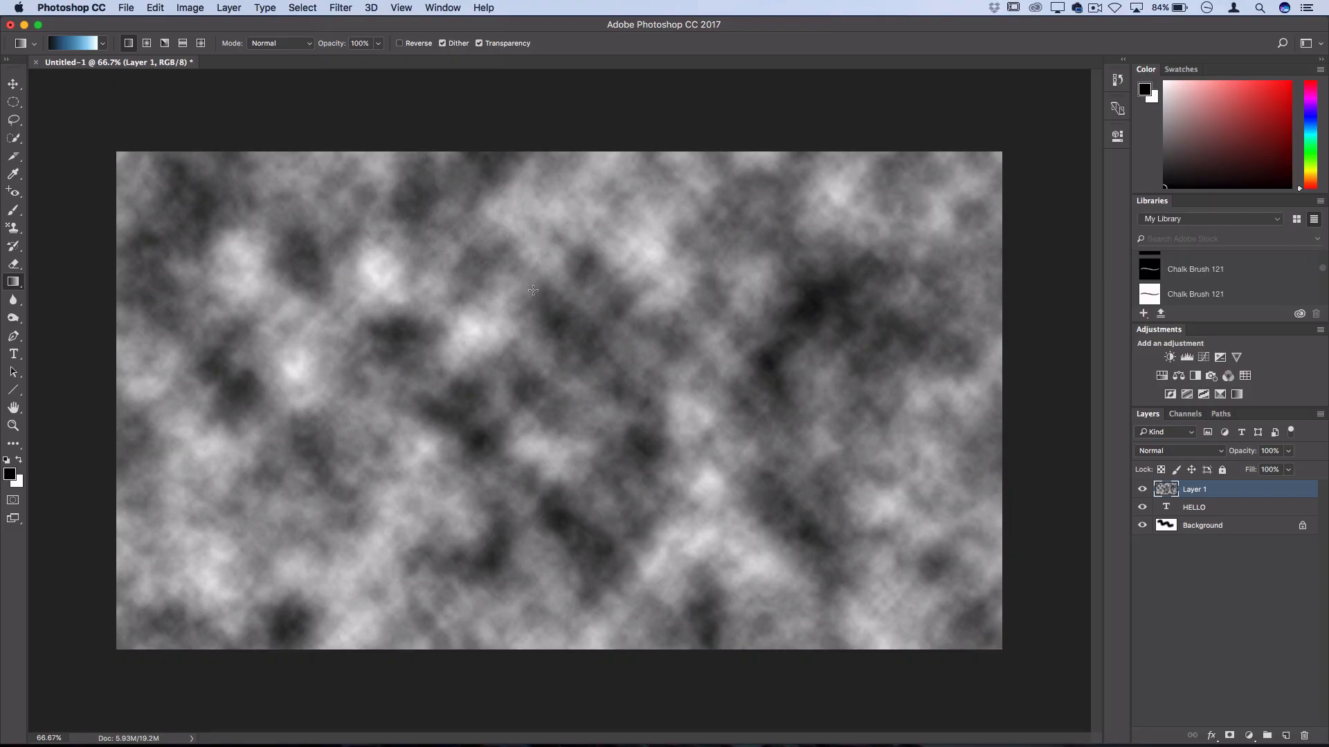
- Set the clouds Layer 1 to Overlay so HELLO and the stroke show through
click(1176, 450)
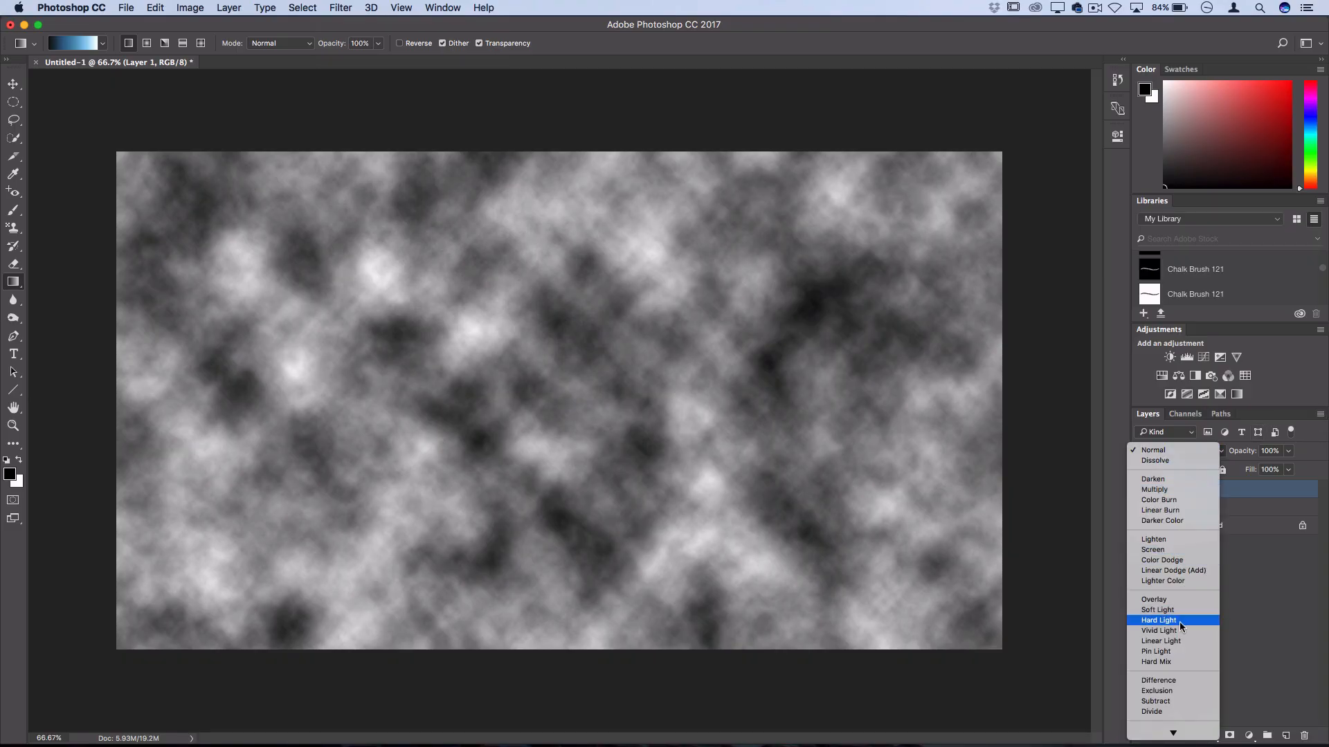
click(1153, 599)
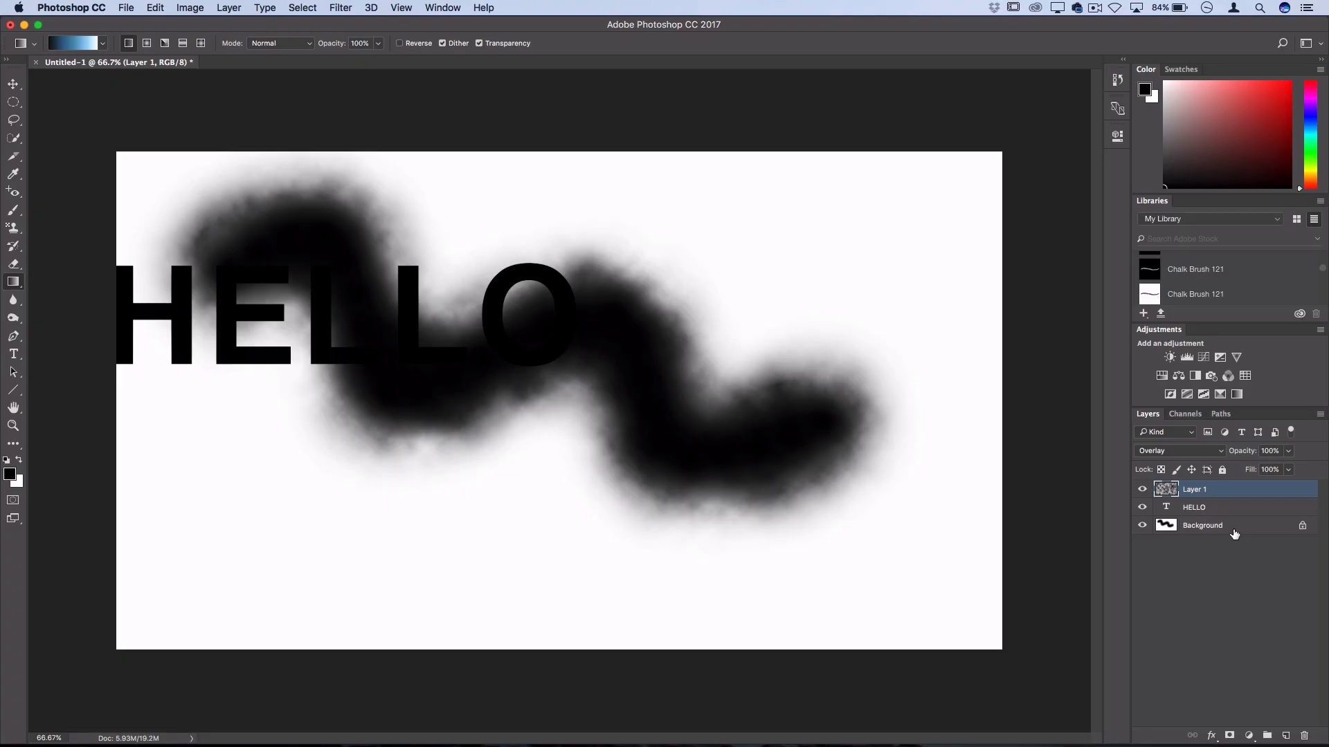
mouse_move(1271, 598)
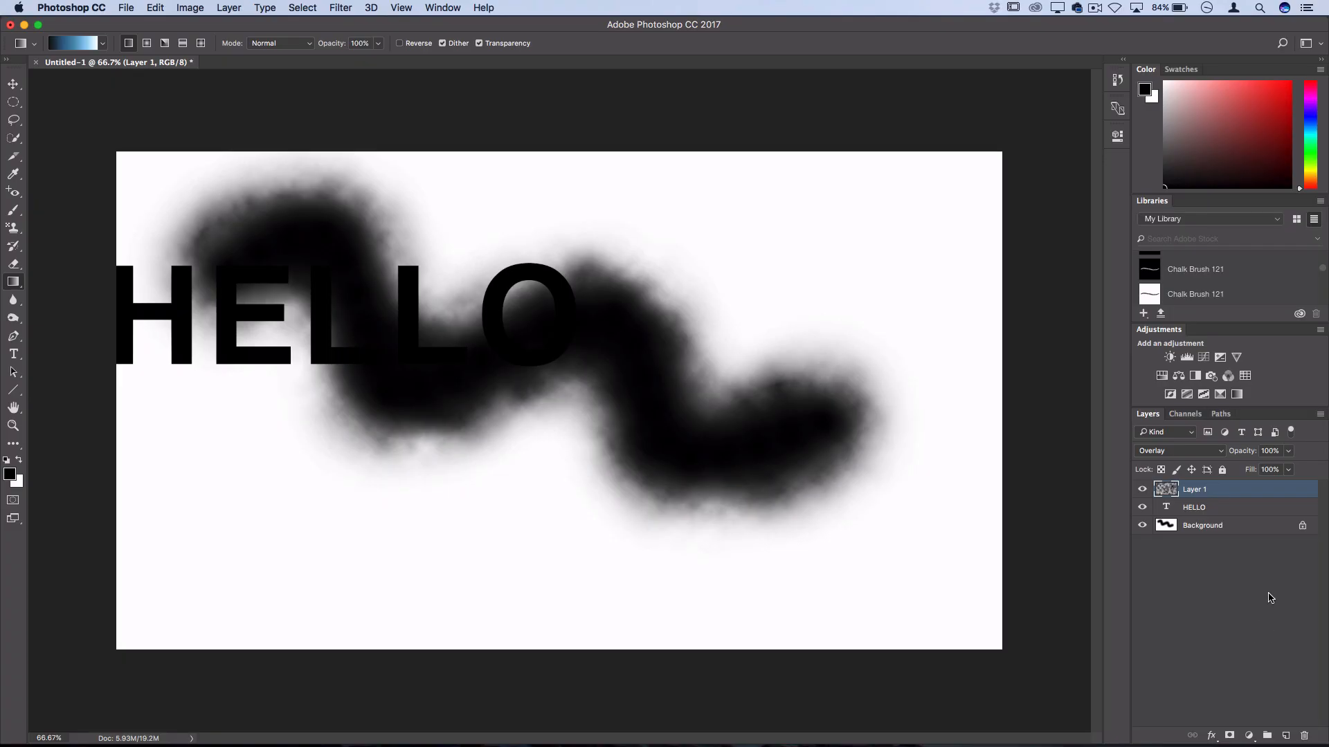